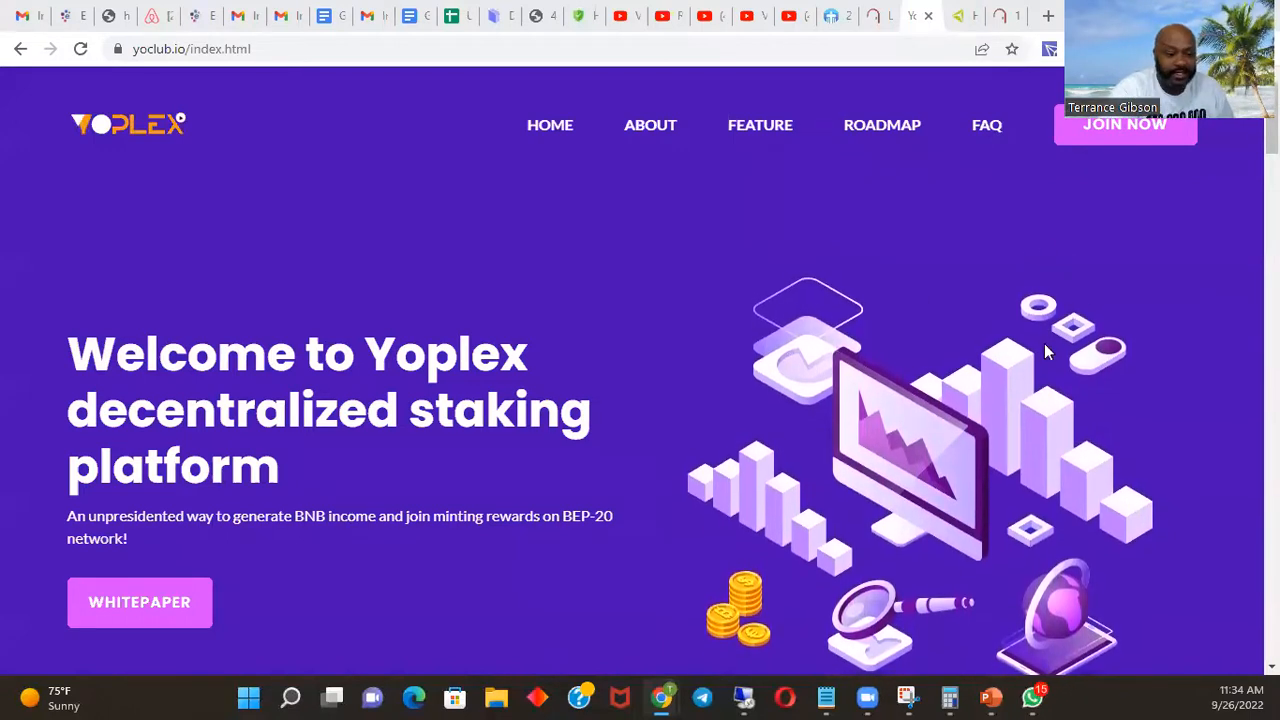
mouse_move(1108, 330)
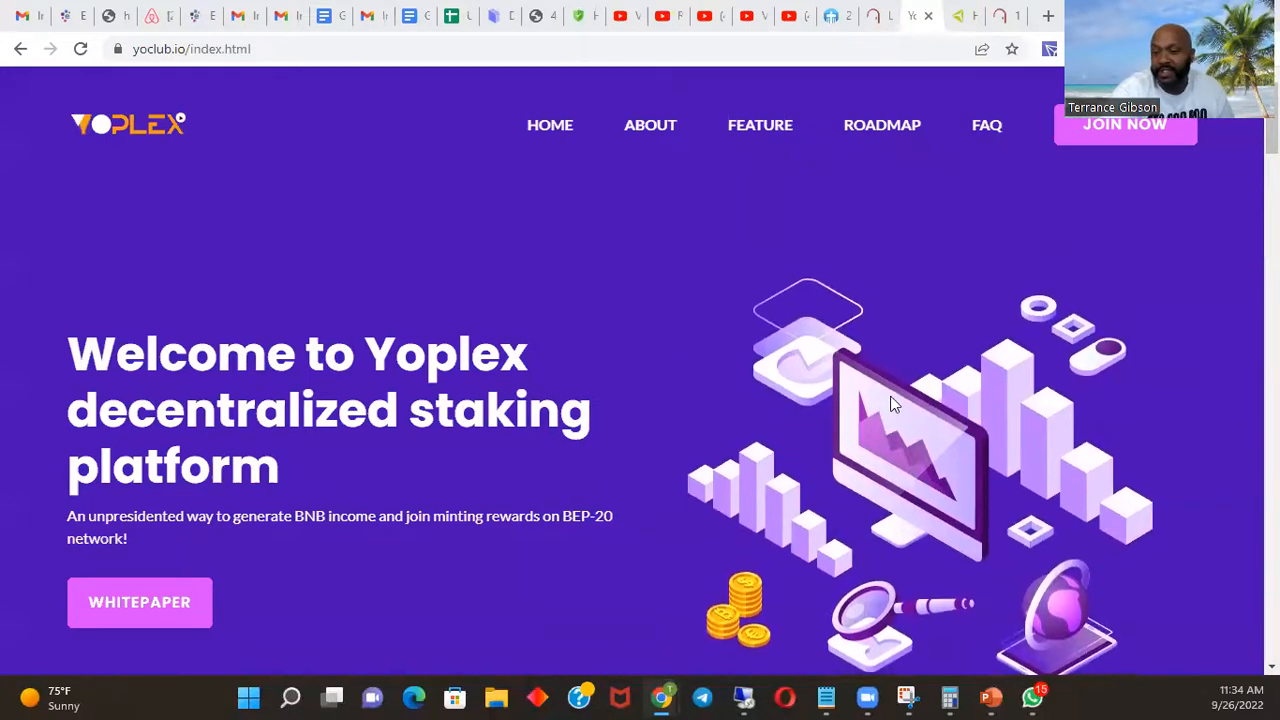
mouse_move(905, 447)
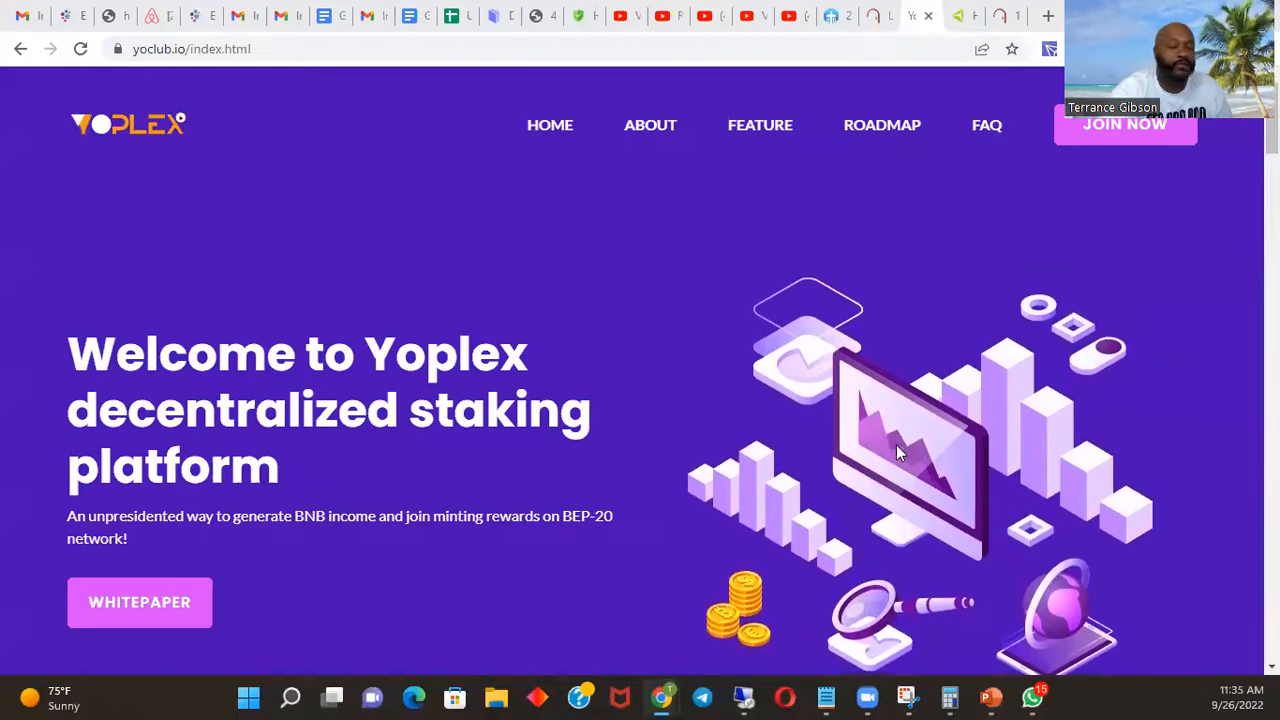
mouse_move(728, 195)
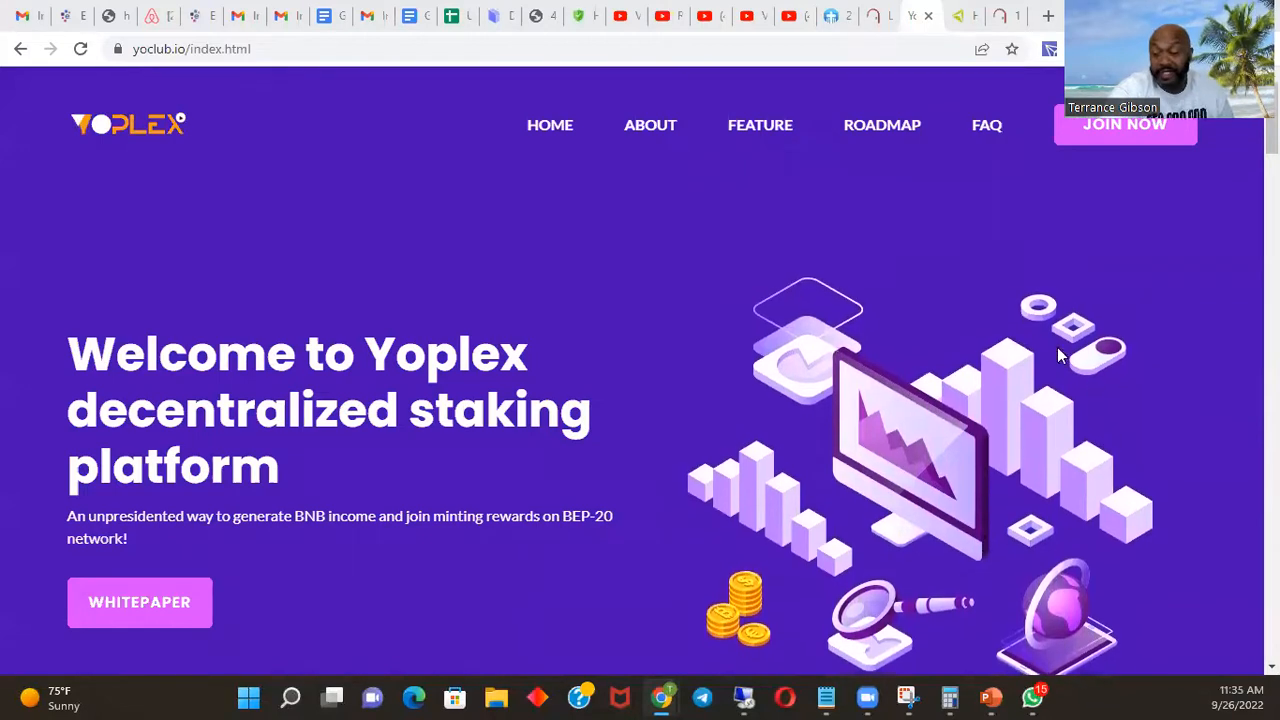
mouse_move(788, 213)
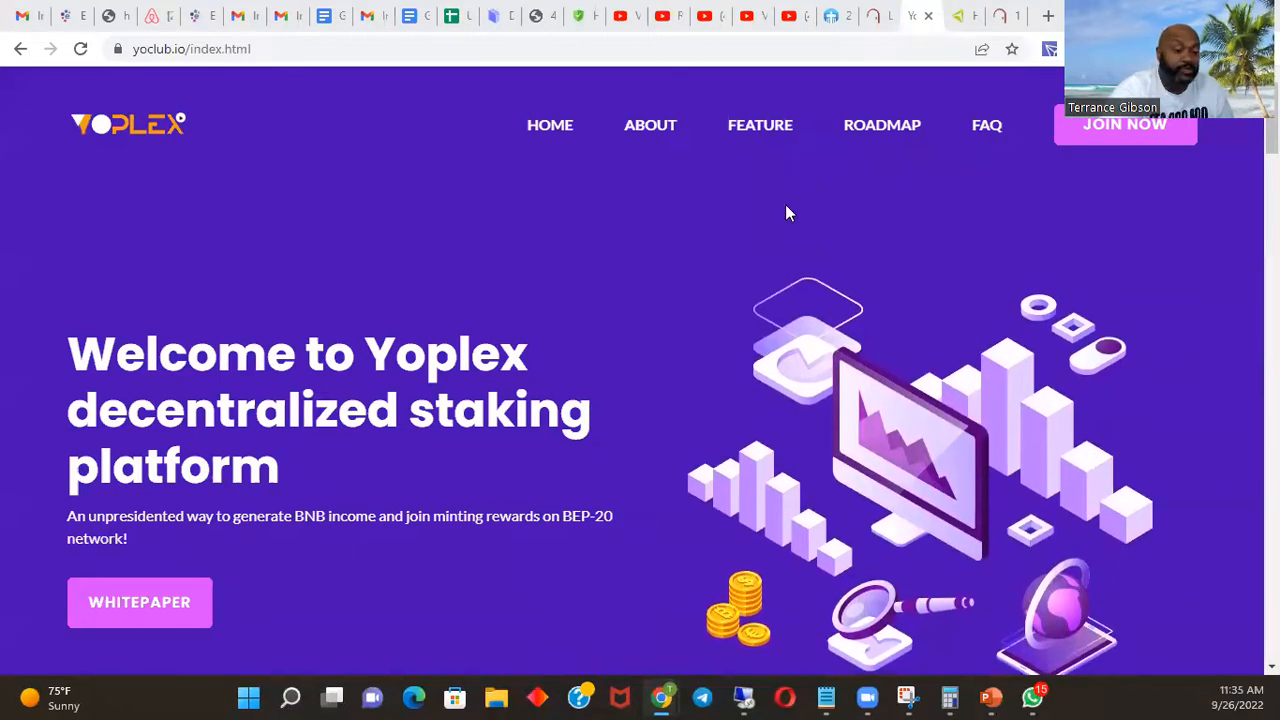
mouse_move(712, 476)
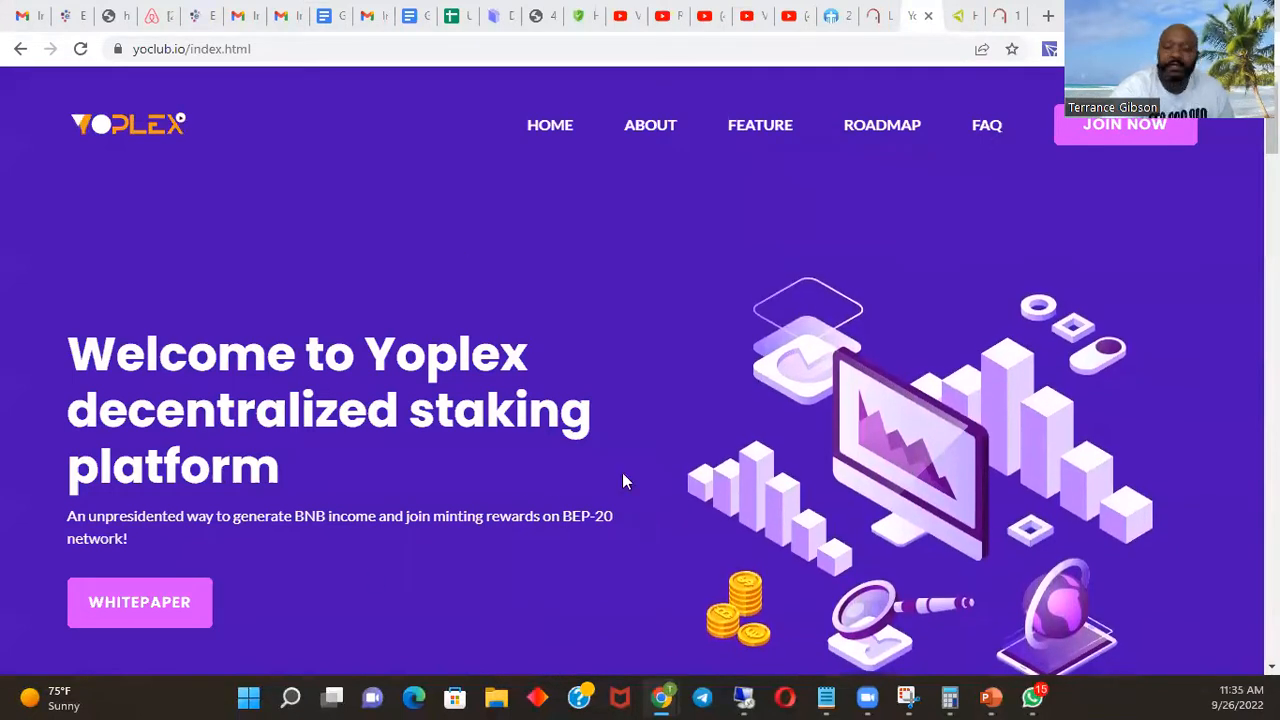
mouse_move(632, 387)
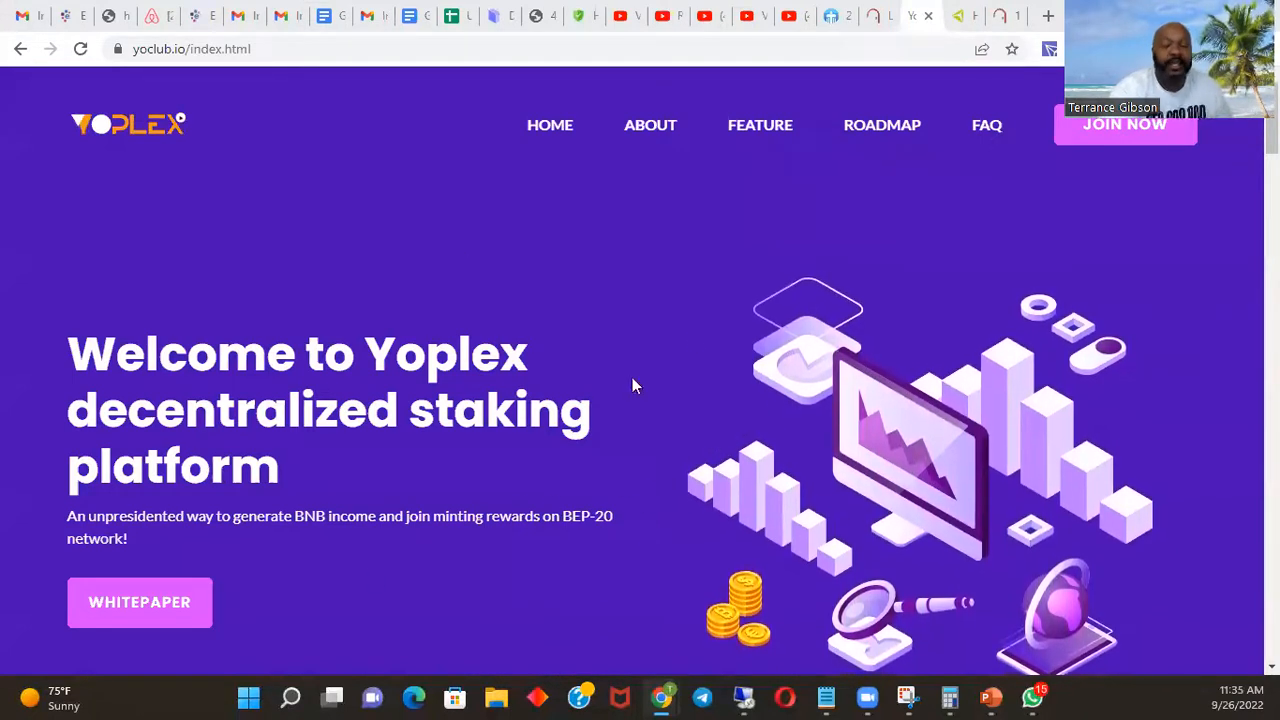
mouse_move(651, 503)
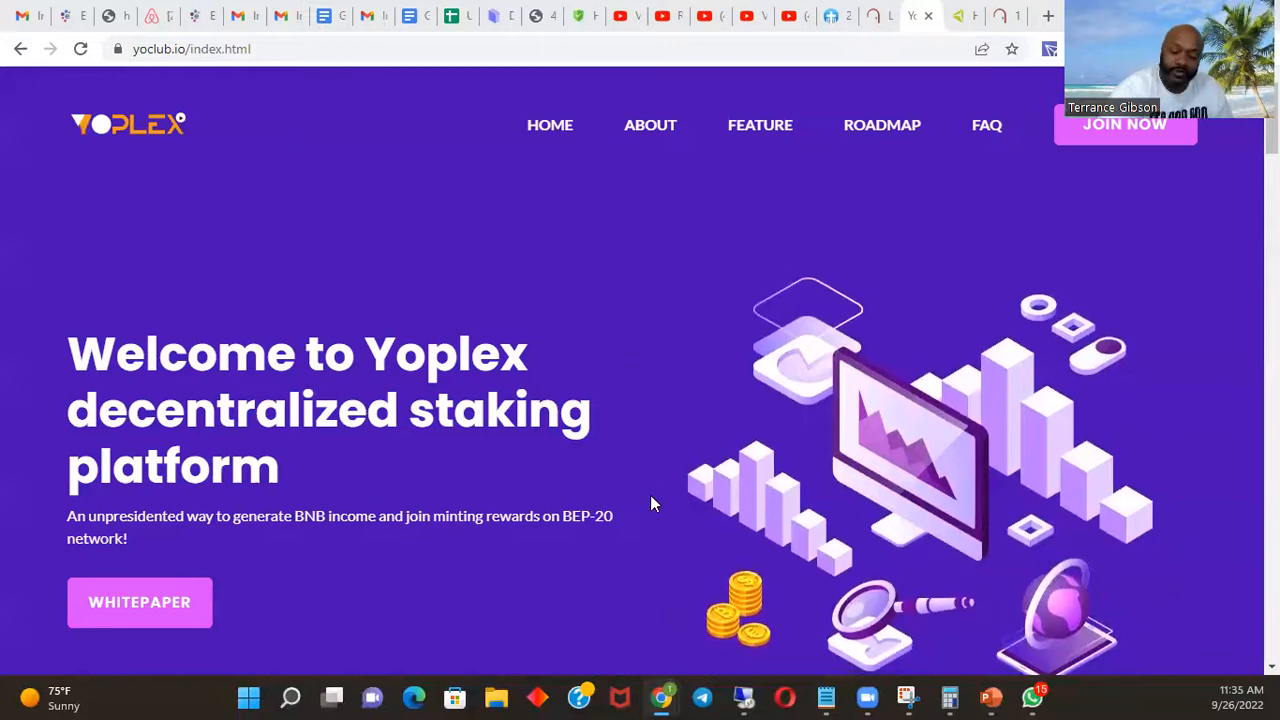
mouse_move(697, 372)
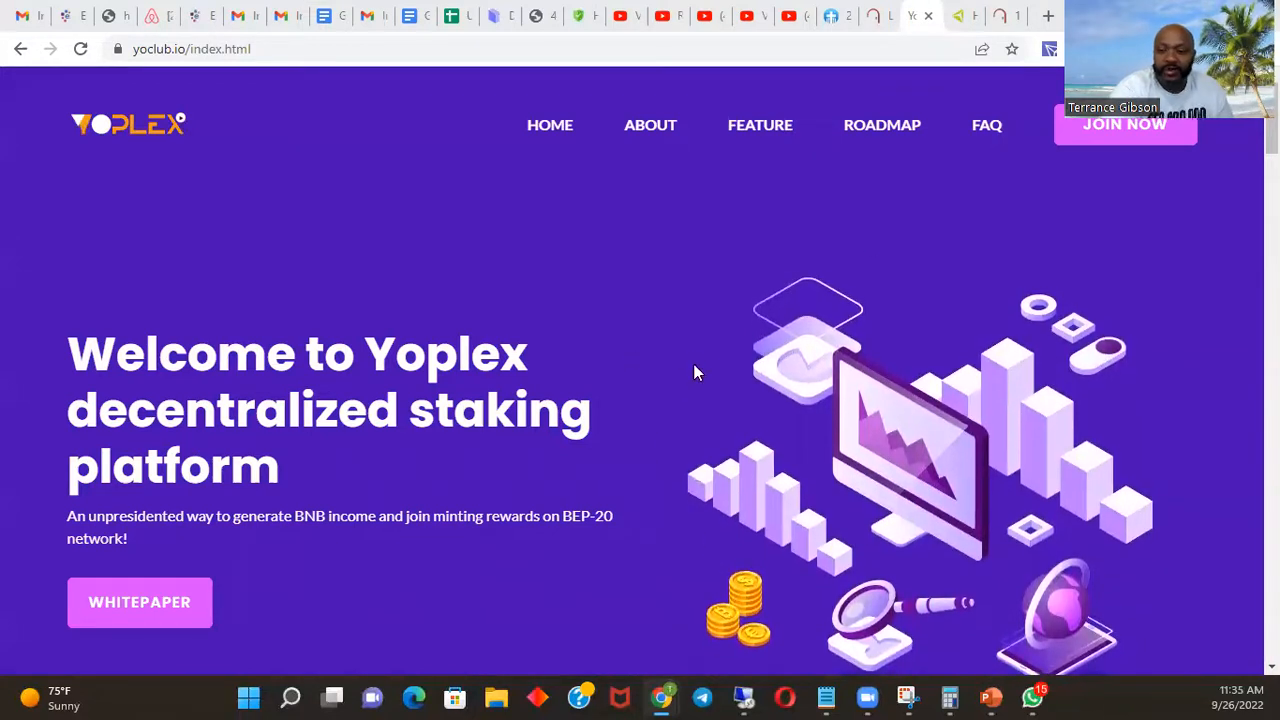
mouse_move(420, 464)
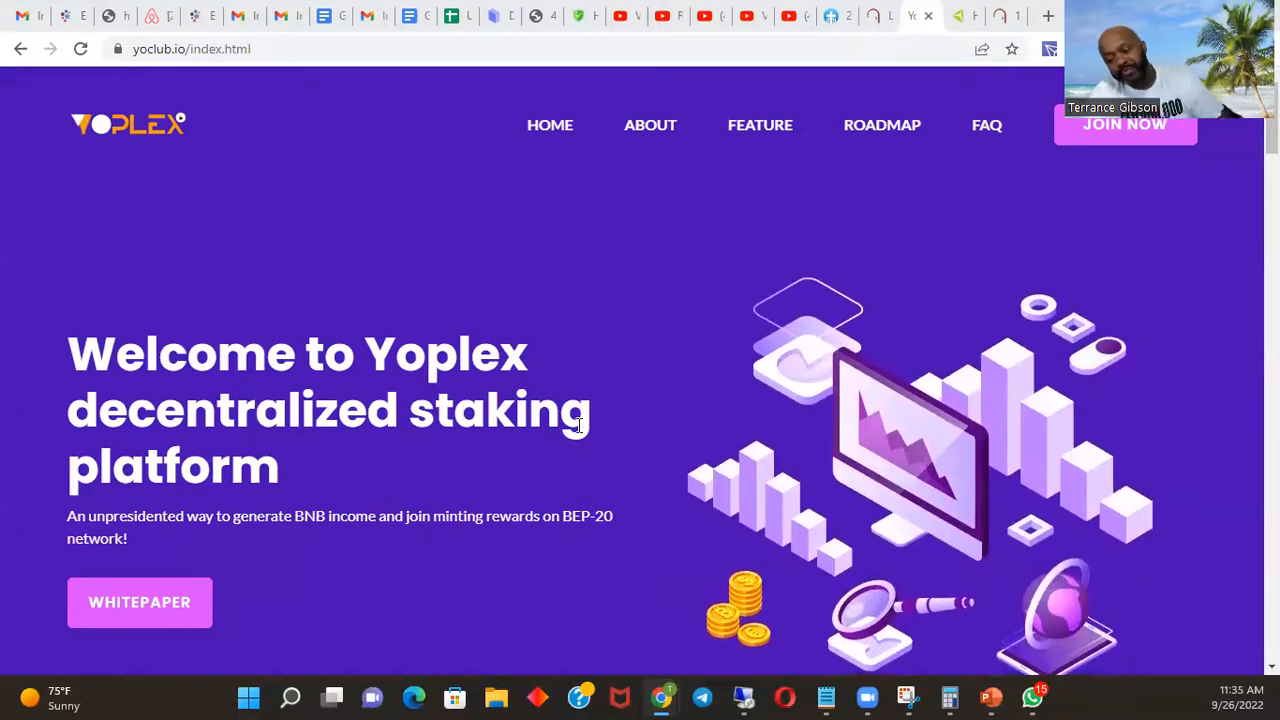
mouse_move(730, 358)
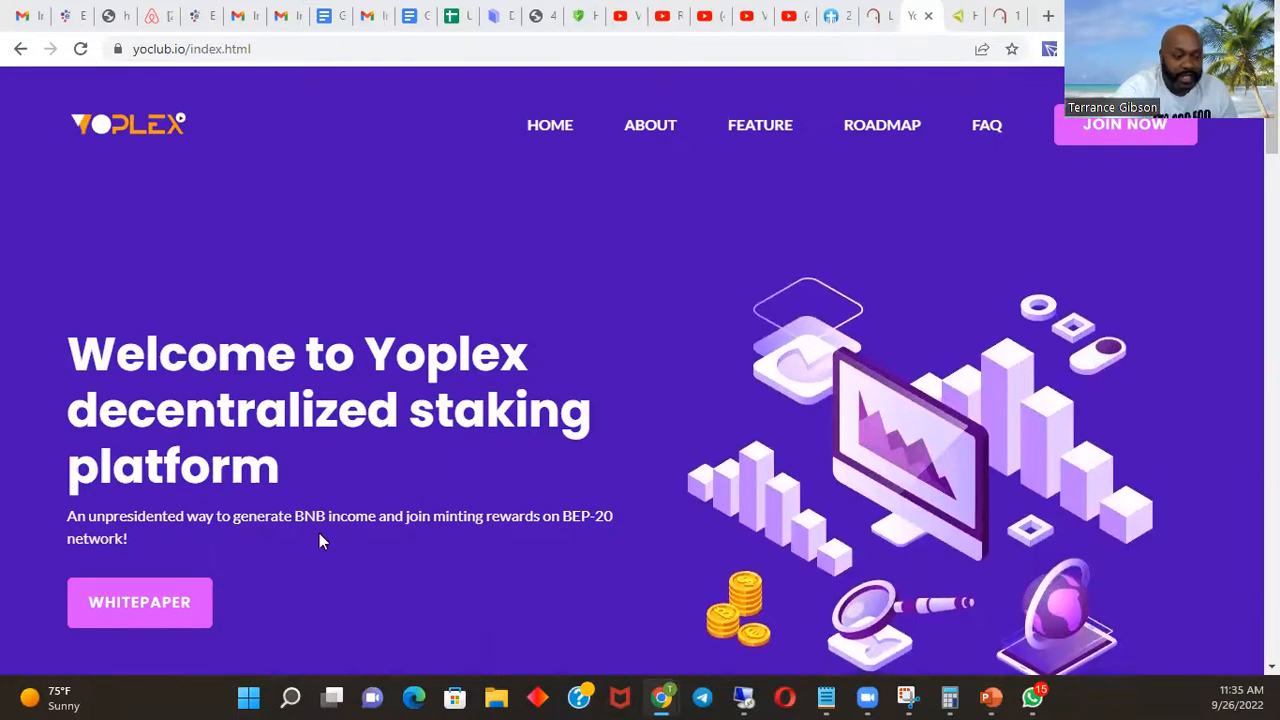
- Scroll down the Yoplex page and use ABOUT to reach How it Works
scroll(down, 3)
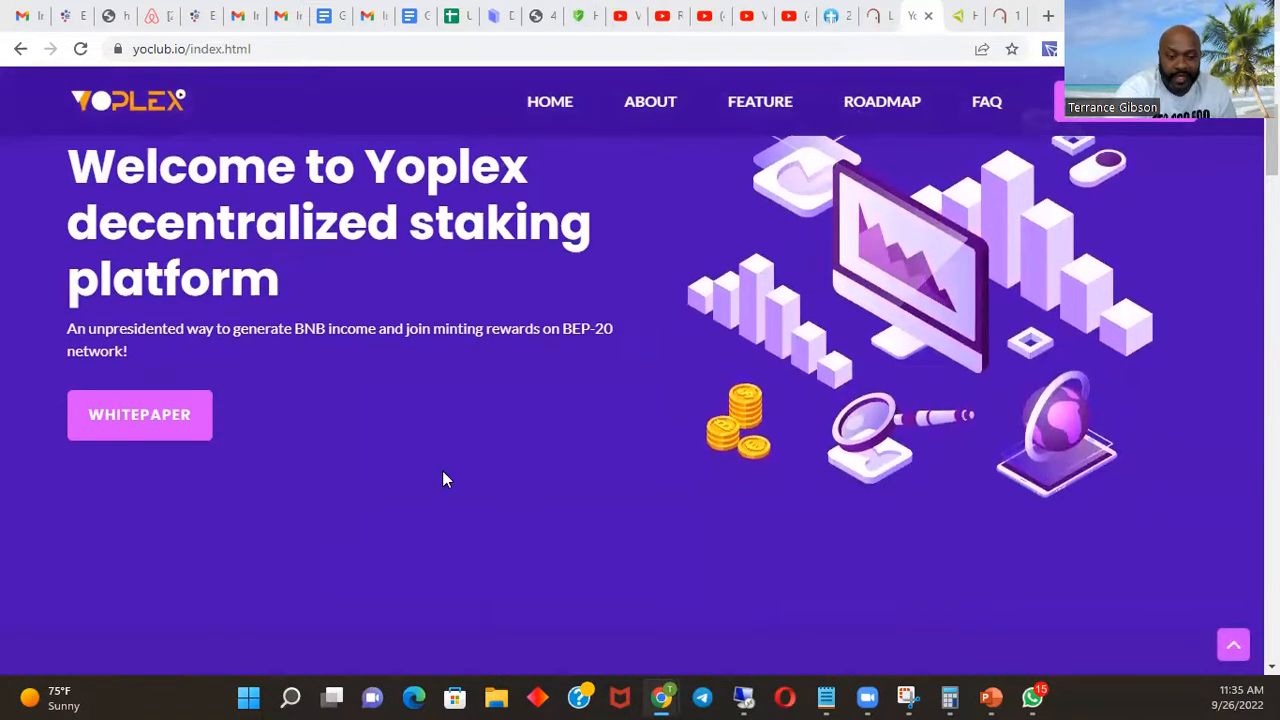
scroll(down, 3)
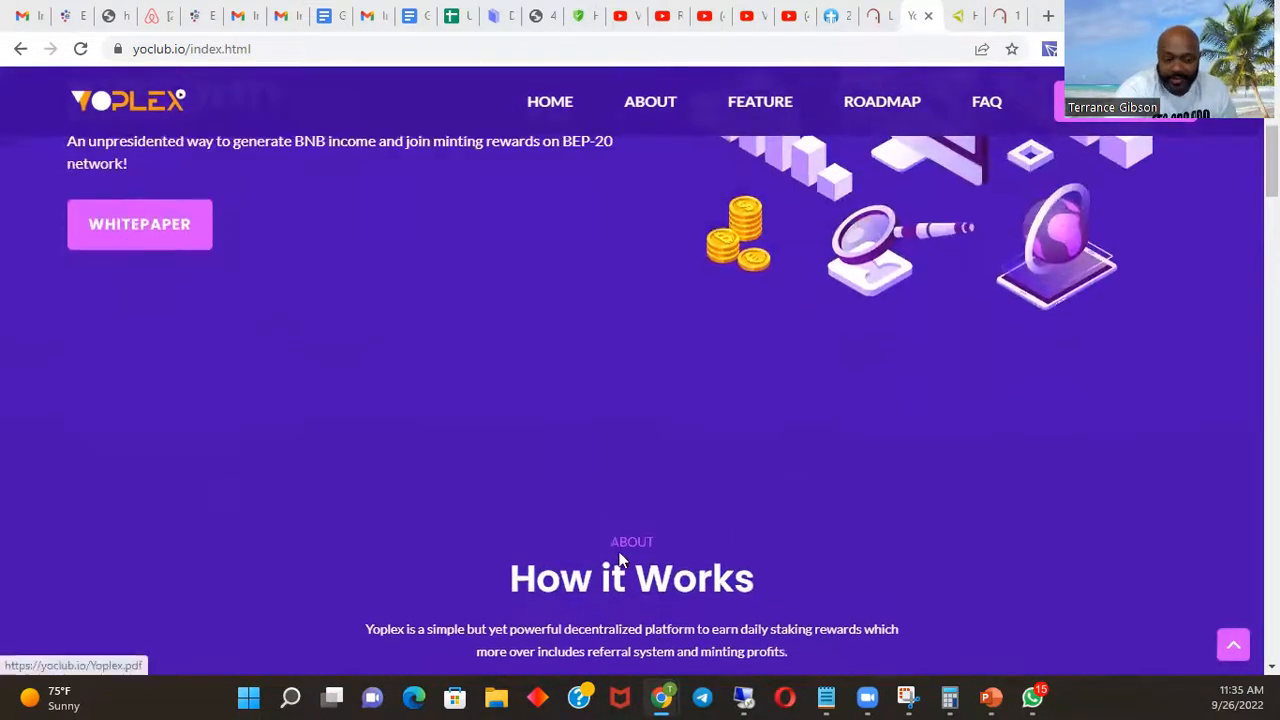
scroll(down, 3)
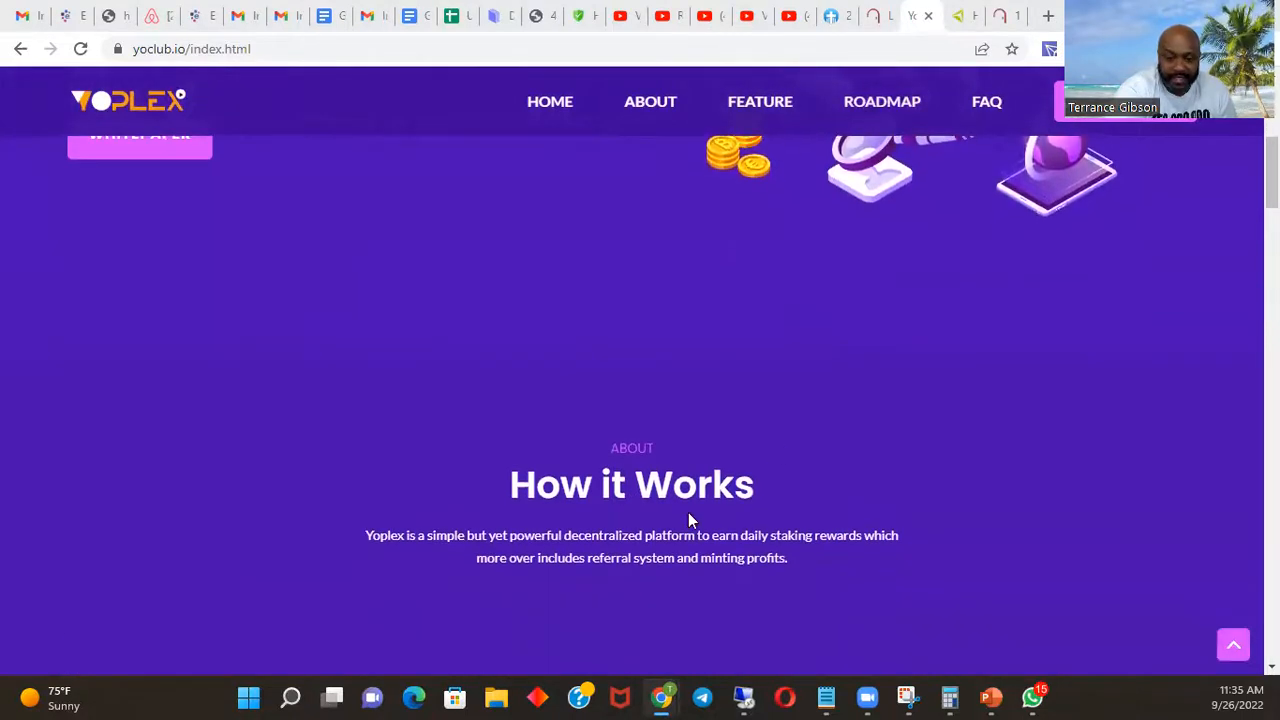
scroll(down, 3)
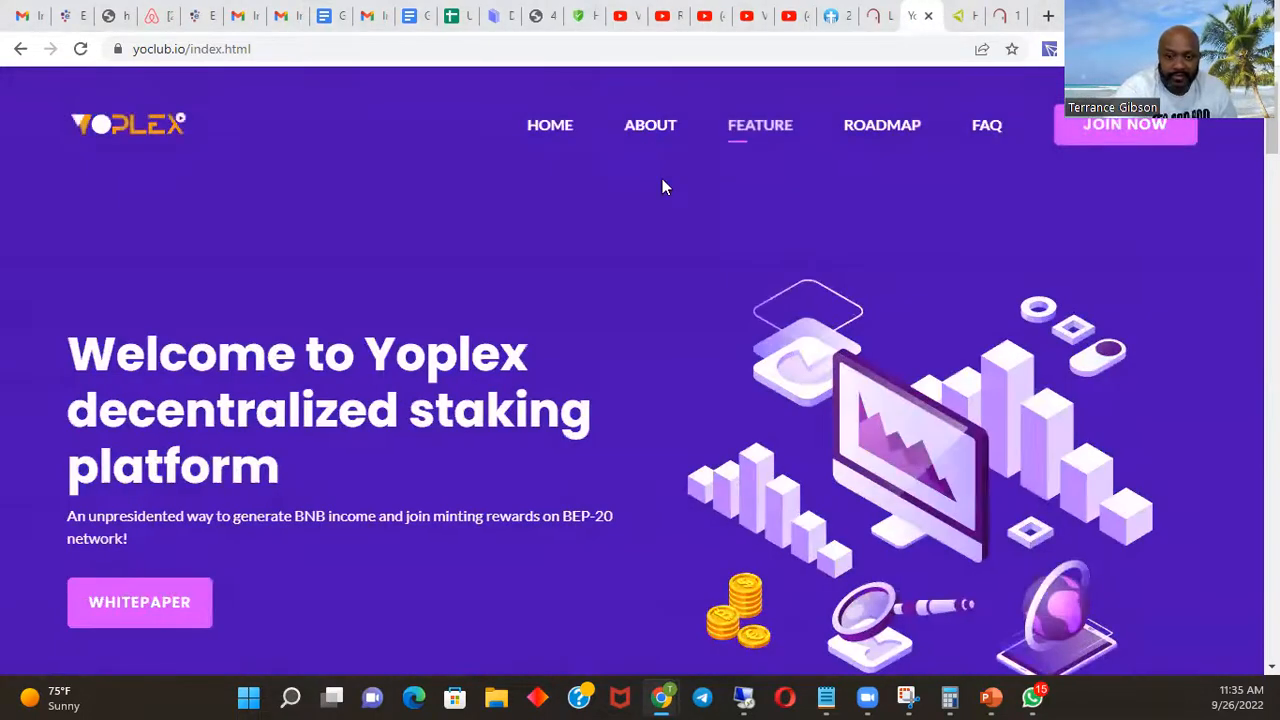
click(650, 124)
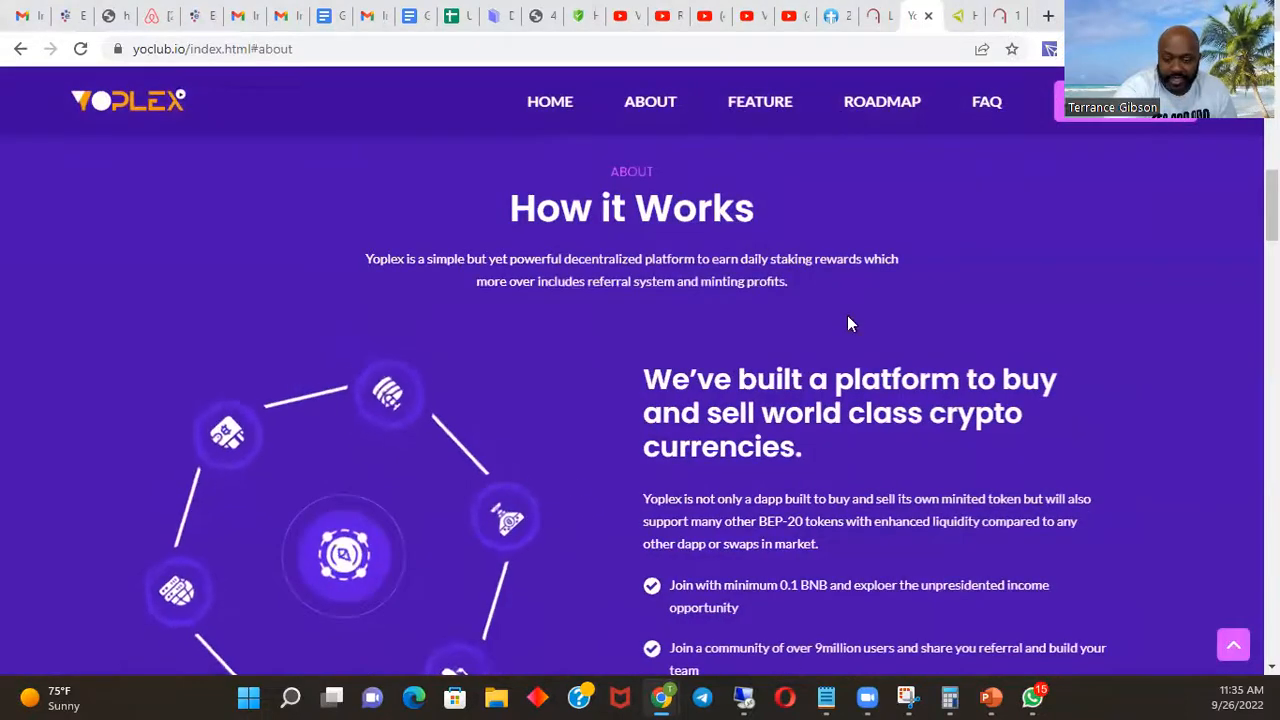
scroll(down, 3)
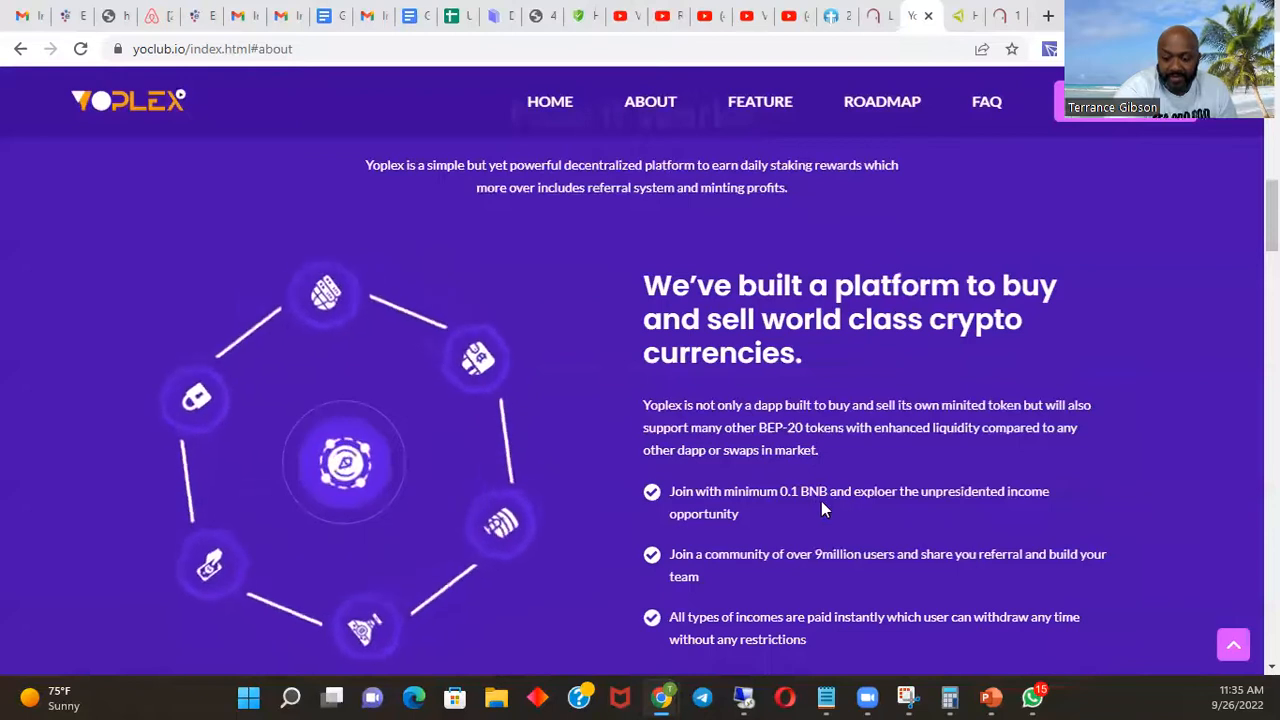
- Show the six Yoplex feature cards, Safe & Secure through Token Swap
click(760, 101)
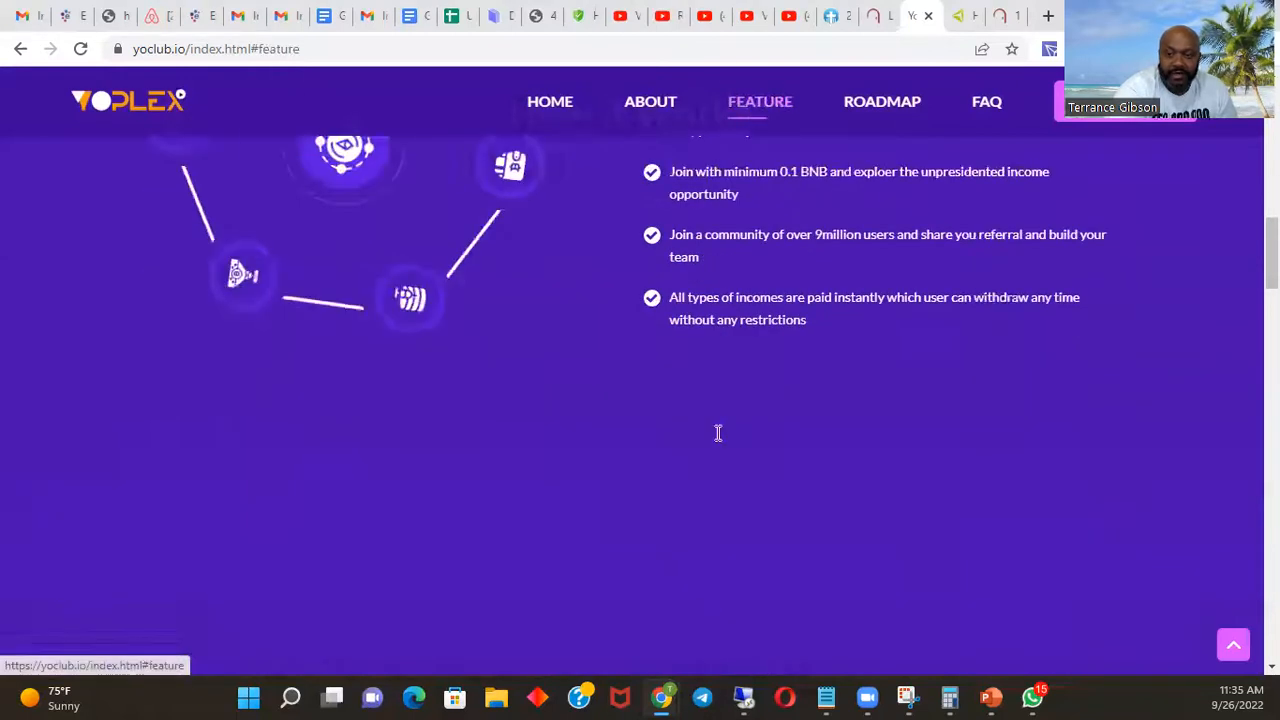
scroll(up, 3)
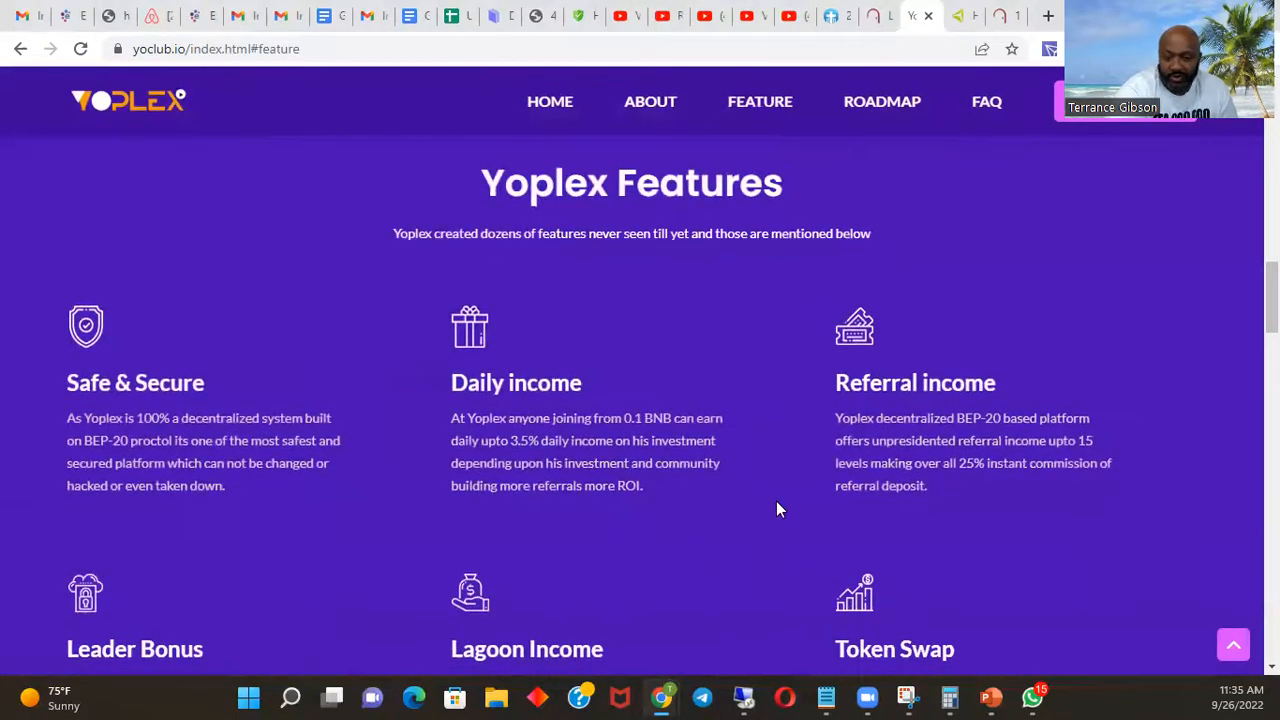
scroll(down, 3)
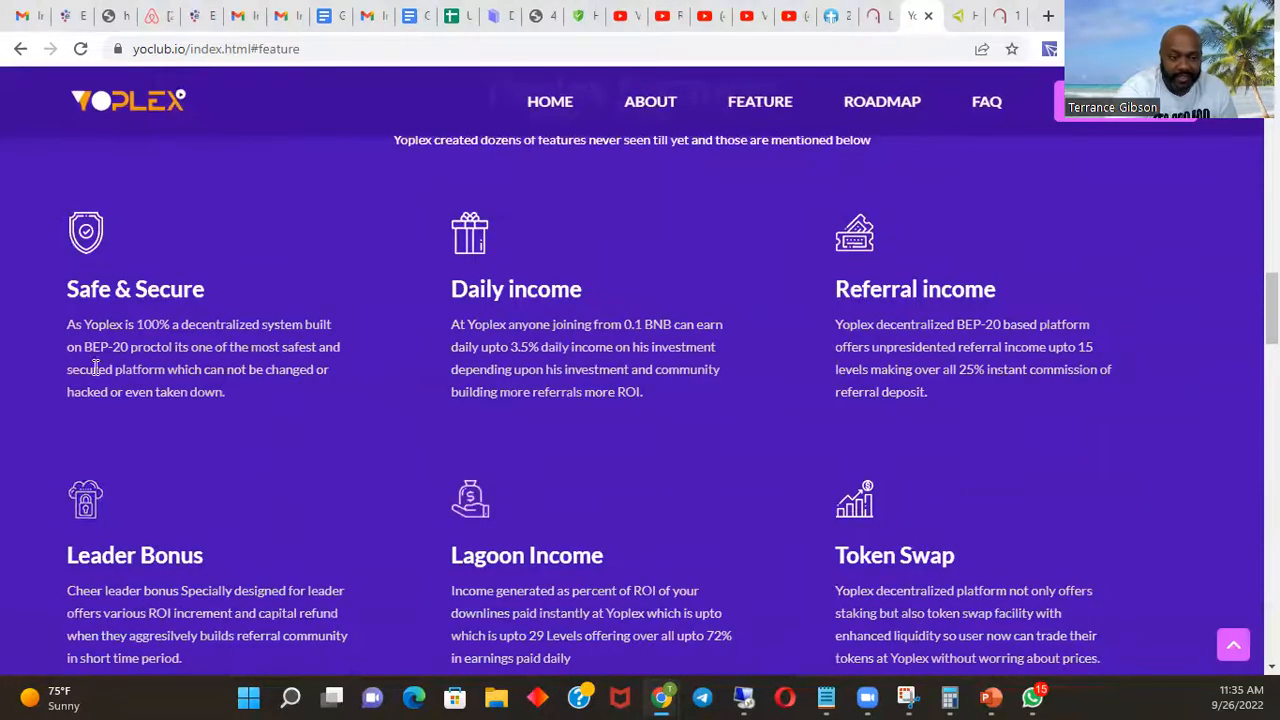
mouse_move(1010, 378)
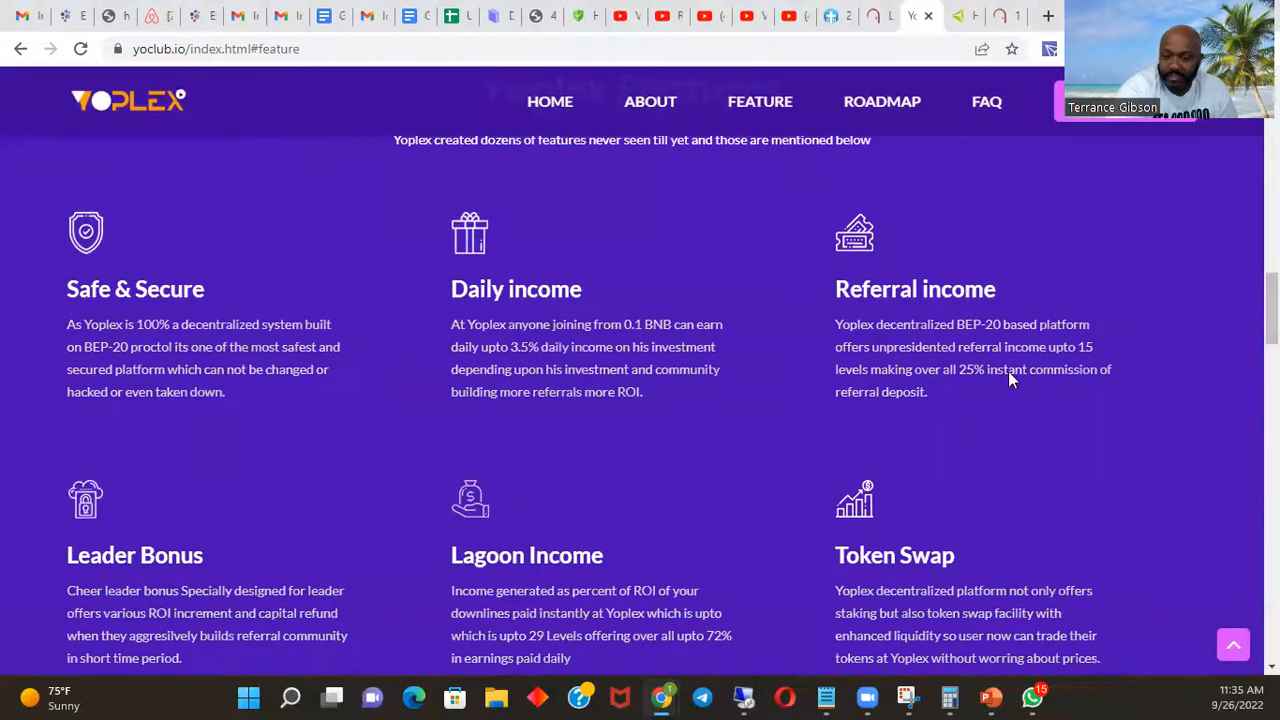
mouse_move(540, 345)
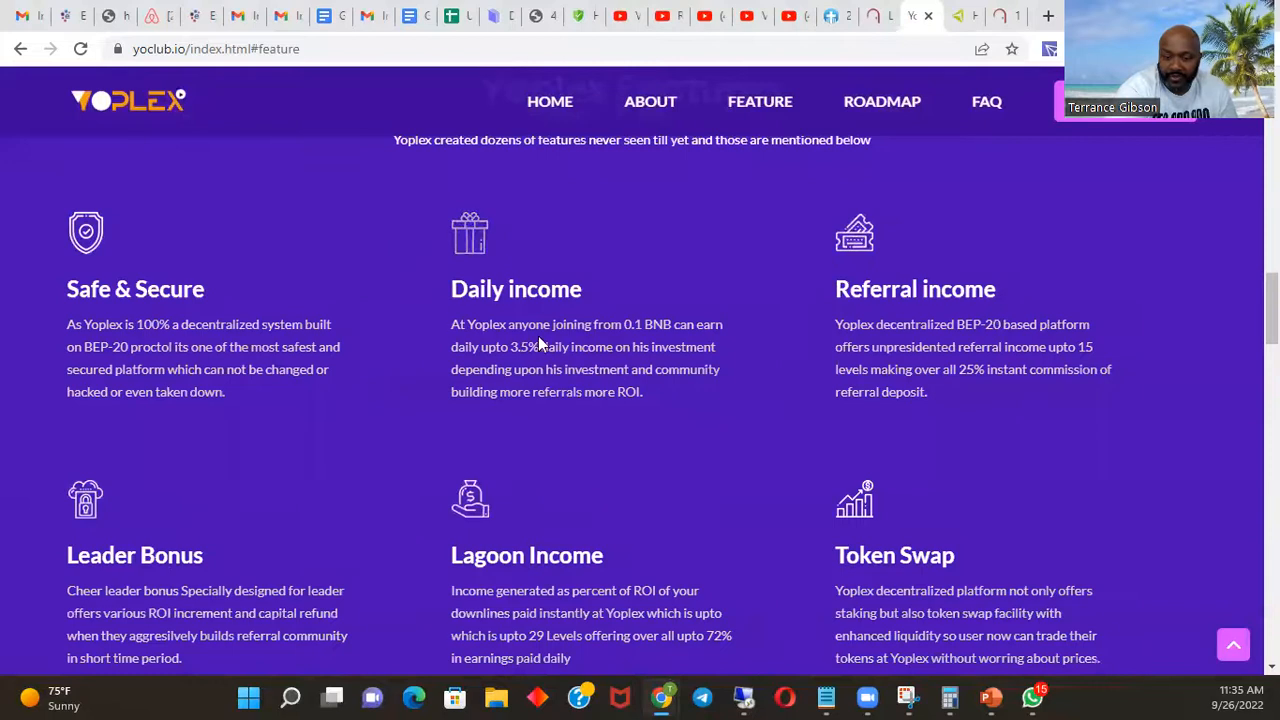
mouse_move(808, 382)
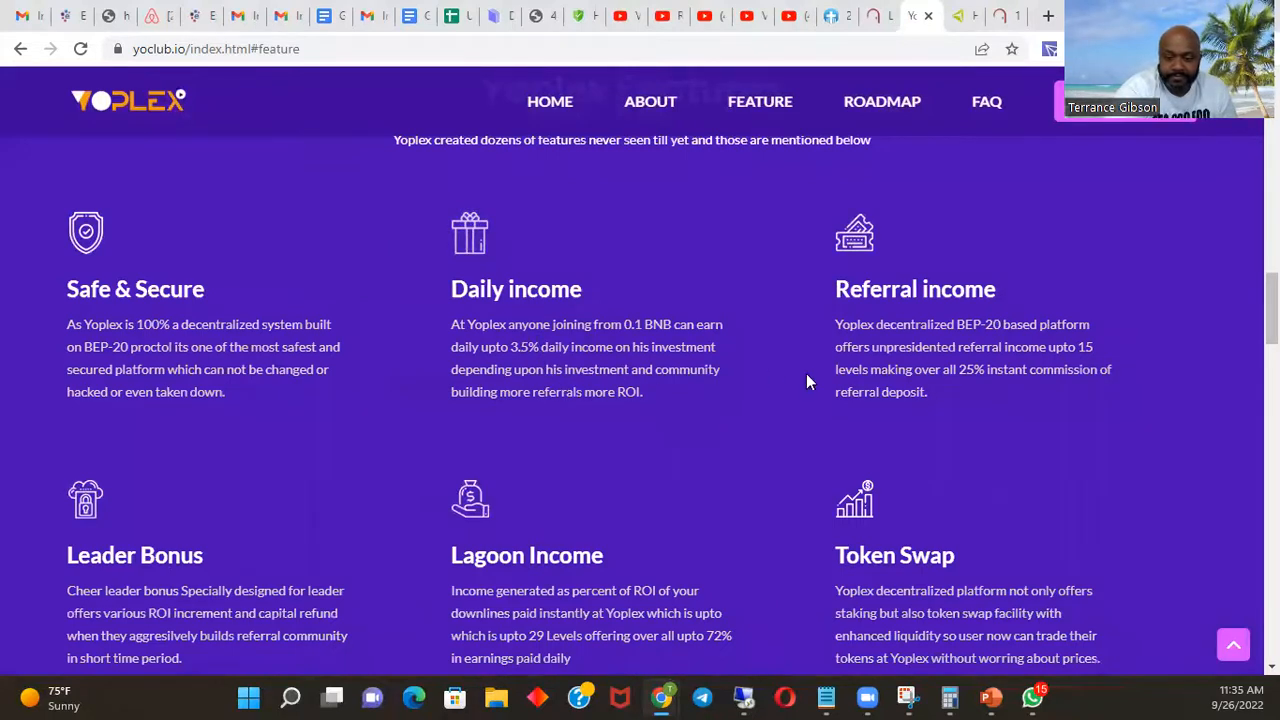
mouse_move(628, 371)
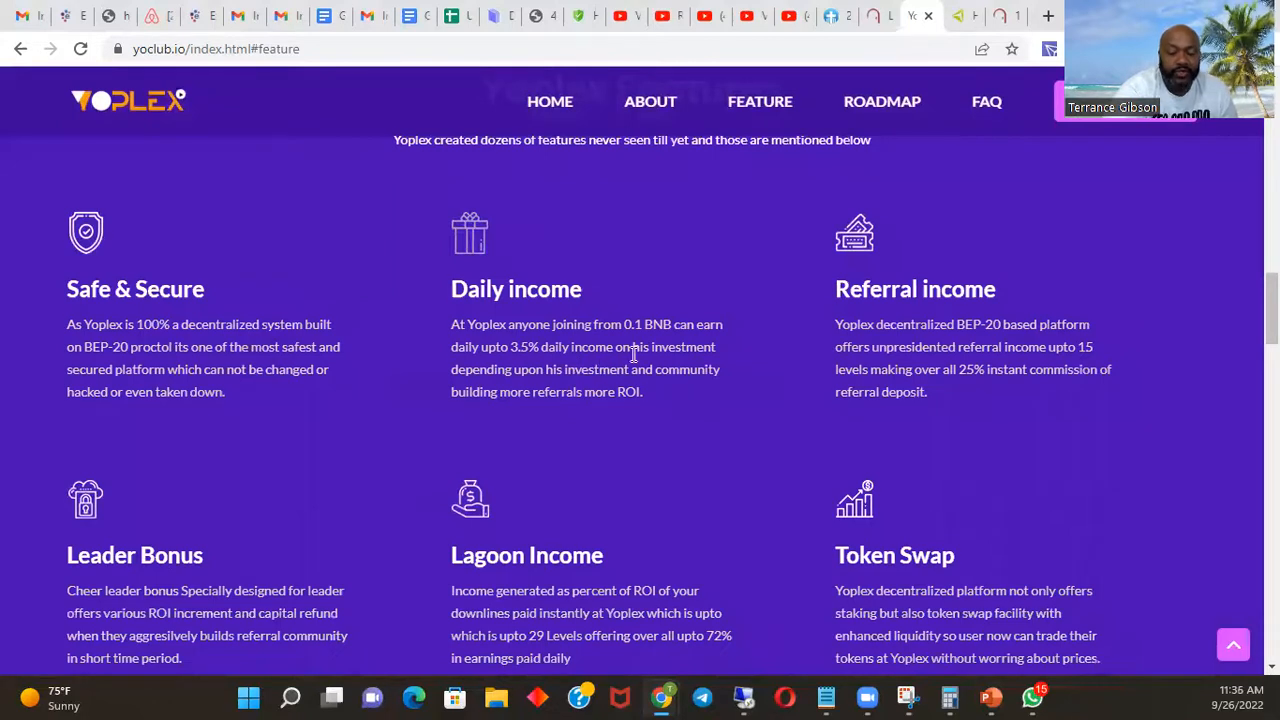
mouse_move(560, 377)
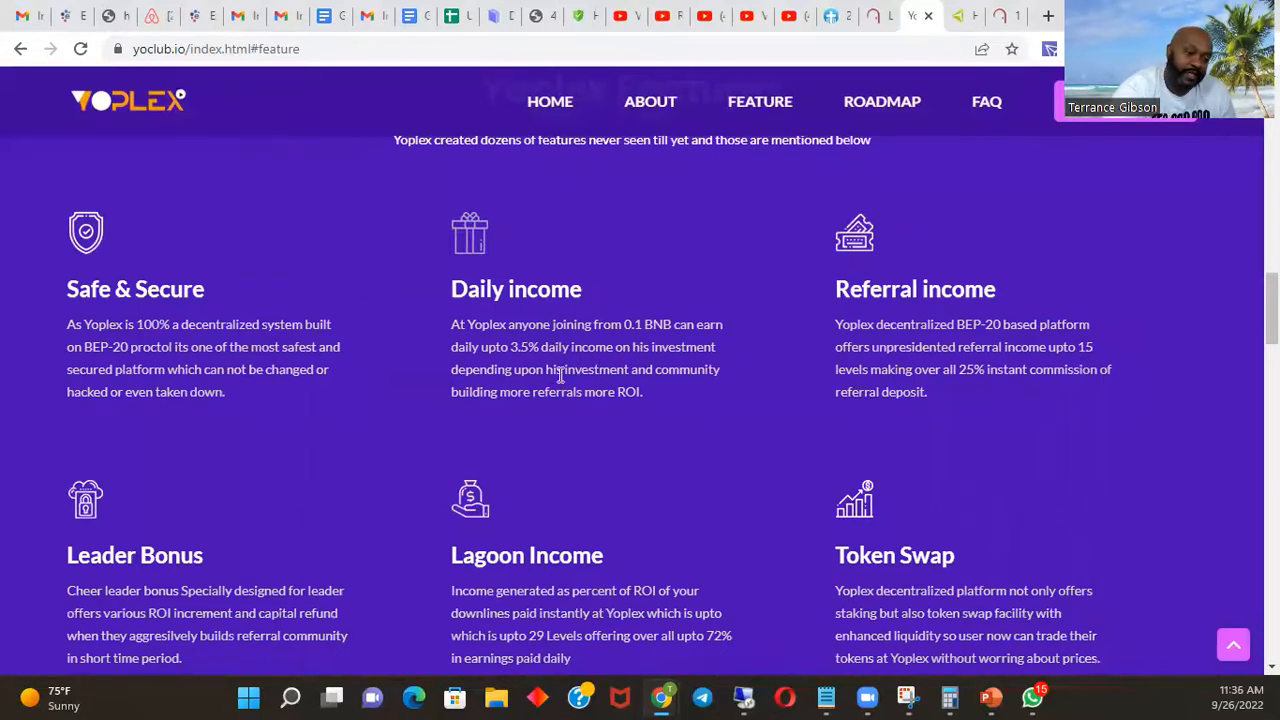
mouse_move(697, 585)
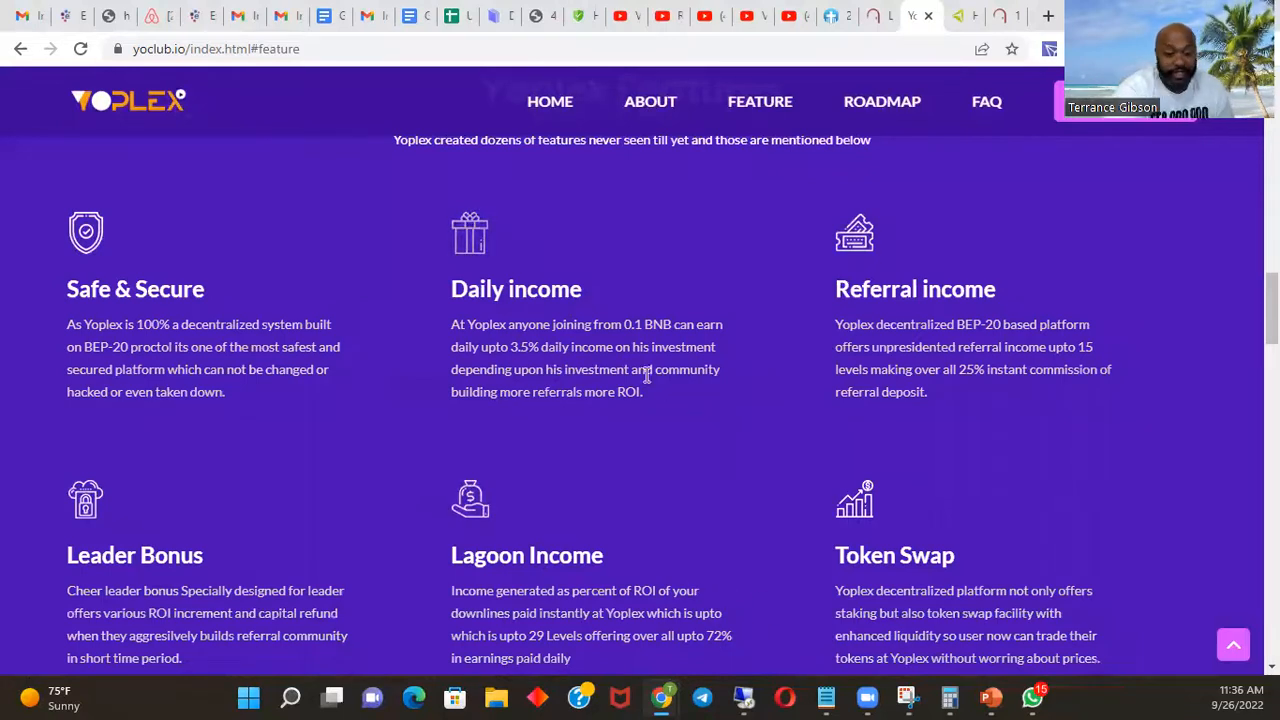
mouse_move(628, 434)
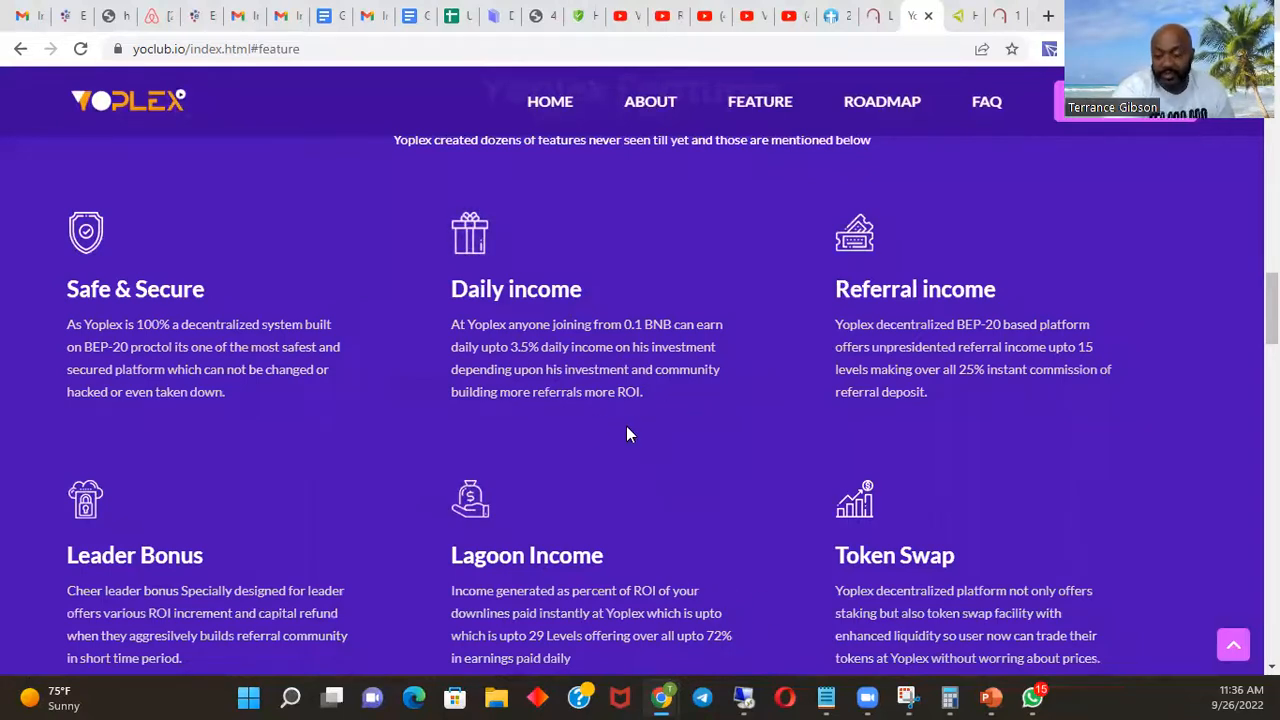
mouse_move(437, 432)
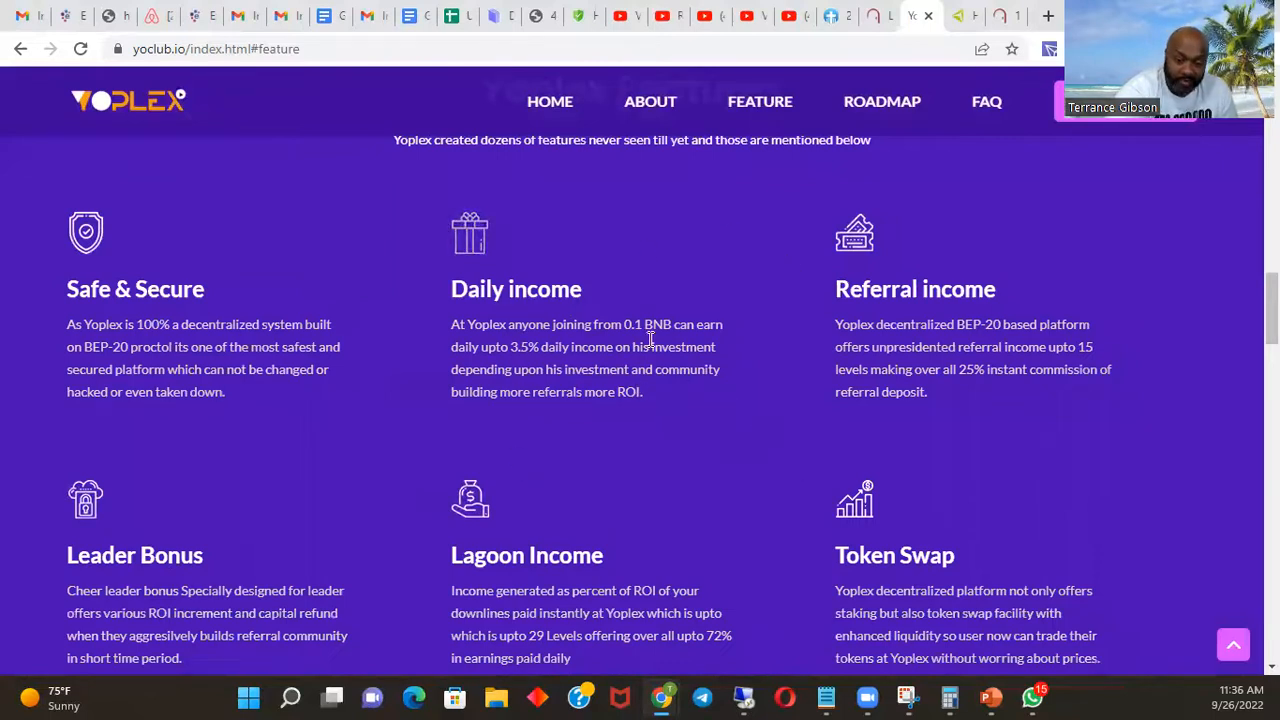
mouse_move(785, 263)
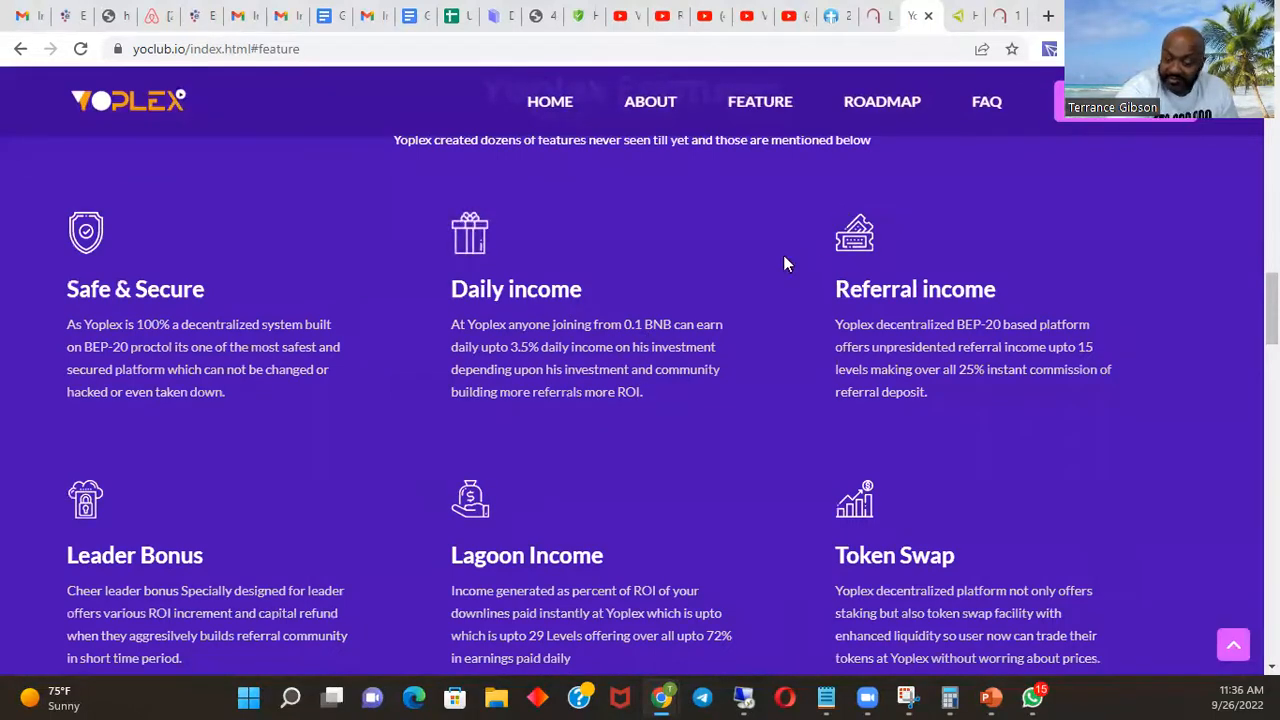
mouse_move(525, 395)
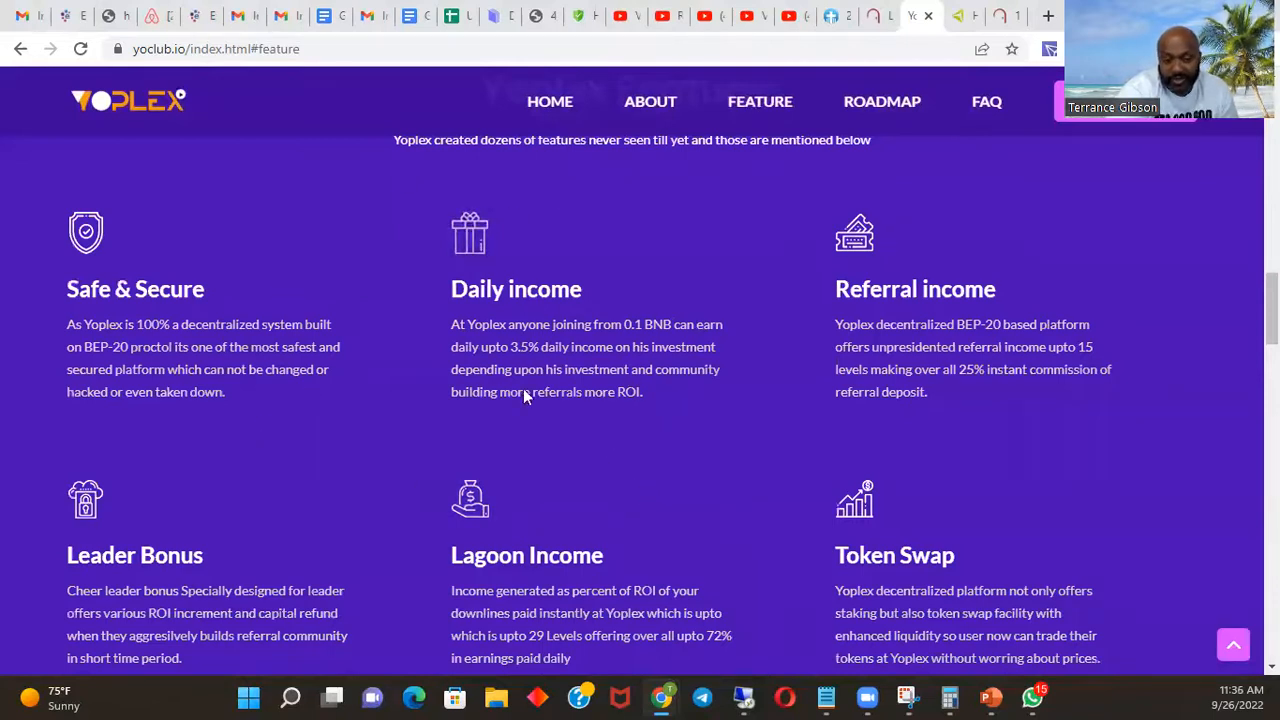
mouse_move(481, 363)
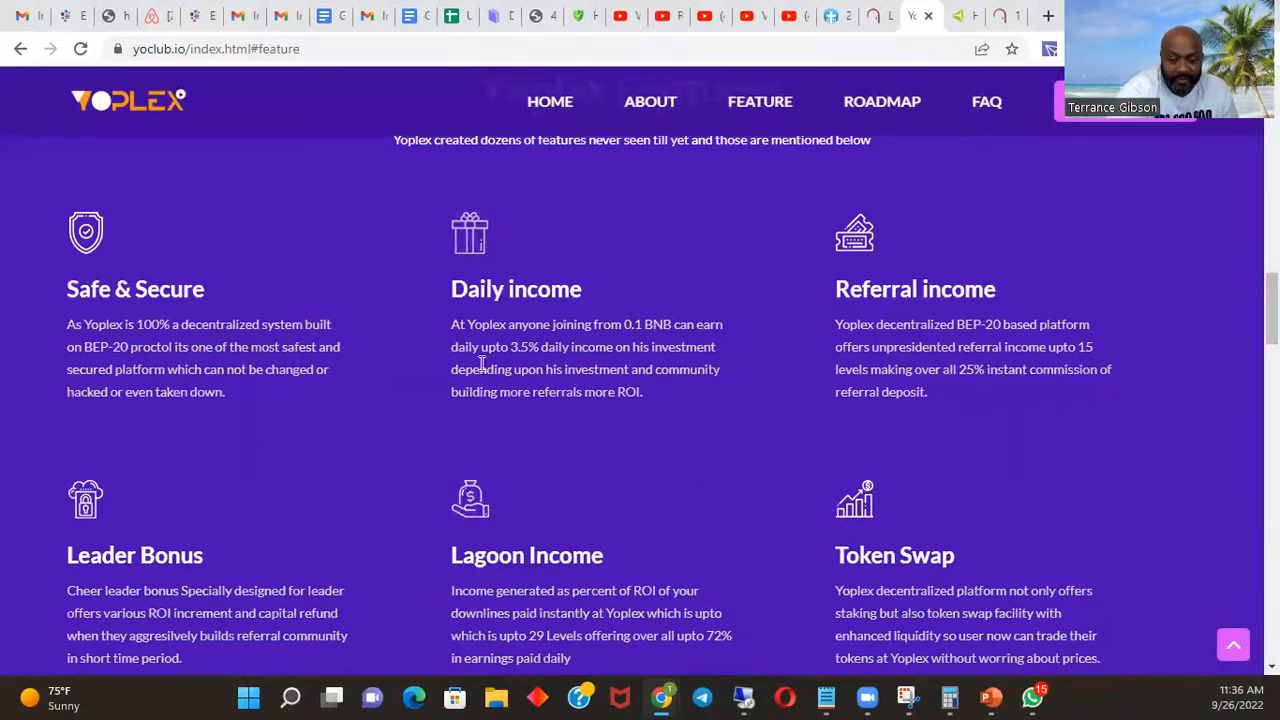
mouse_move(640, 466)
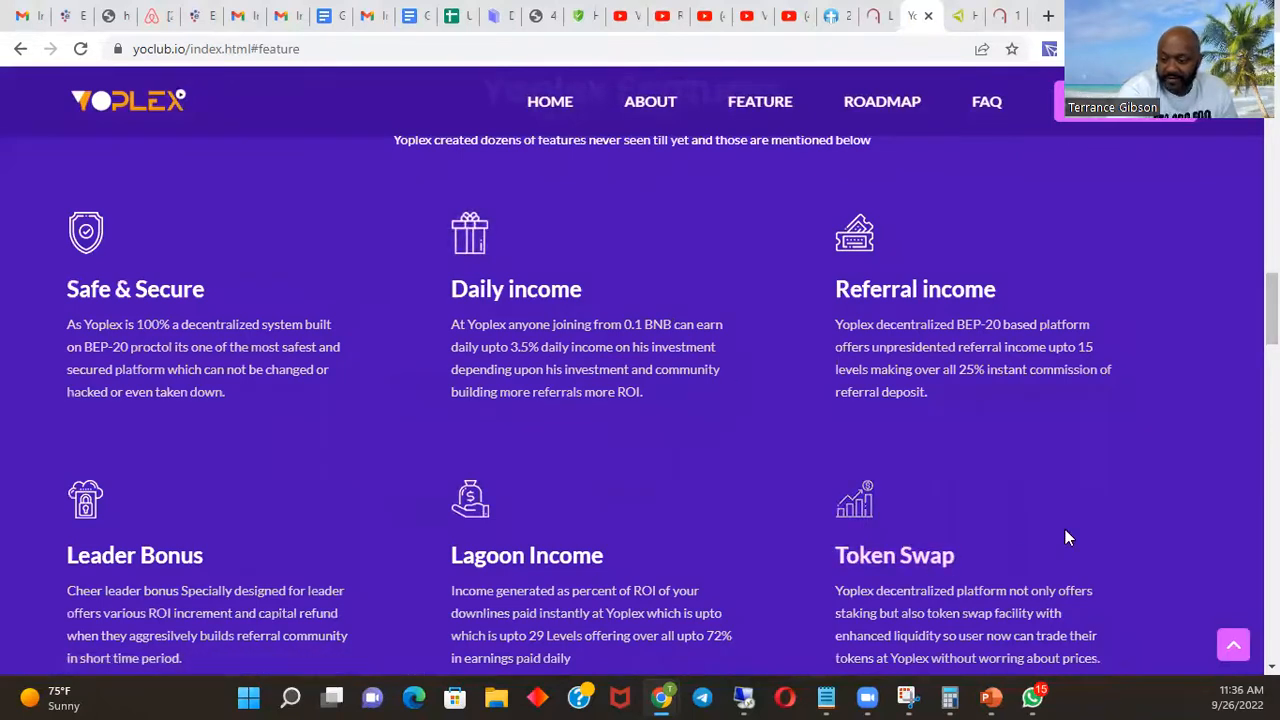
mouse_move(1000, 447)
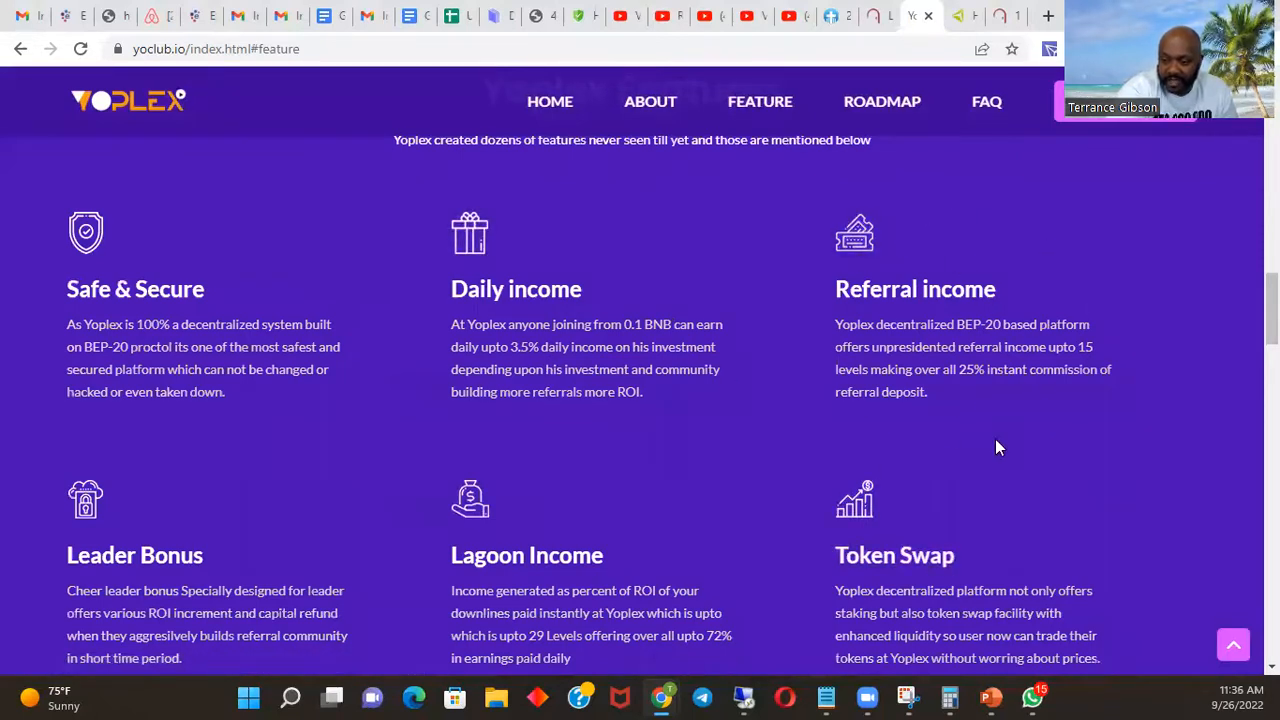
- Scroll past the feature cards to the RoadMap to Future timeline, August 2022–Q1 2023
scroll(down, 3)
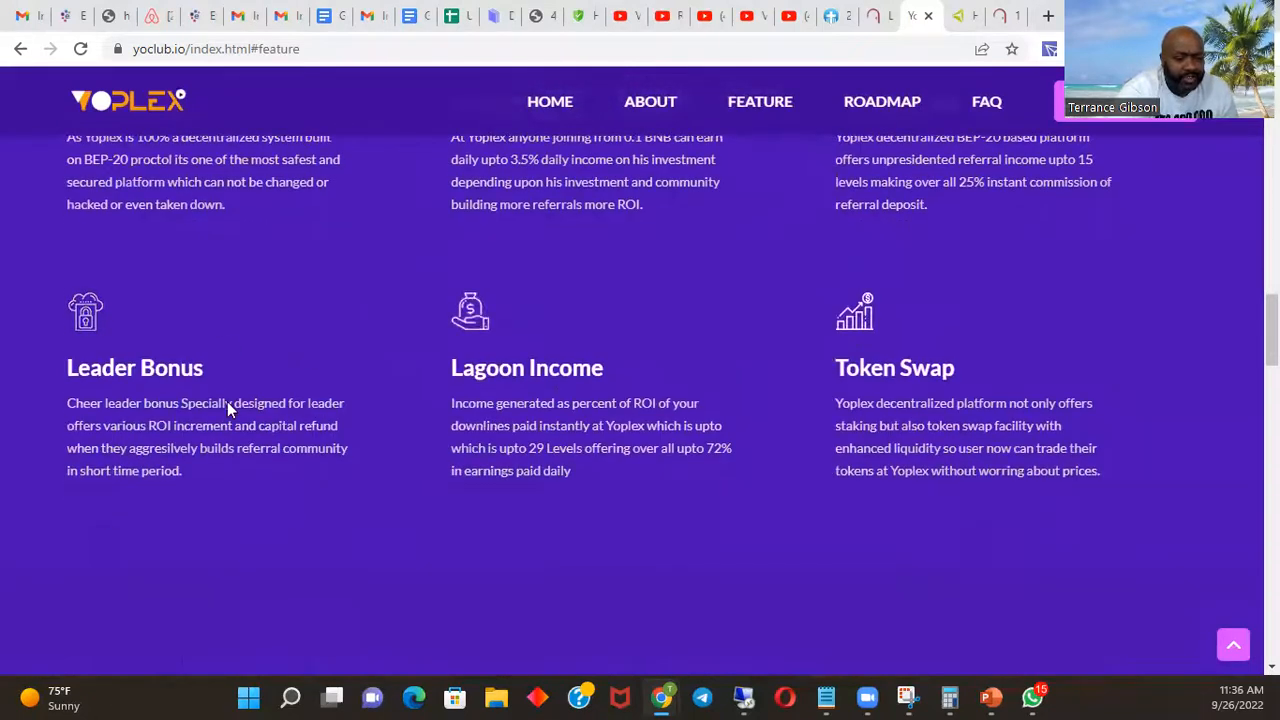
mouse_move(597, 501)
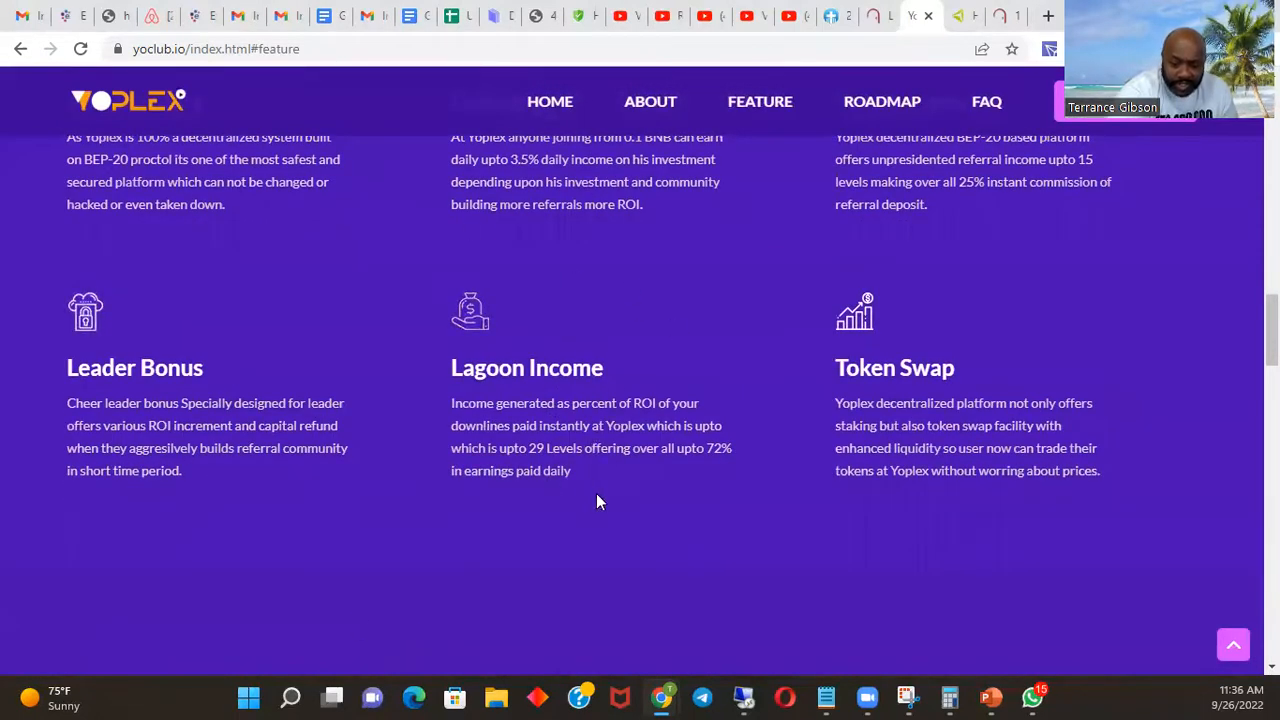
mouse_move(940, 573)
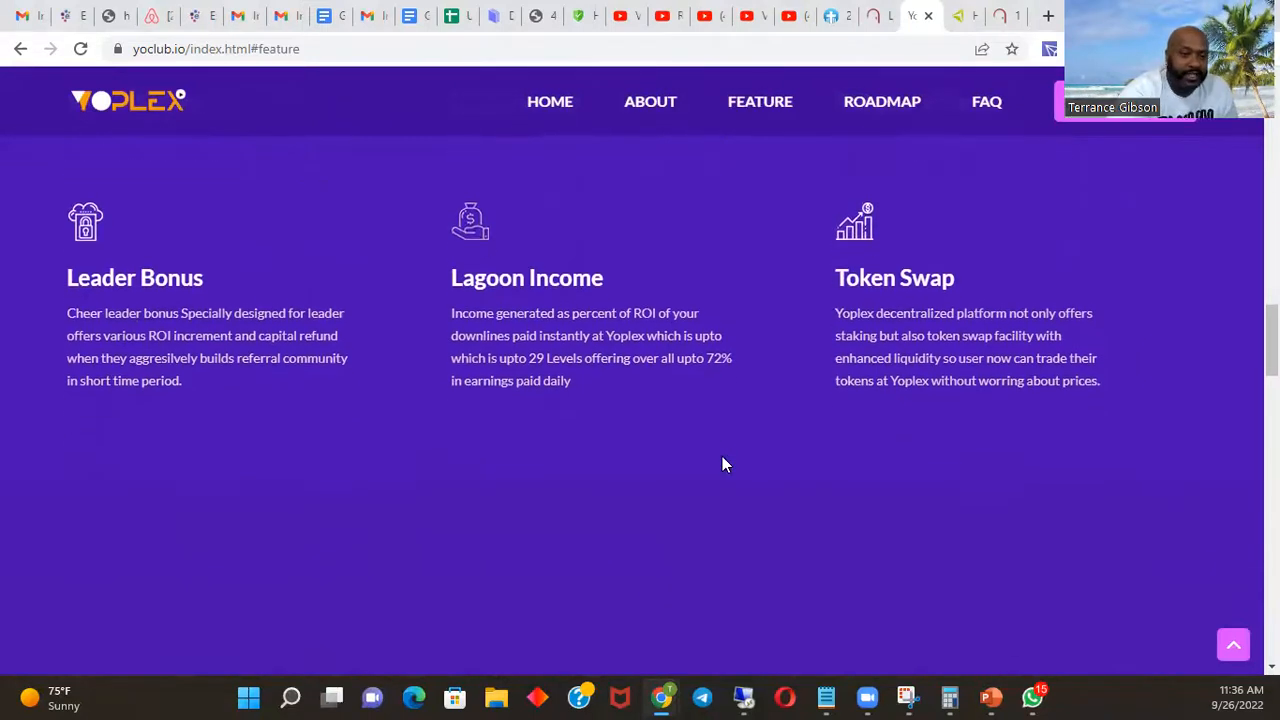
scroll(down, 3)
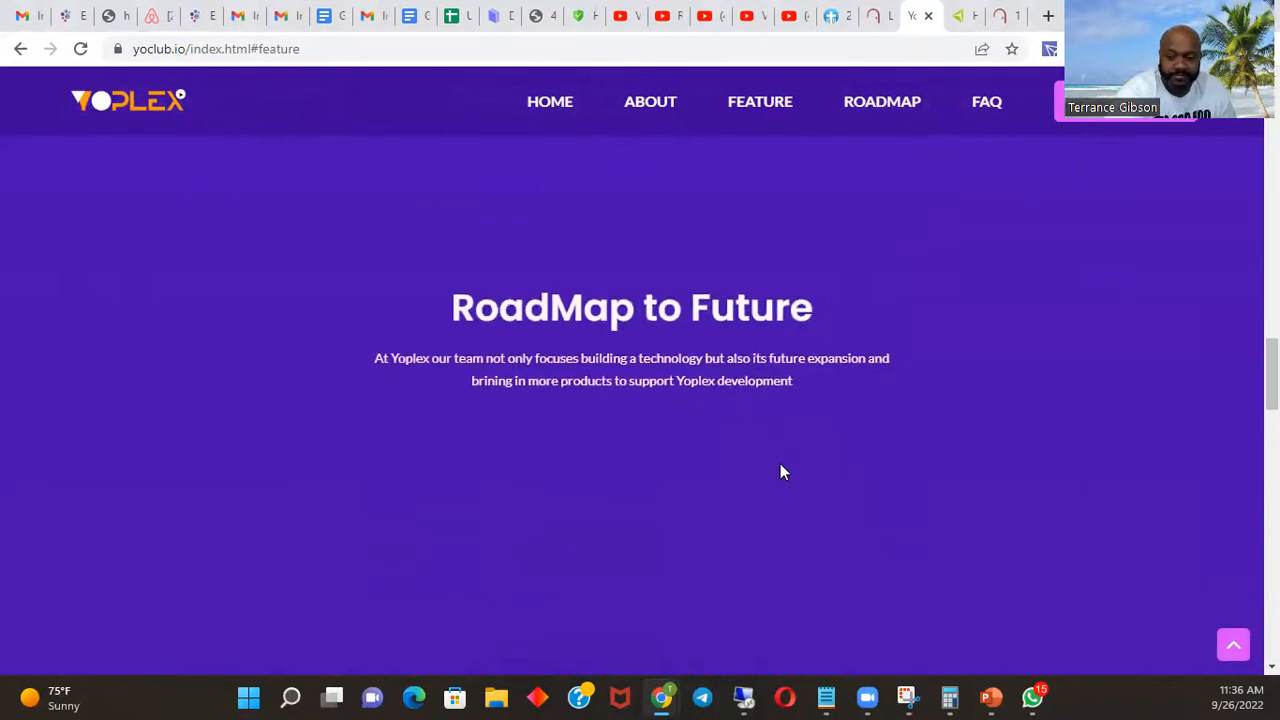
scroll(down, 3)
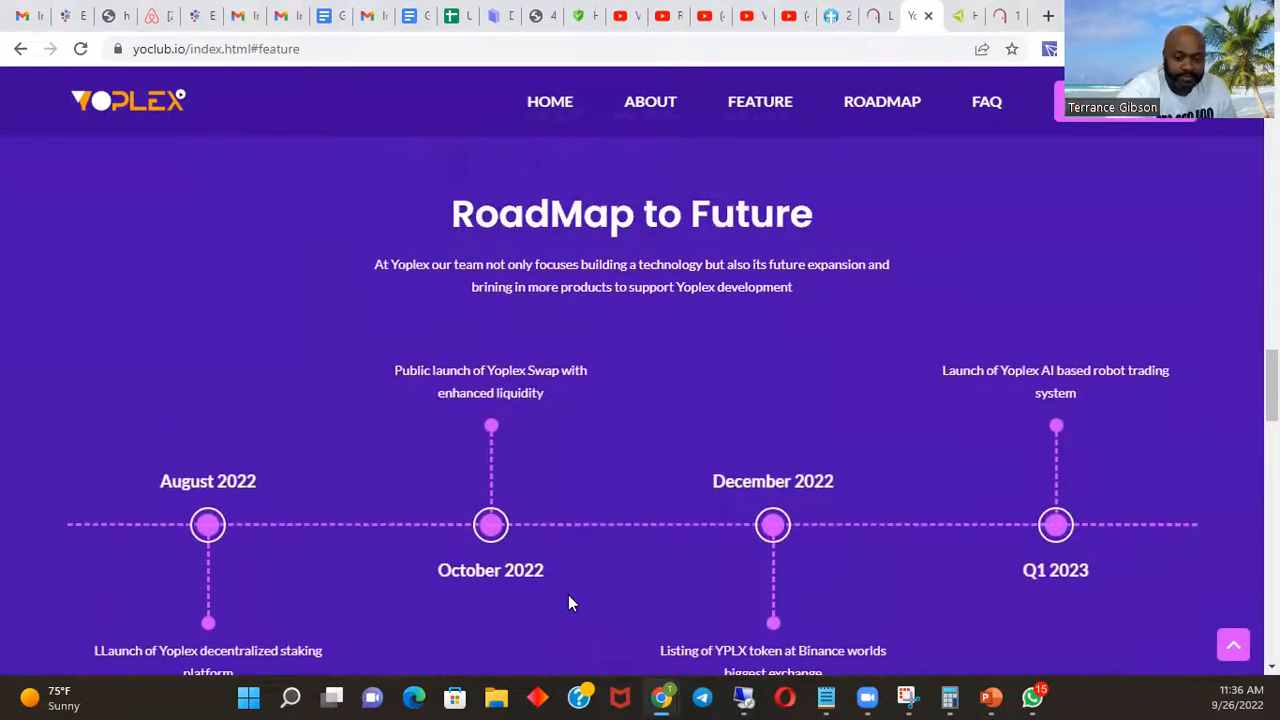
scroll(down, 3)
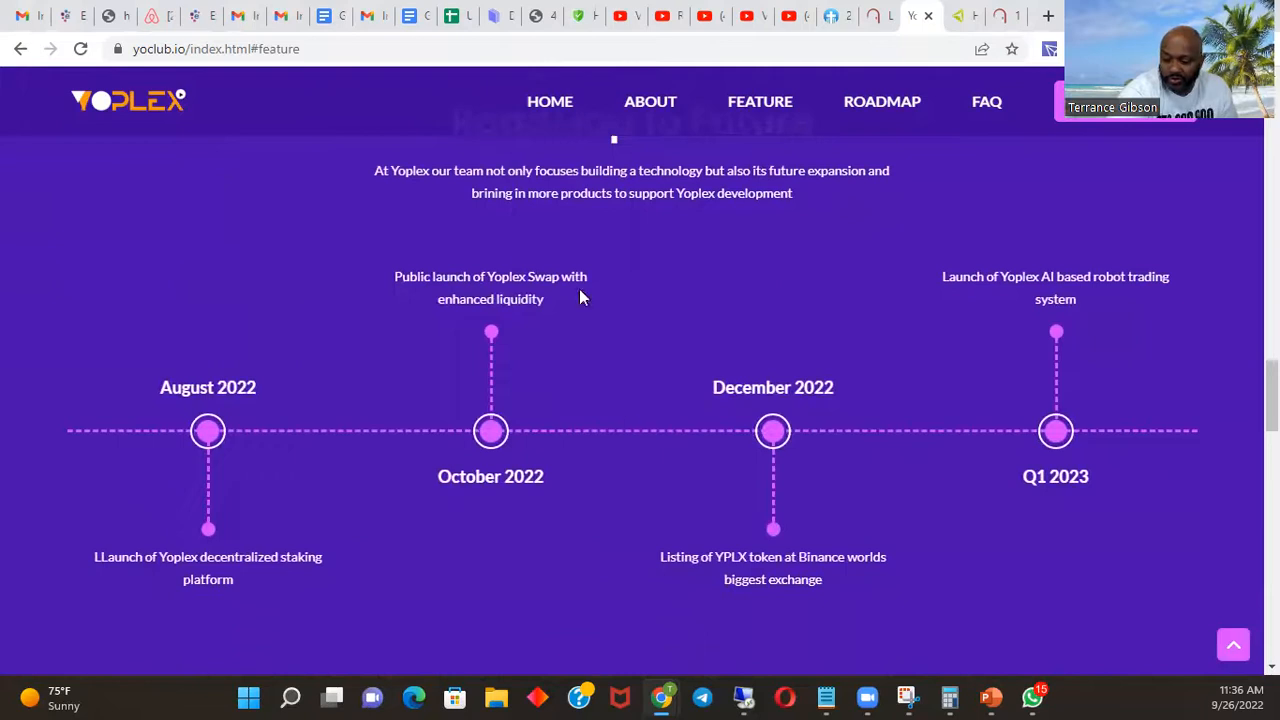
mouse_move(360, 454)
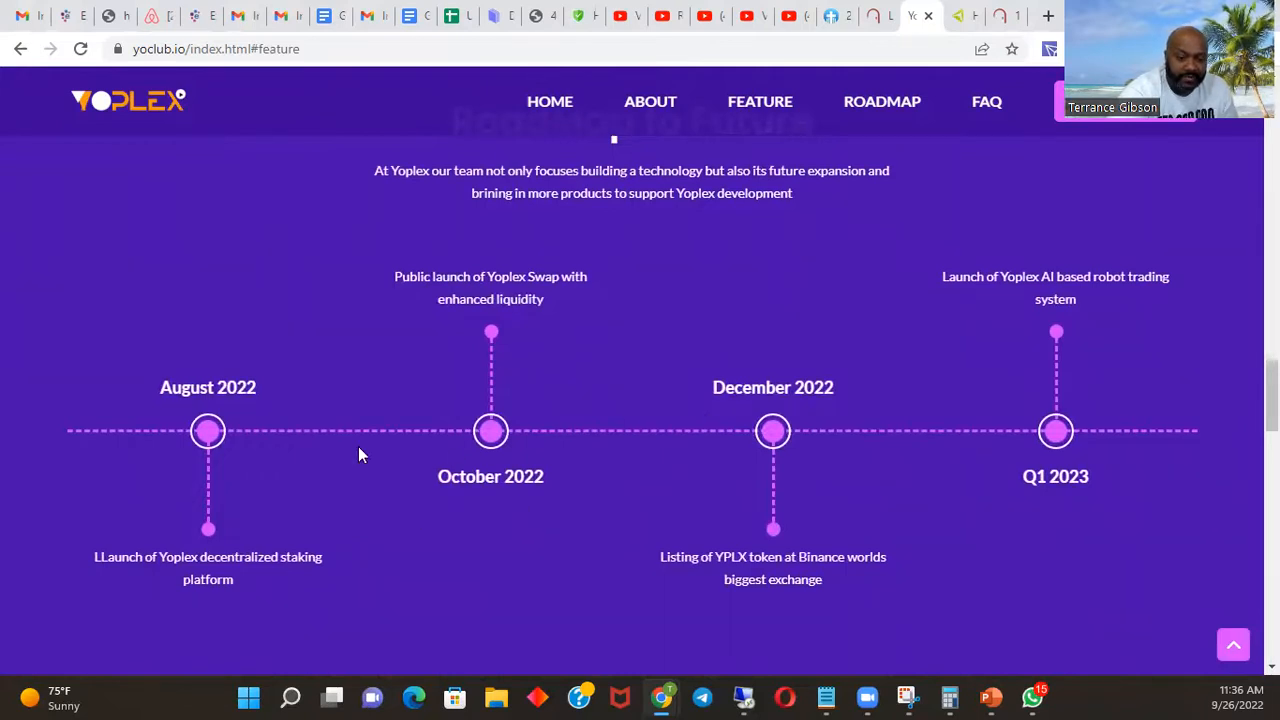
mouse_move(730, 295)
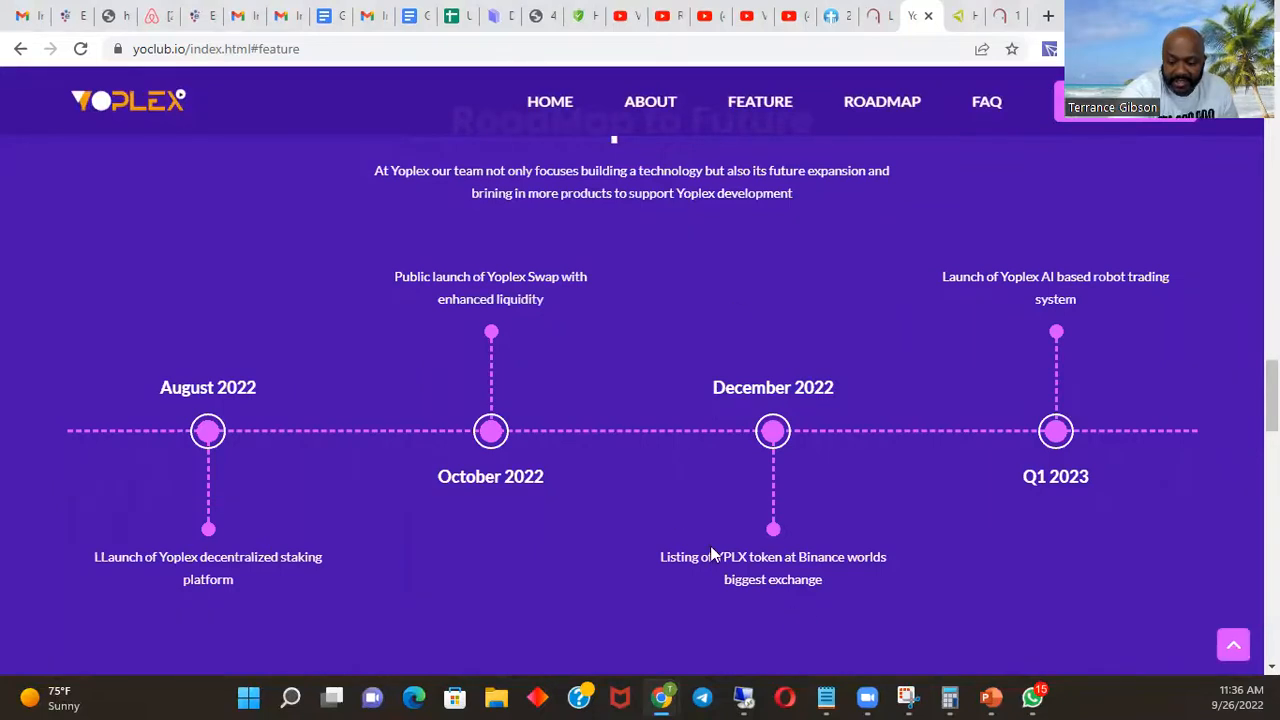
mouse_move(810, 648)
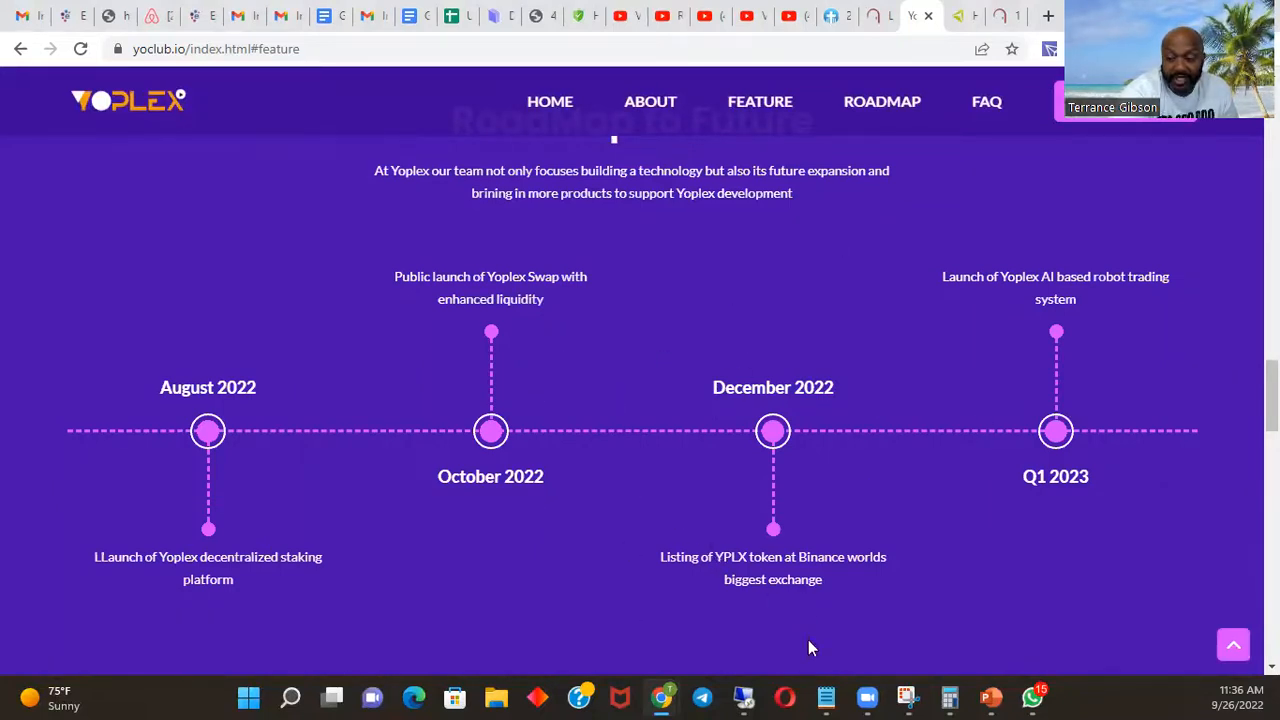
mouse_move(836, 323)
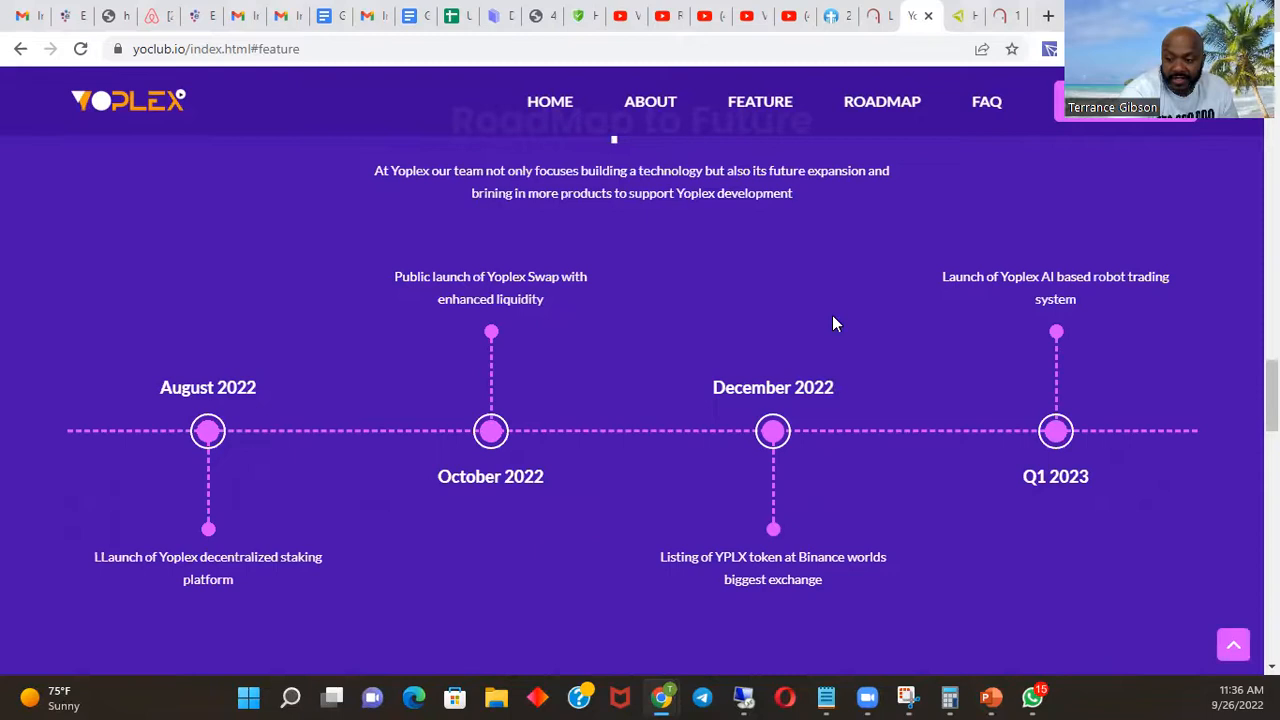
mouse_move(920, 528)
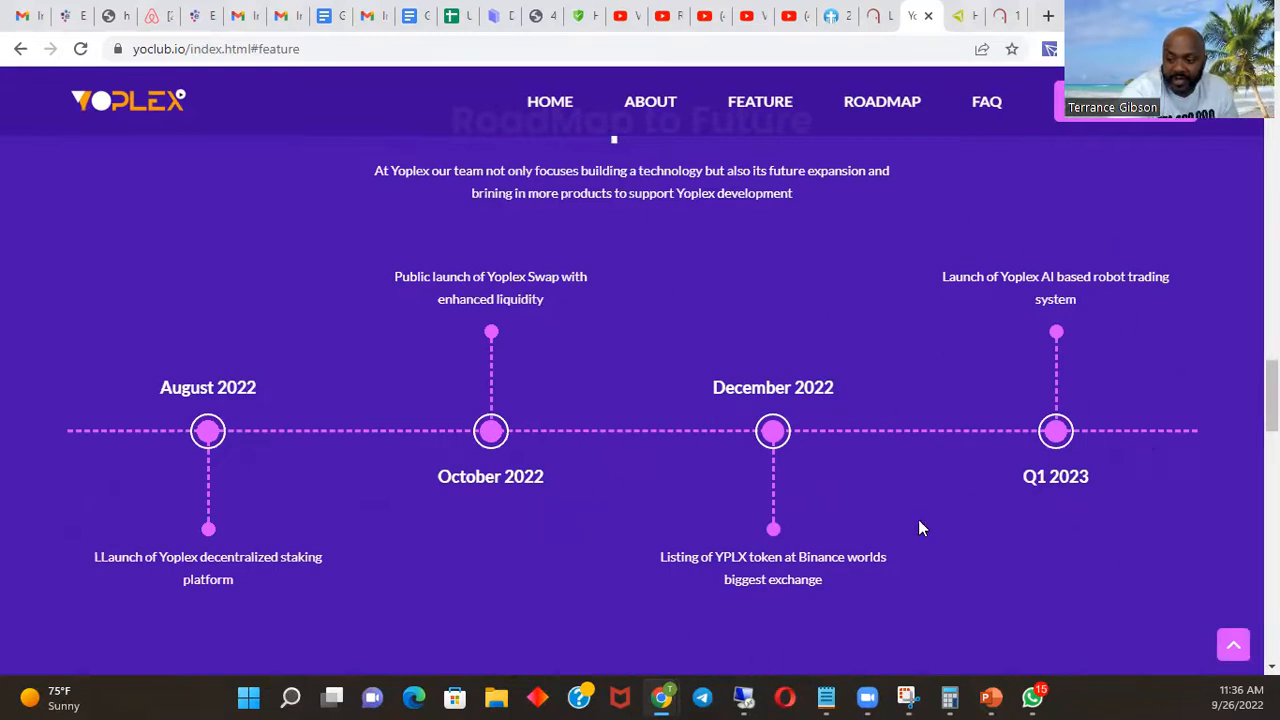
mouse_move(1053, 363)
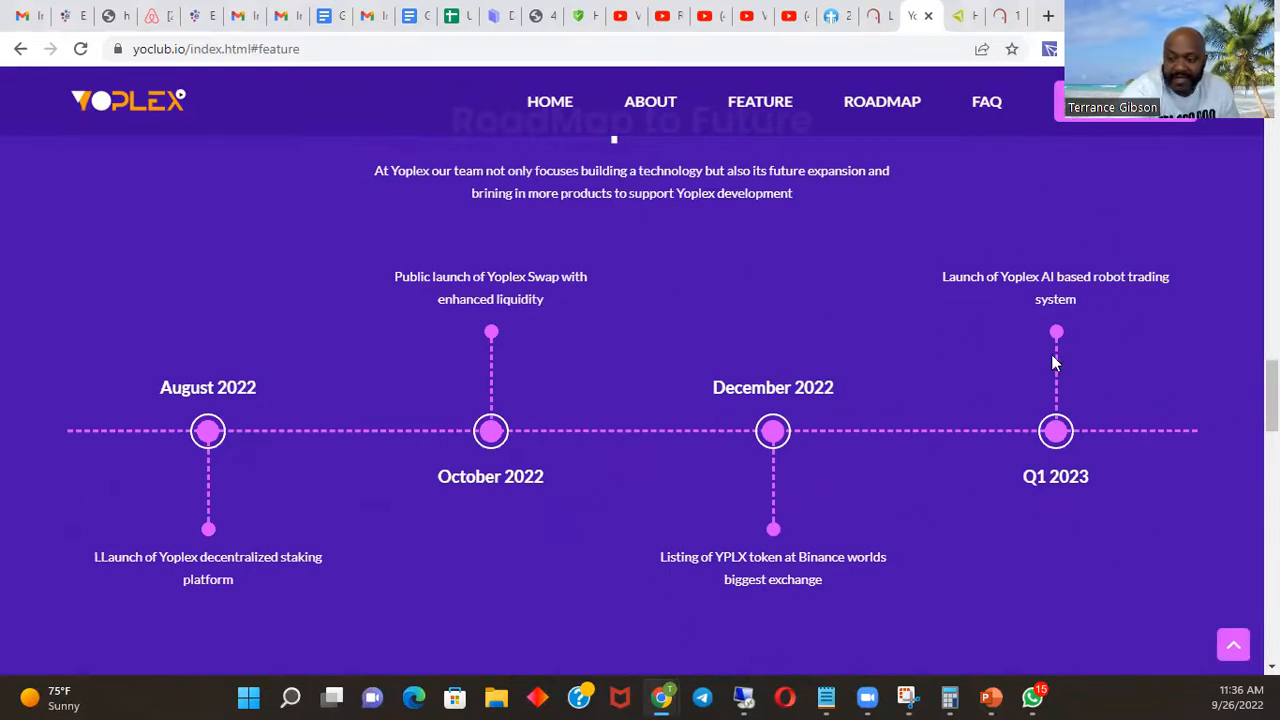
mouse_move(928, 498)
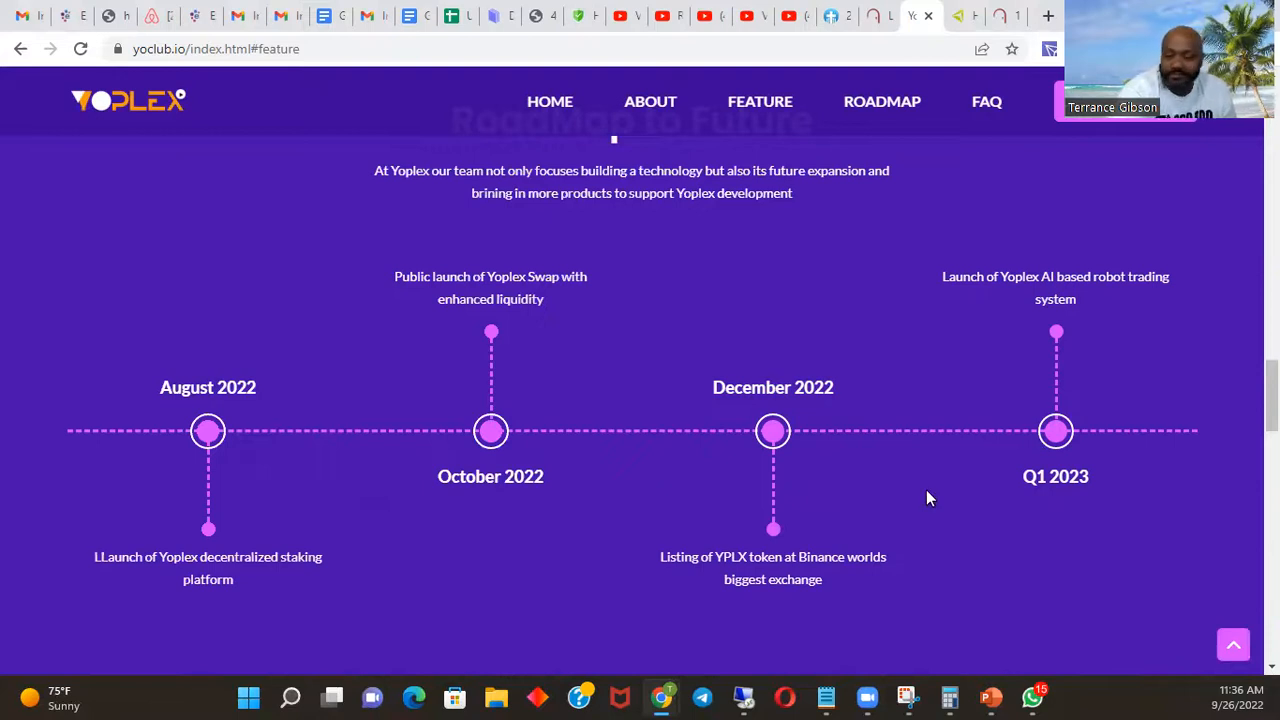
mouse_move(320, 529)
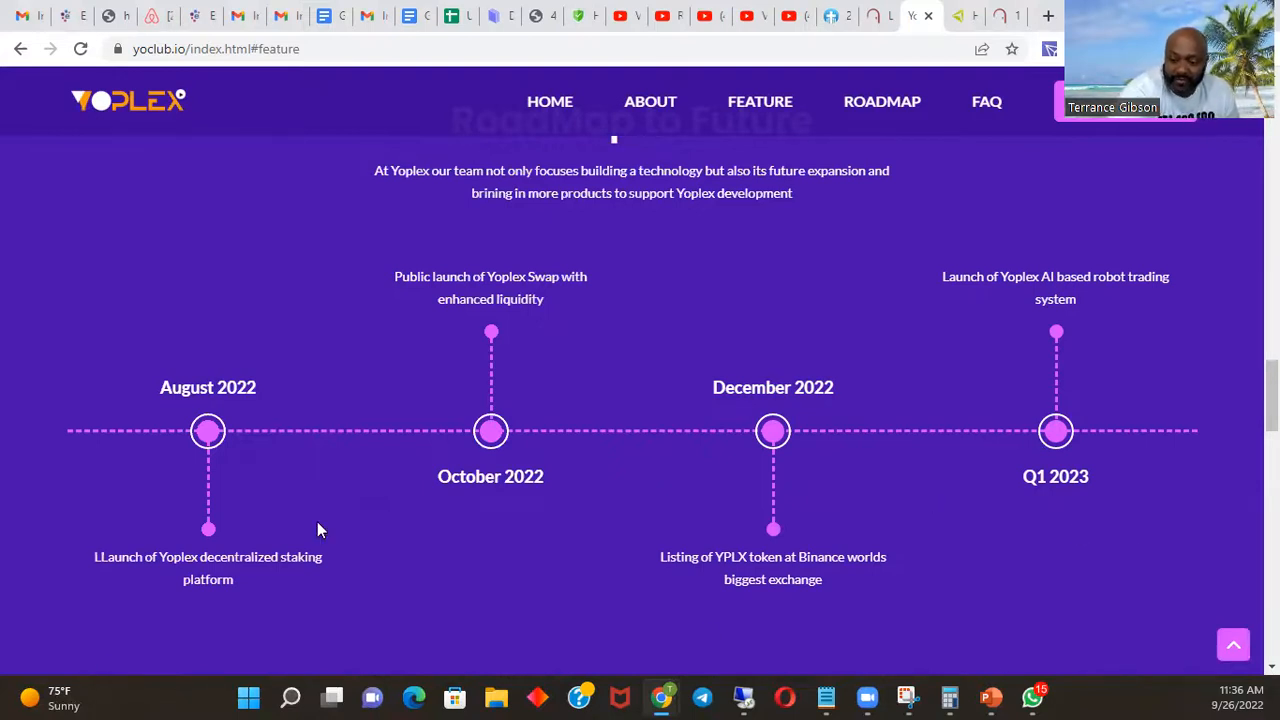
scroll(down, 3)
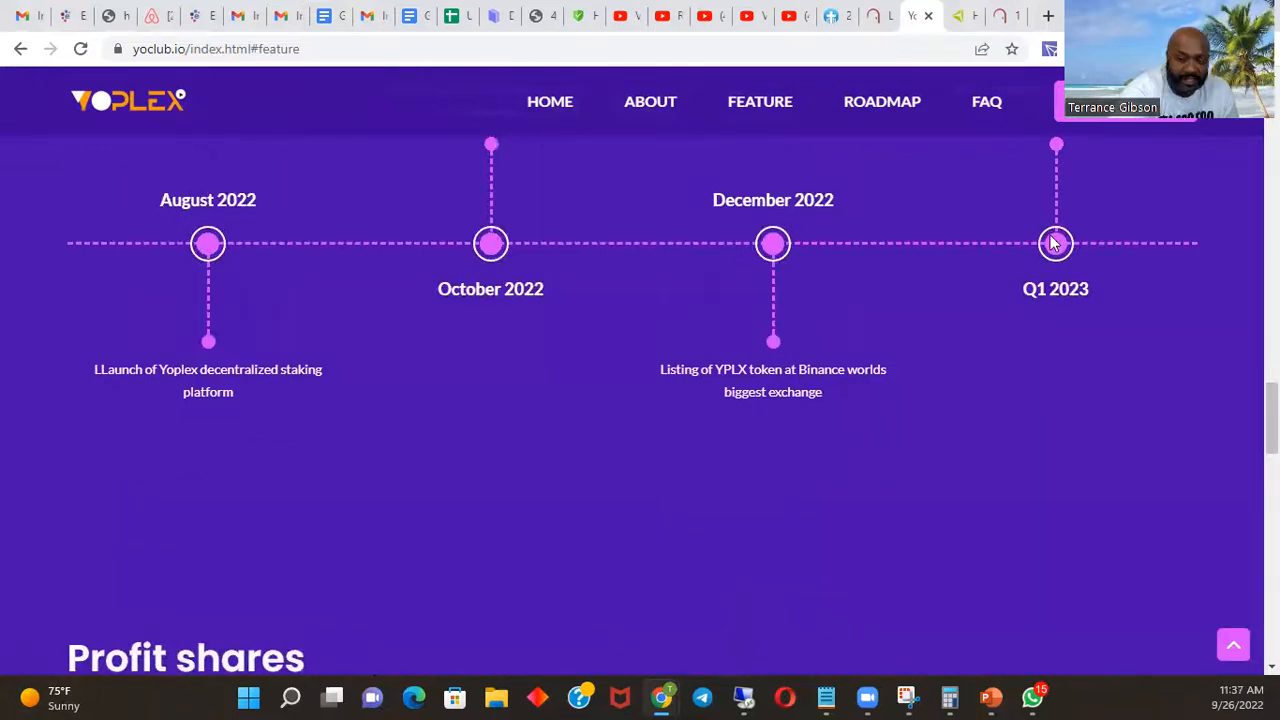
mouse_move(820, 450)
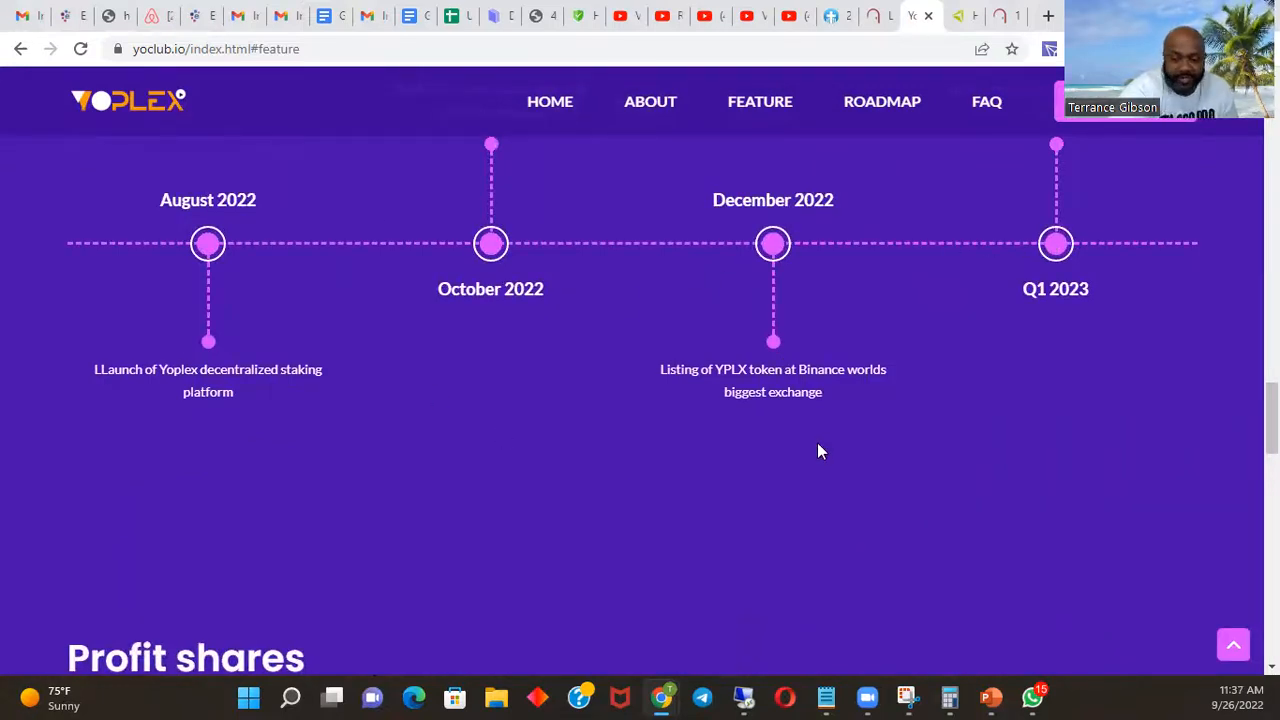
- Scroll to the Profit shares income breakdown and donut chart
scroll(down, 3)
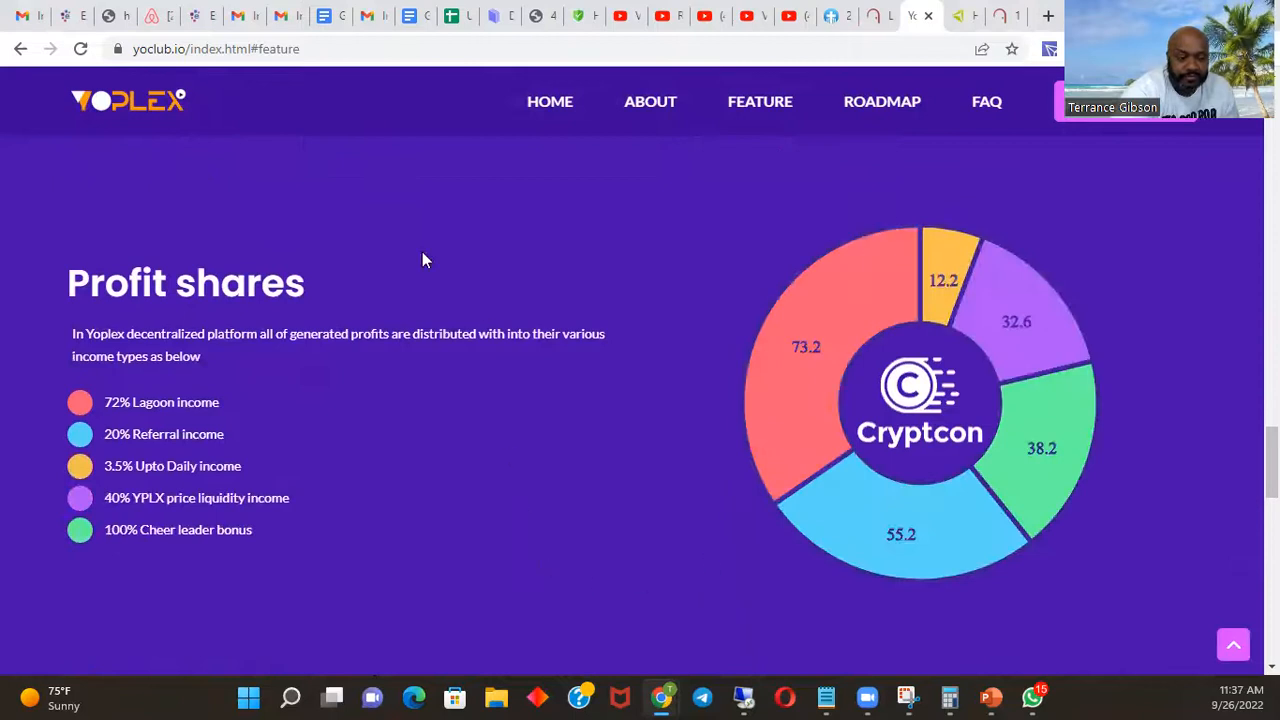
mouse_move(950, 285)
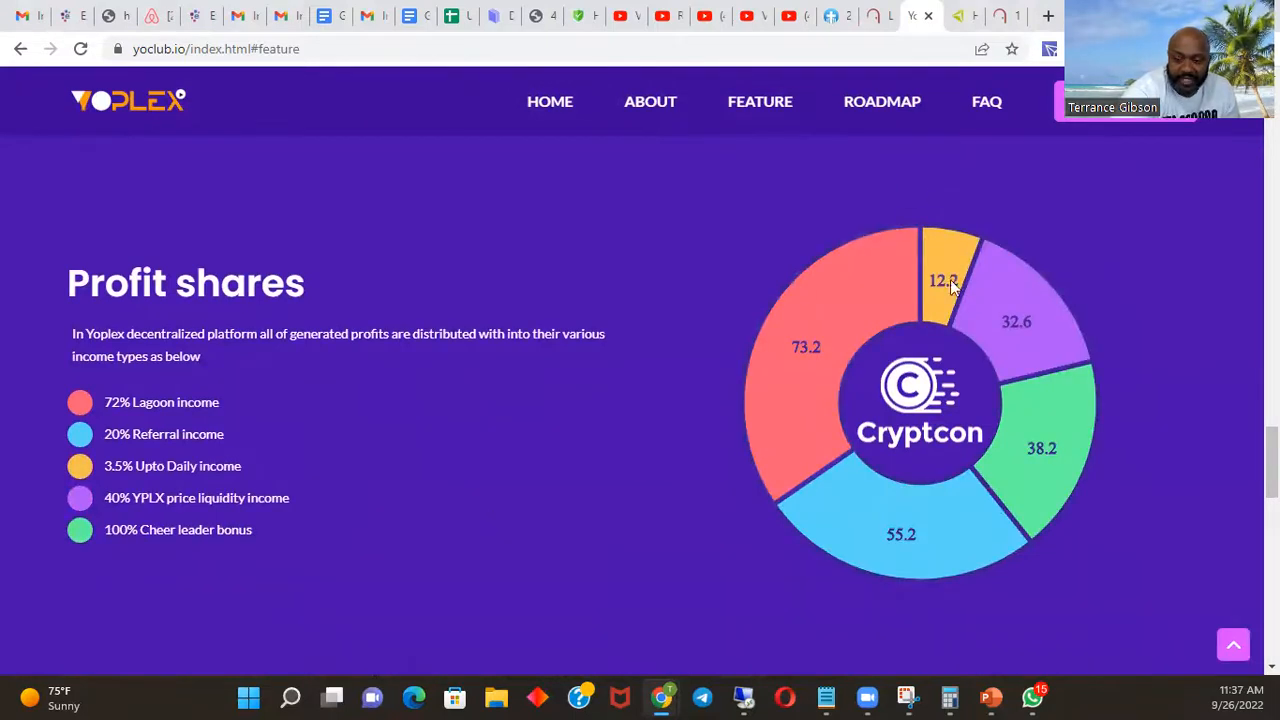
mouse_move(447, 660)
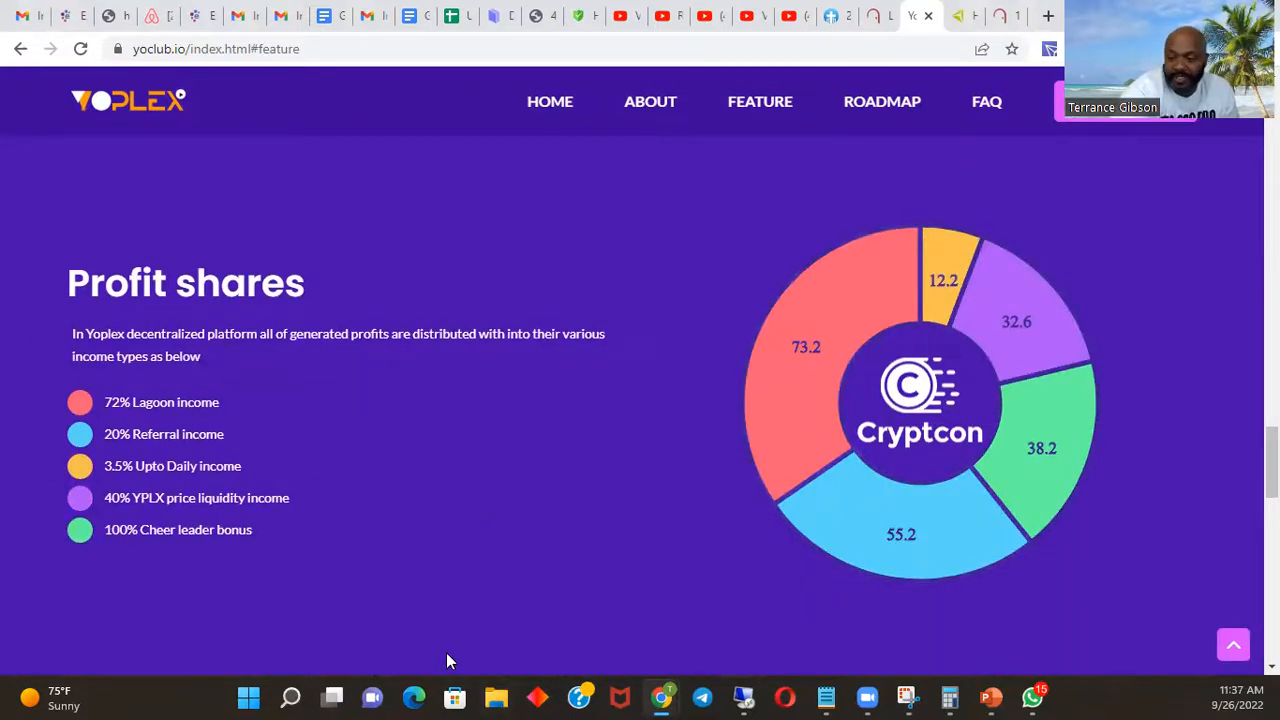
scroll(down, 3)
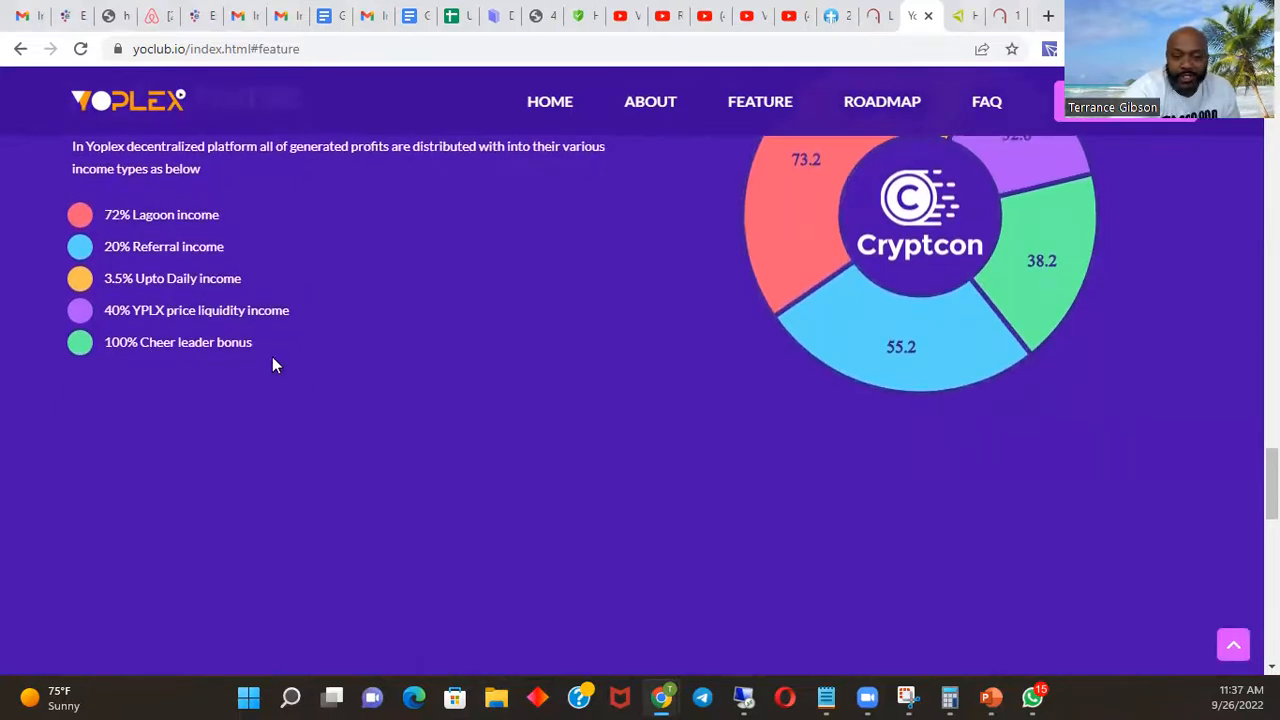
- Scroll through Mobile Supported DAPP toward the Frequently Asked Questions heading
scroll(down, 3)
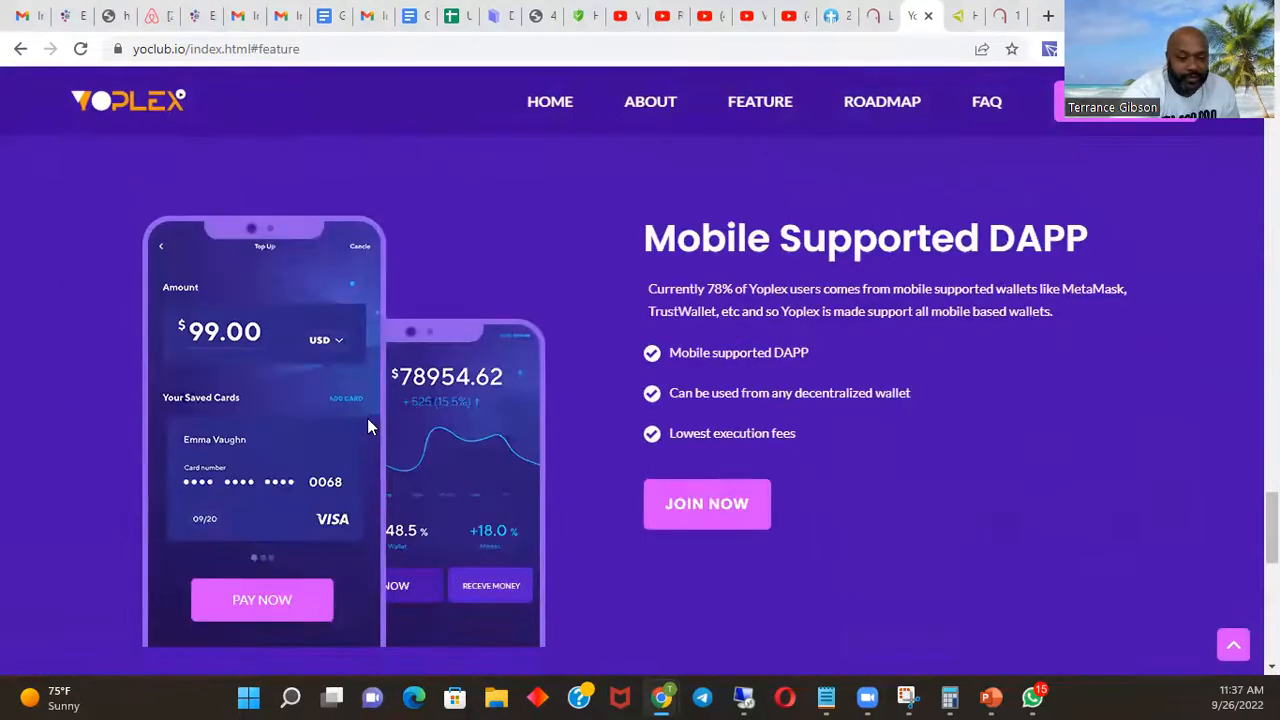
scroll(down, 3)
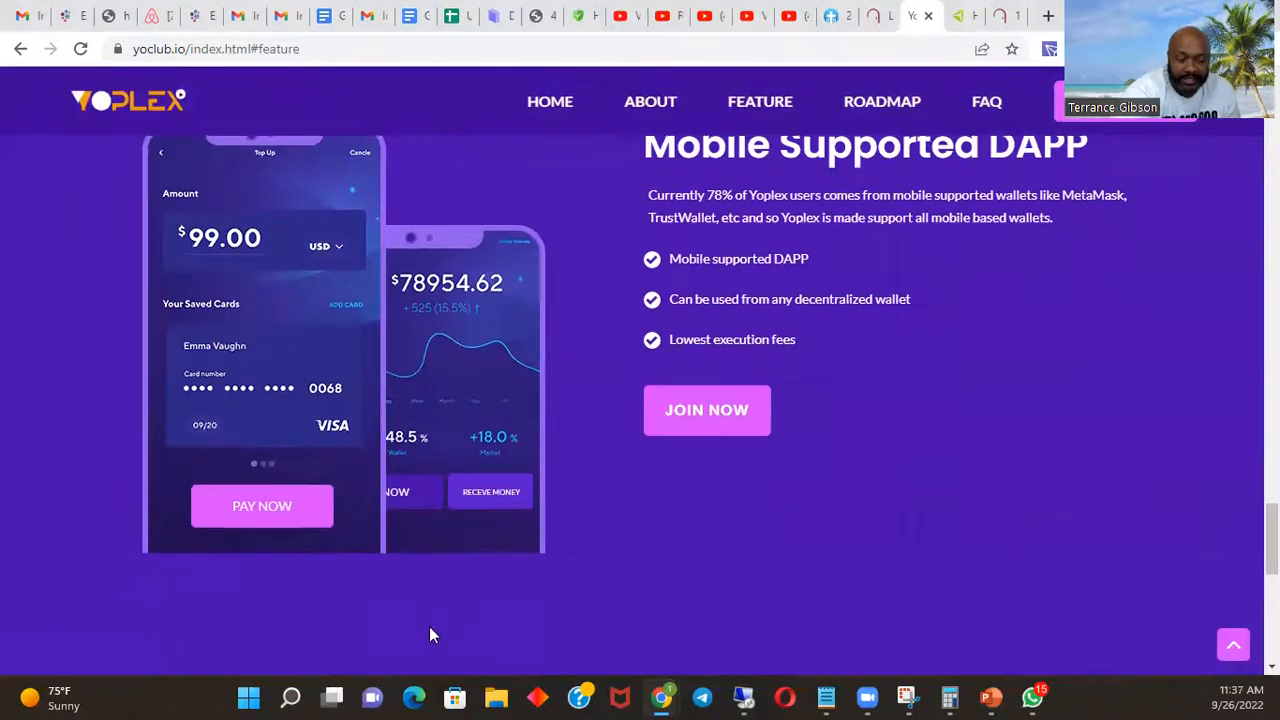
mouse_move(168, 128)
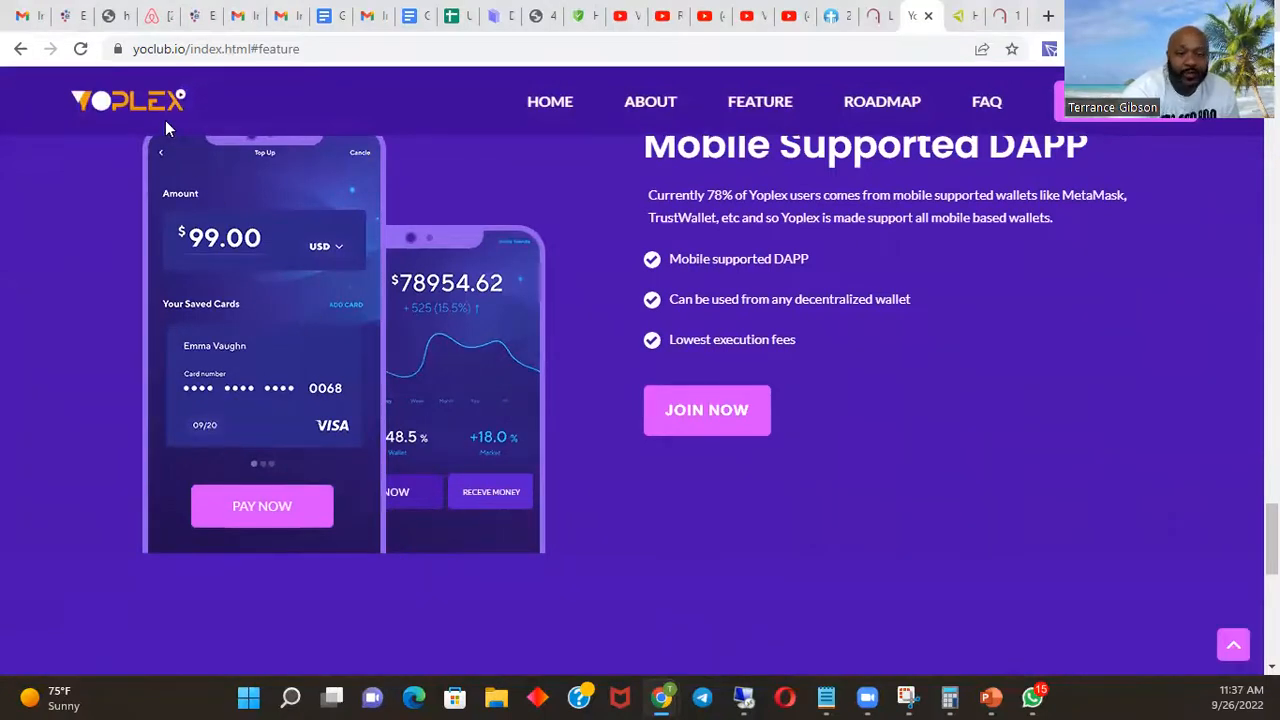
mouse_move(648, 350)
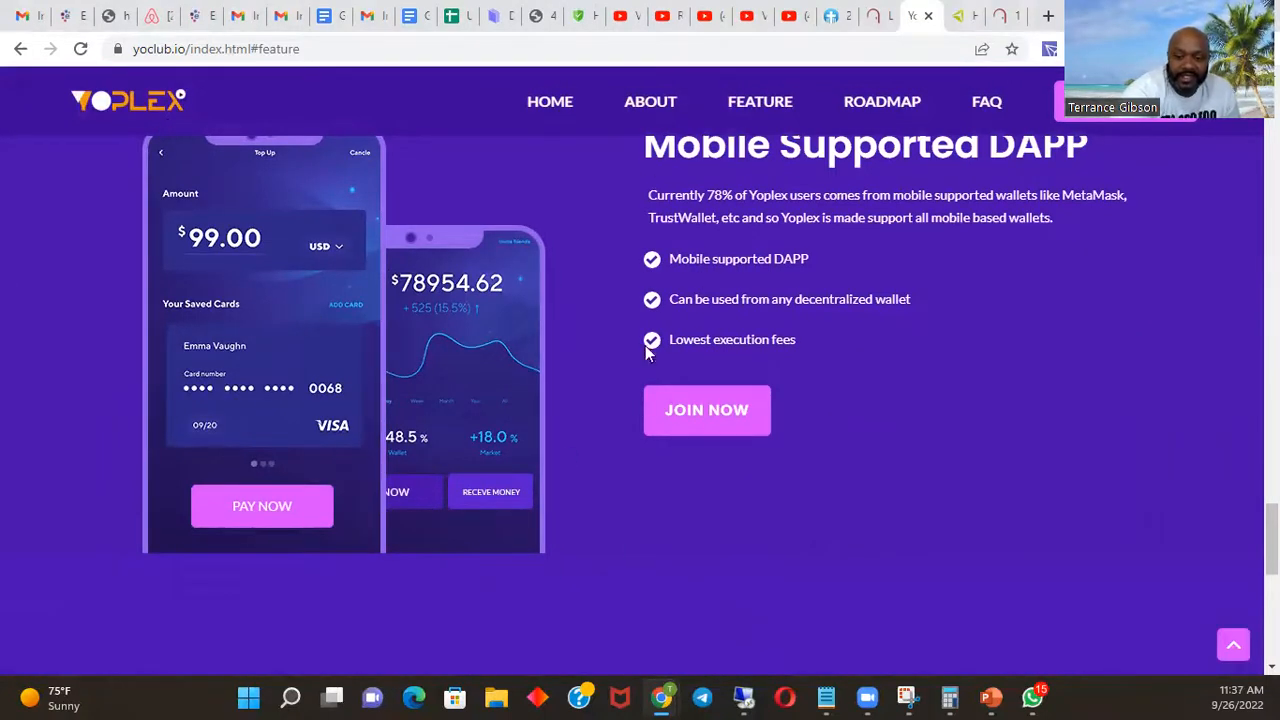
mouse_move(540, 330)
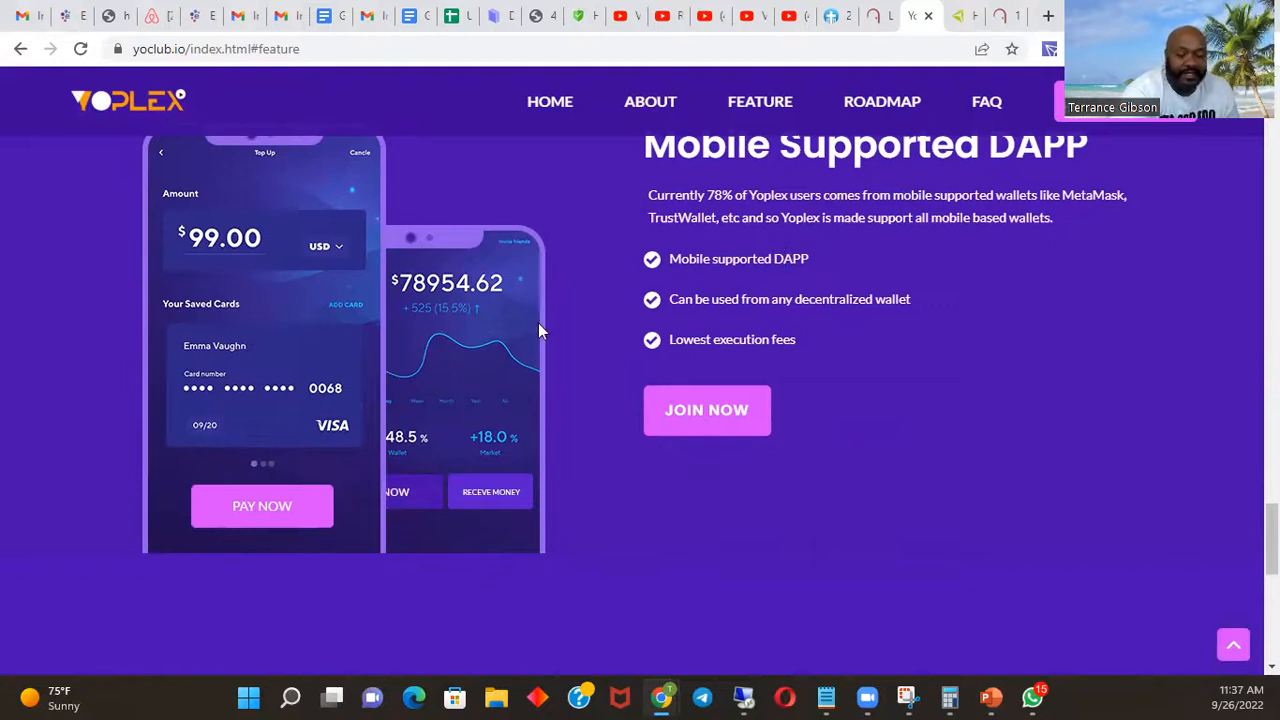
mouse_move(908, 266)
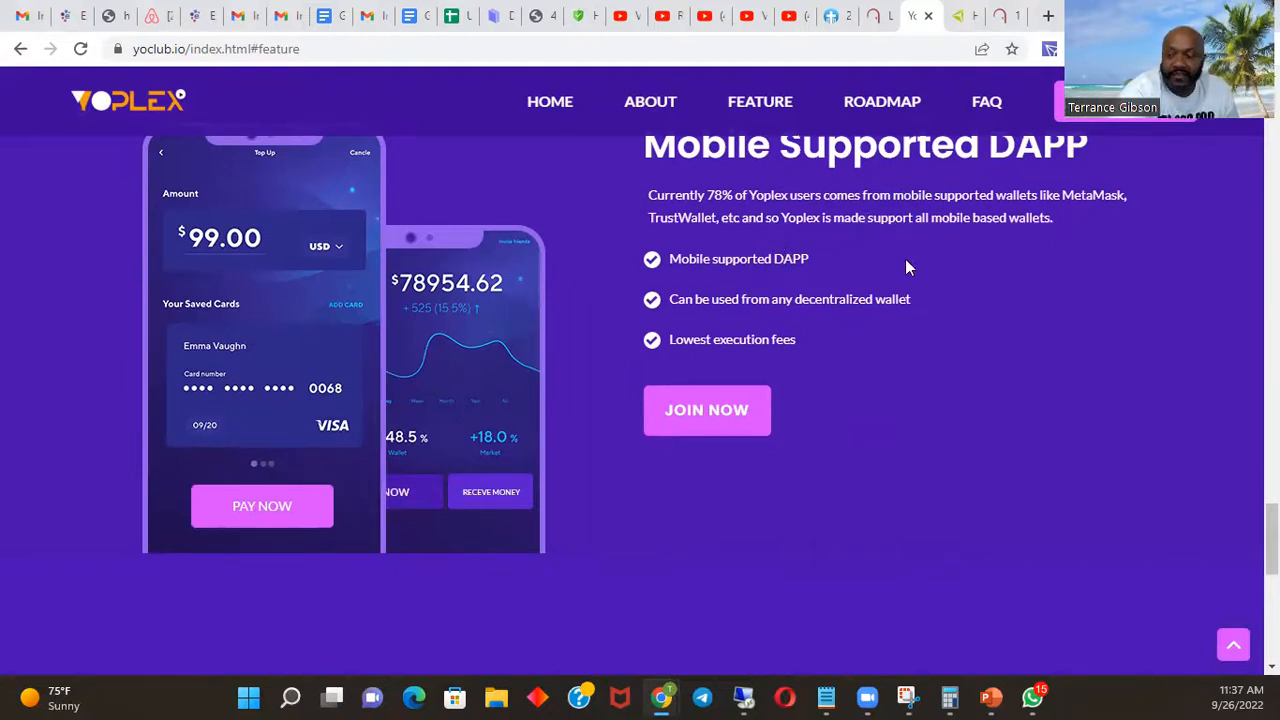
mouse_move(923, 398)
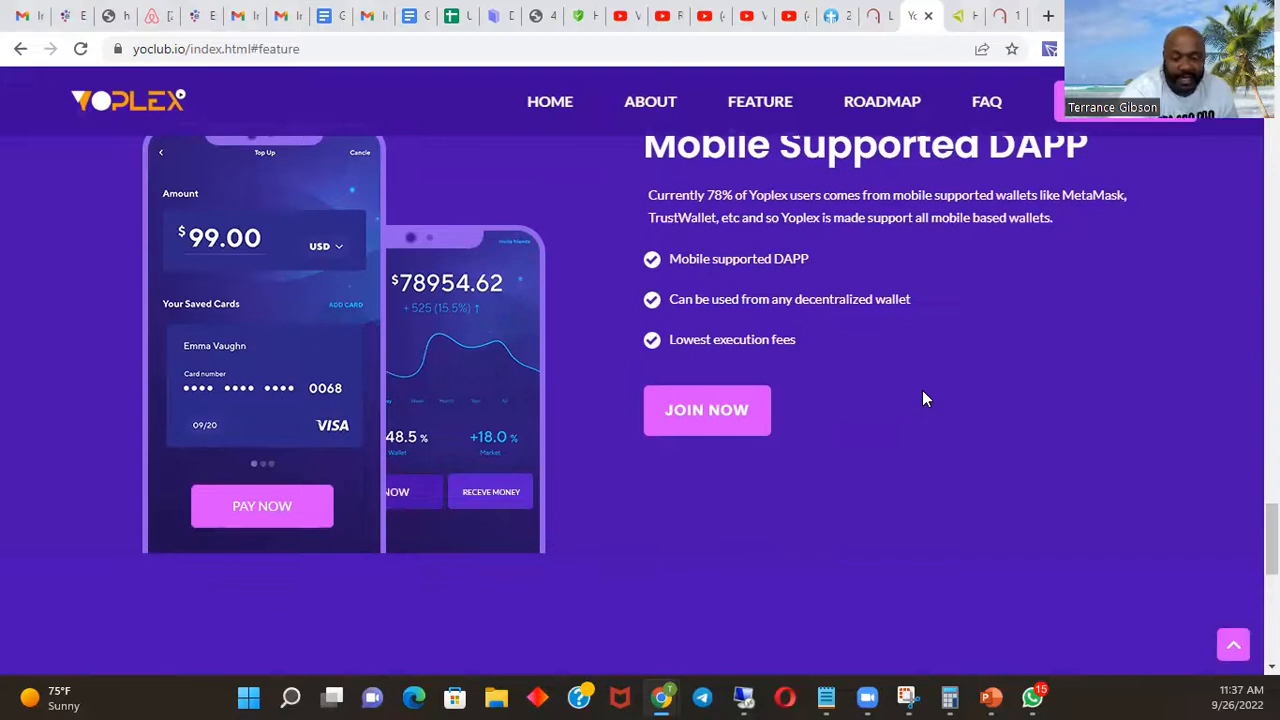
mouse_move(483, 638)
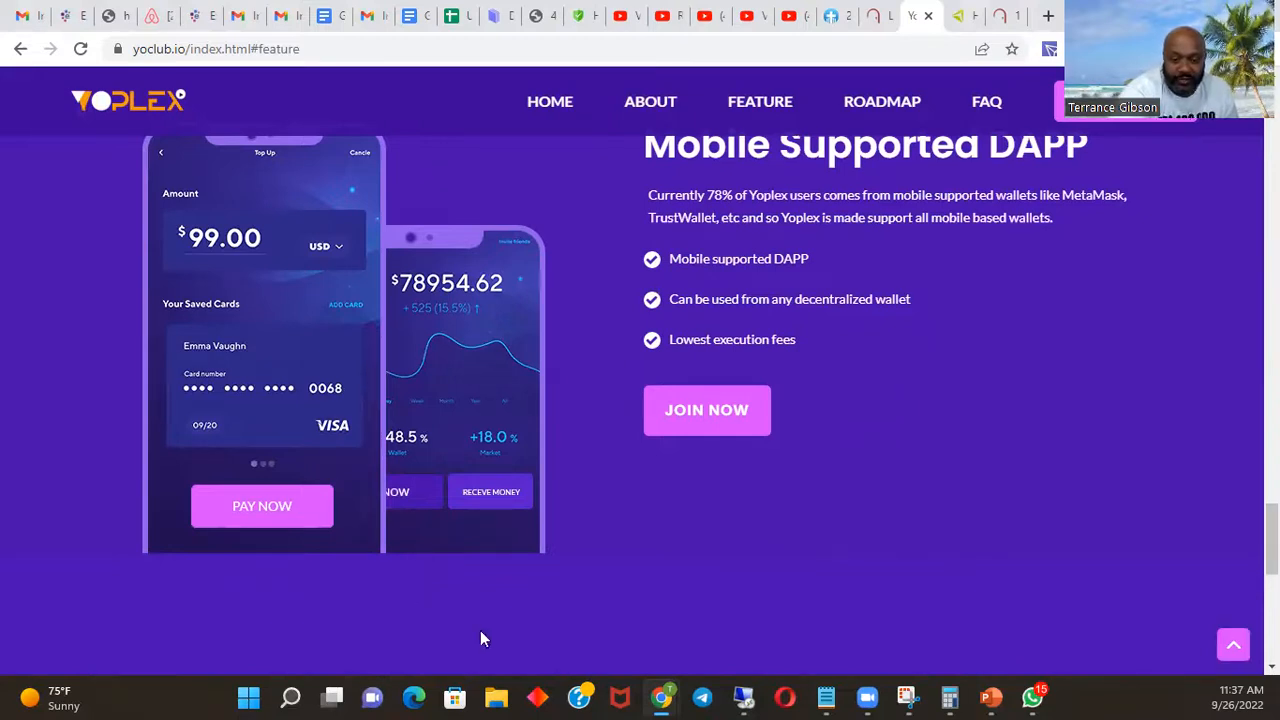
mouse_move(1020, 447)
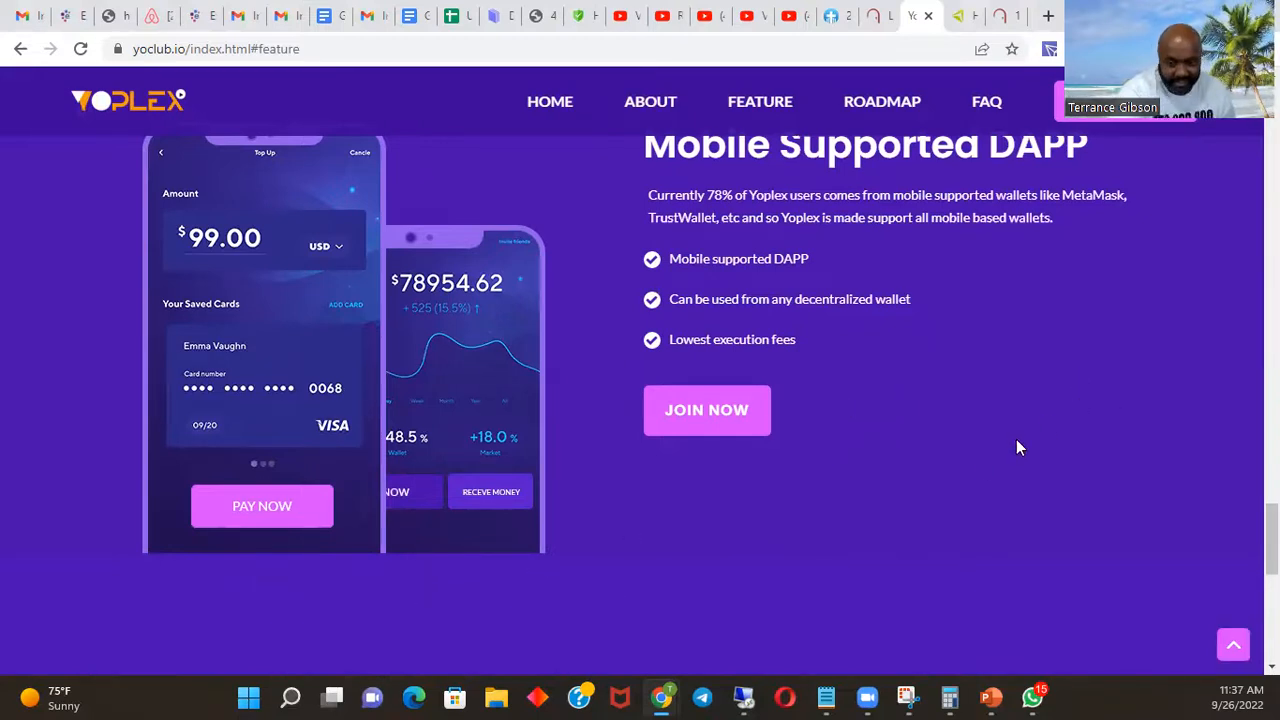
scroll(down, 3)
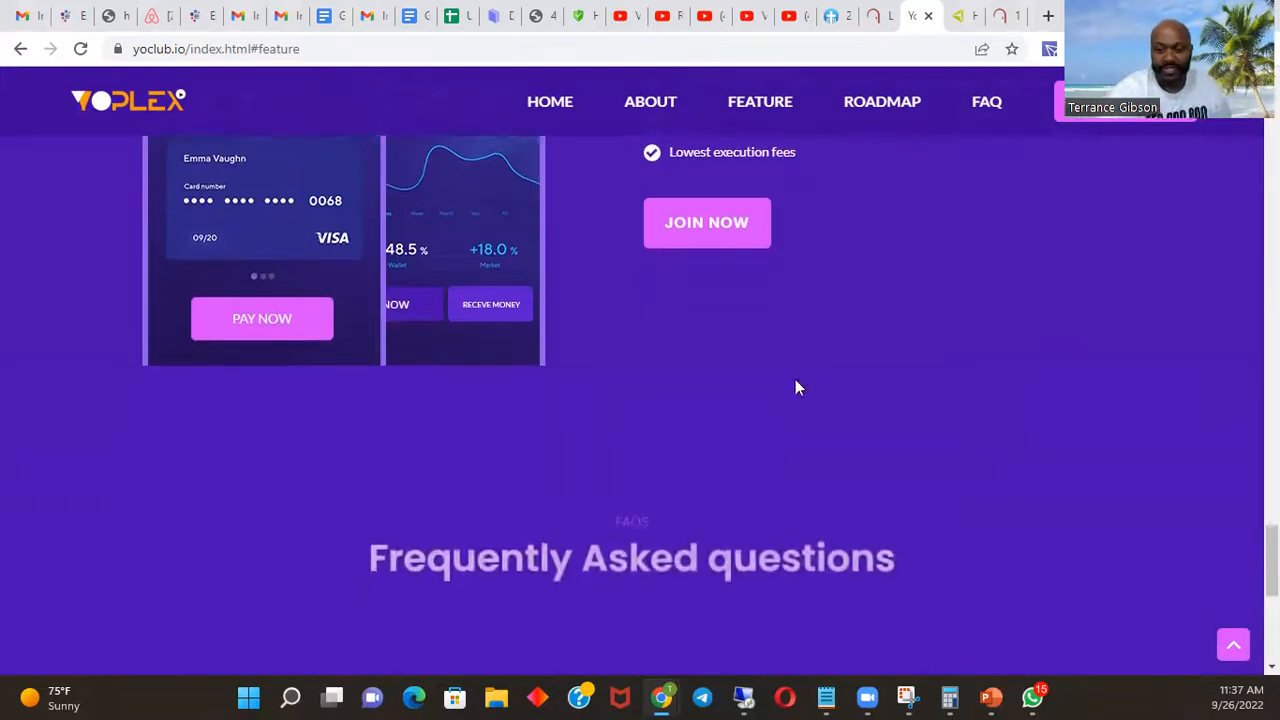
- Browse the FAQ's INCOME answers on daily ROI and referrals, then GENERATIVE INCOME
scroll(down, 3)
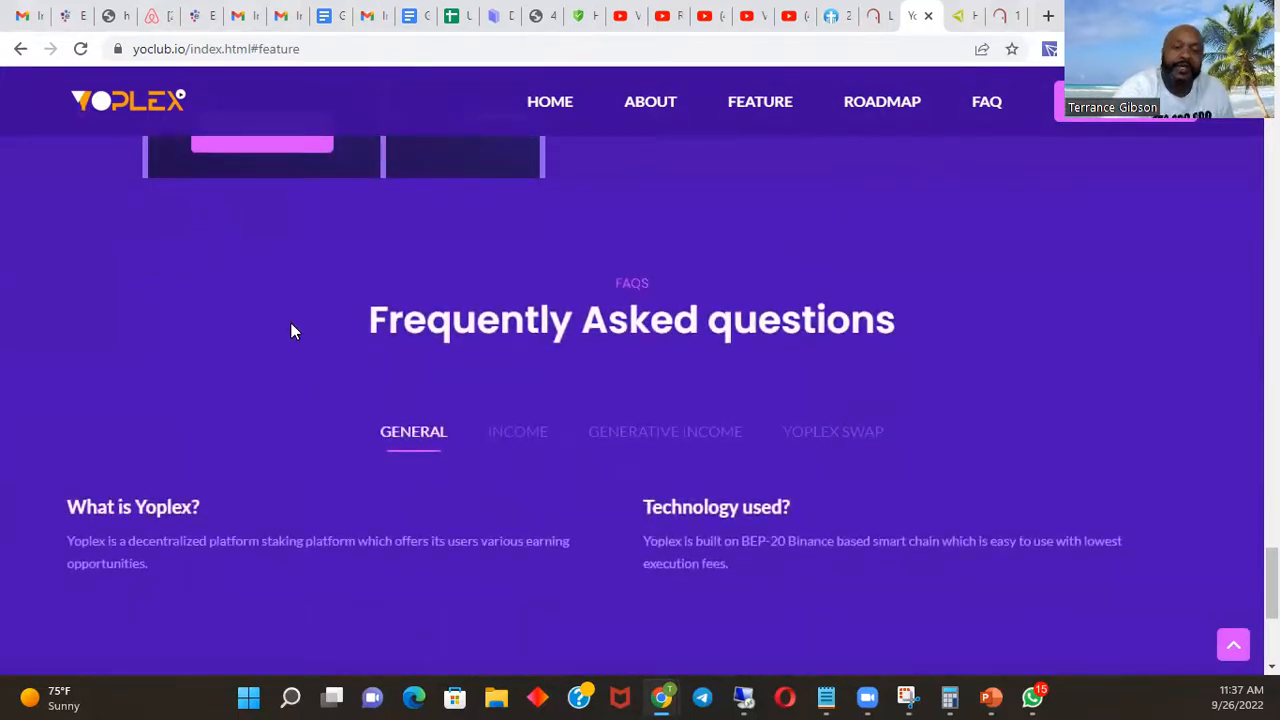
mouse_move(880, 480)
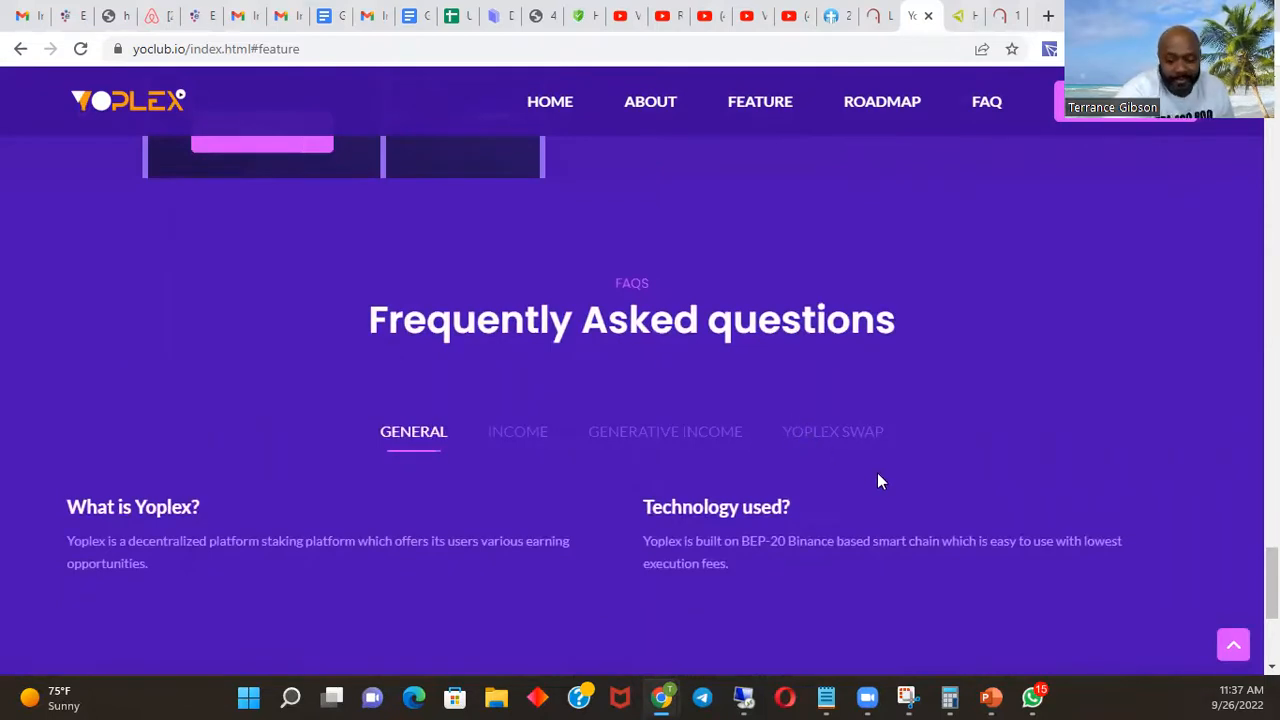
scroll(down, 3)
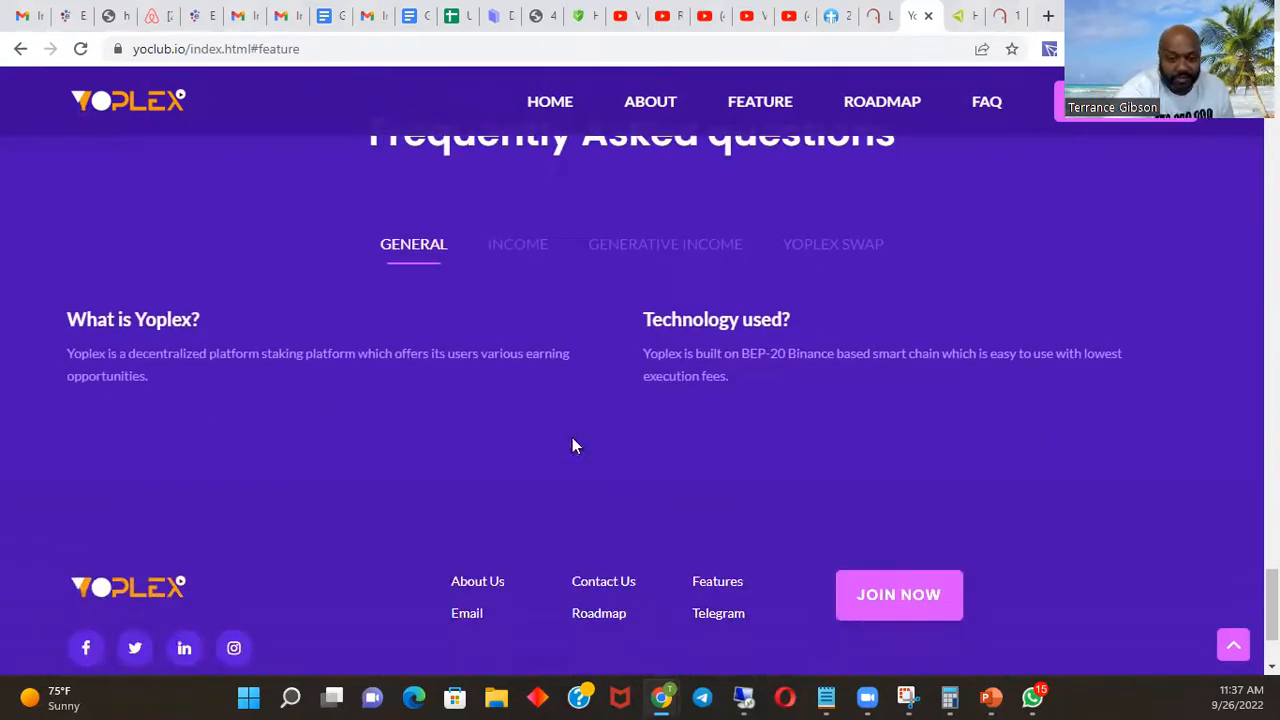
scroll(up, 3)
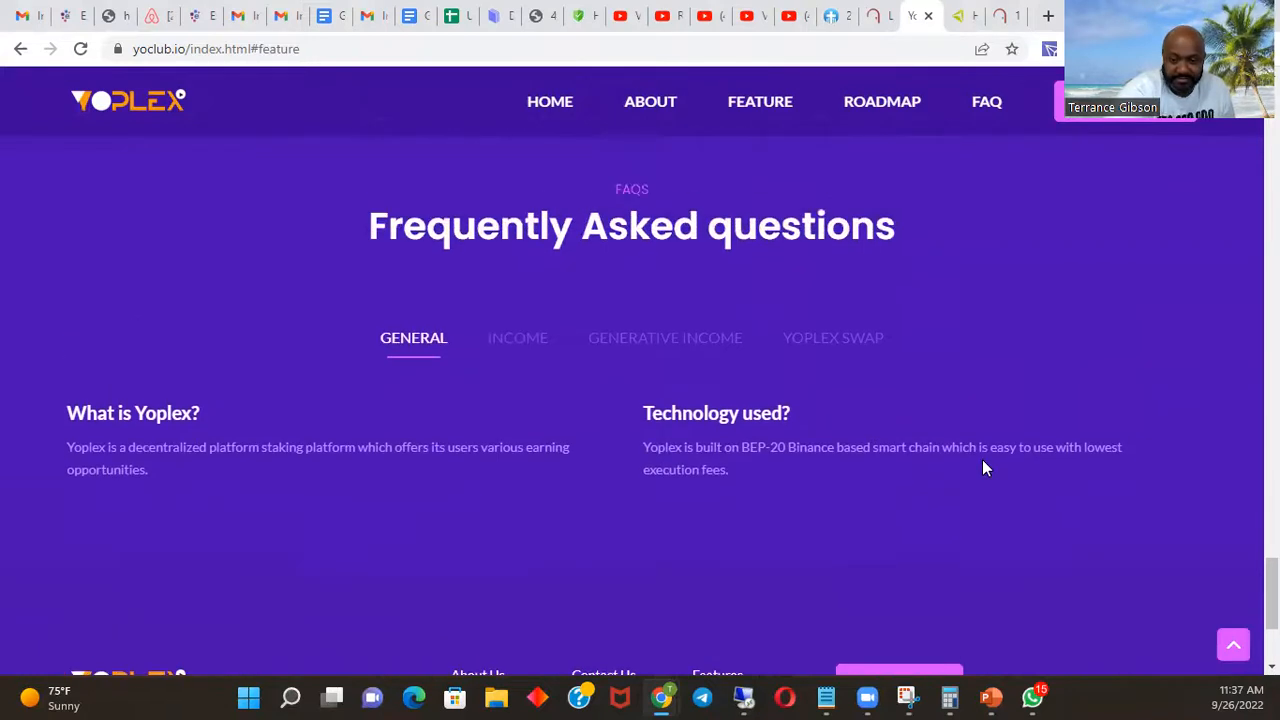
mouse_move(575, 365)
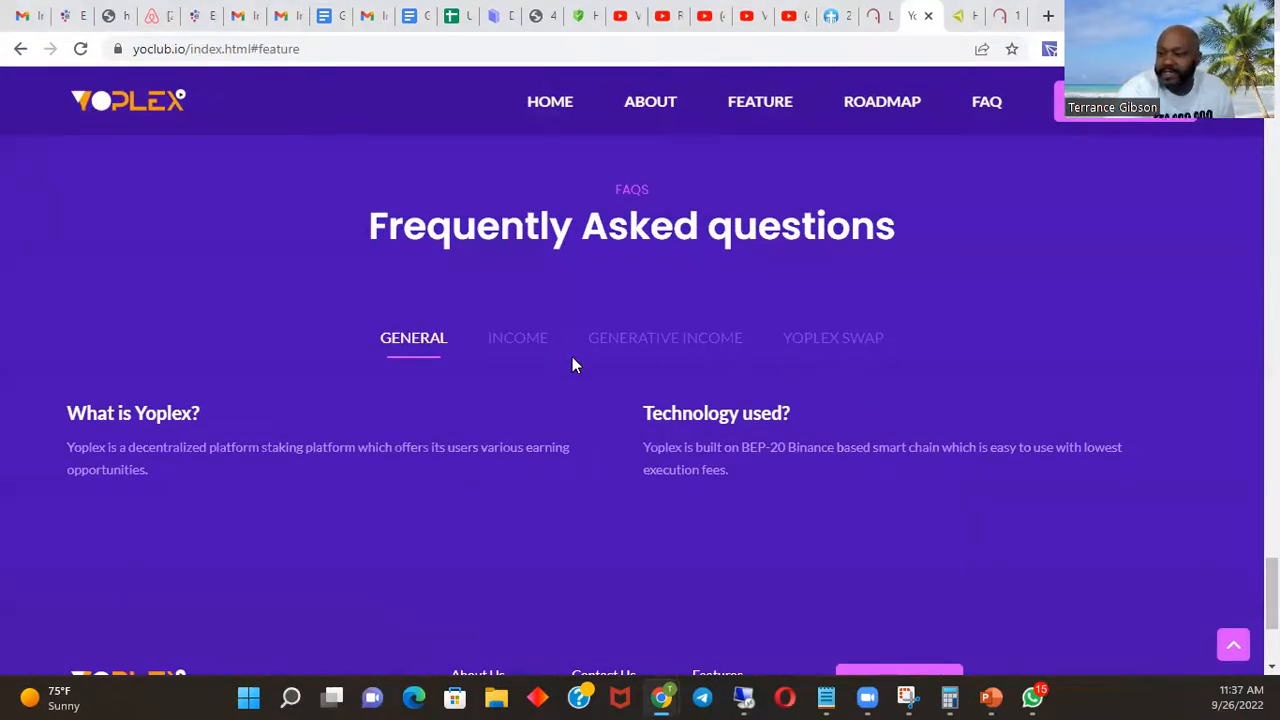
mouse_move(358, 441)
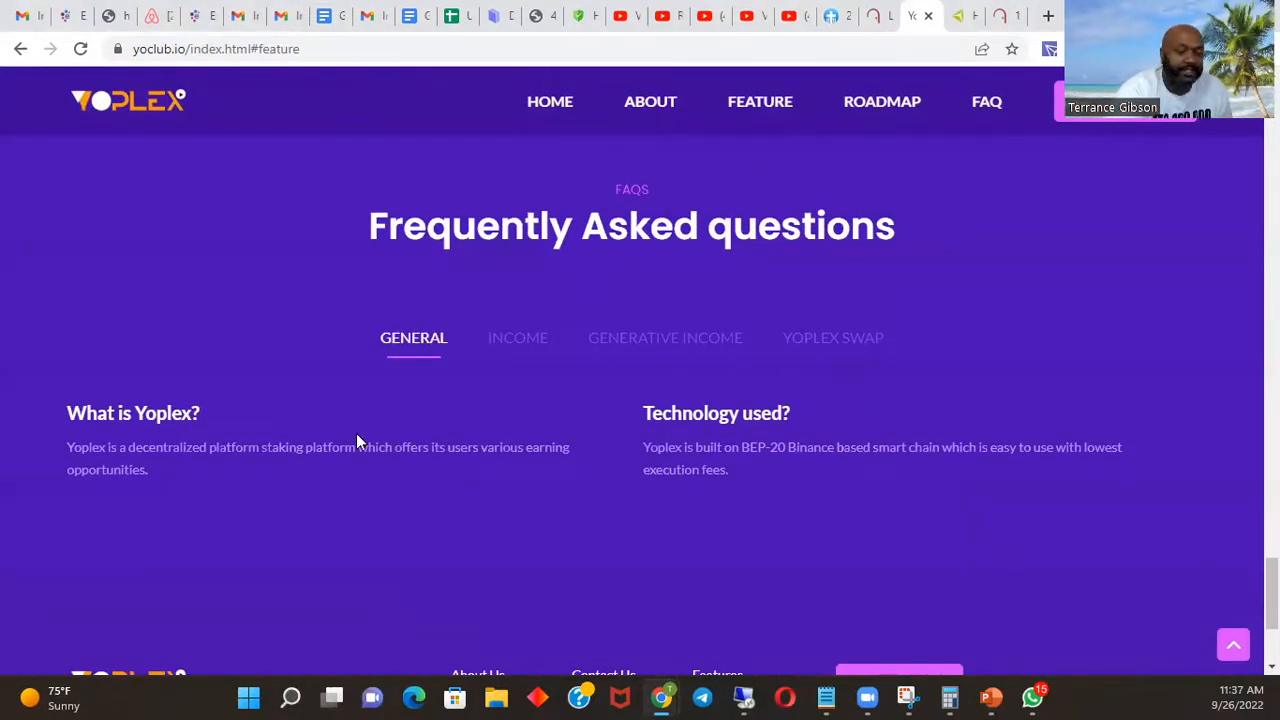
mouse_move(475, 507)
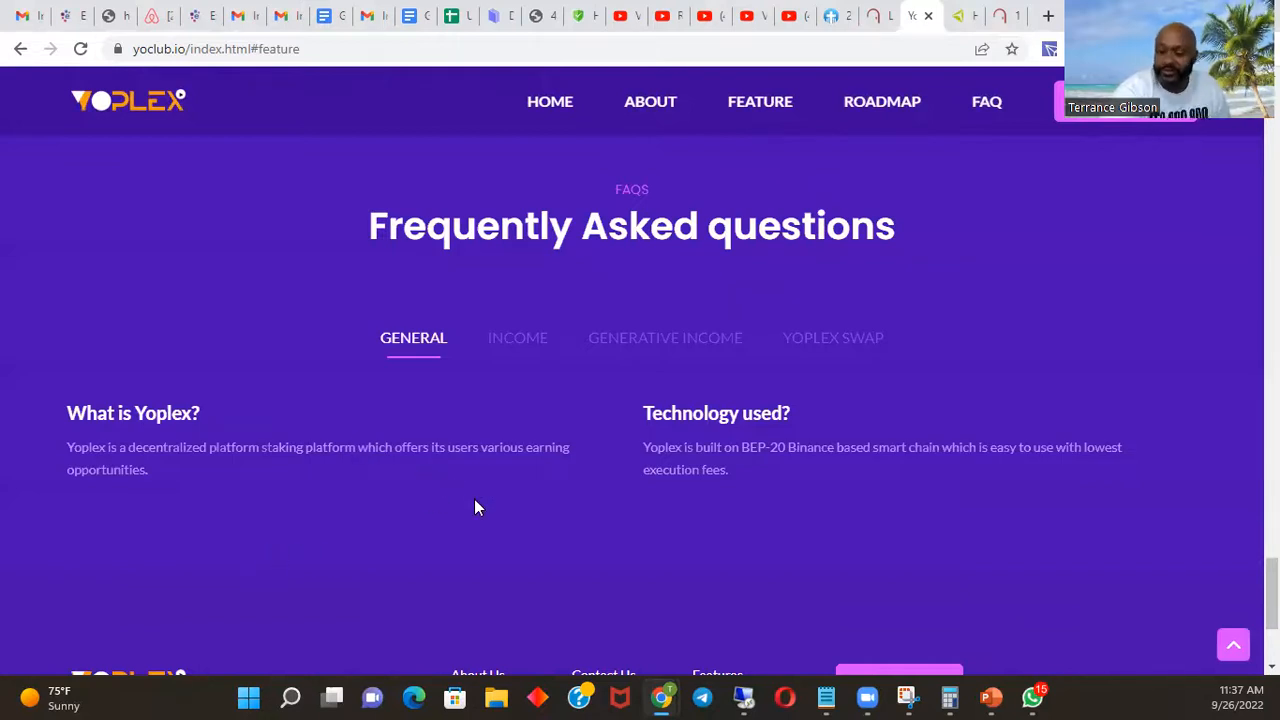
mouse_move(575, 390)
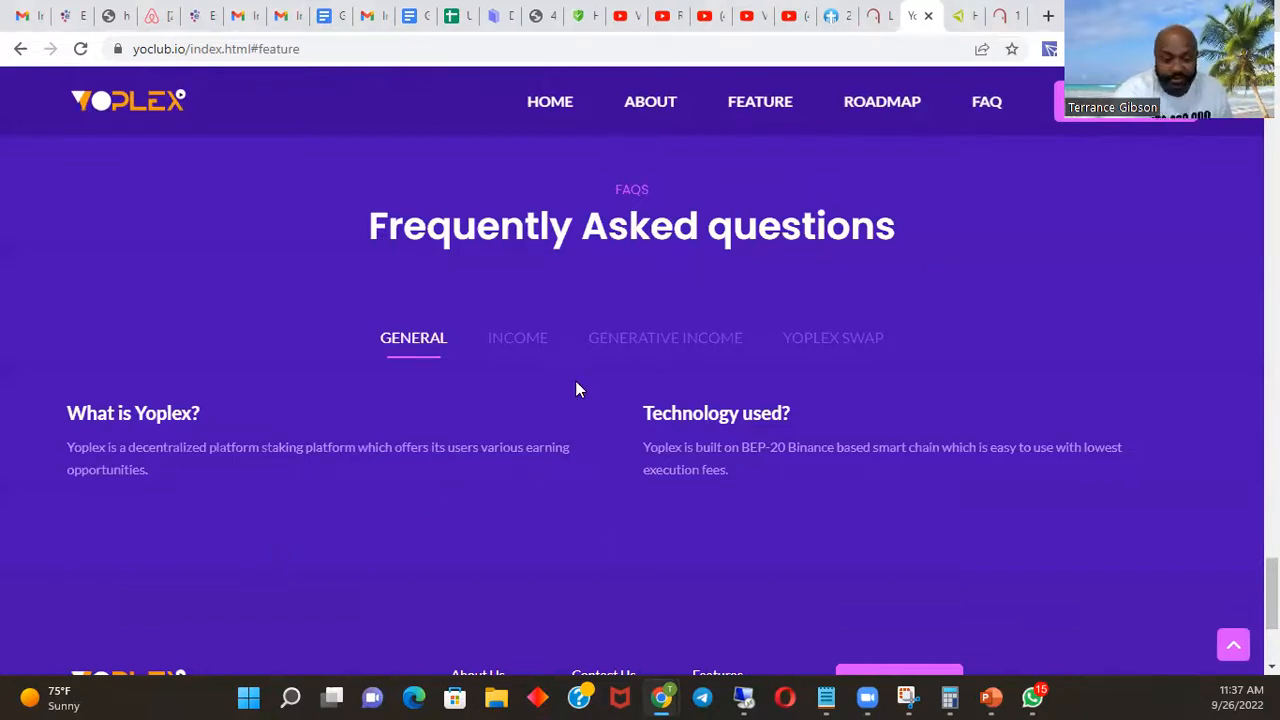
click(517, 337)
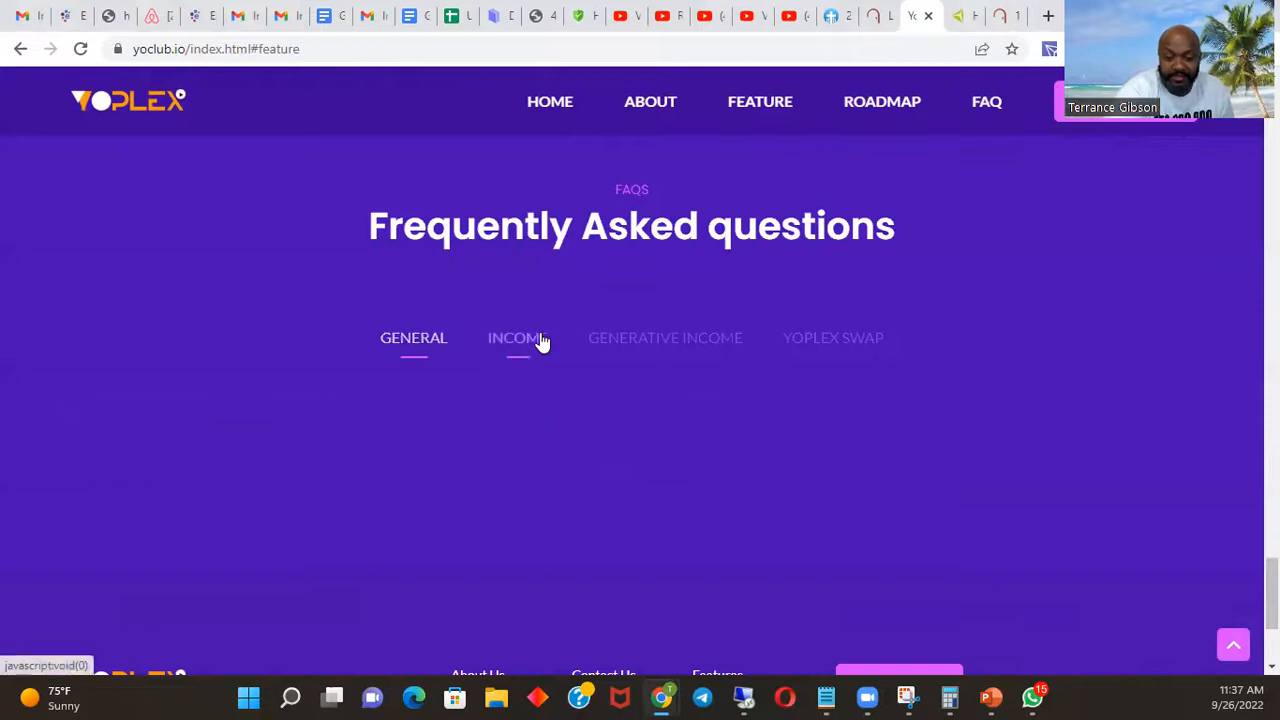
click(517, 337)
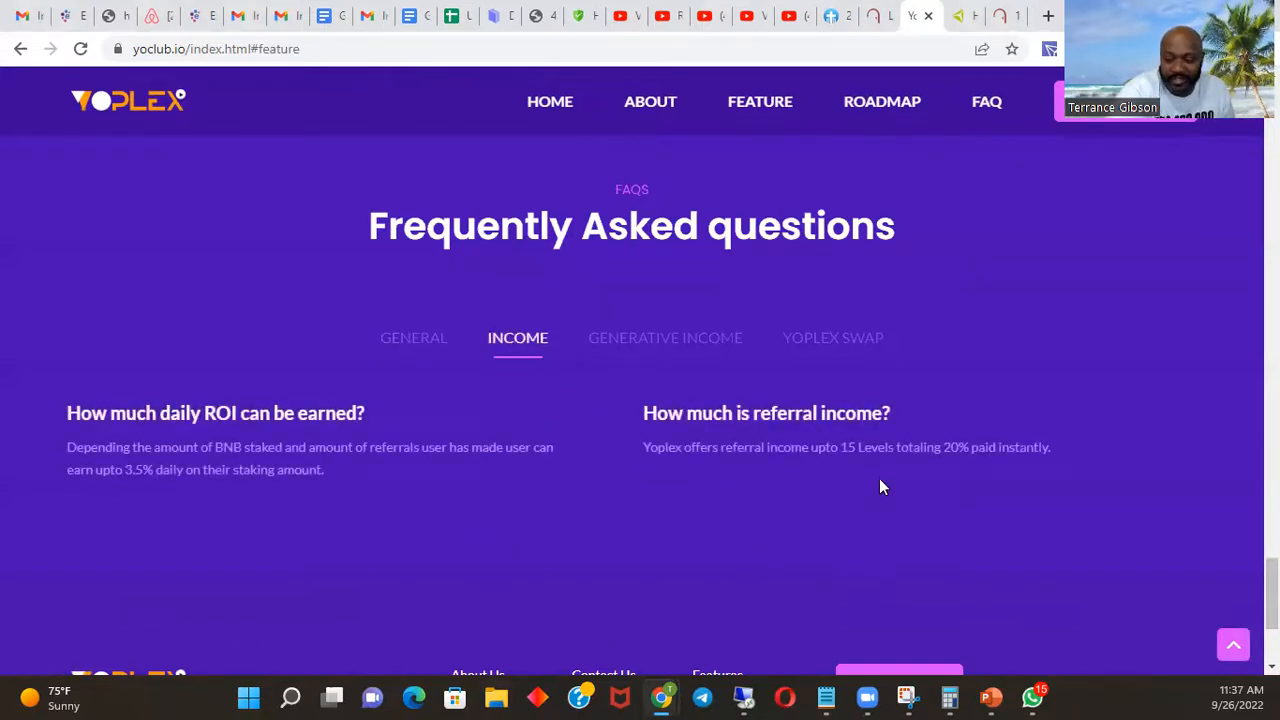
mouse_move(588, 378)
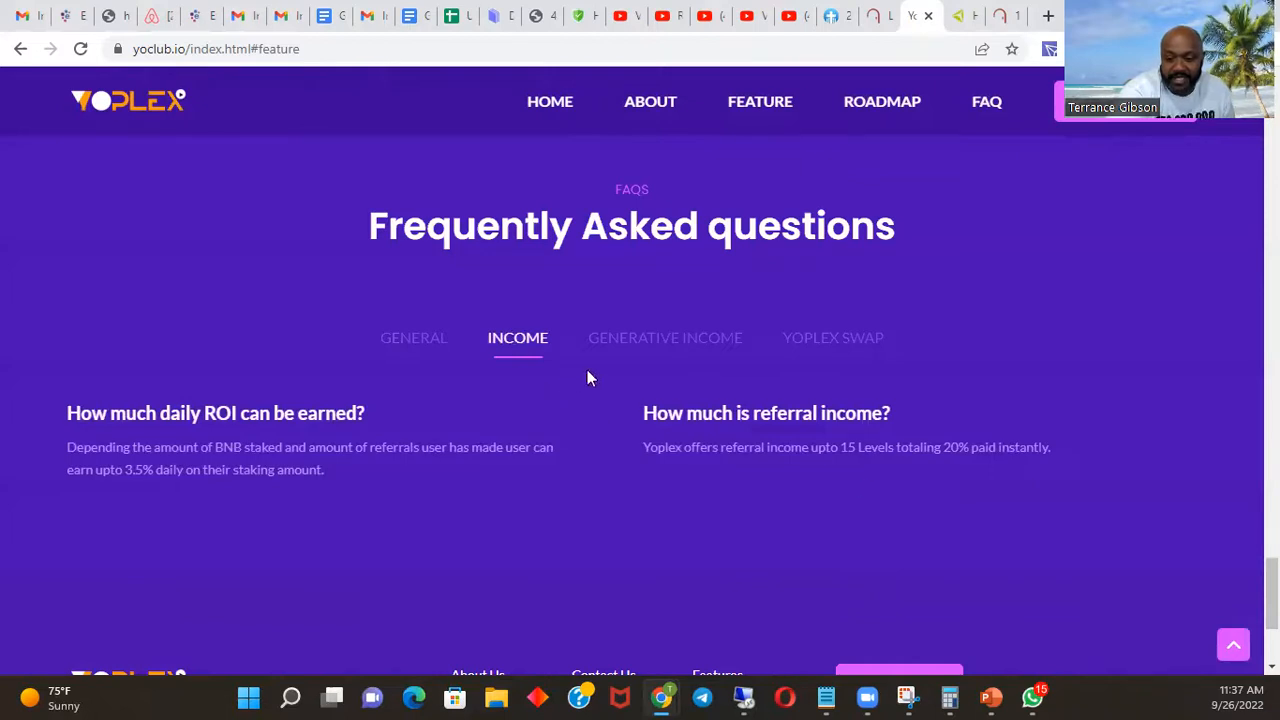
mouse_move(710, 340)
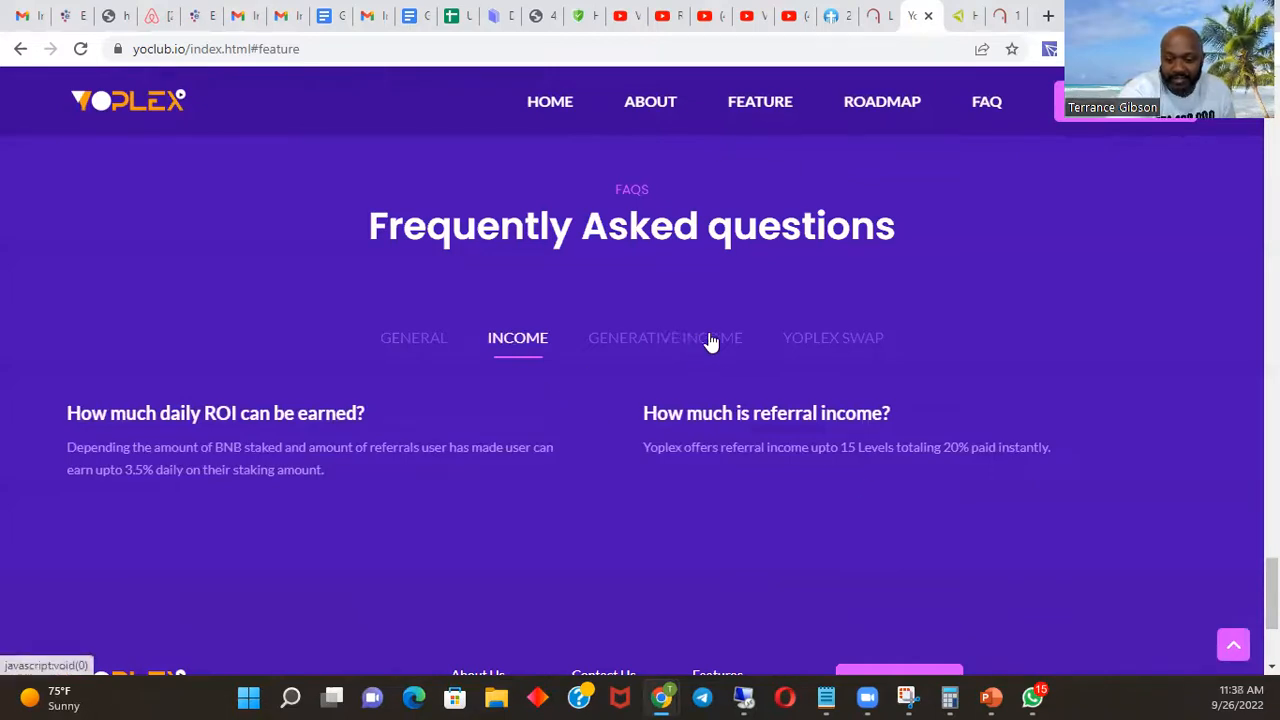
mouse_move(707, 355)
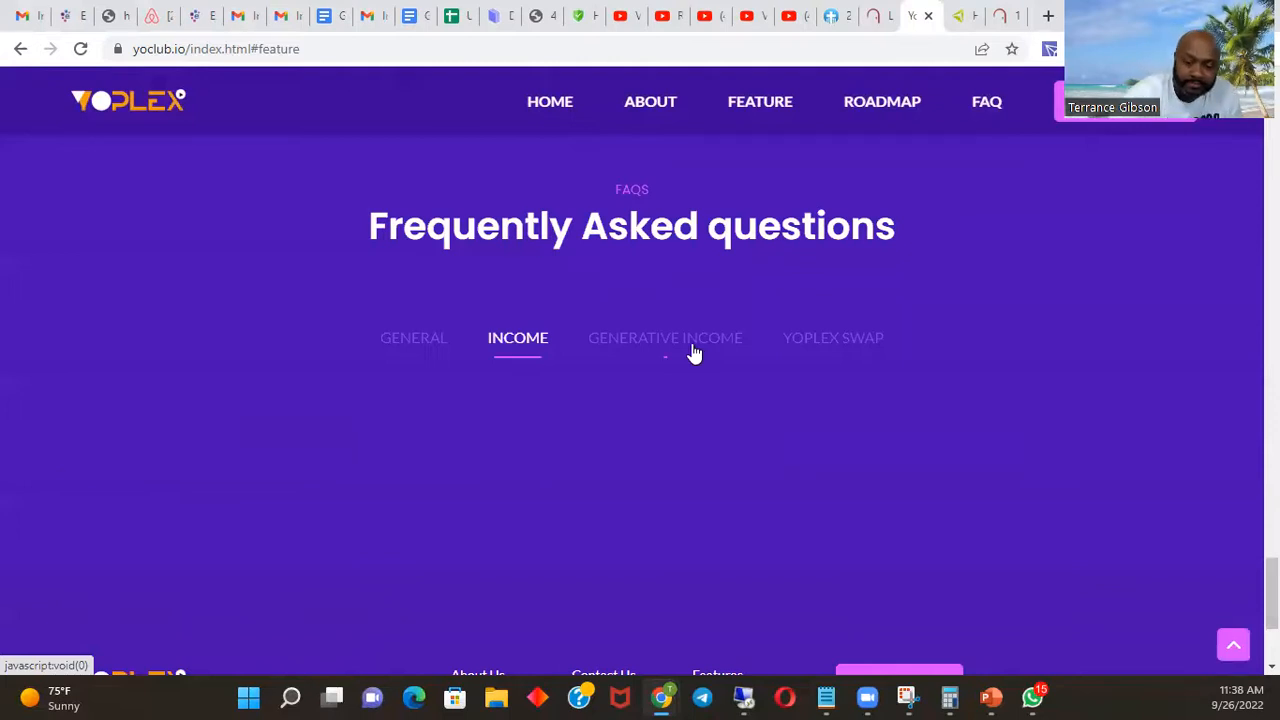
click(833, 337)
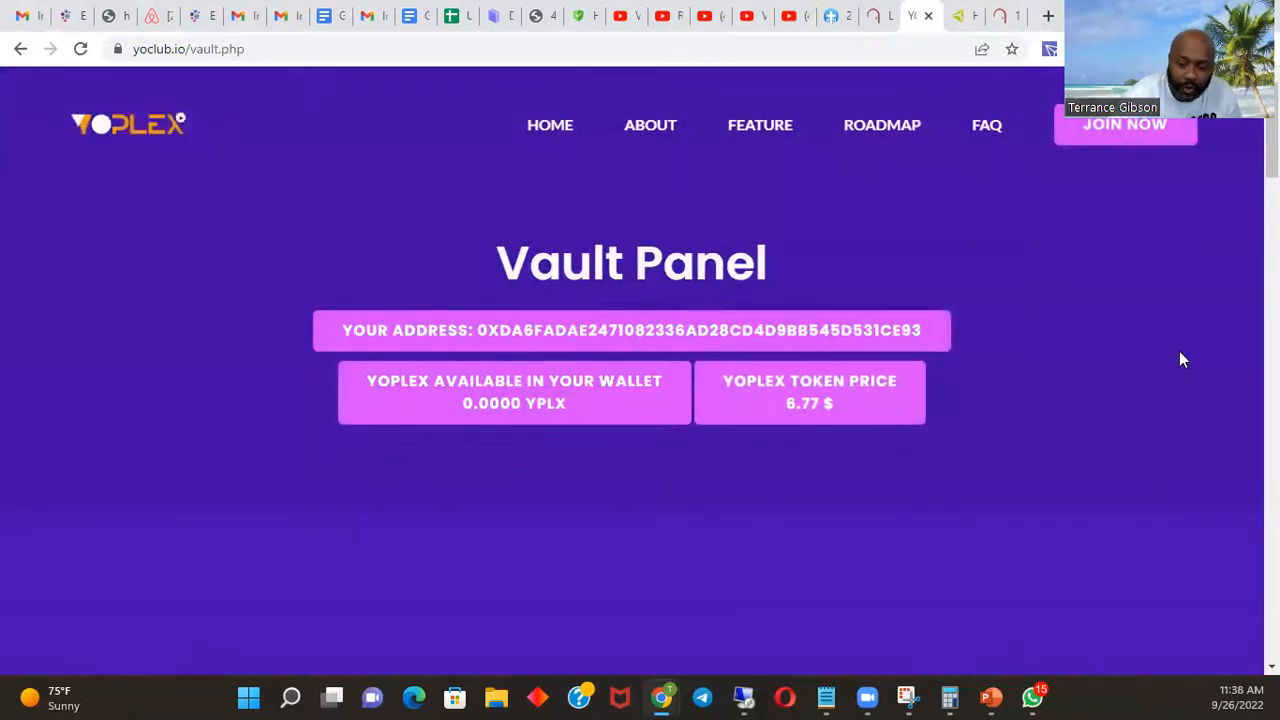
mouse_move(293, 180)
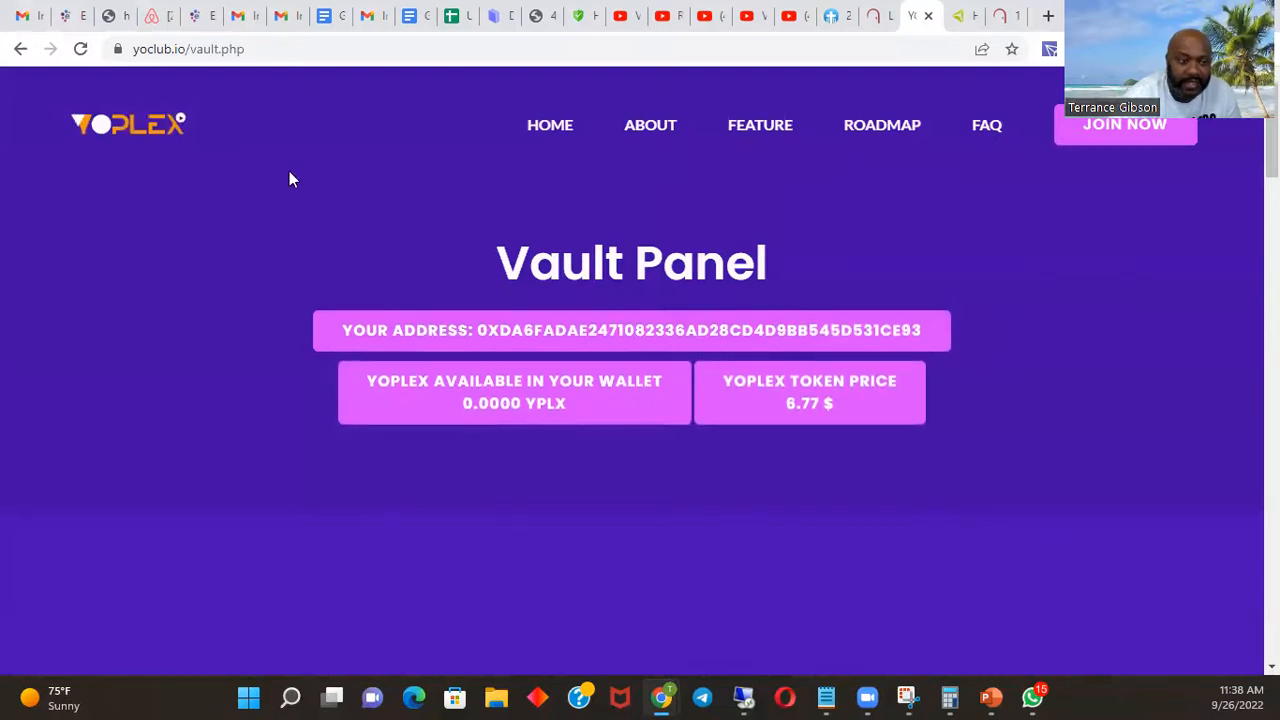
mouse_move(860, 330)
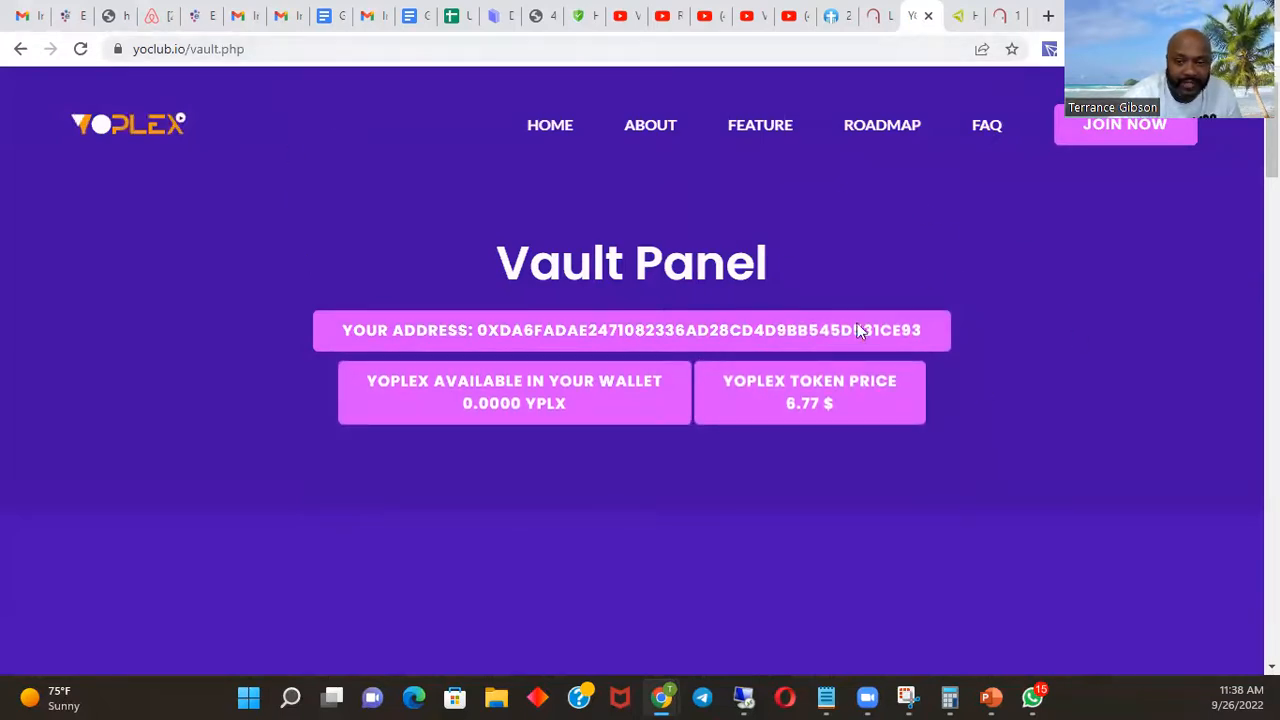
mouse_move(950, 243)
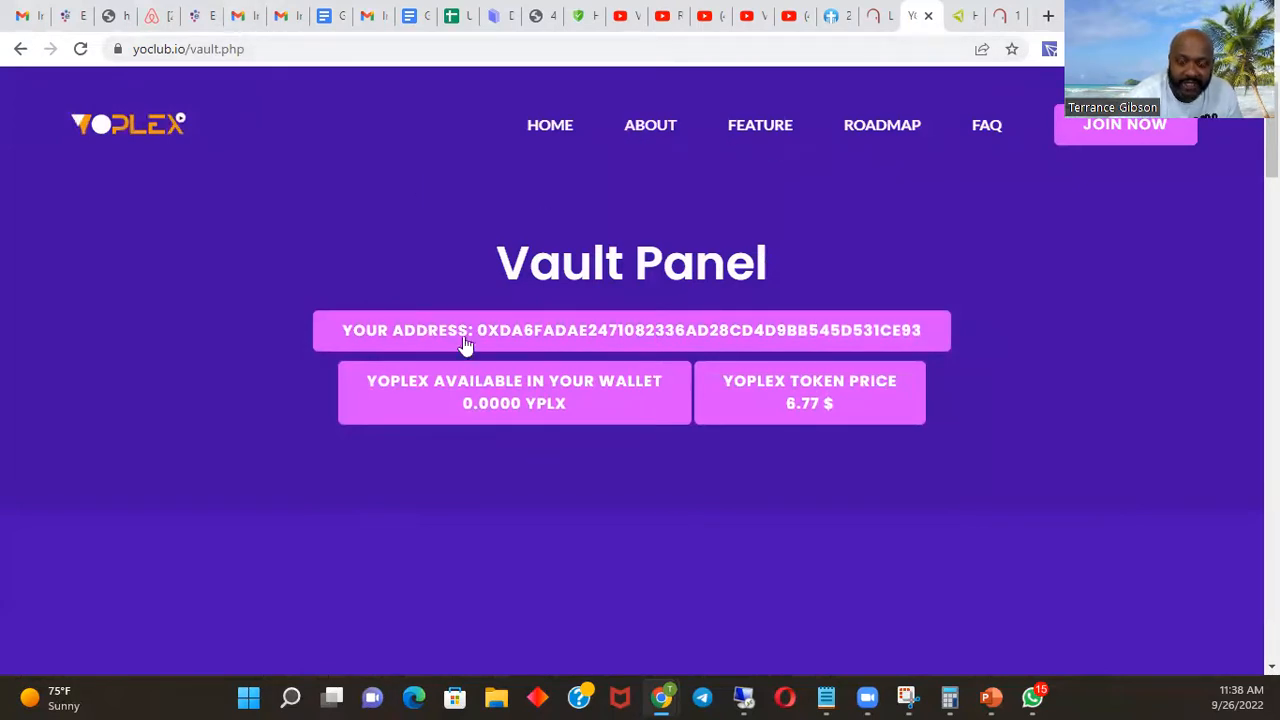
mouse_move(635, 169)
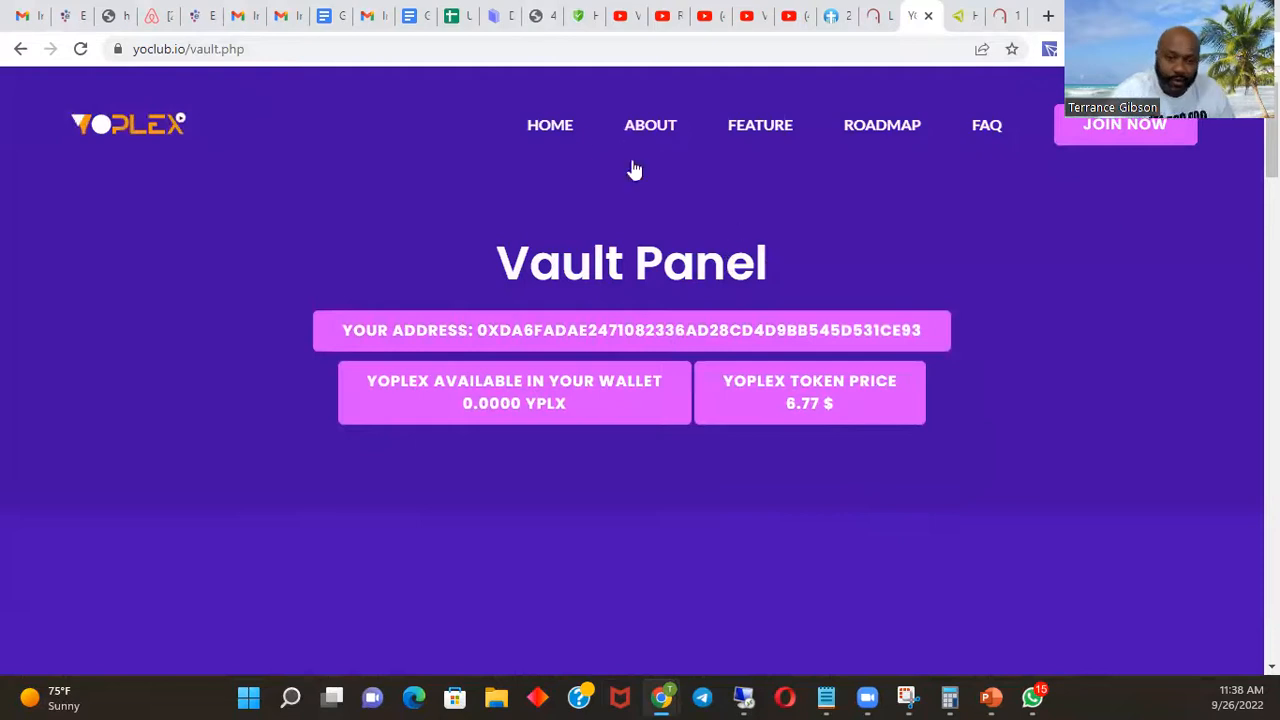
mouse_move(983, 597)
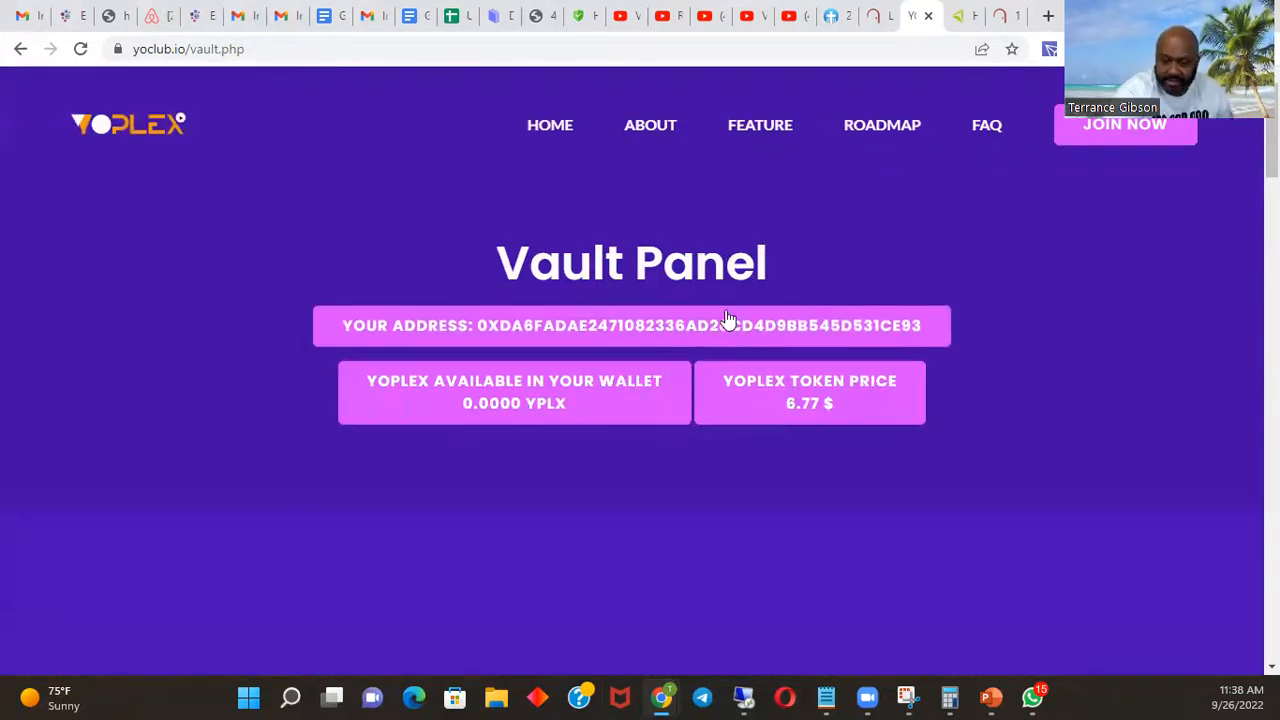
scroll(down, 3)
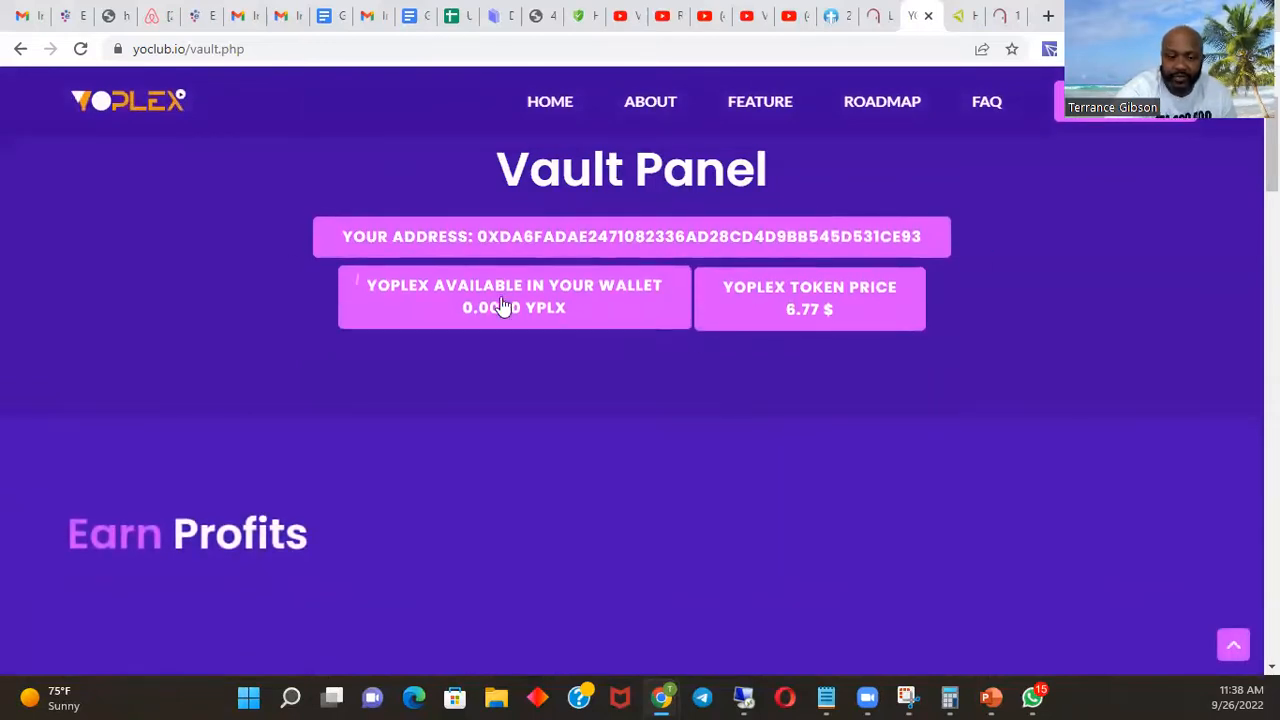
scroll(down, 3)
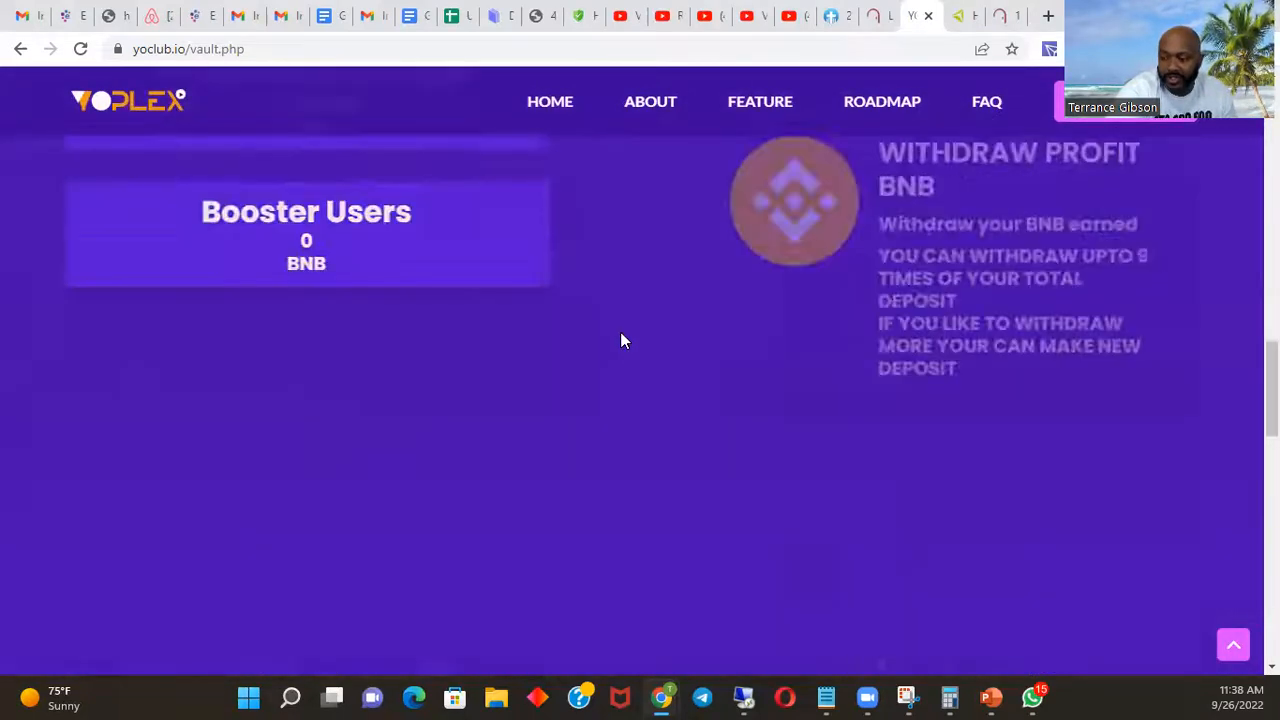
scroll(down, 3)
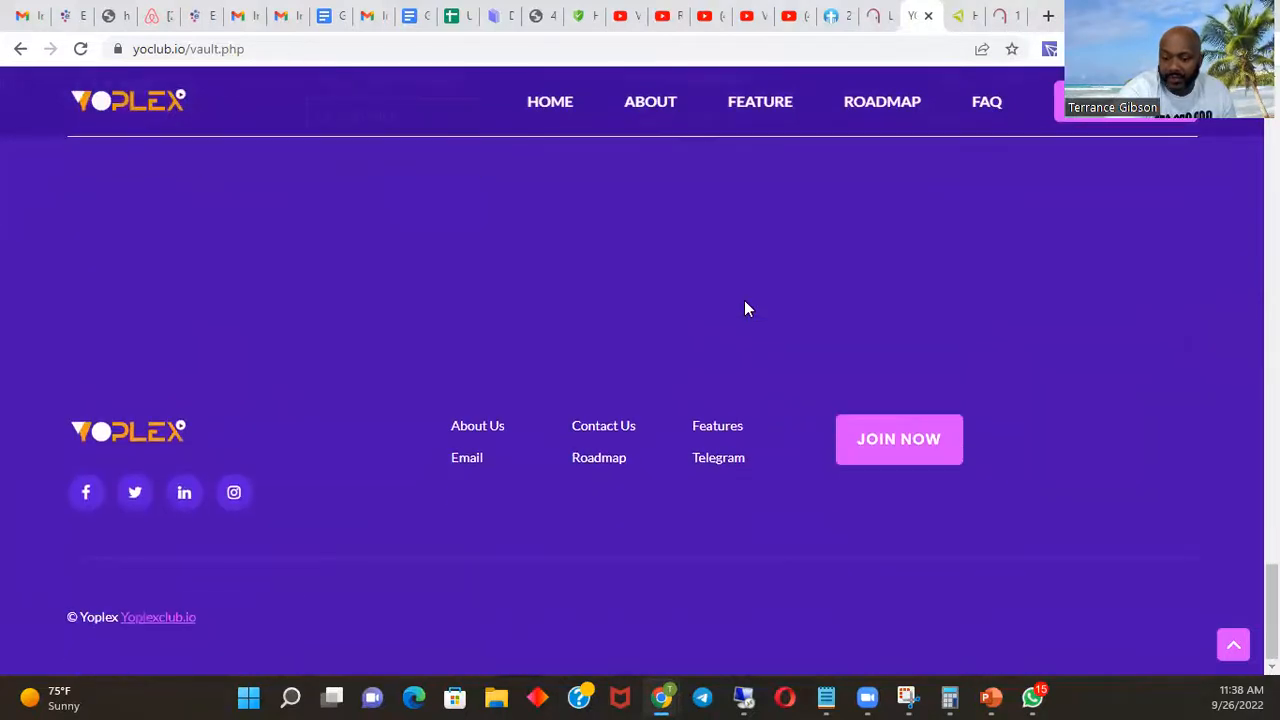
scroll(up, 3)
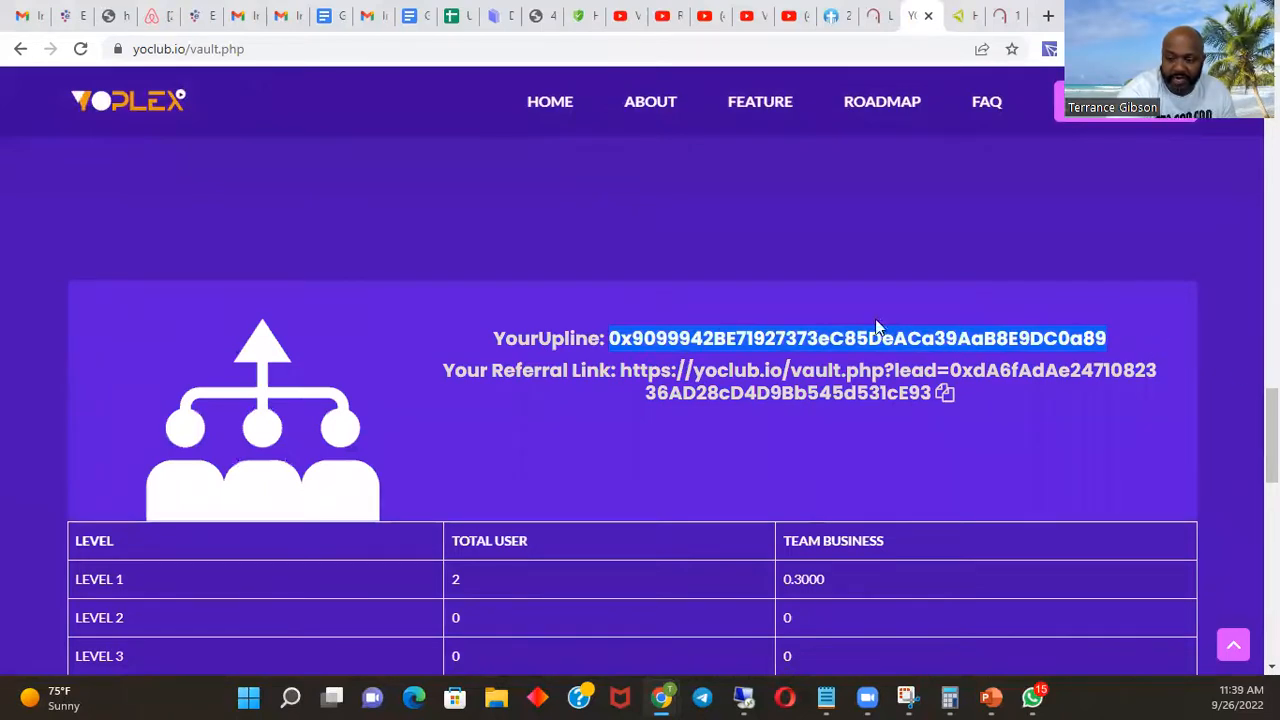
mouse_move(835, 388)
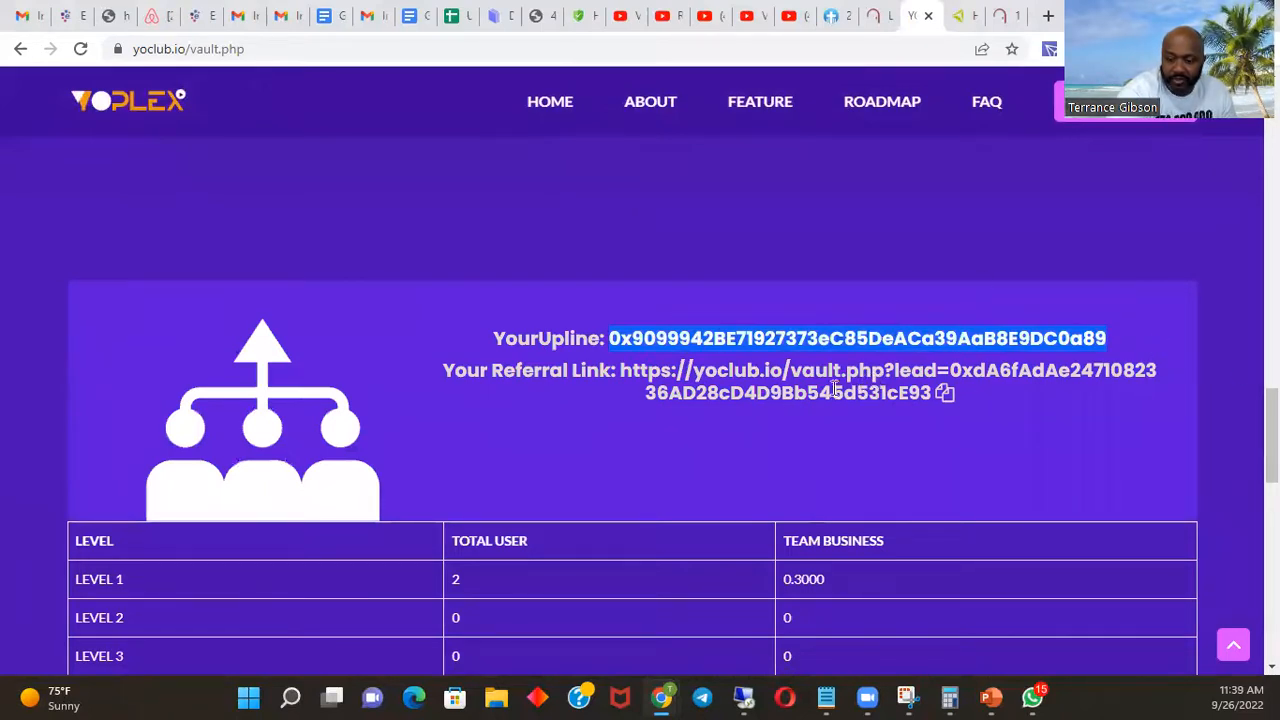
mouse_move(983, 495)
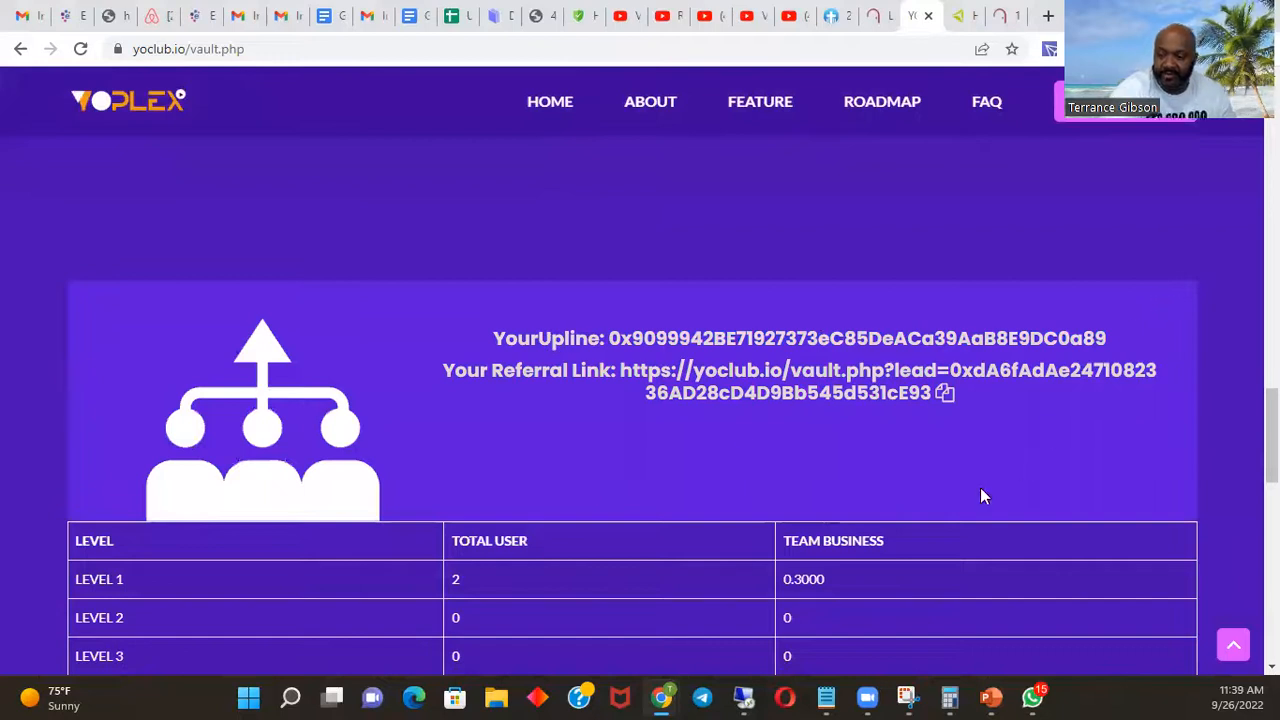
mouse_move(515, 578)
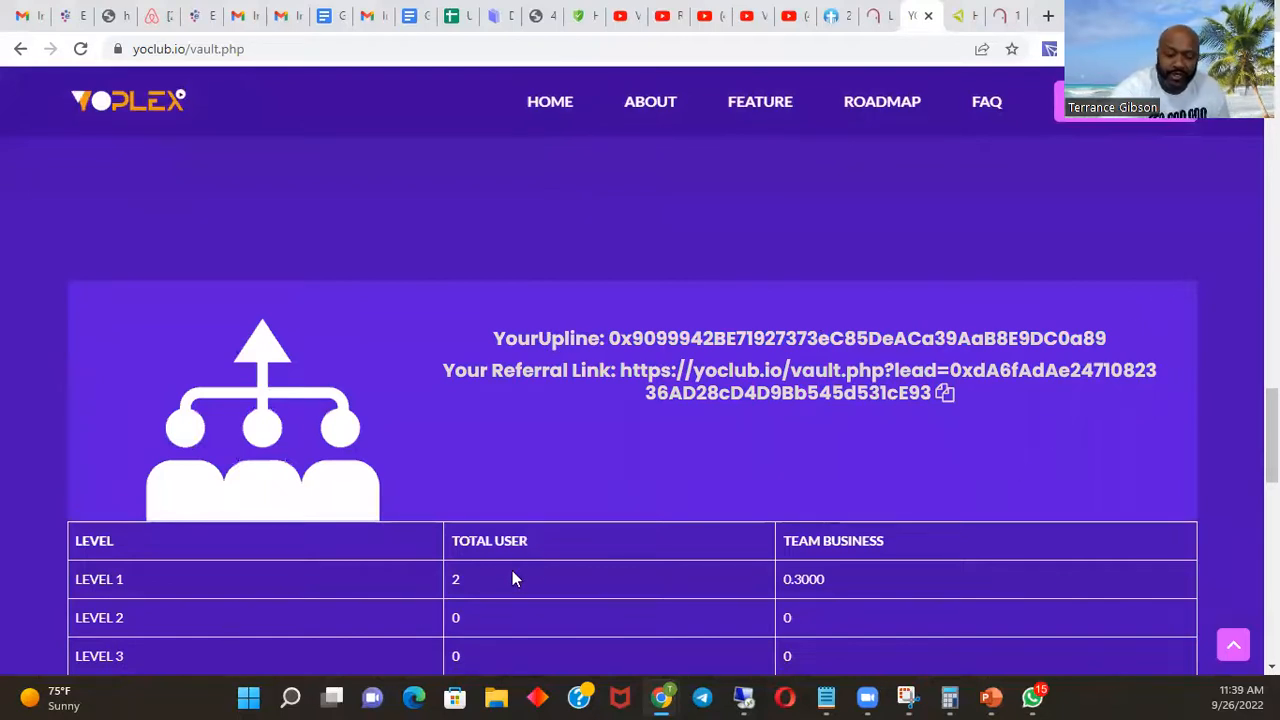
scroll(up, 3)
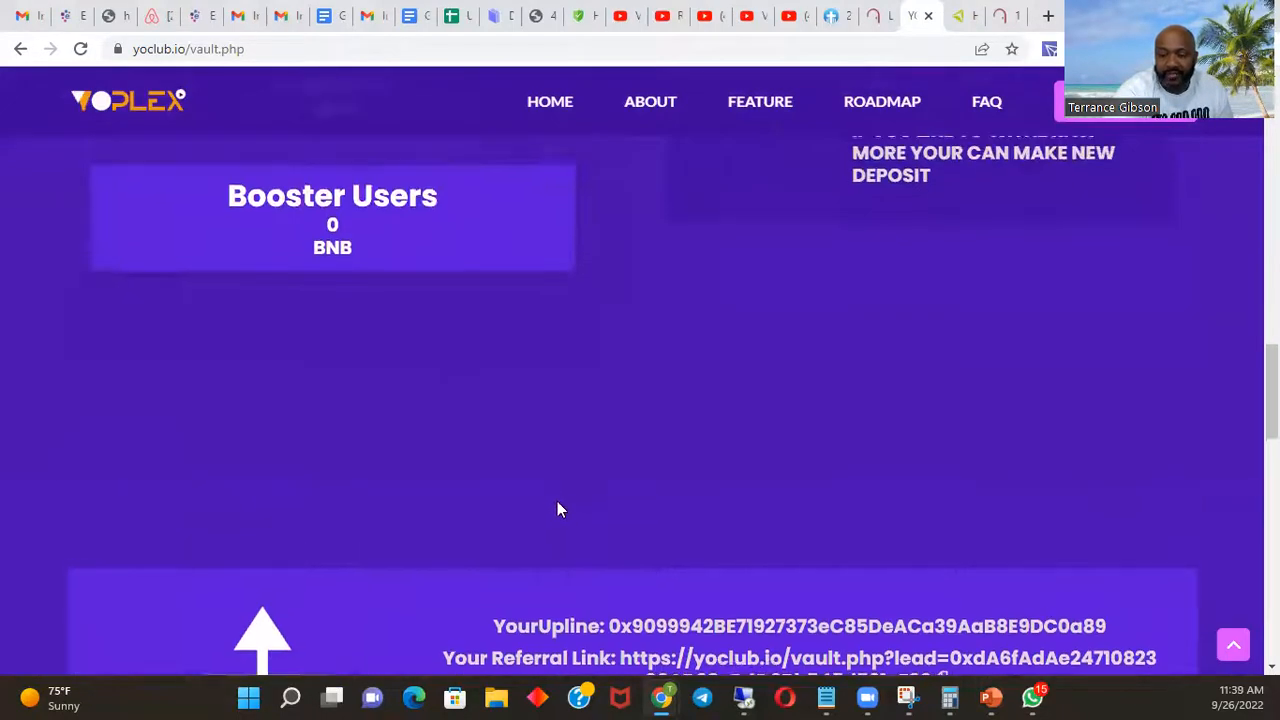
scroll(up, 3)
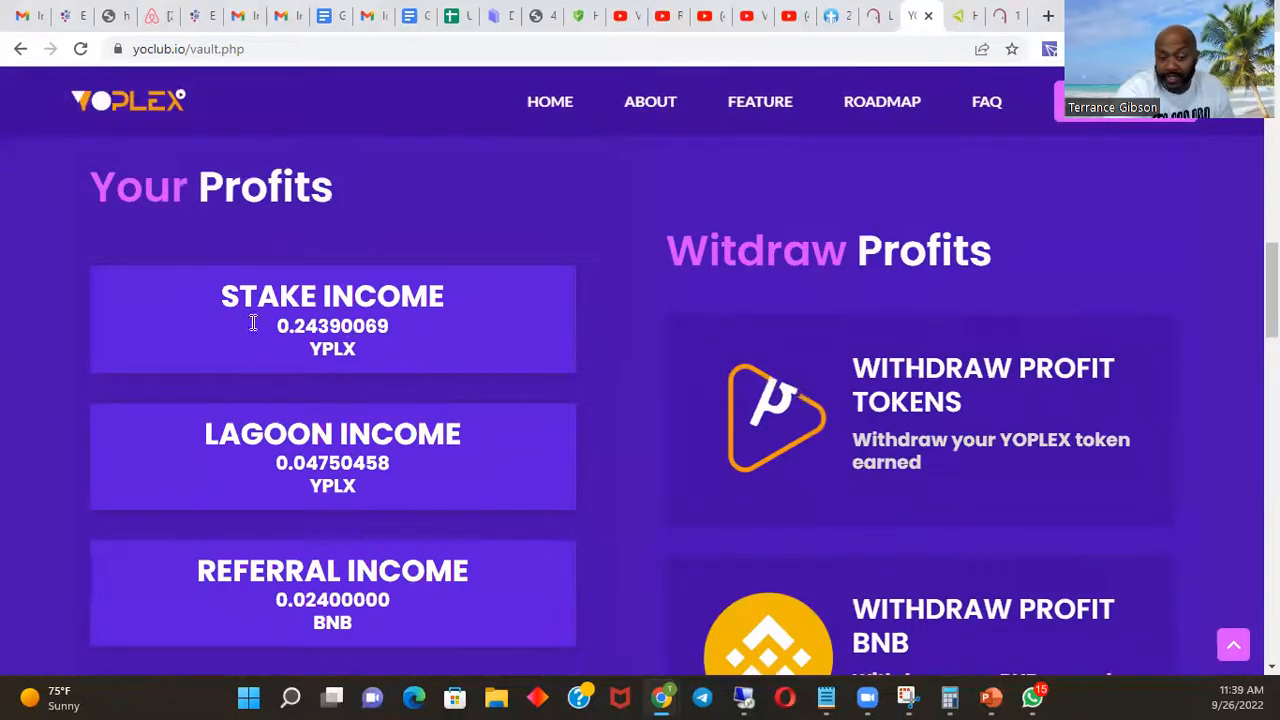
mouse_move(310, 357)
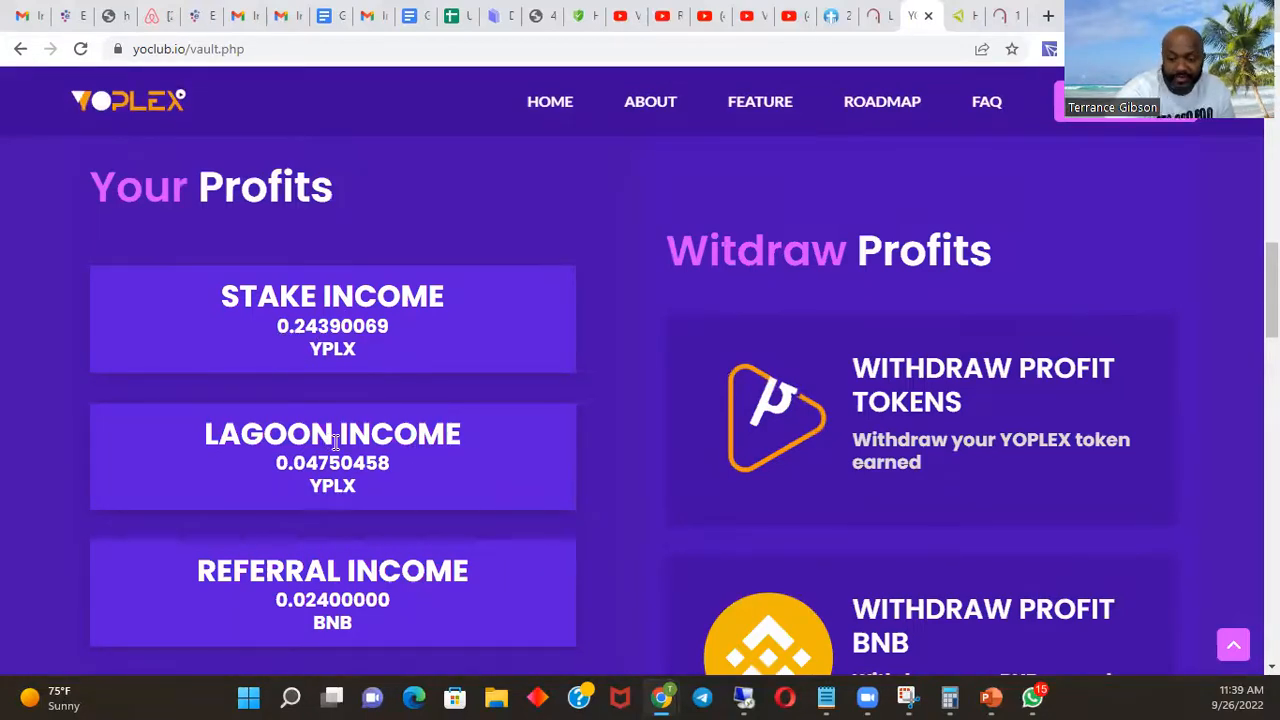
scroll(down, 3)
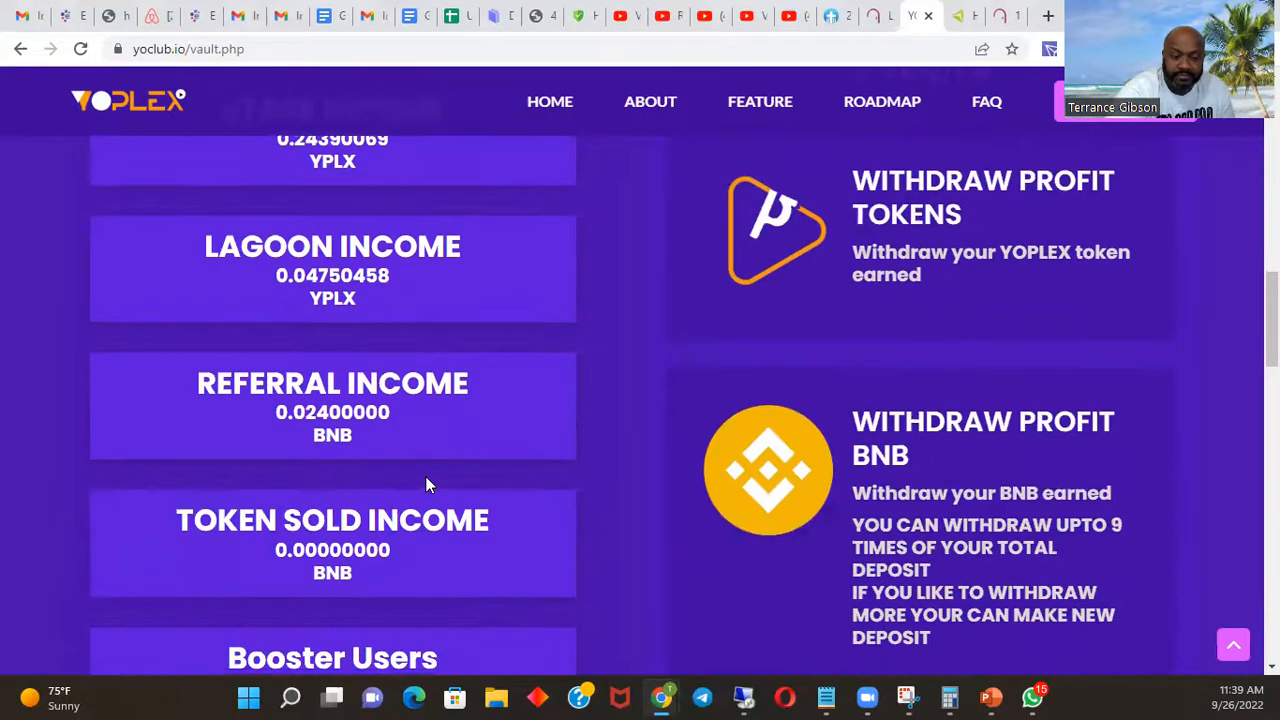
mouse_move(445, 559)
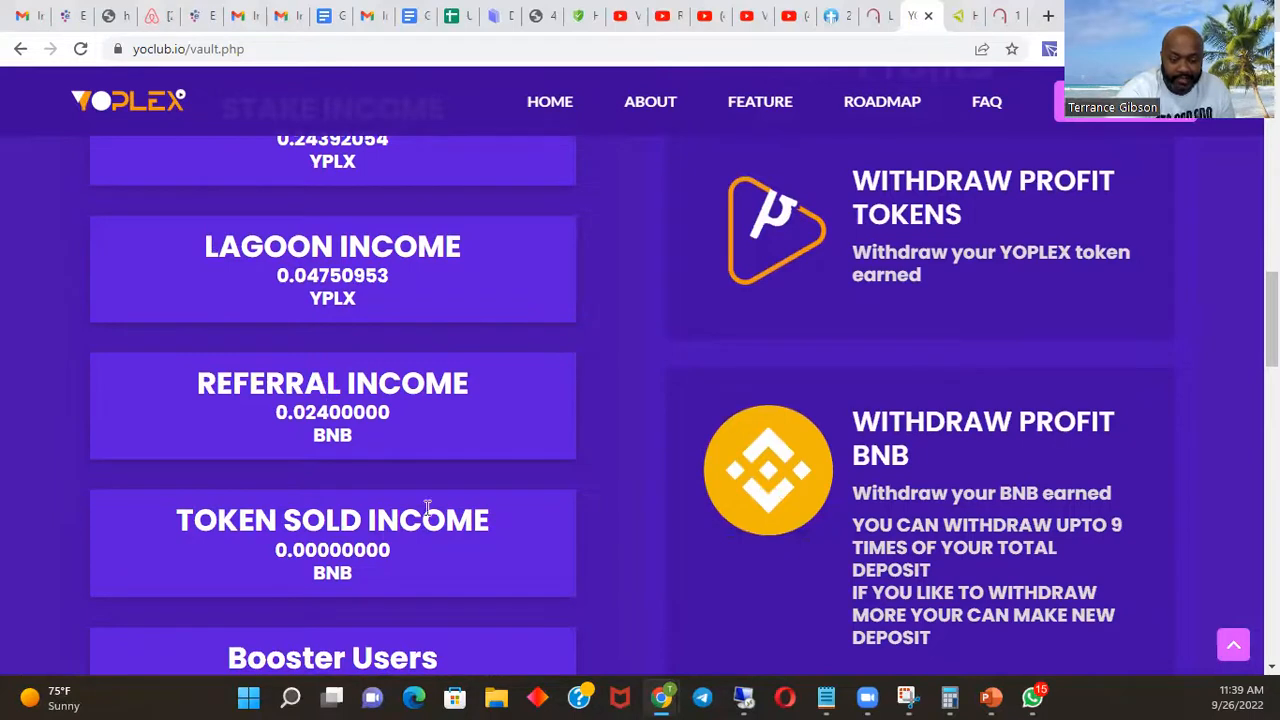
scroll(down, 3)
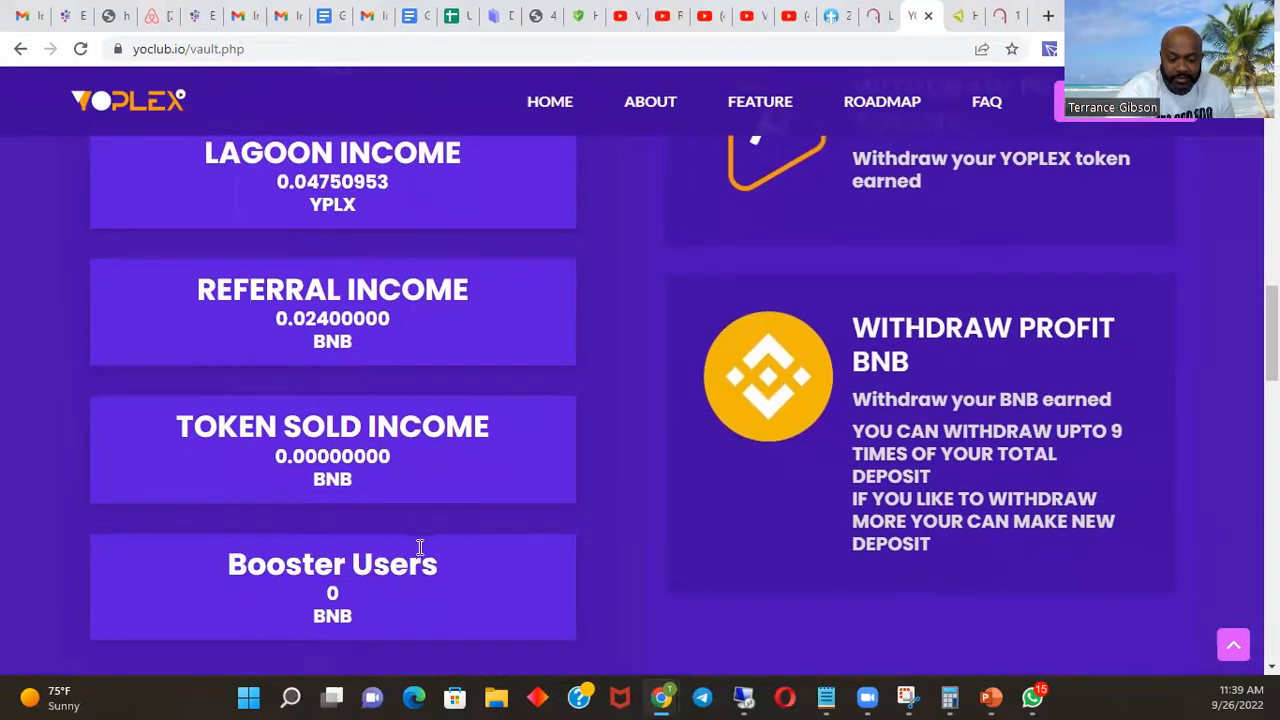
scroll(down, 3)
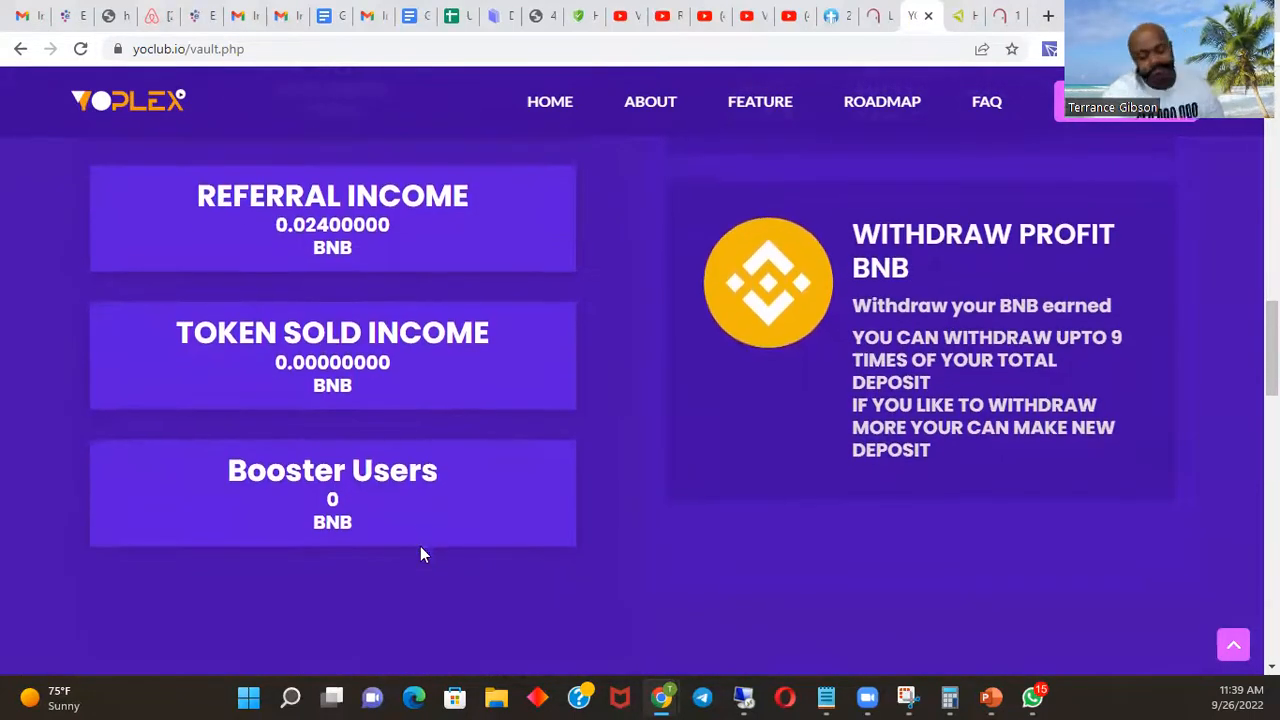
scroll(up, 3)
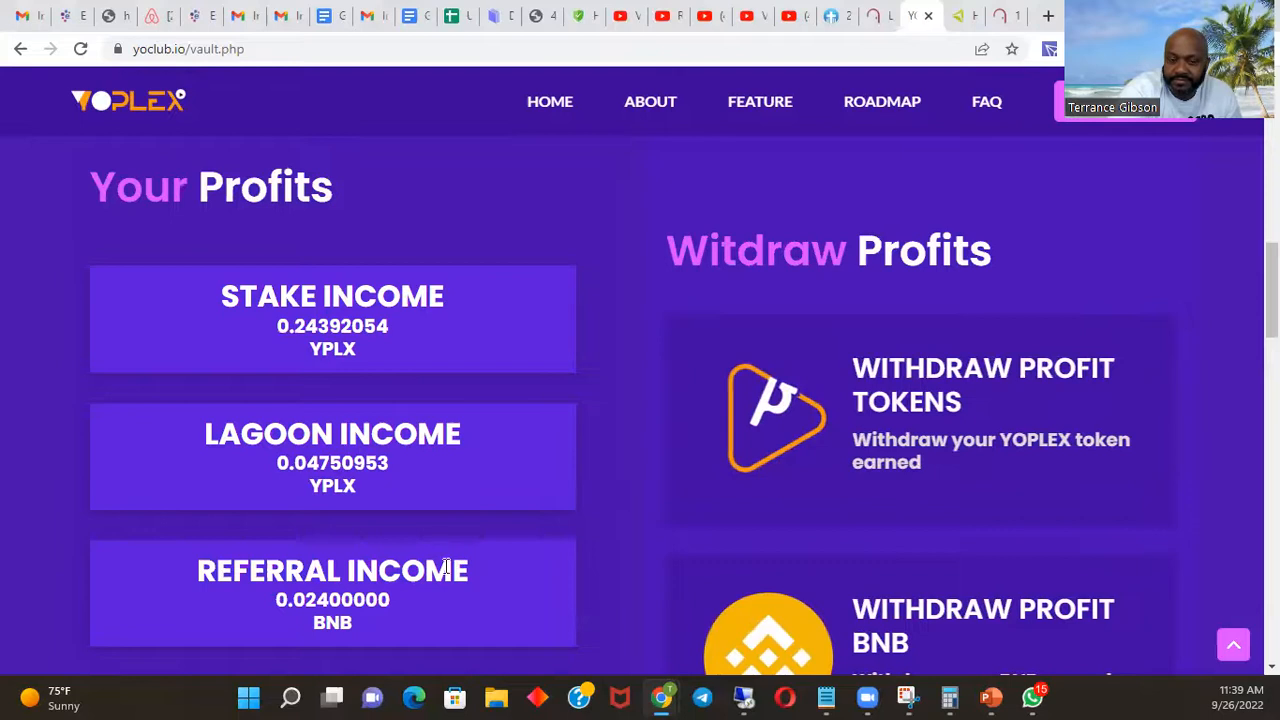
scroll(up, 3)
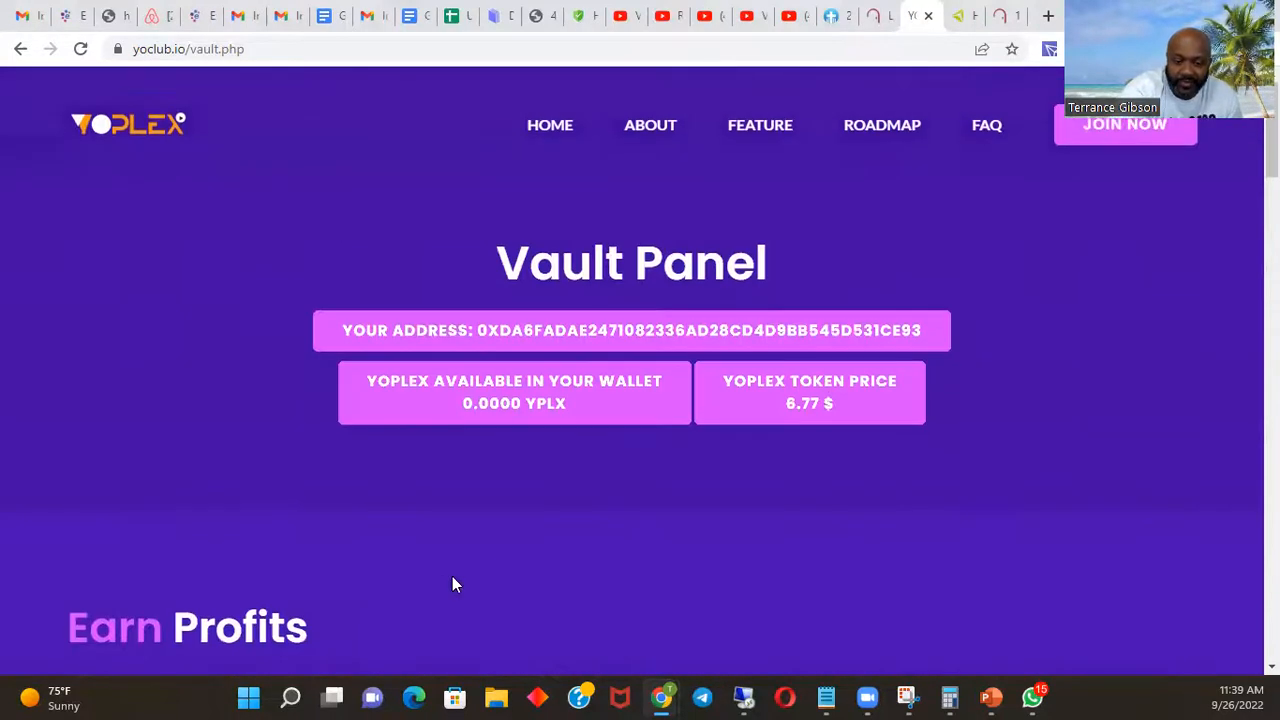
mouse_move(795, 491)
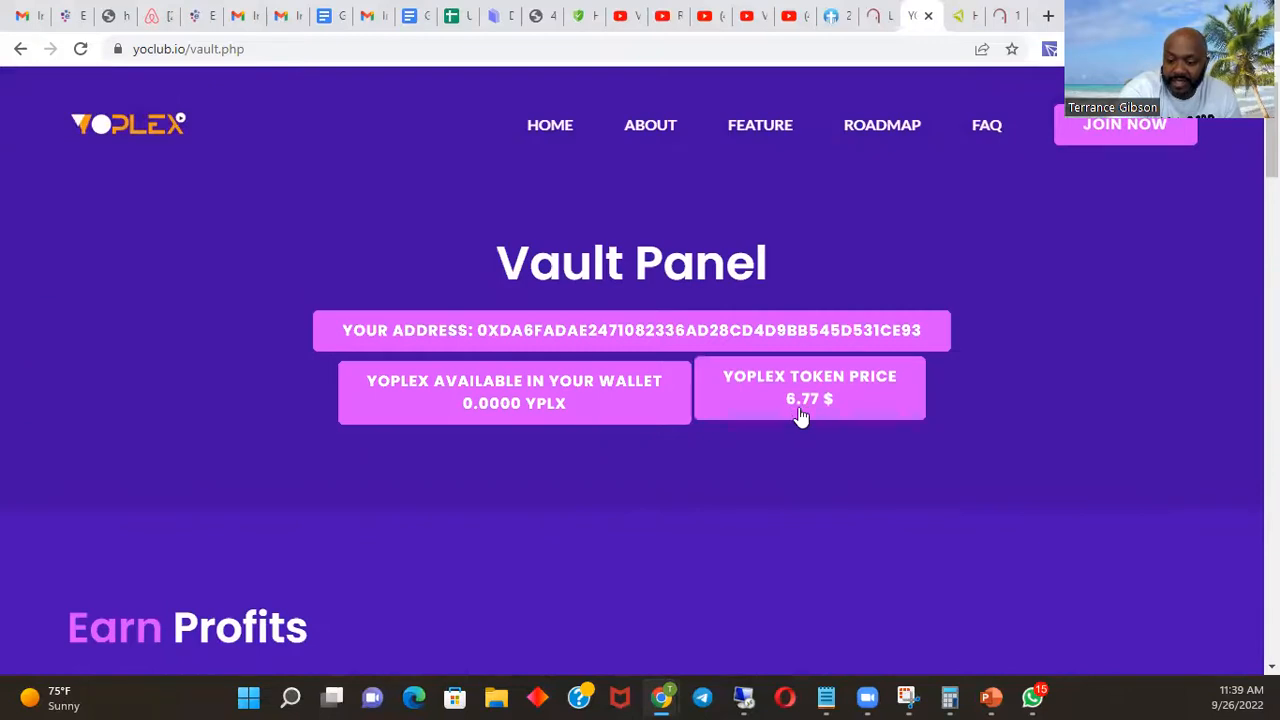
mouse_move(1075, 427)
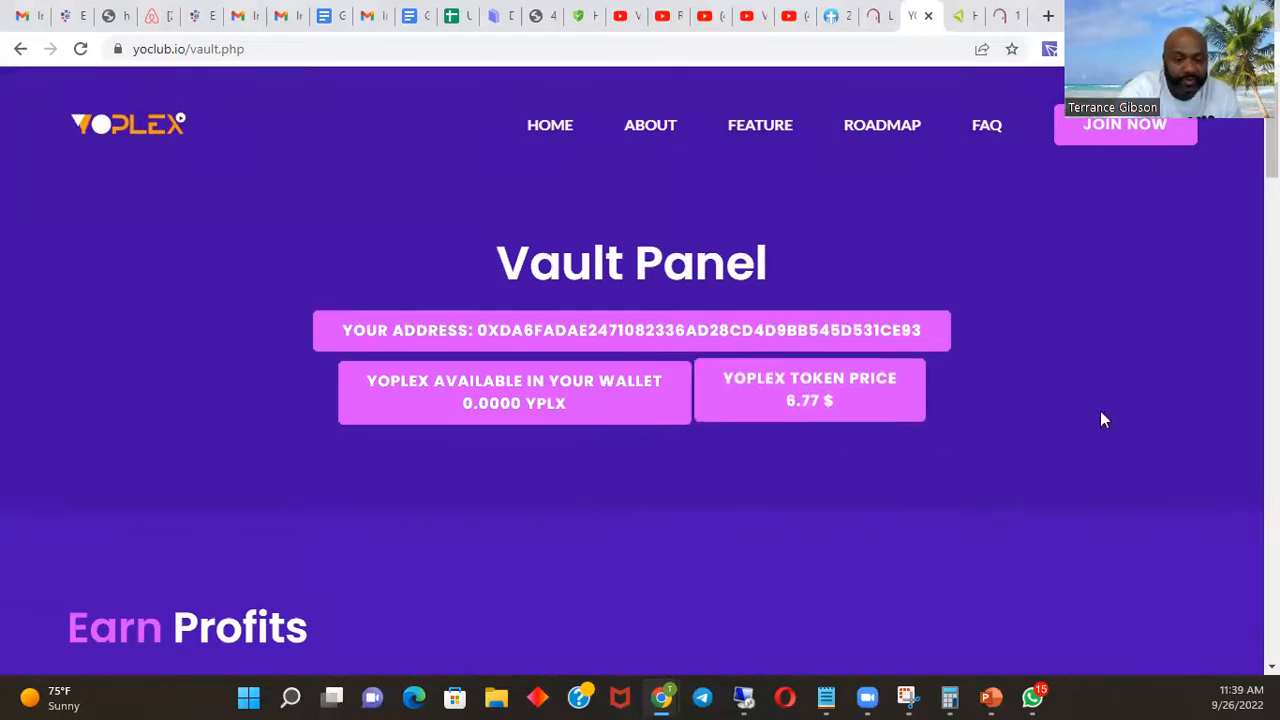
scroll(down, 3)
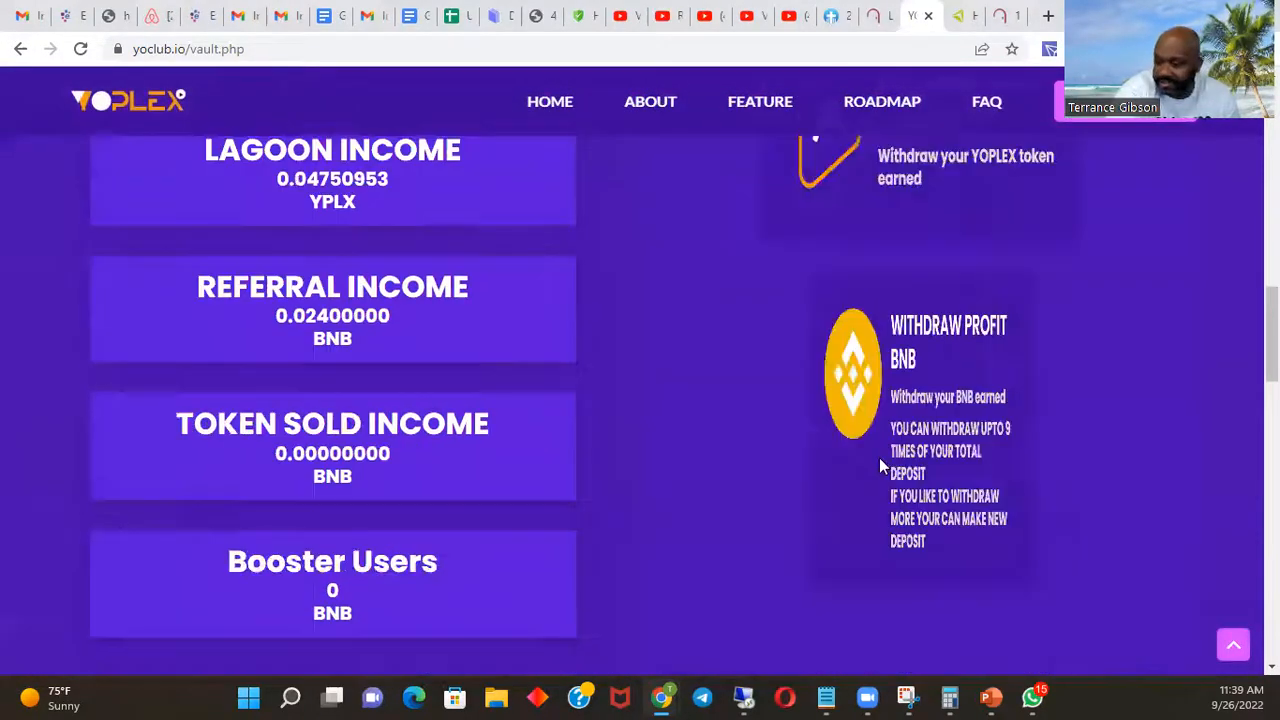
scroll(down, 3)
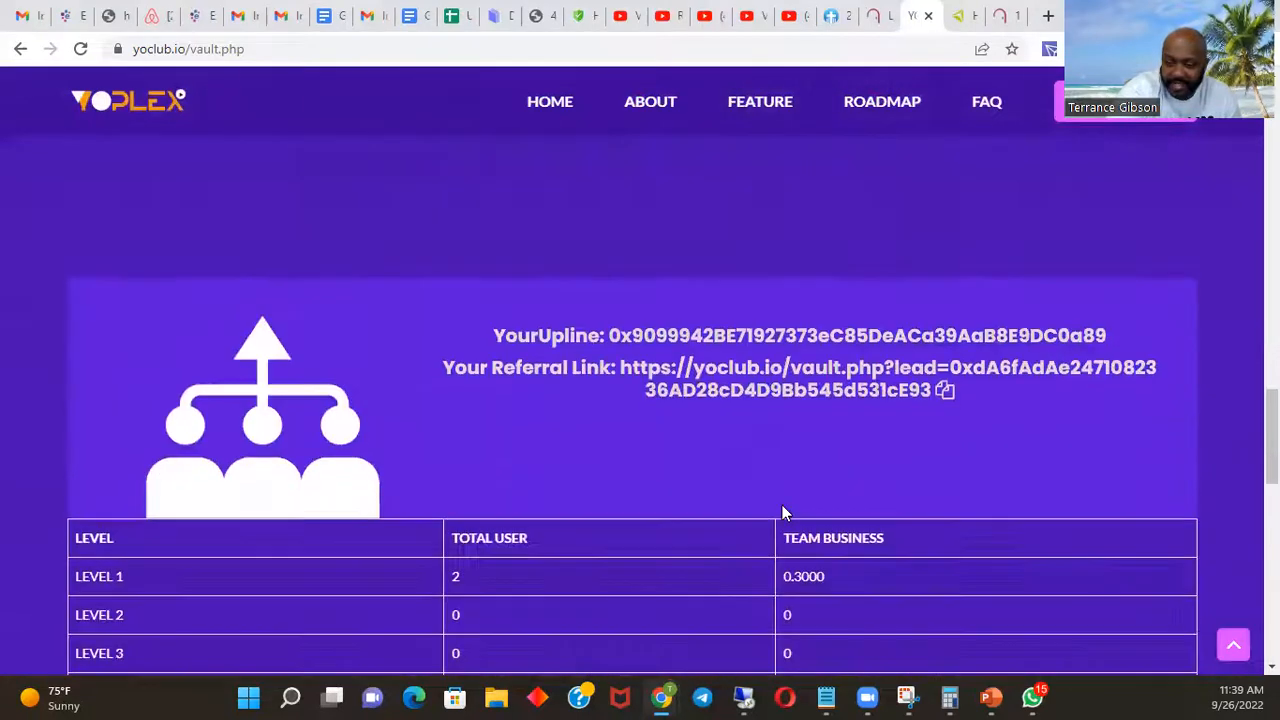
scroll(down, 3)
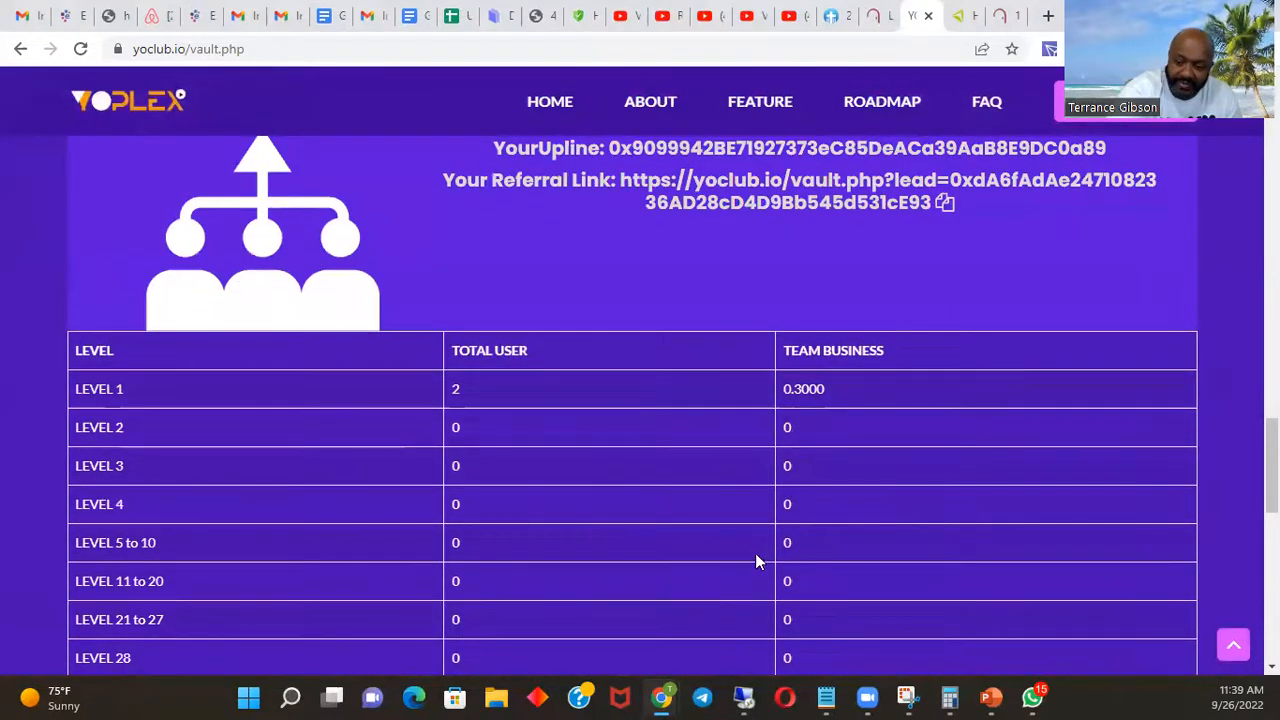
scroll(down, 3)
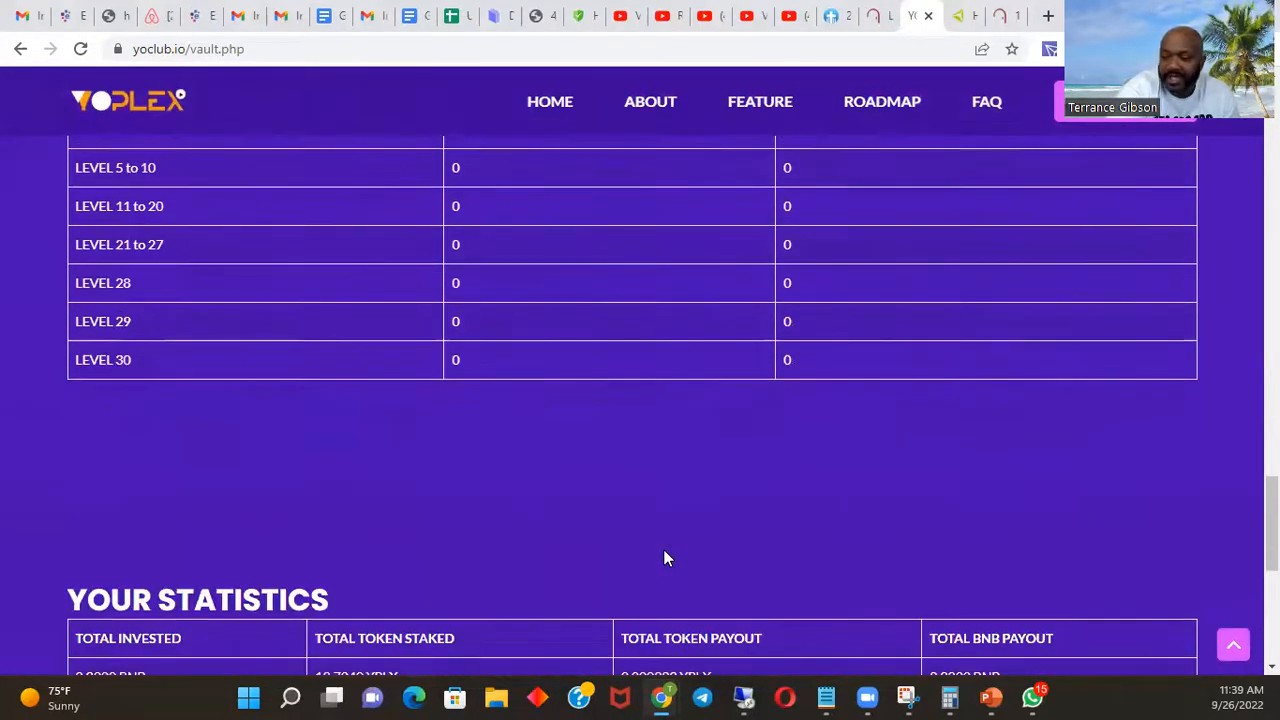
scroll(down, 3)
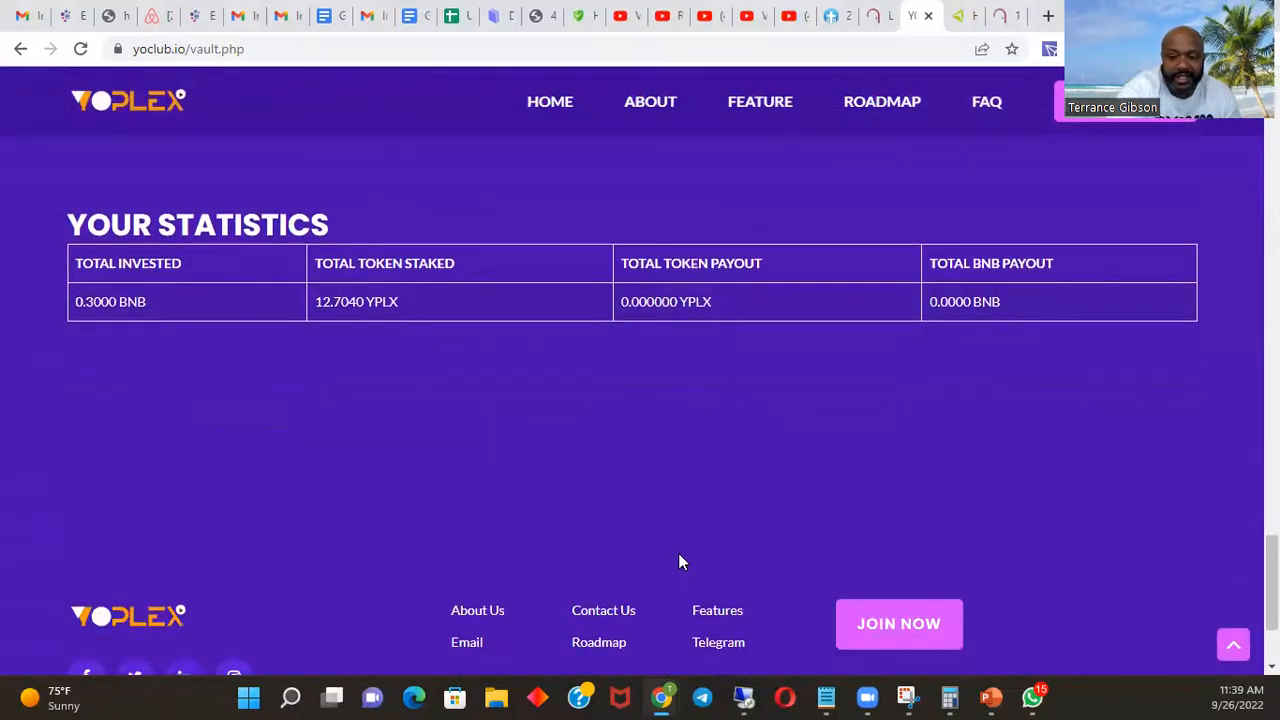
scroll(down, 3)
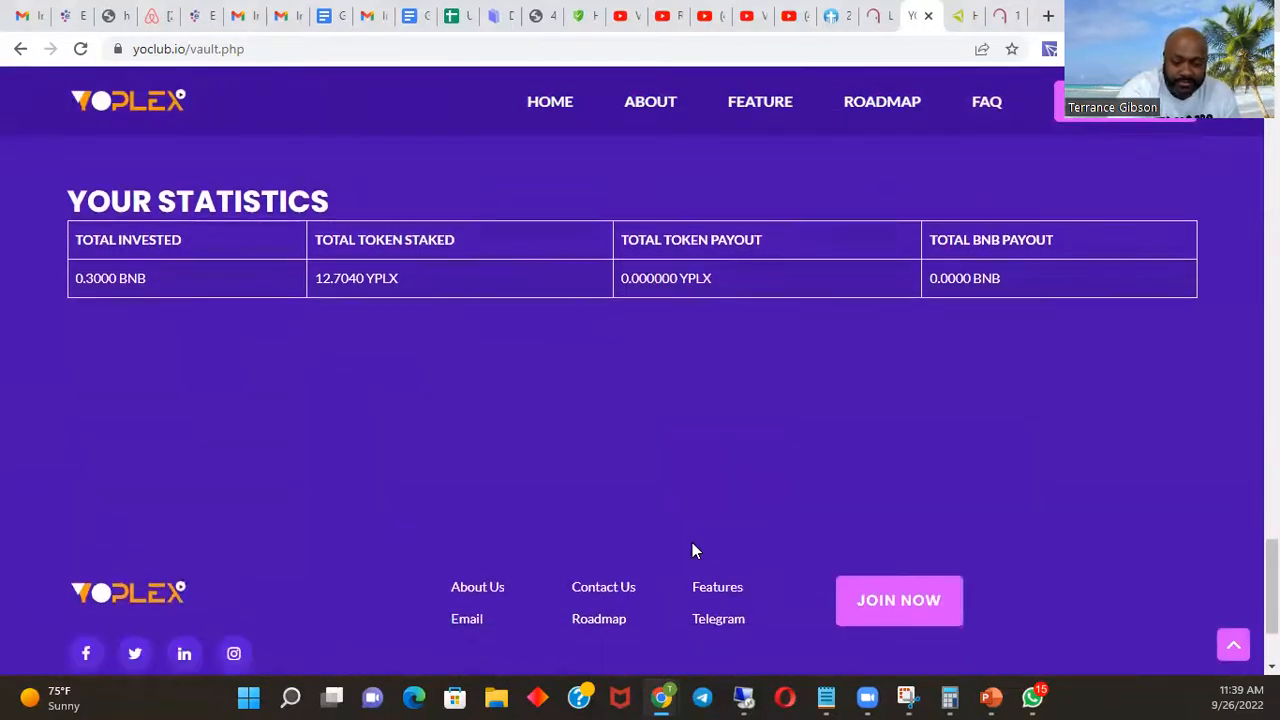
scroll(down, 3)
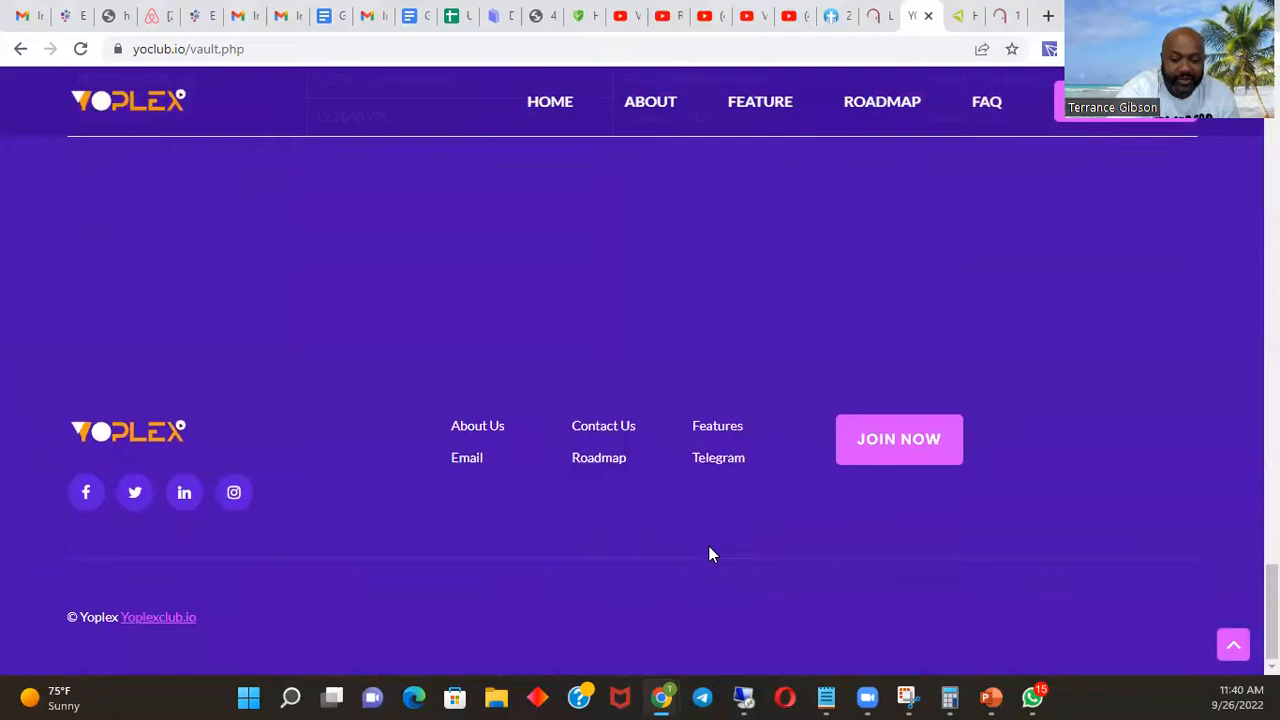
mouse_move(400, 625)
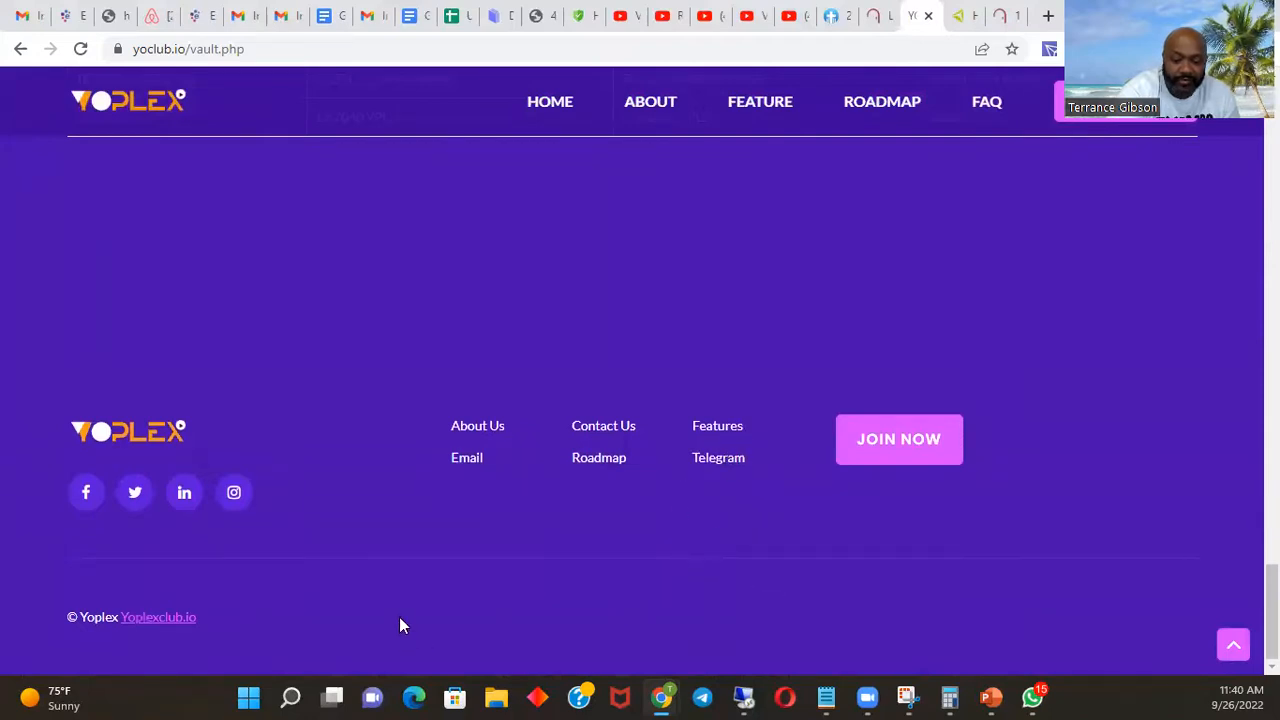
scroll(up, 3)
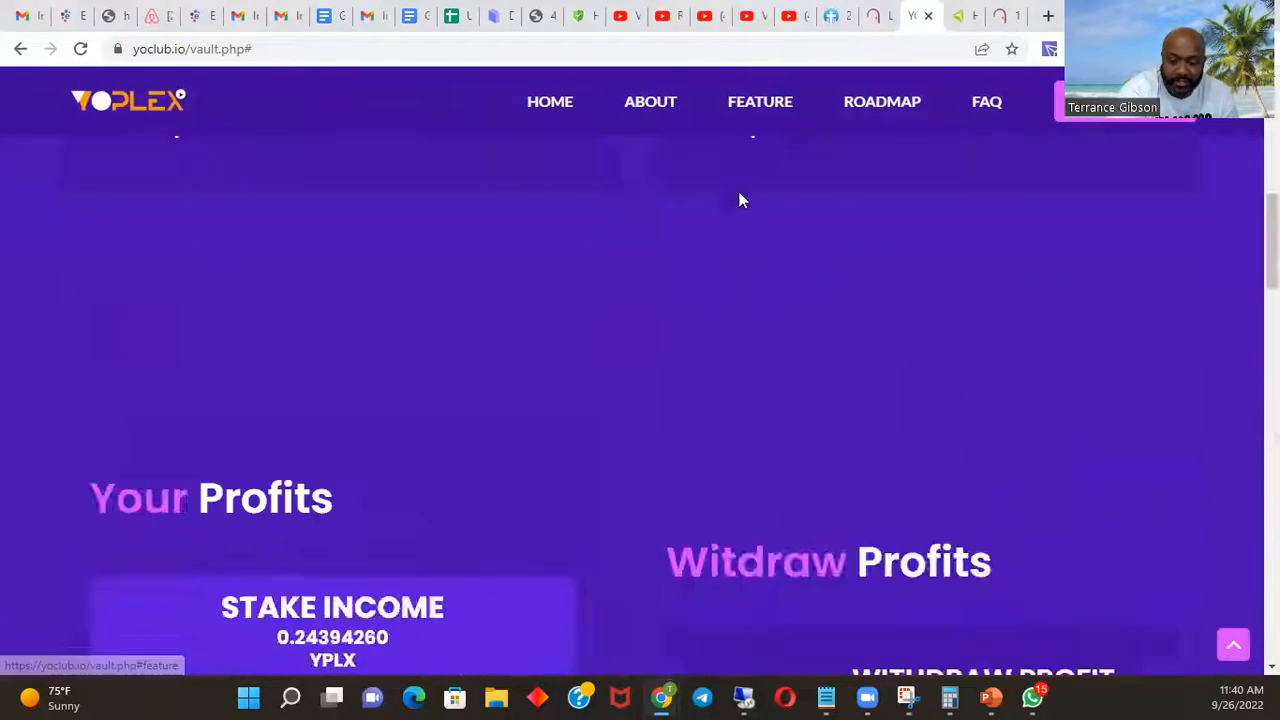
- Scroll the statistics and profits sections, return Home, and open the Yoplex whitepaper PDF
scroll(down, 3)
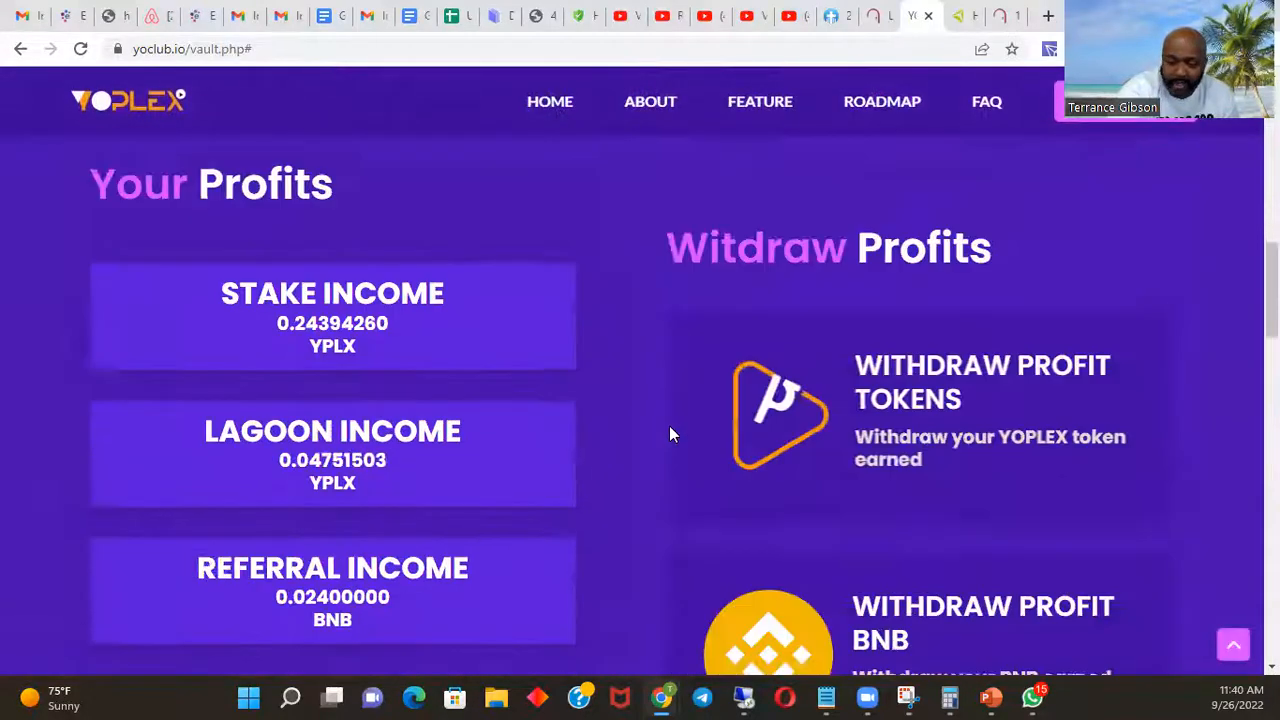
scroll(down, 3)
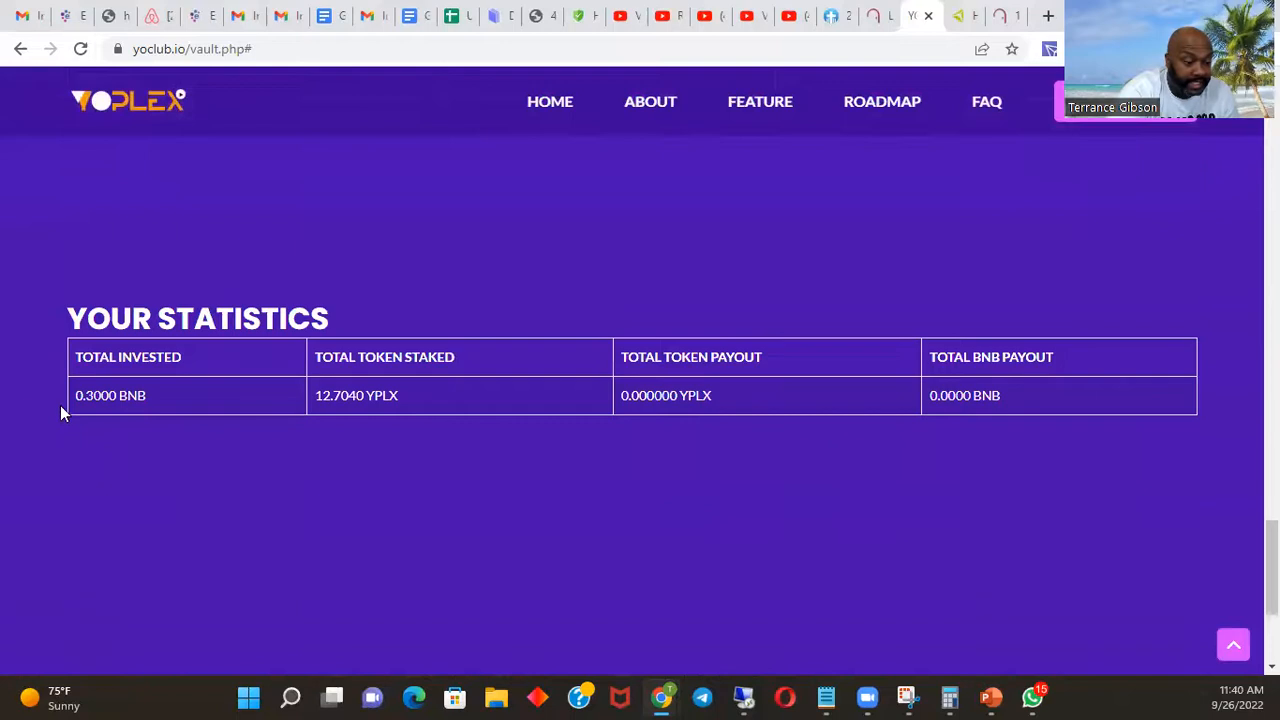
mouse_move(190, 420)
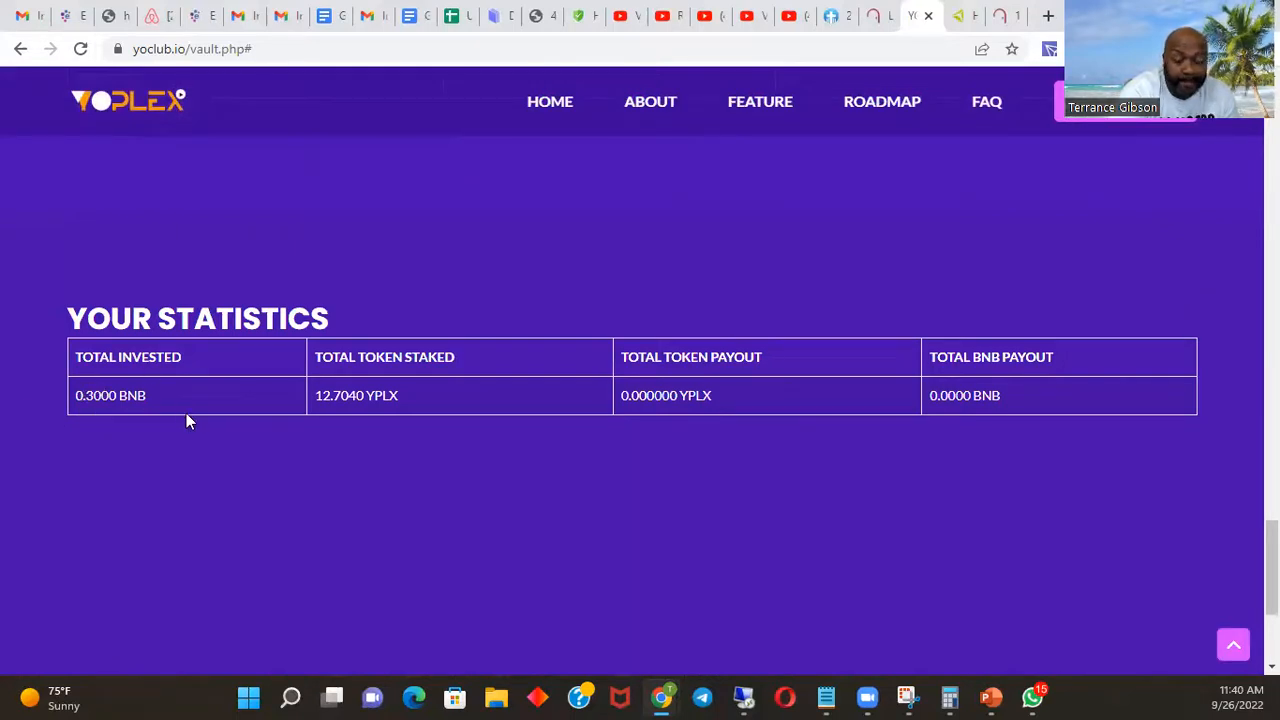
mouse_move(437, 507)
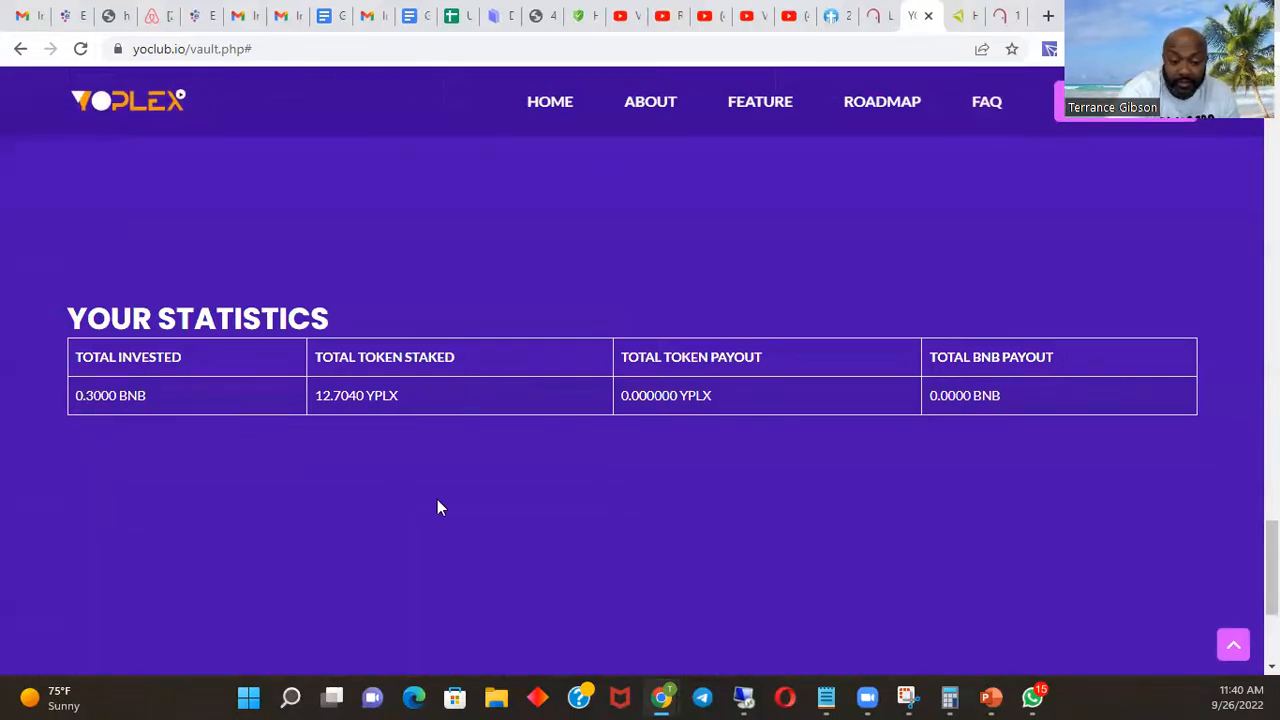
mouse_move(1135, 507)
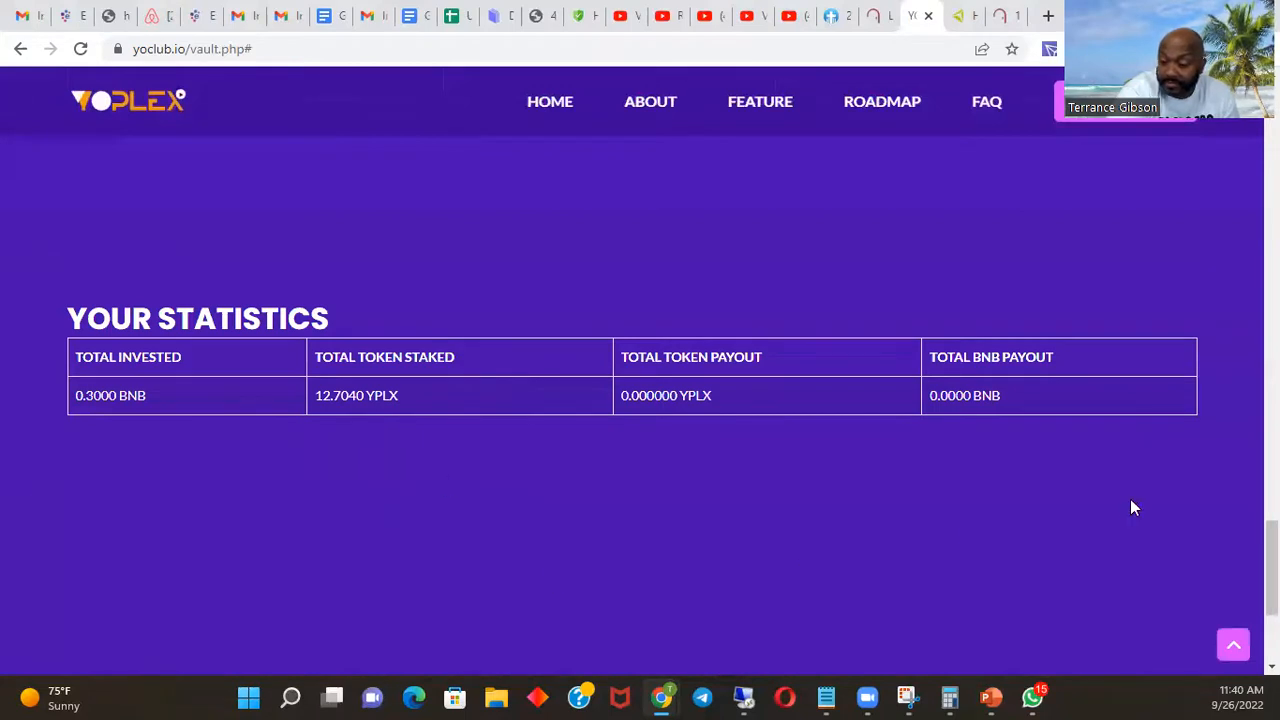
scroll(up, 3)
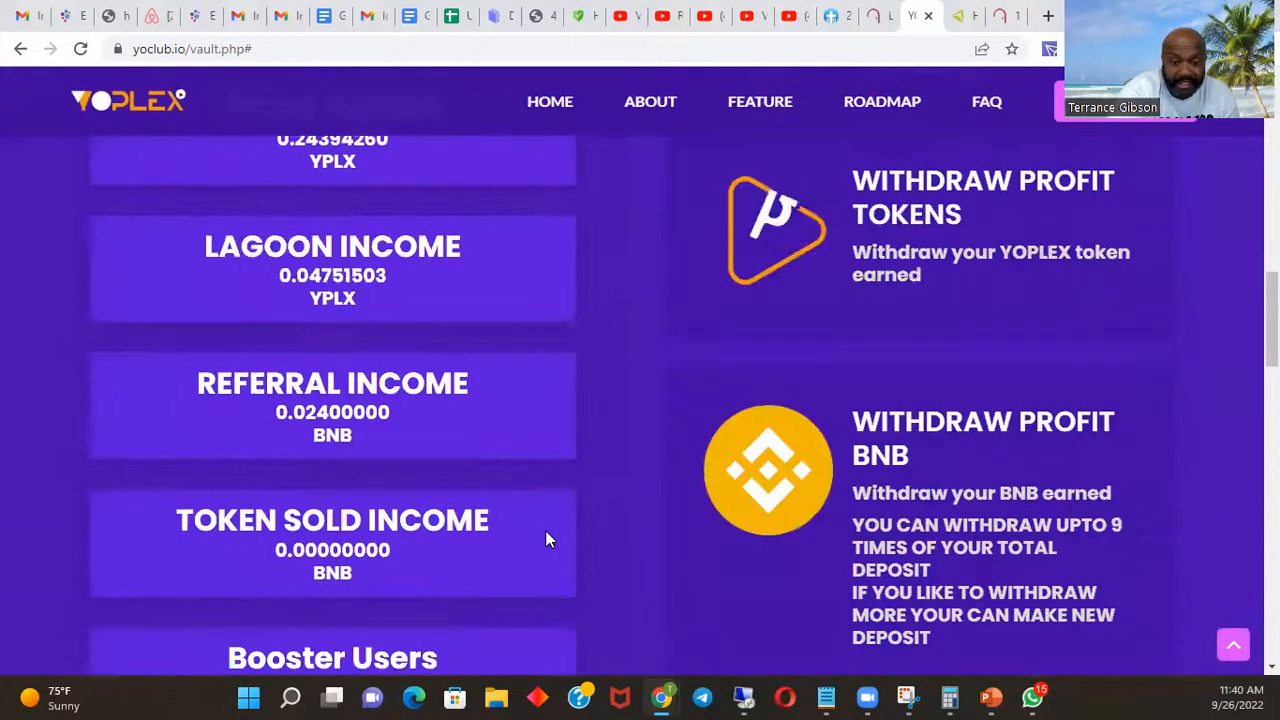
scroll(up, 3)
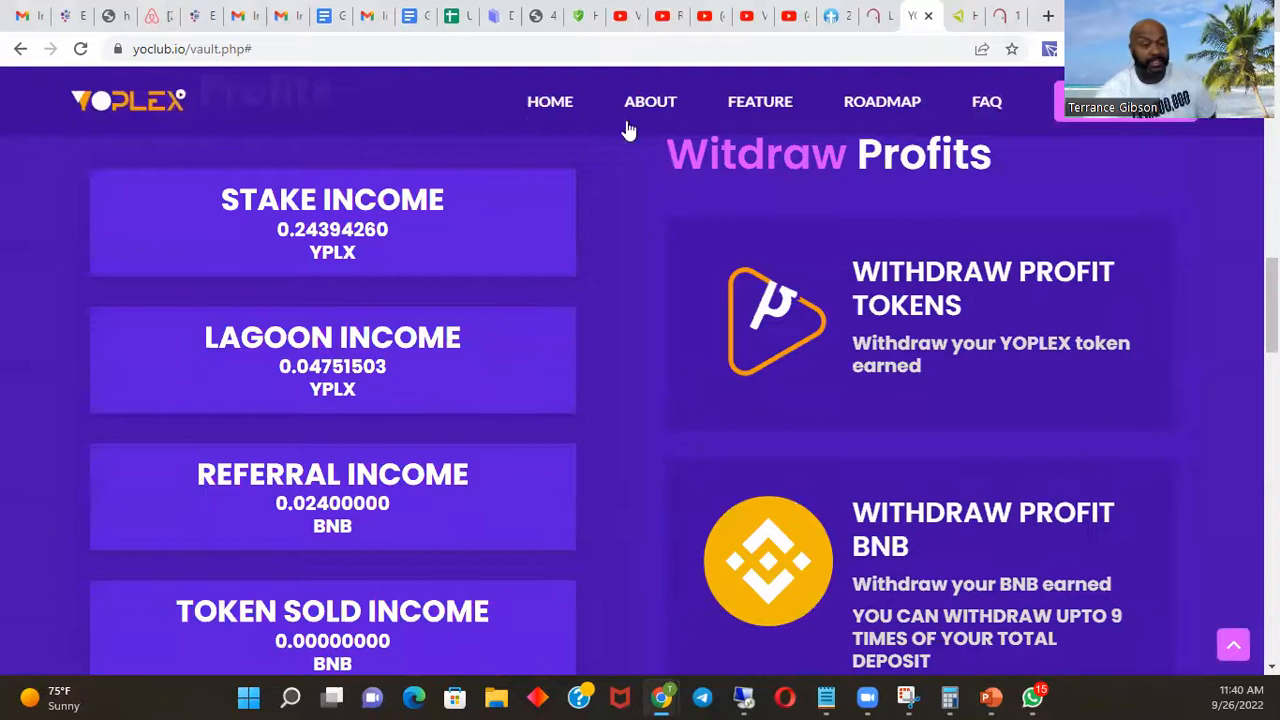
mouse_move(1075, 463)
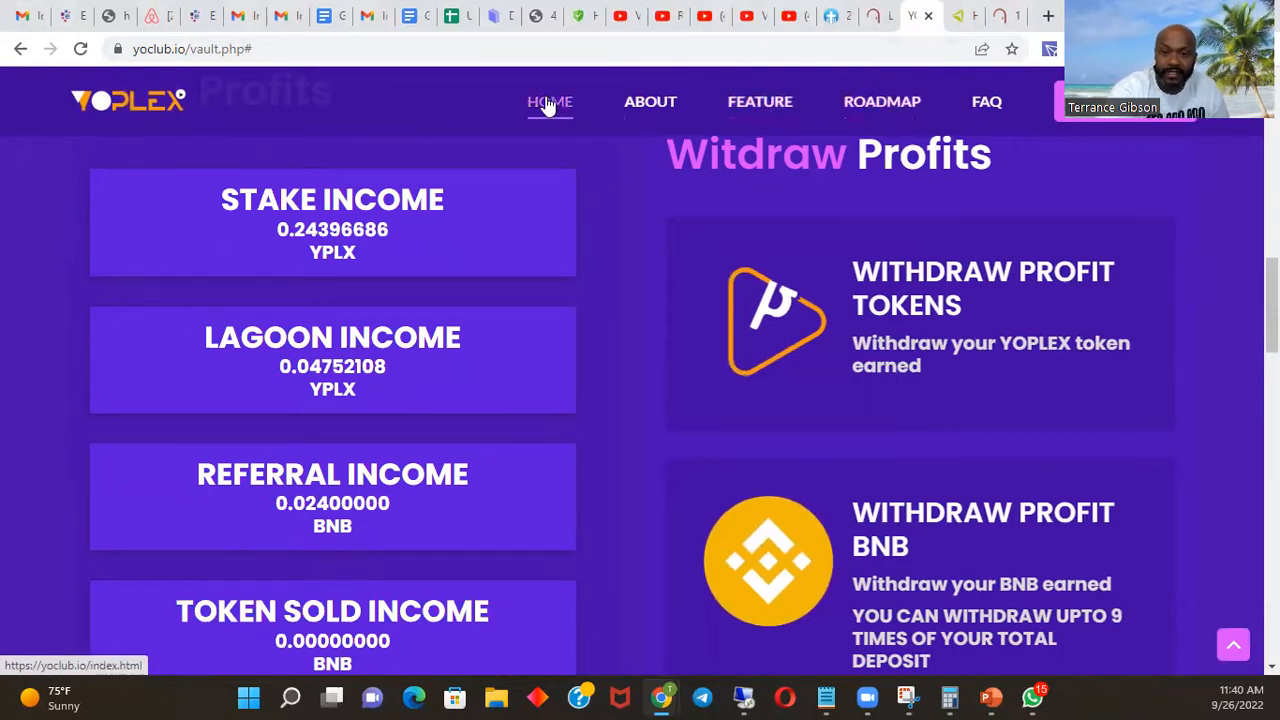
click(549, 101)
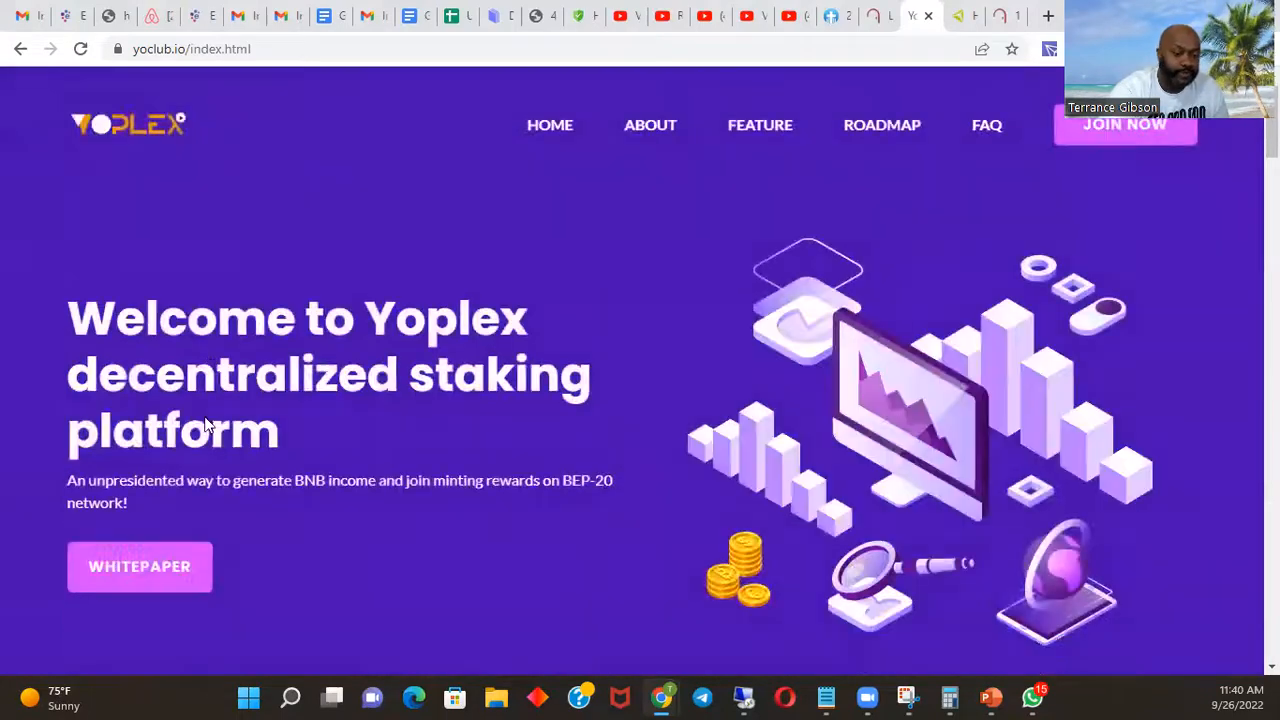
click(139, 566)
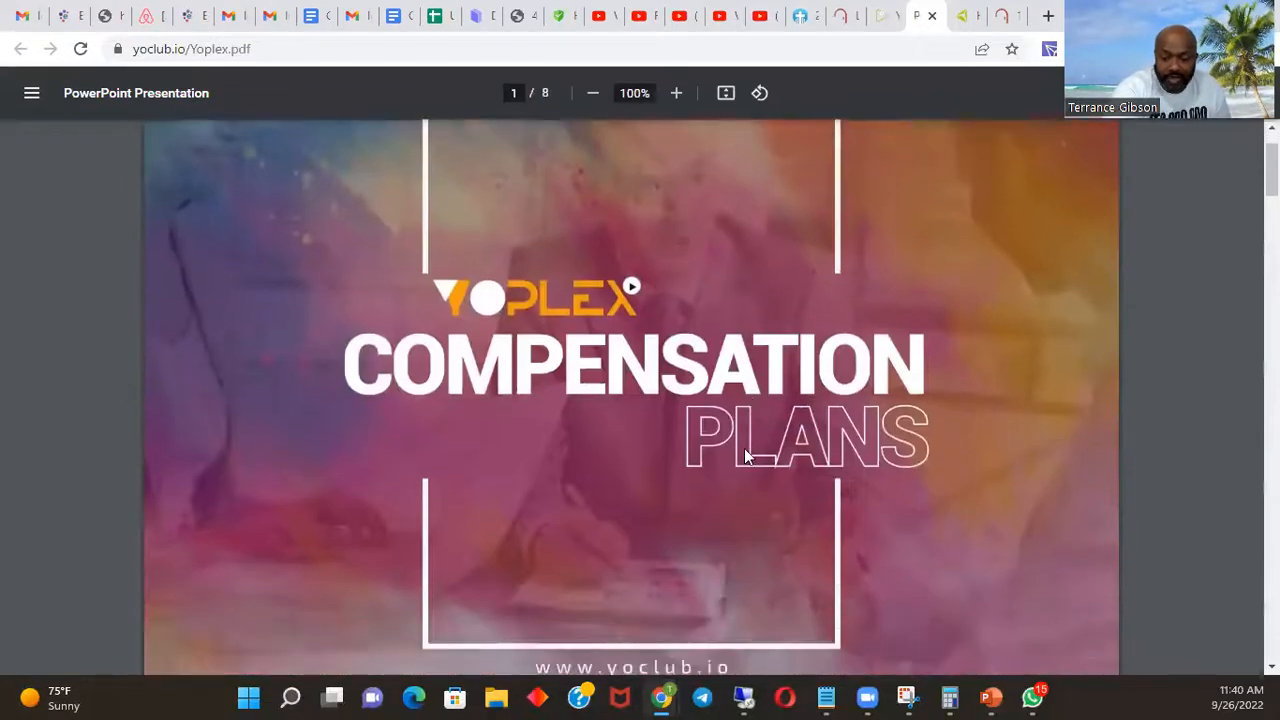
- Scroll the PDF past the Benefits slide to page 4, the Plans slide
scroll(down, 3)
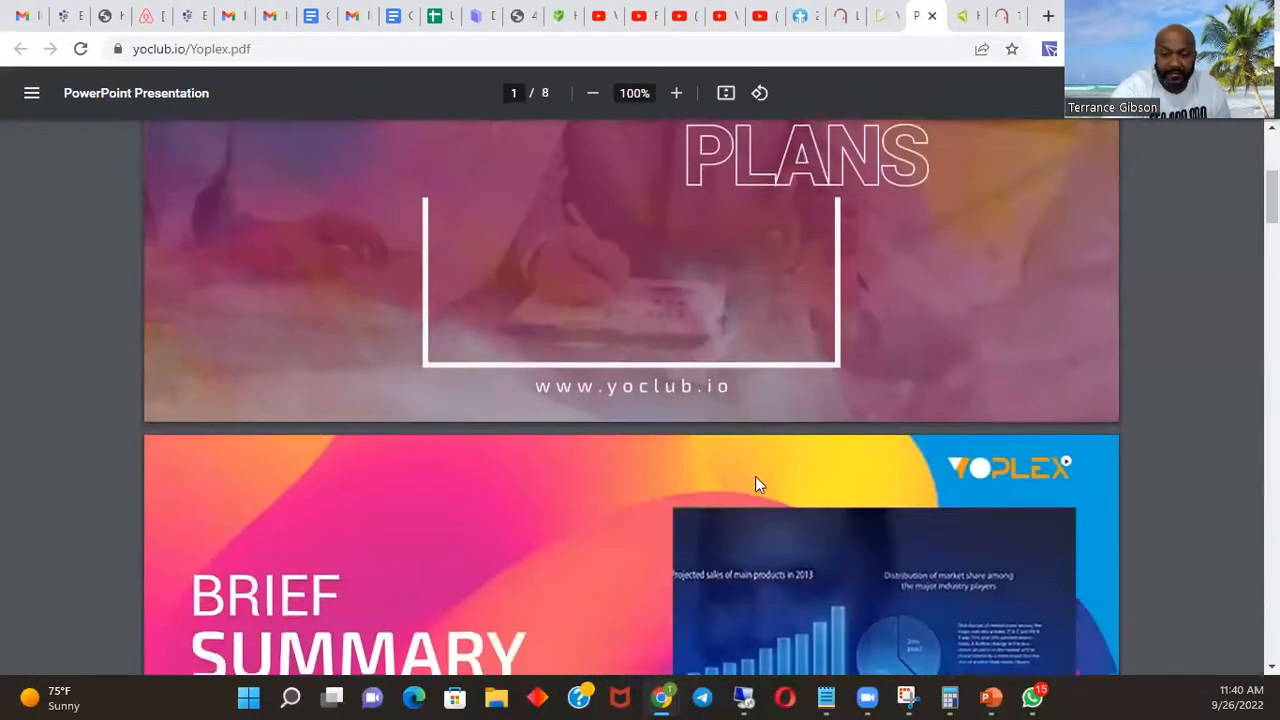
scroll(down, 3)
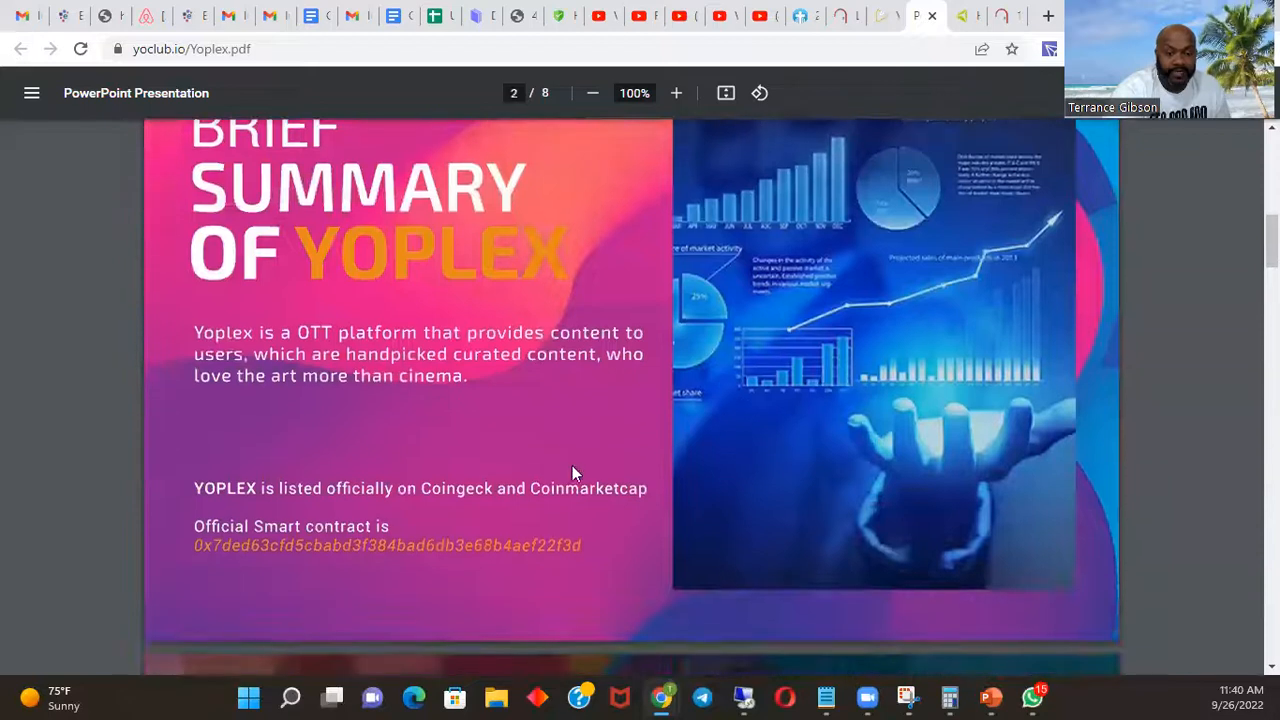
mouse_move(415, 370)
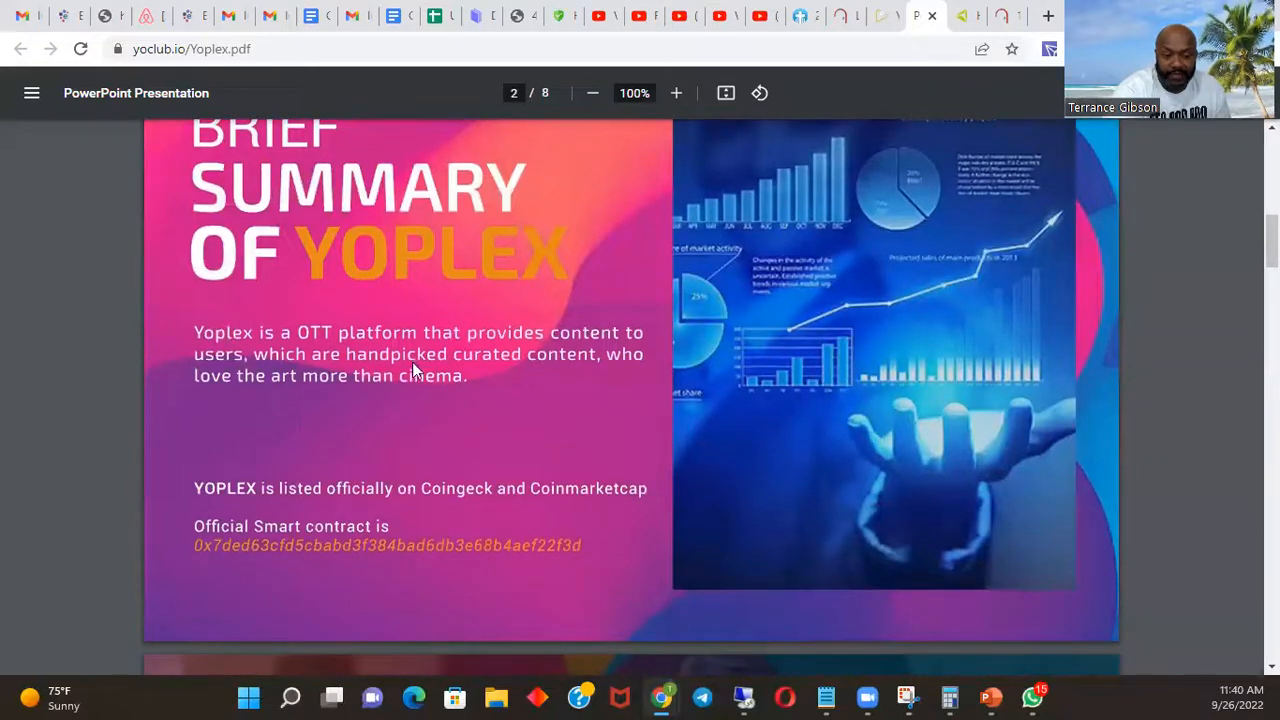
mouse_move(445, 429)
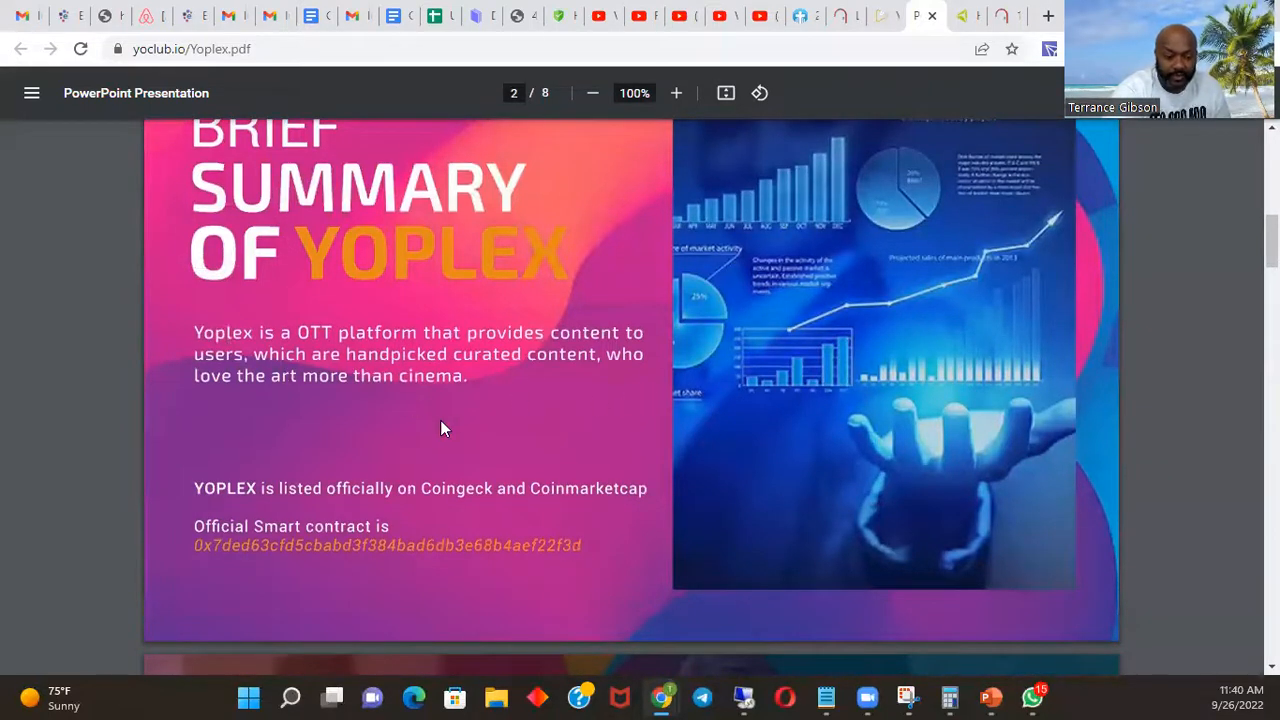
mouse_move(559, 378)
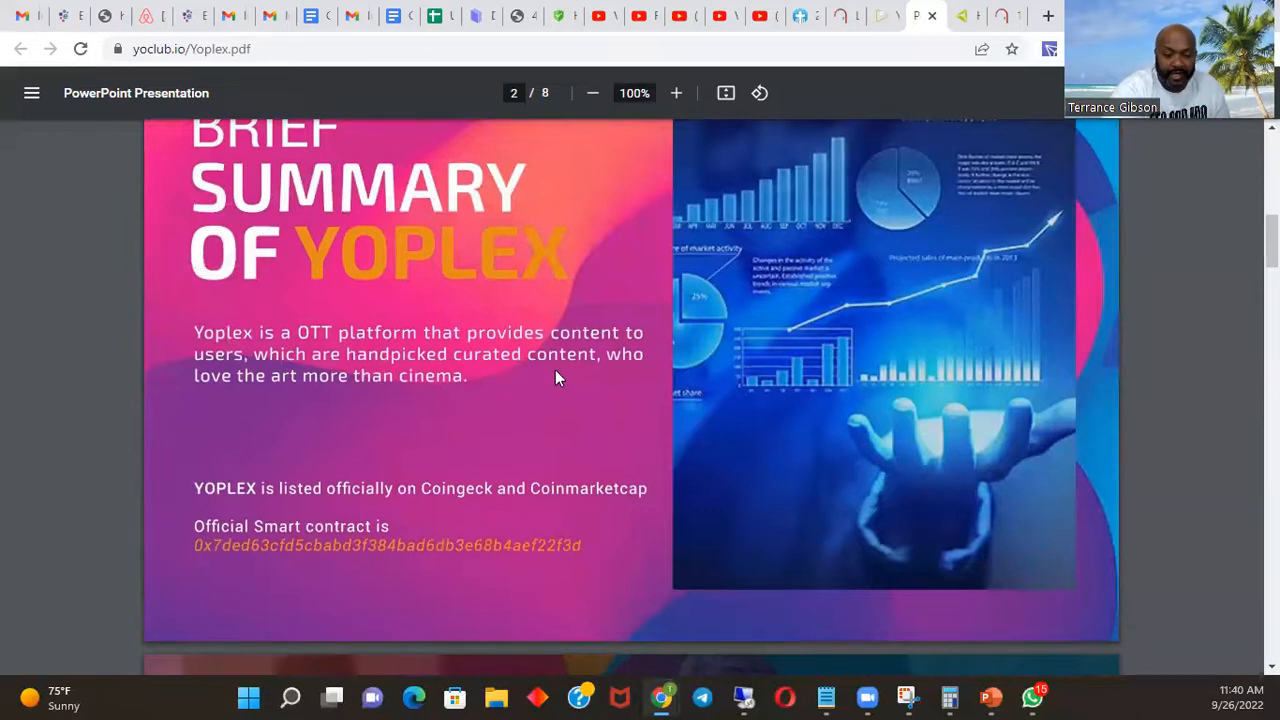
mouse_move(267, 400)
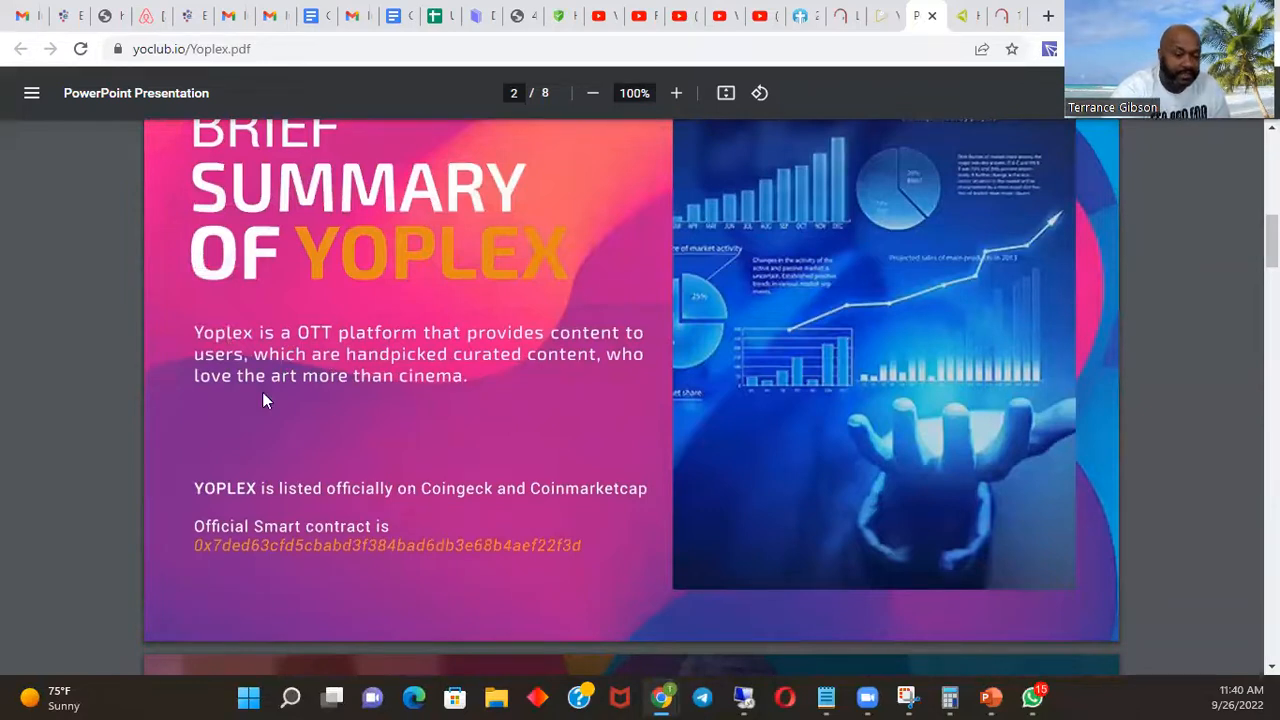
mouse_move(415, 420)
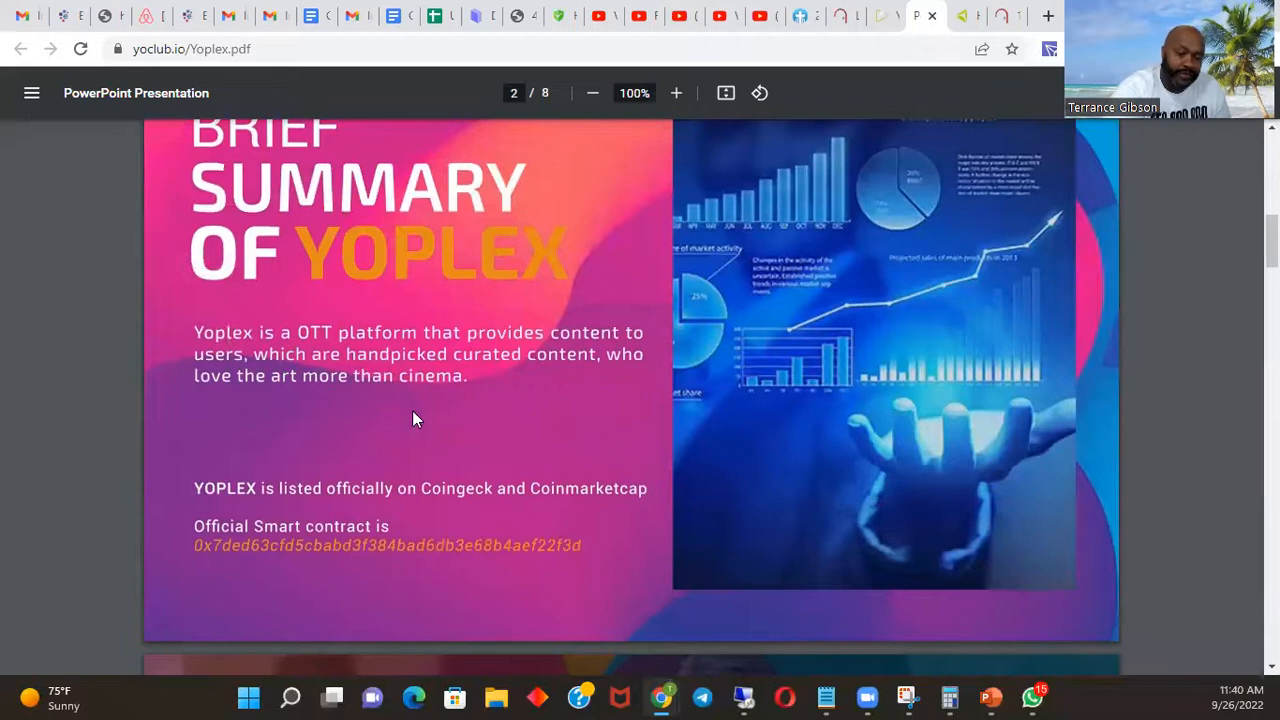
mouse_move(610, 370)
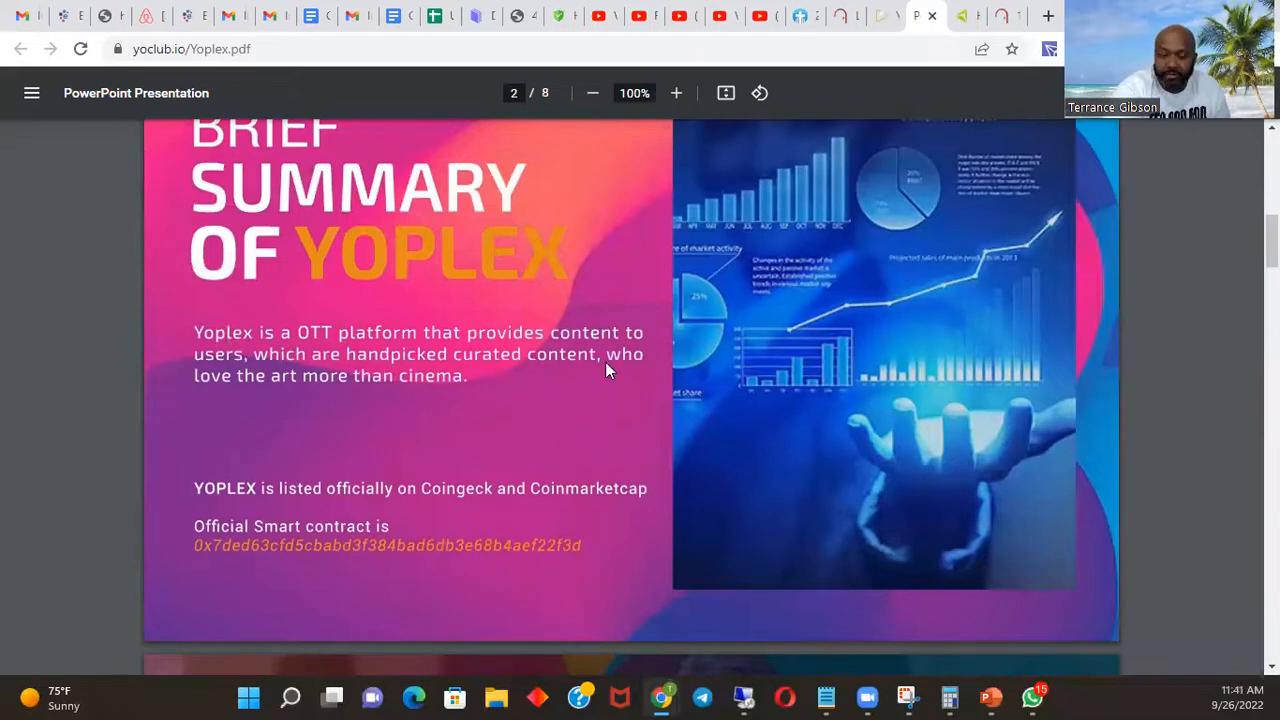
scroll(down, 3)
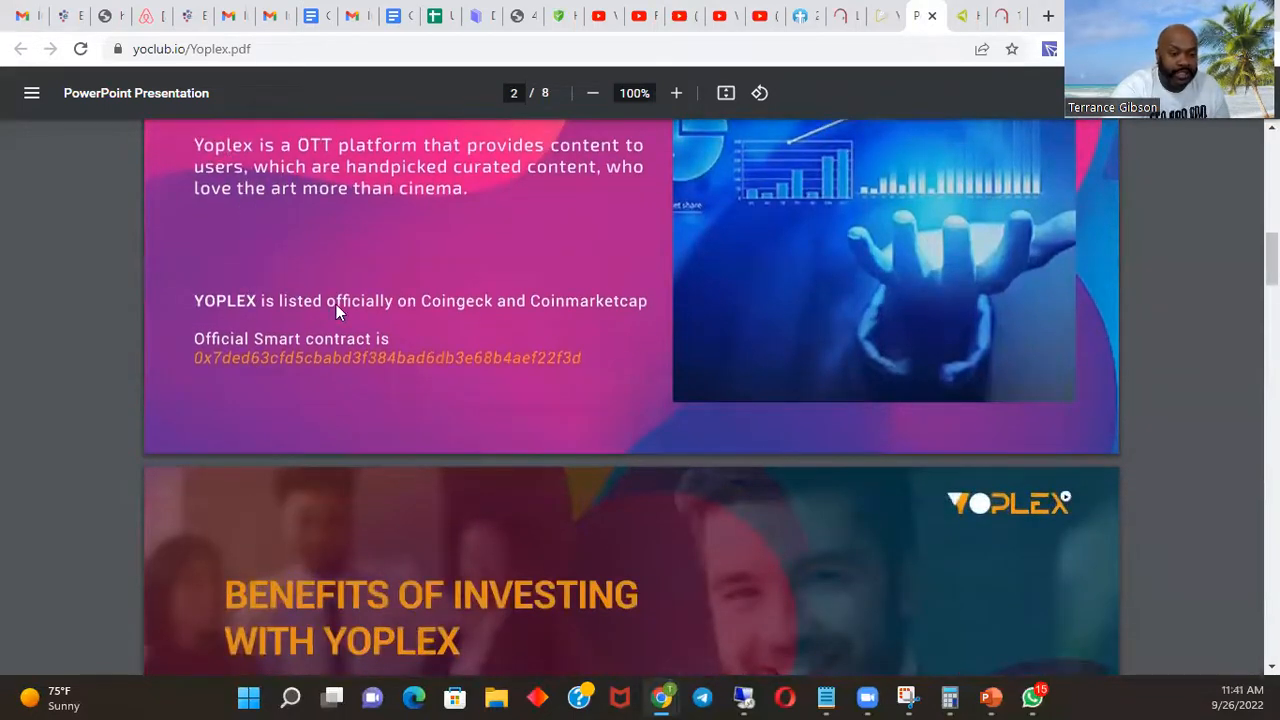
mouse_move(477, 317)
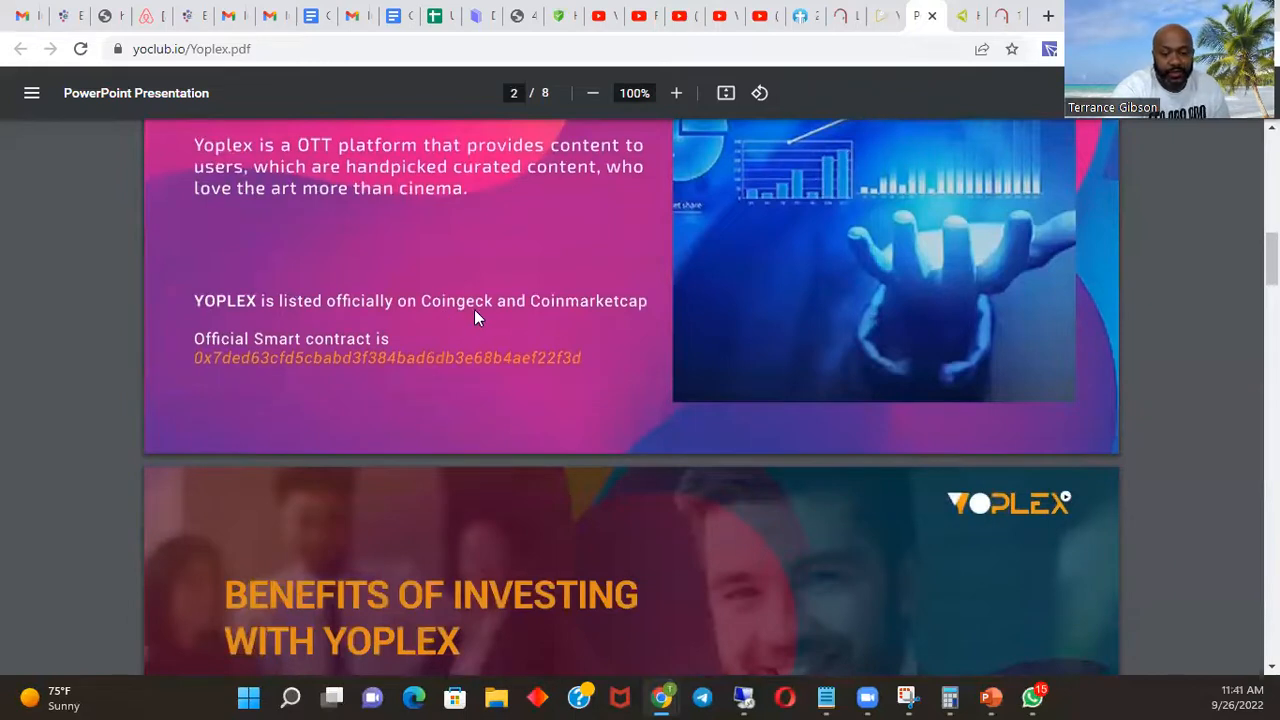
mouse_move(164, 456)
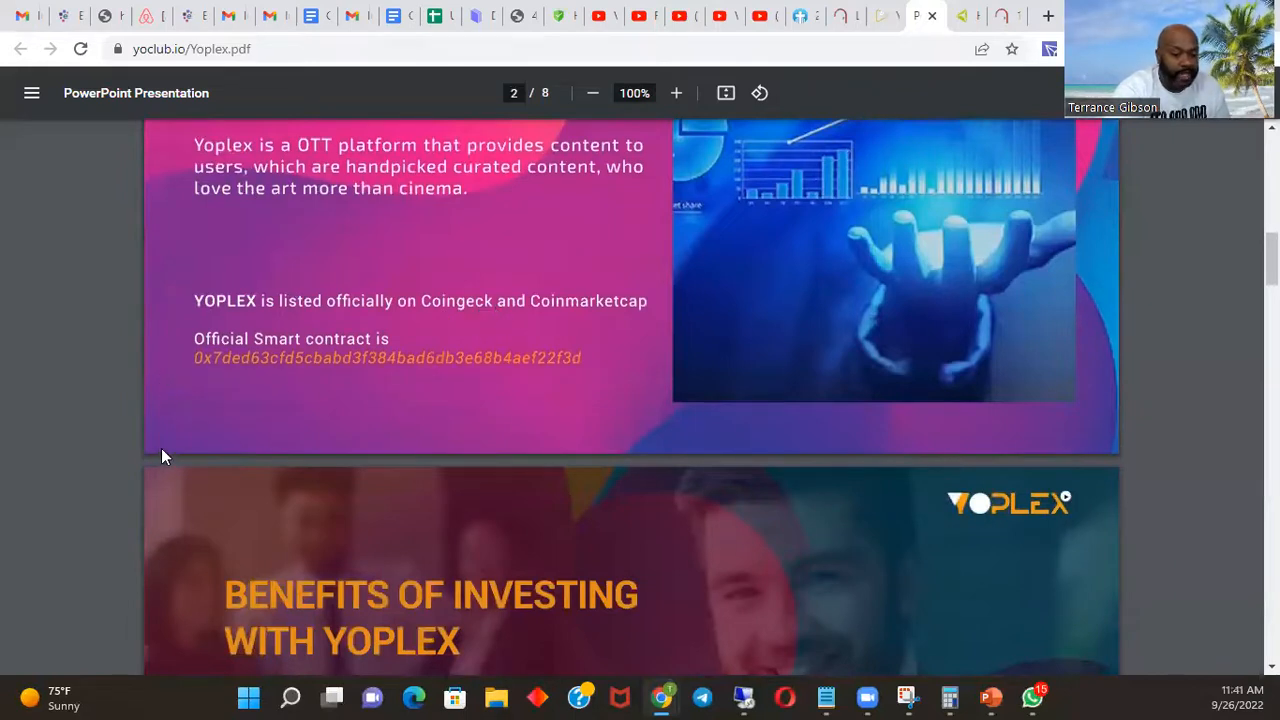
scroll(down, 3)
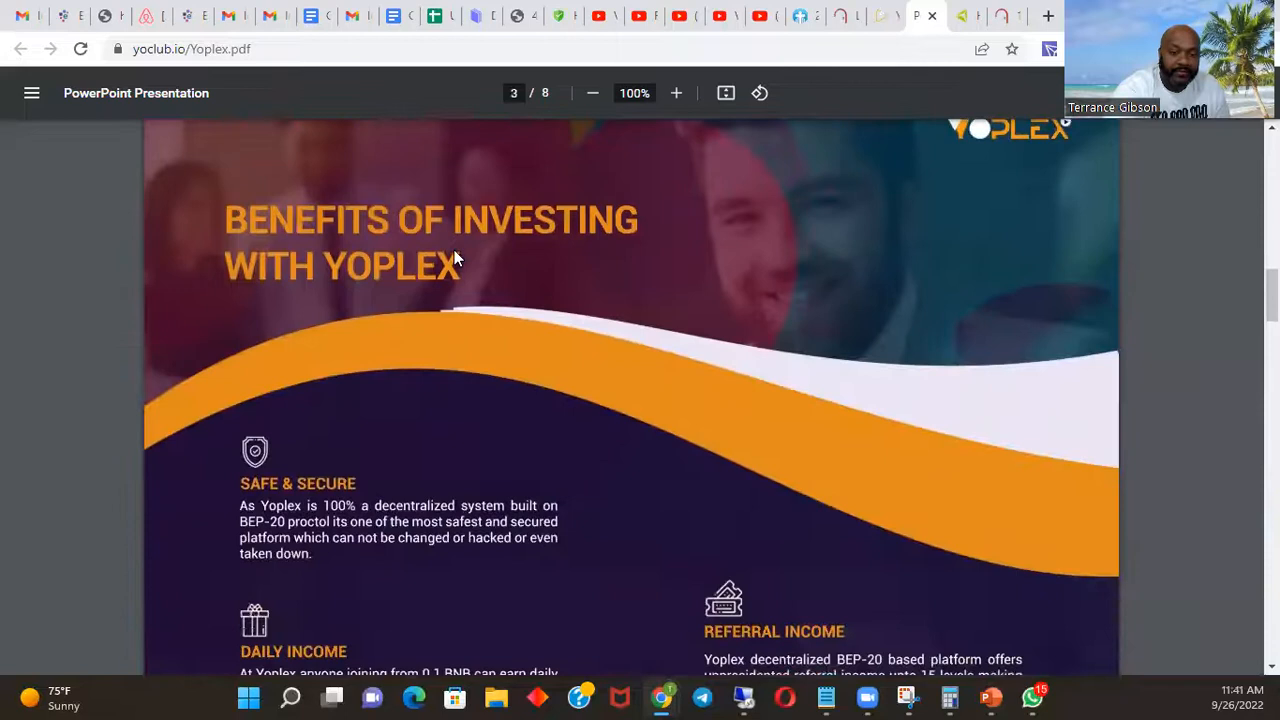
scroll(down, 3)
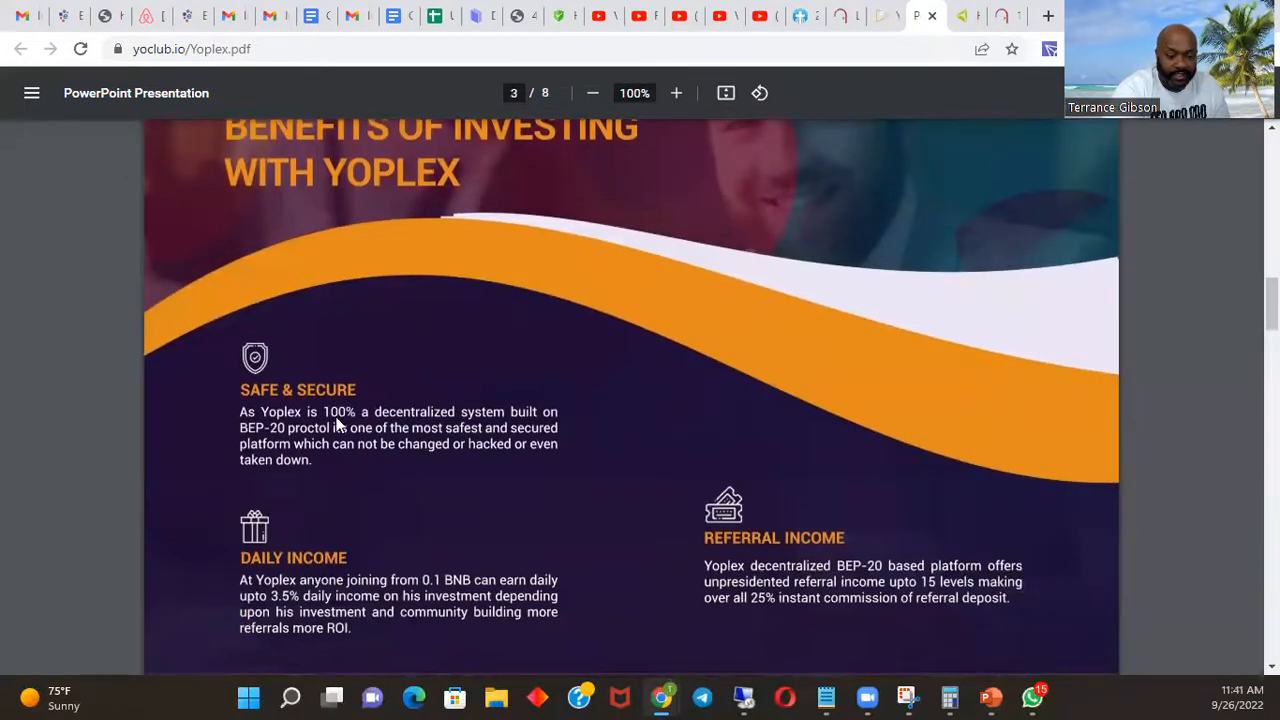
mouse_move(315, 516)
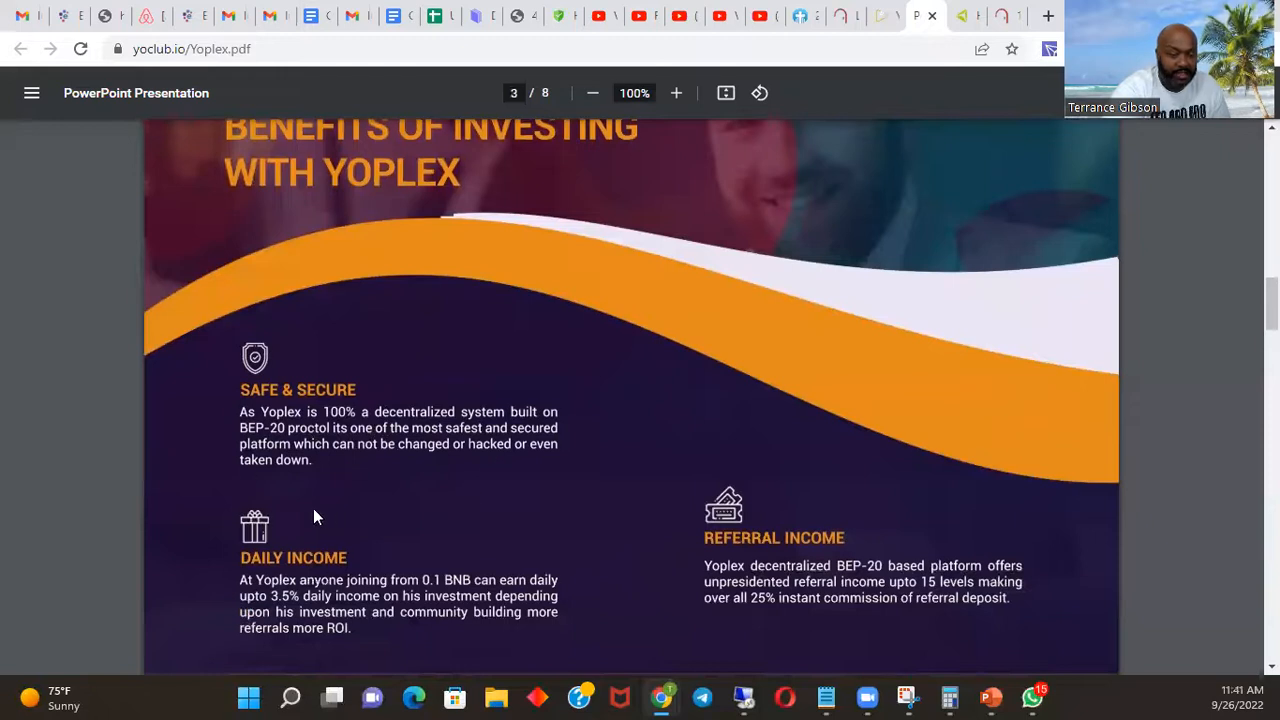
mouse_move(360, 515)
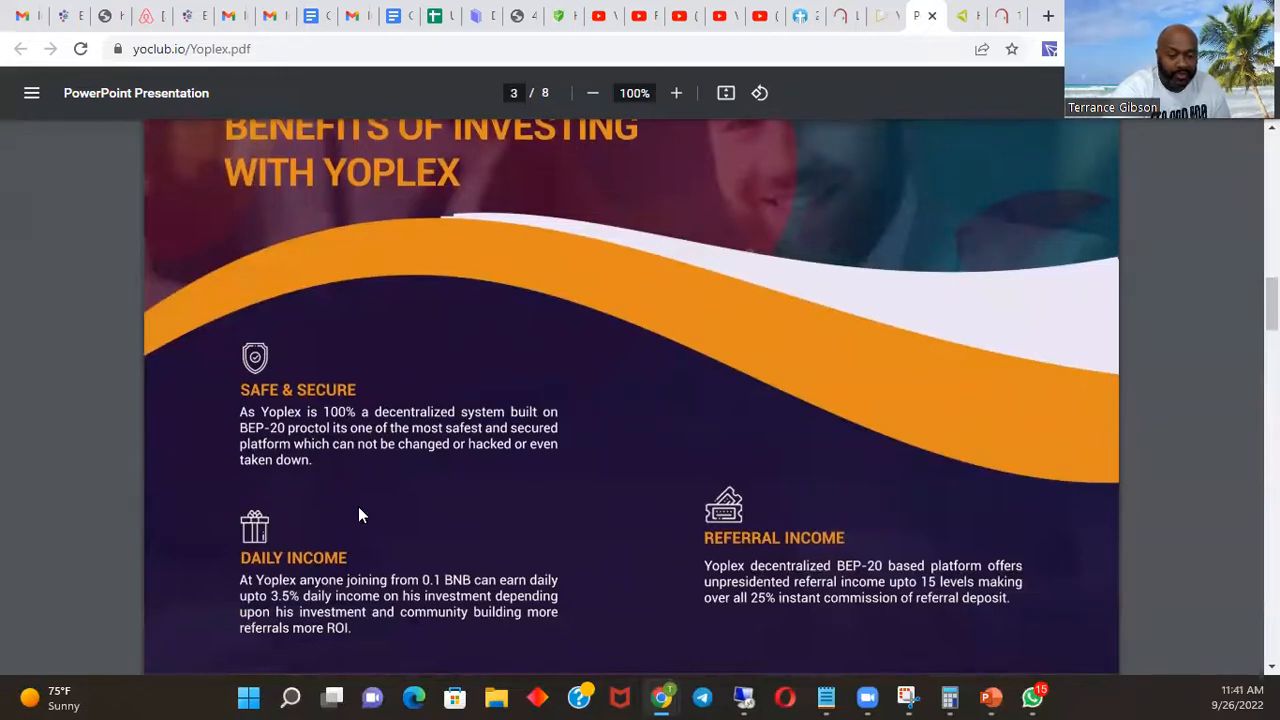
scroll(down, 3)
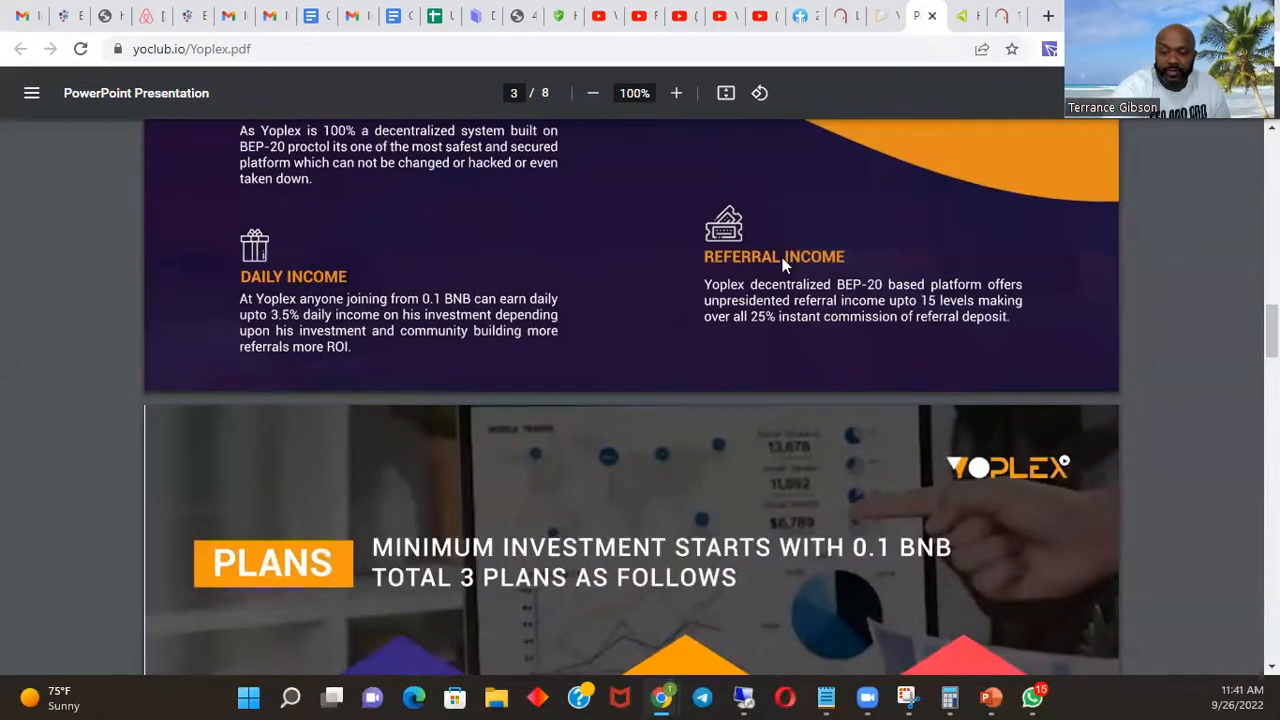
mouse_move(612, 467)
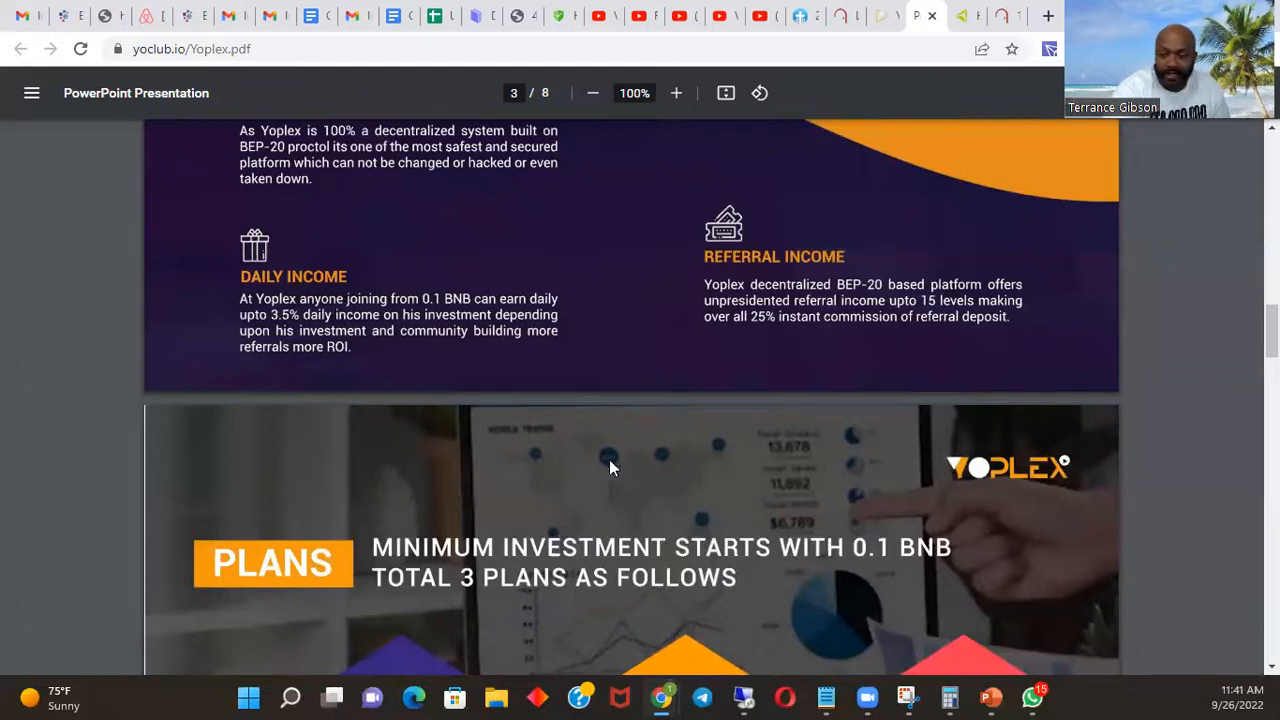
scroll(down, 3)
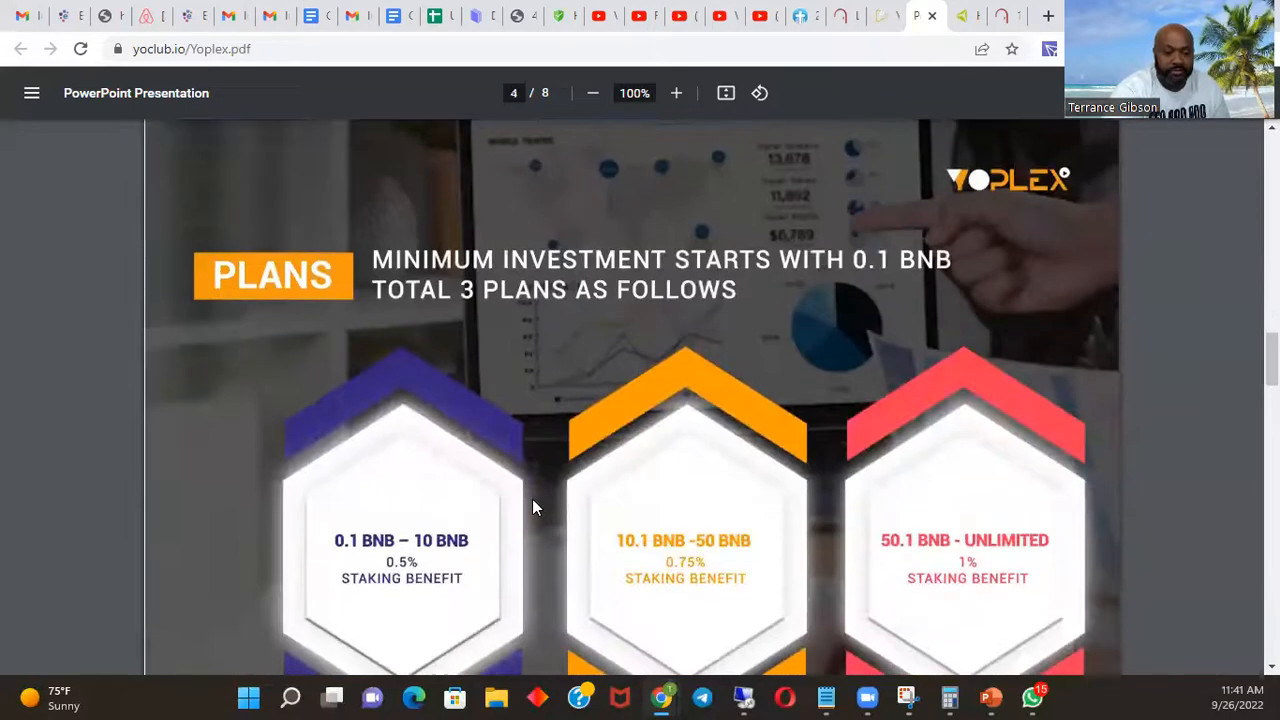
- Bring all three staking plan tiers on page 4 fully into view
scroll(down, 3)
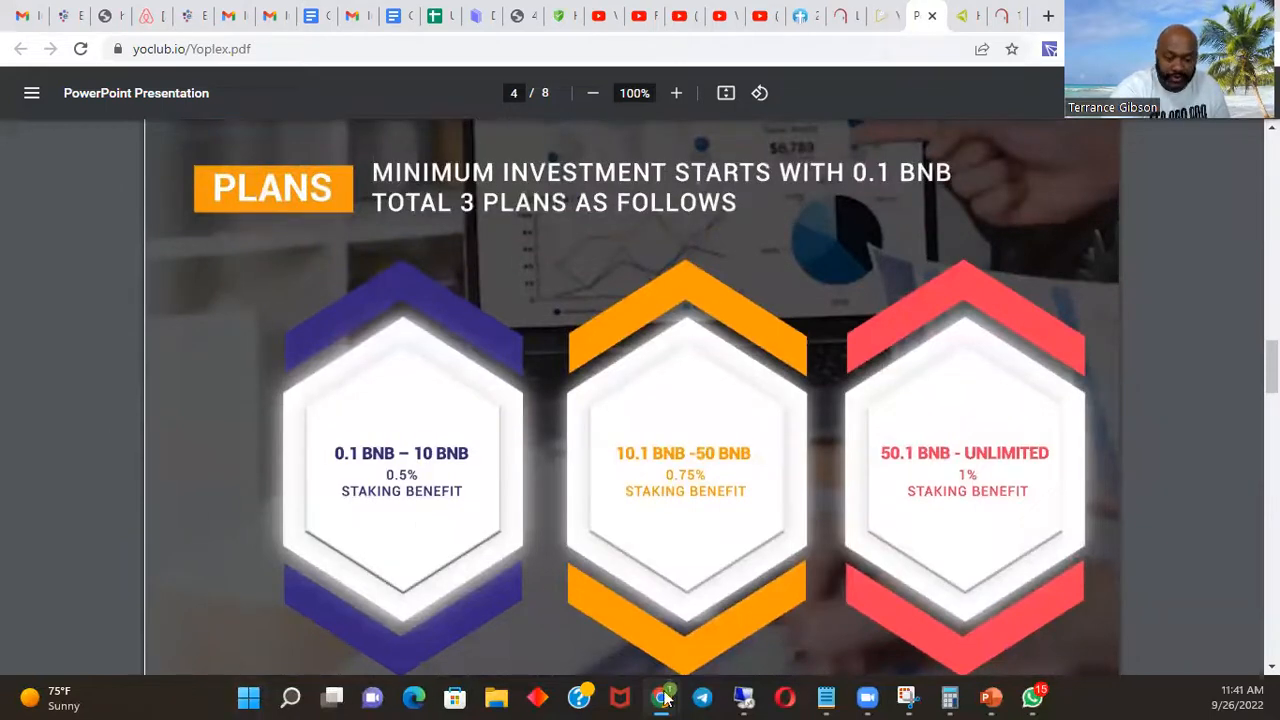
mouse_move(358, 450)
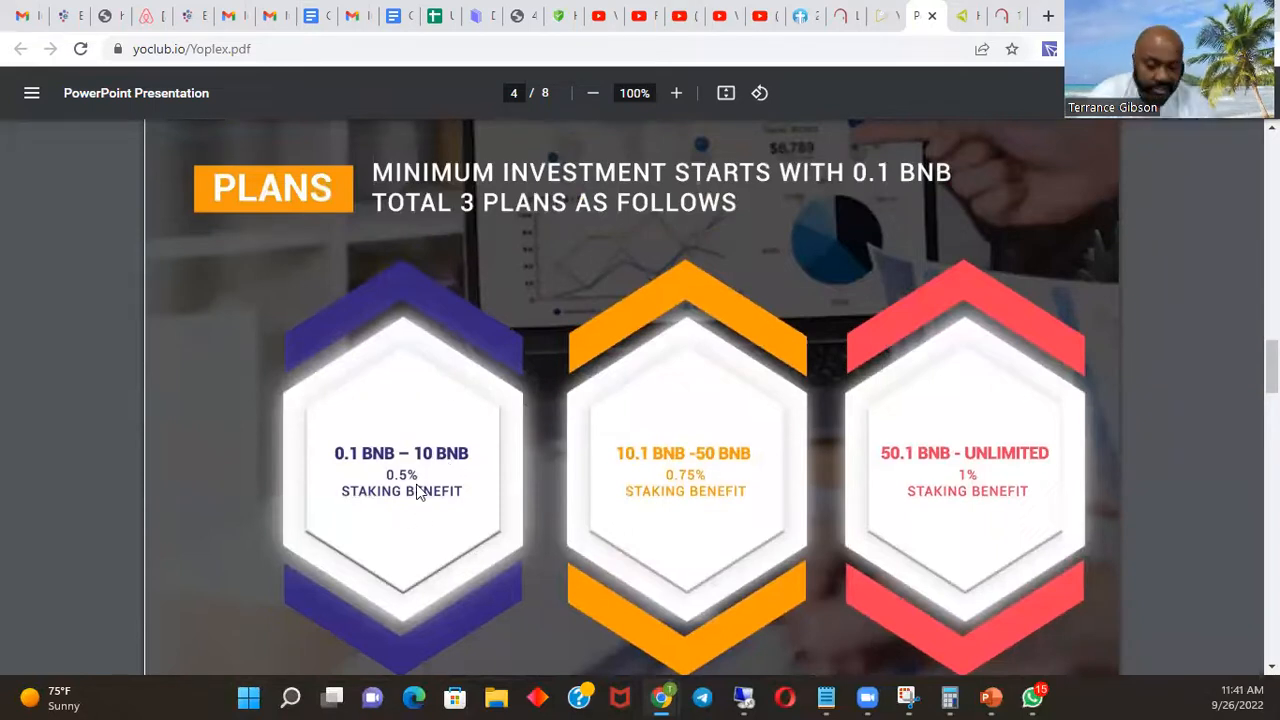
mouse_move(659, 440)
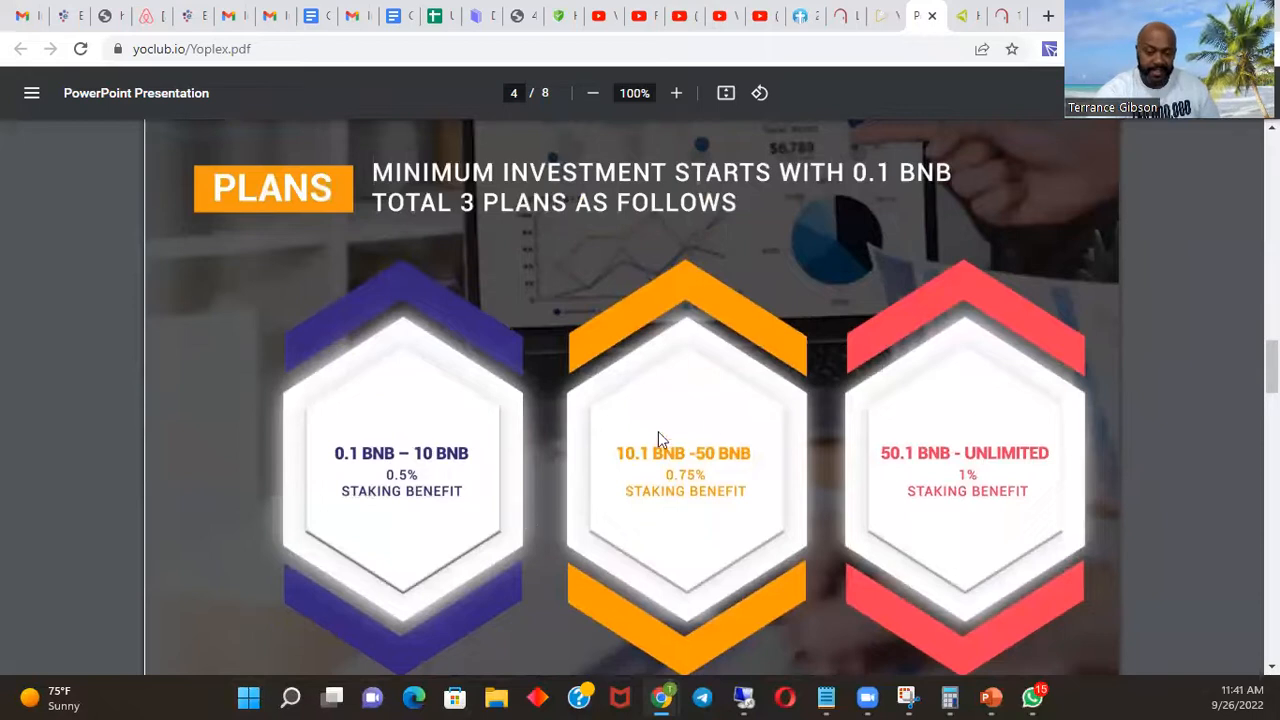
mouse_move(660, 457)
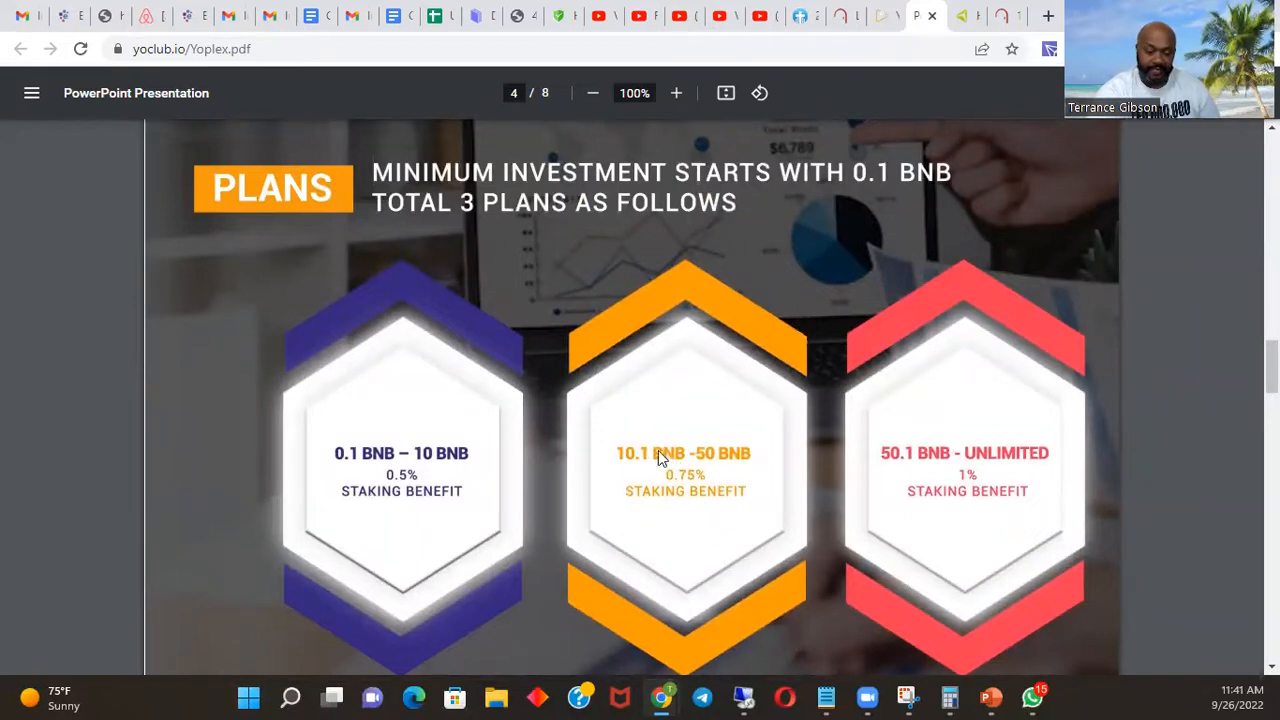
mouse_move(797, 491)
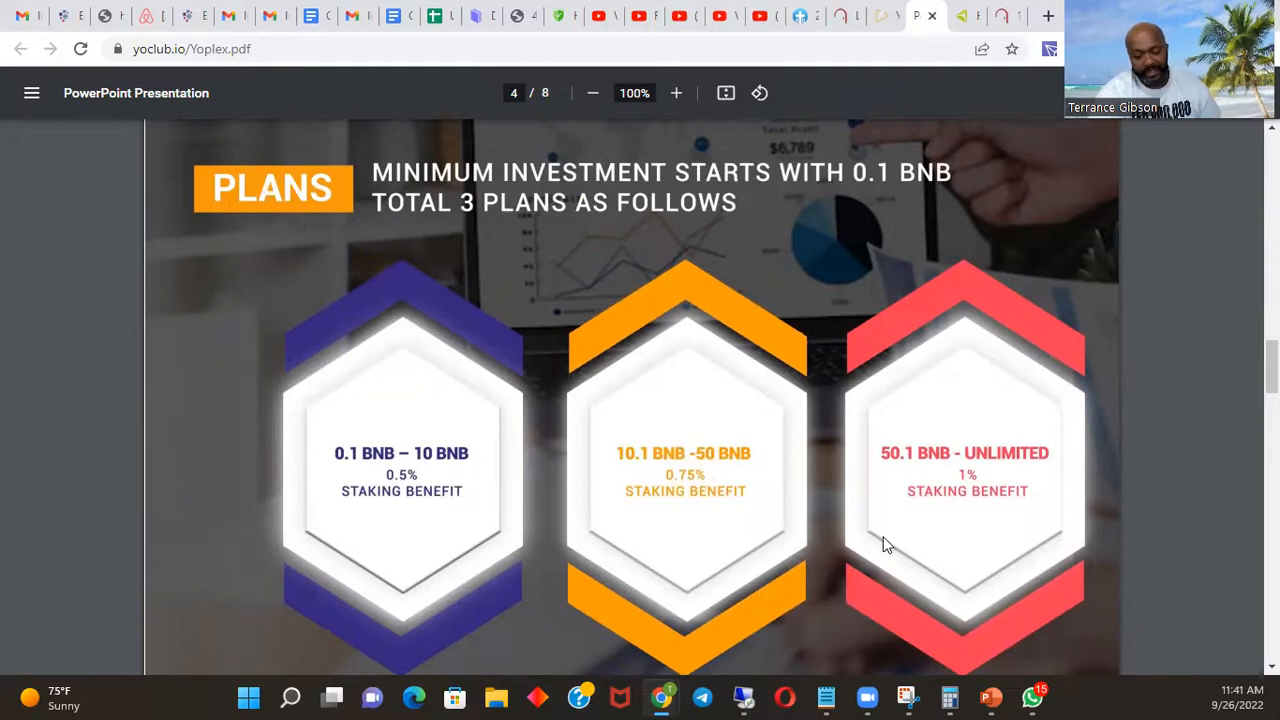
mouse_move(920, 463)
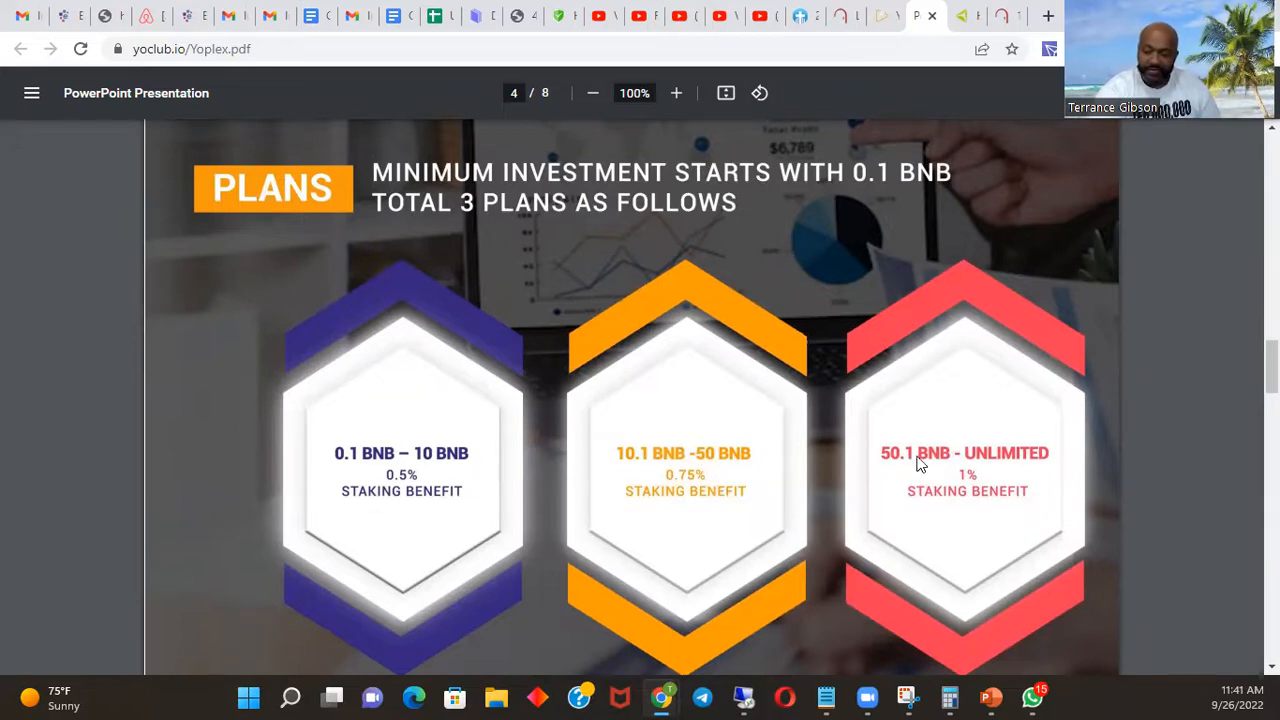
mouse_move(975, 490)
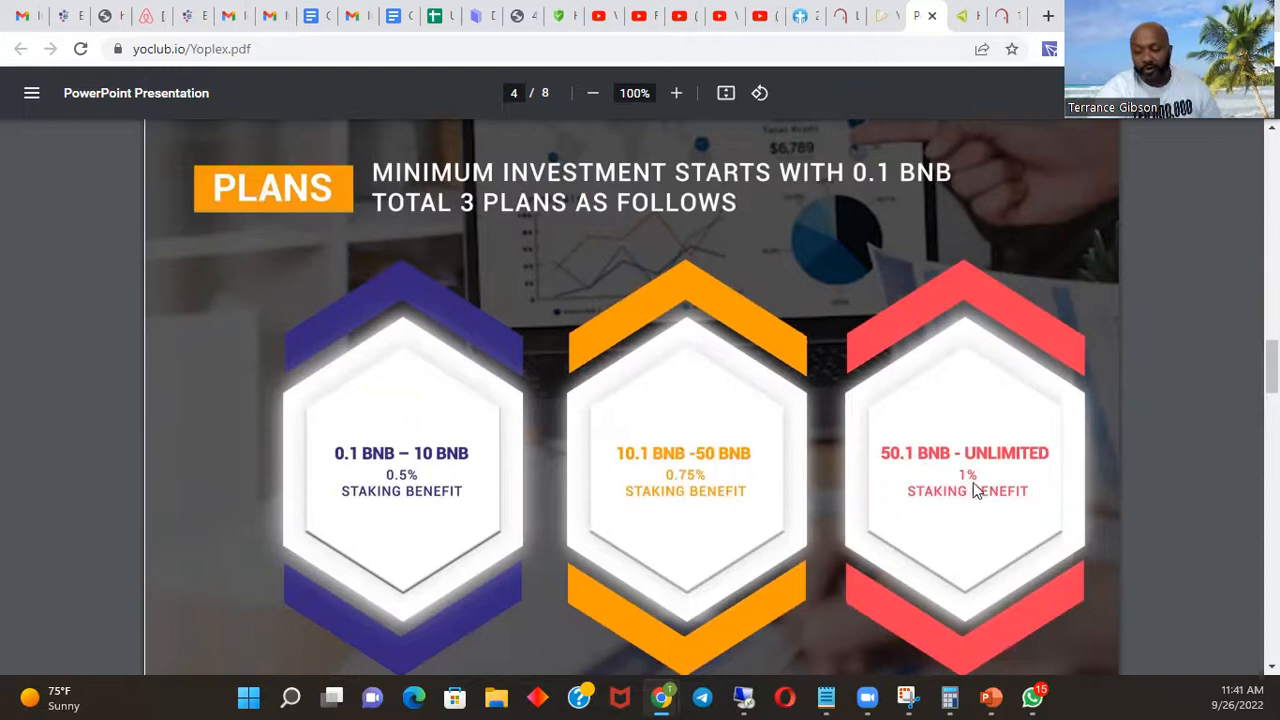
mouse_move(925, 357)
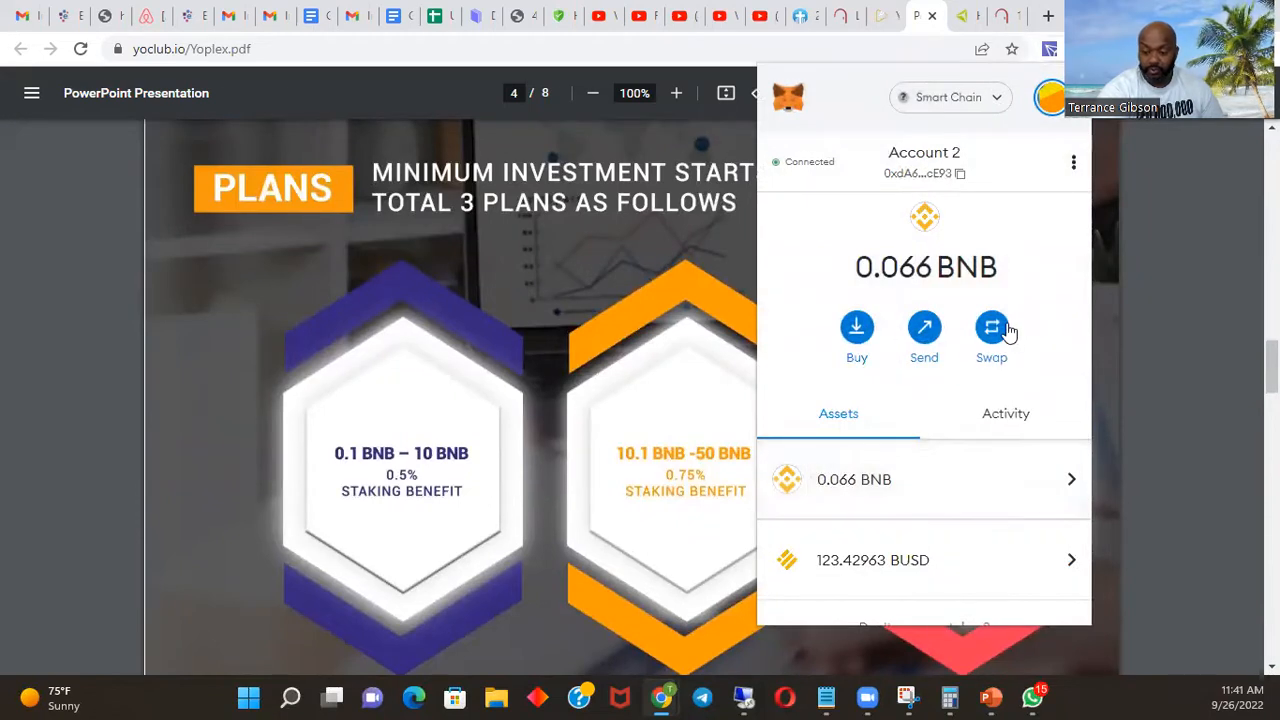
- Enter 1 BNB in MetaMask's Swap form (≈ $274.31) and open Calculator
click(991, 328)
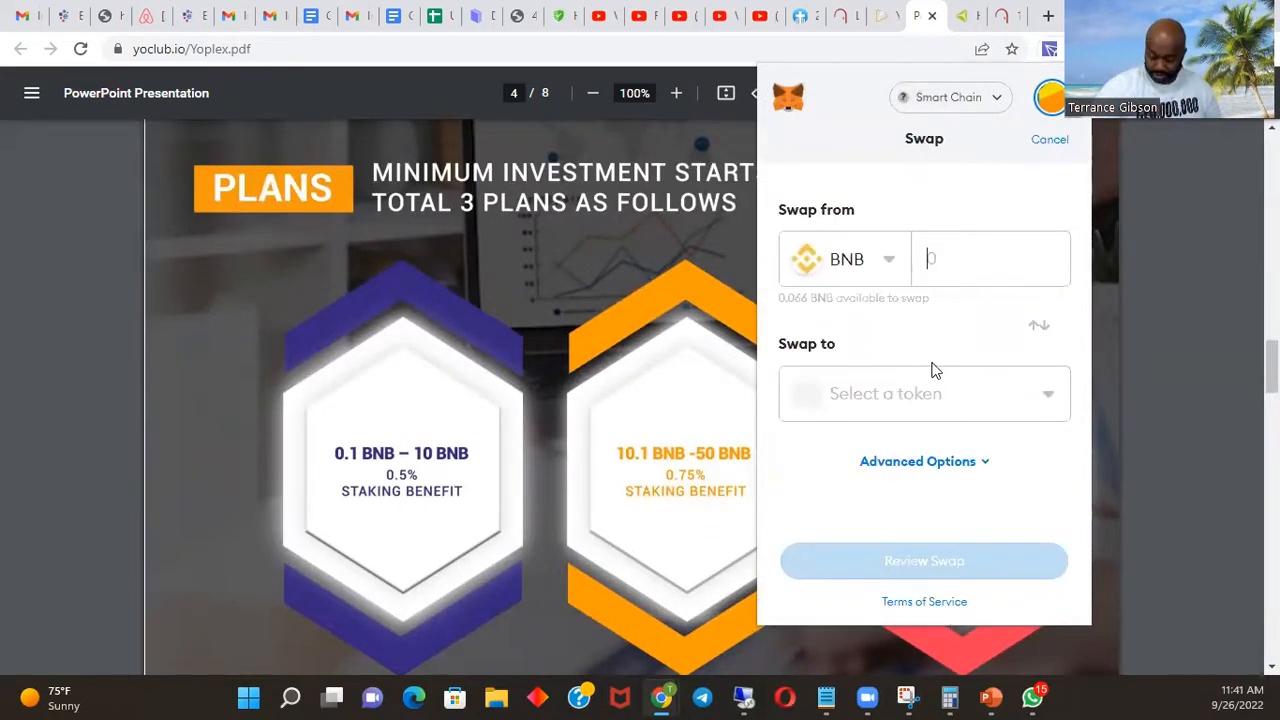
text(1)
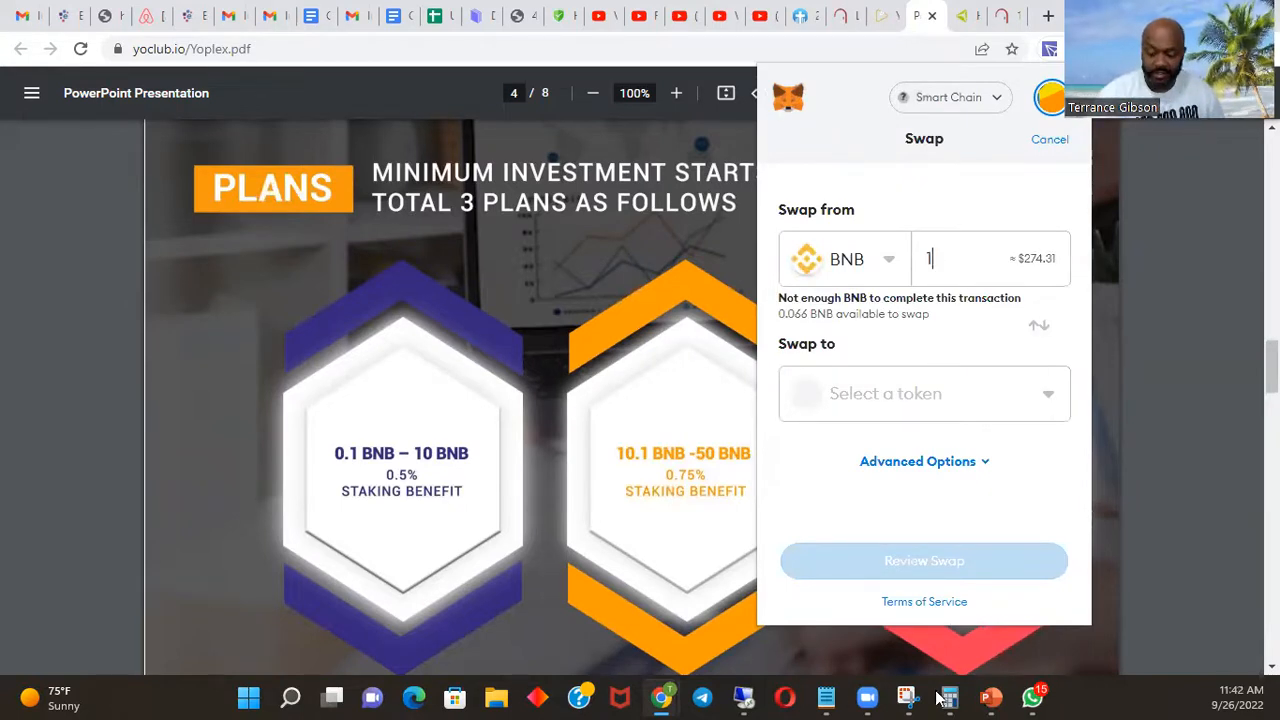
click(947, 697)
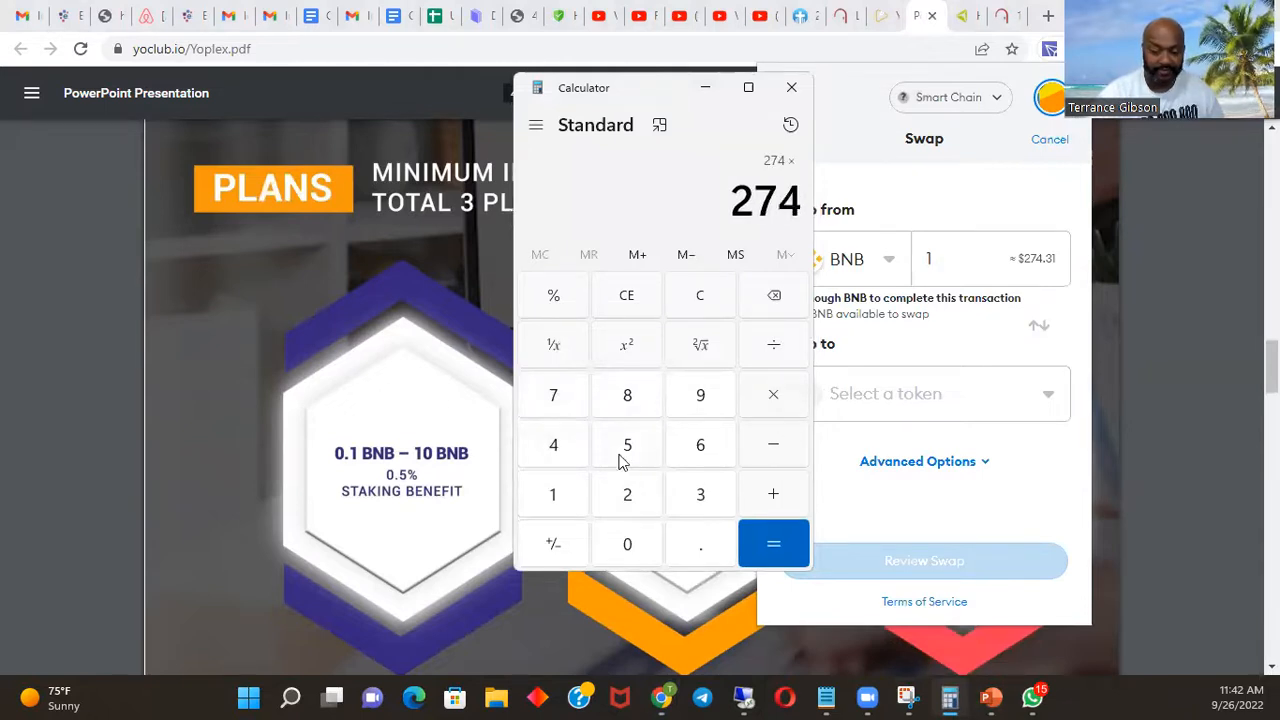
- Calculate 274×50 = 13,700, 1% = 137, and 137×200 = 27,400, then minimize Calculator
click(773, 543)
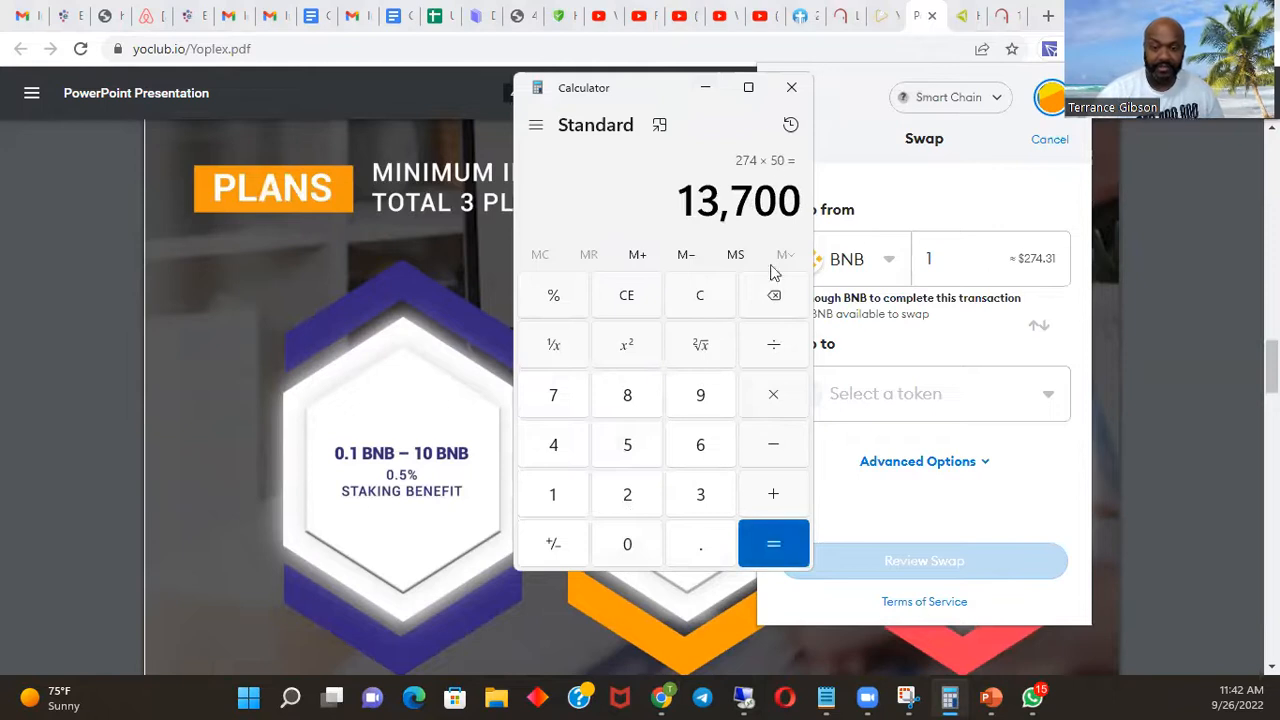
mouse_move(795, 445)
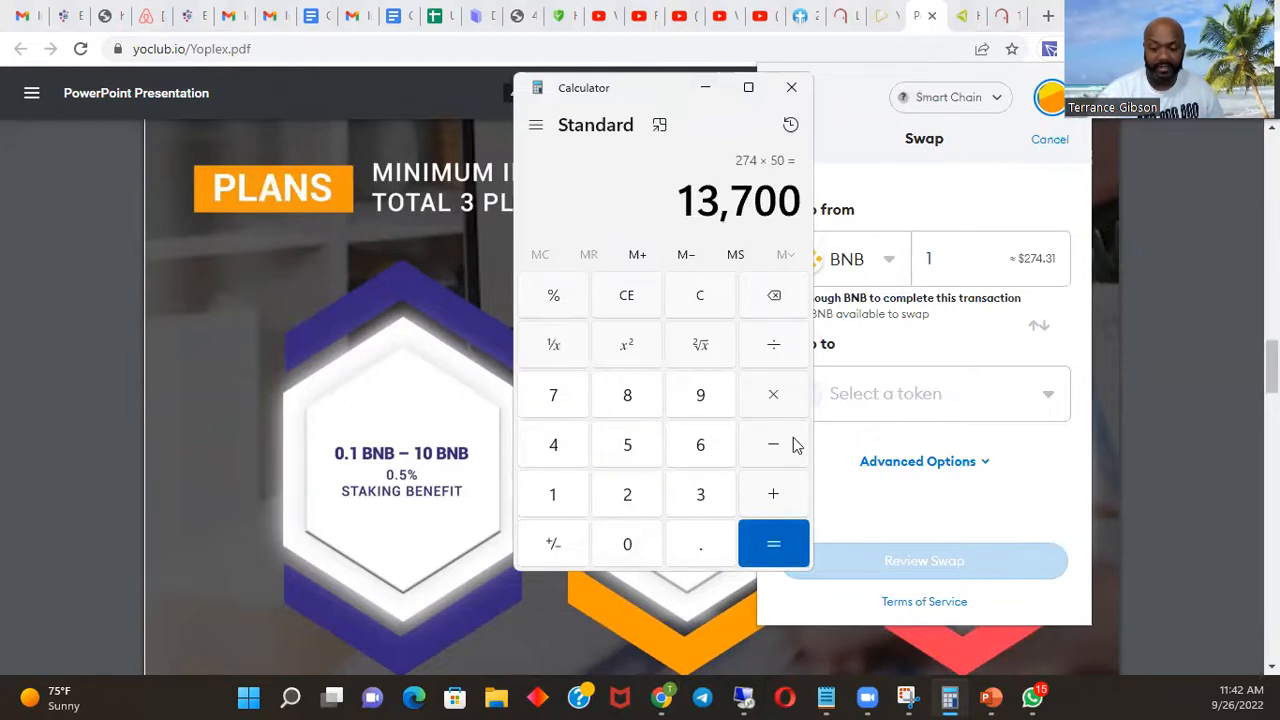
click(773, 394)
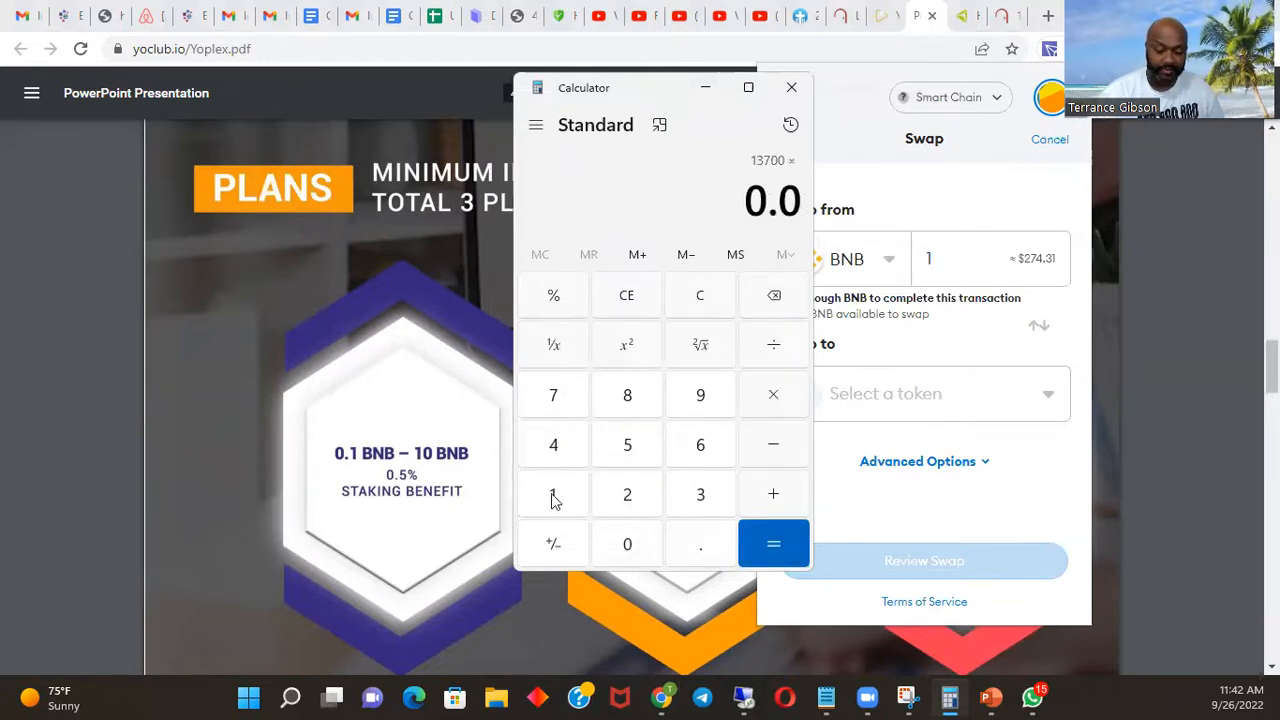
click(773, 543)
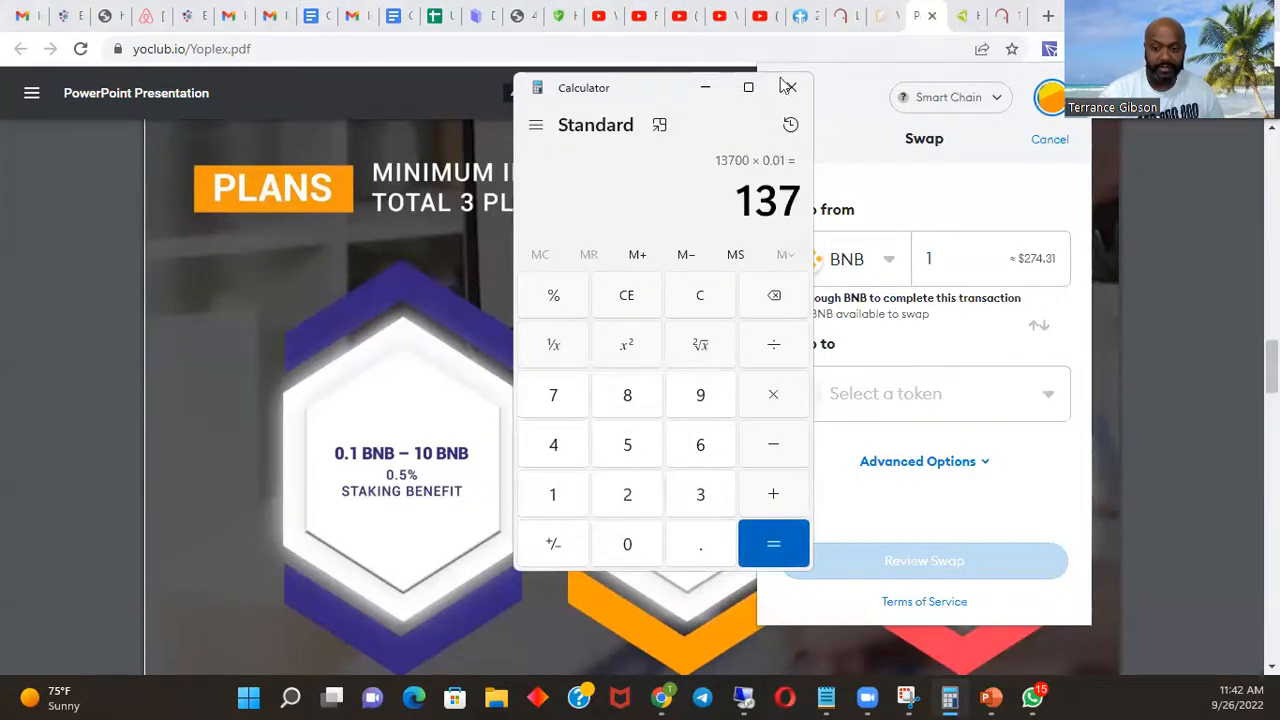
mouse_move(313, 332)
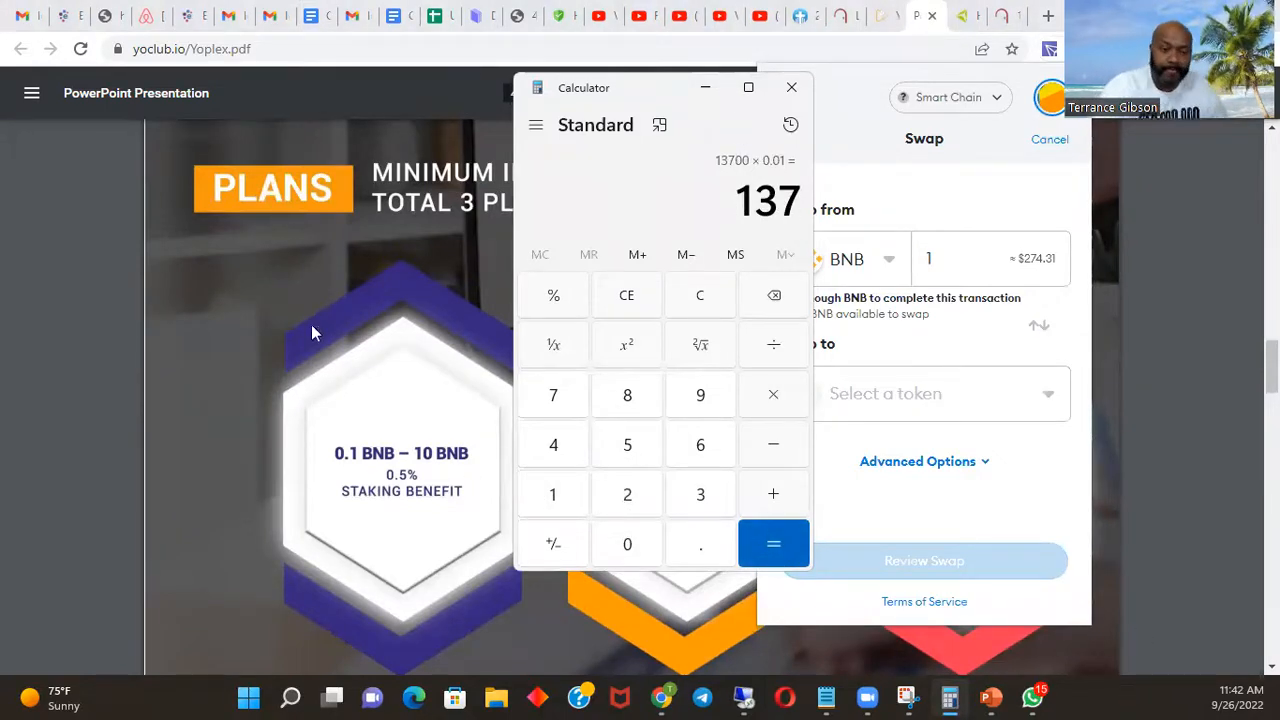
mouse_move(250, 233)
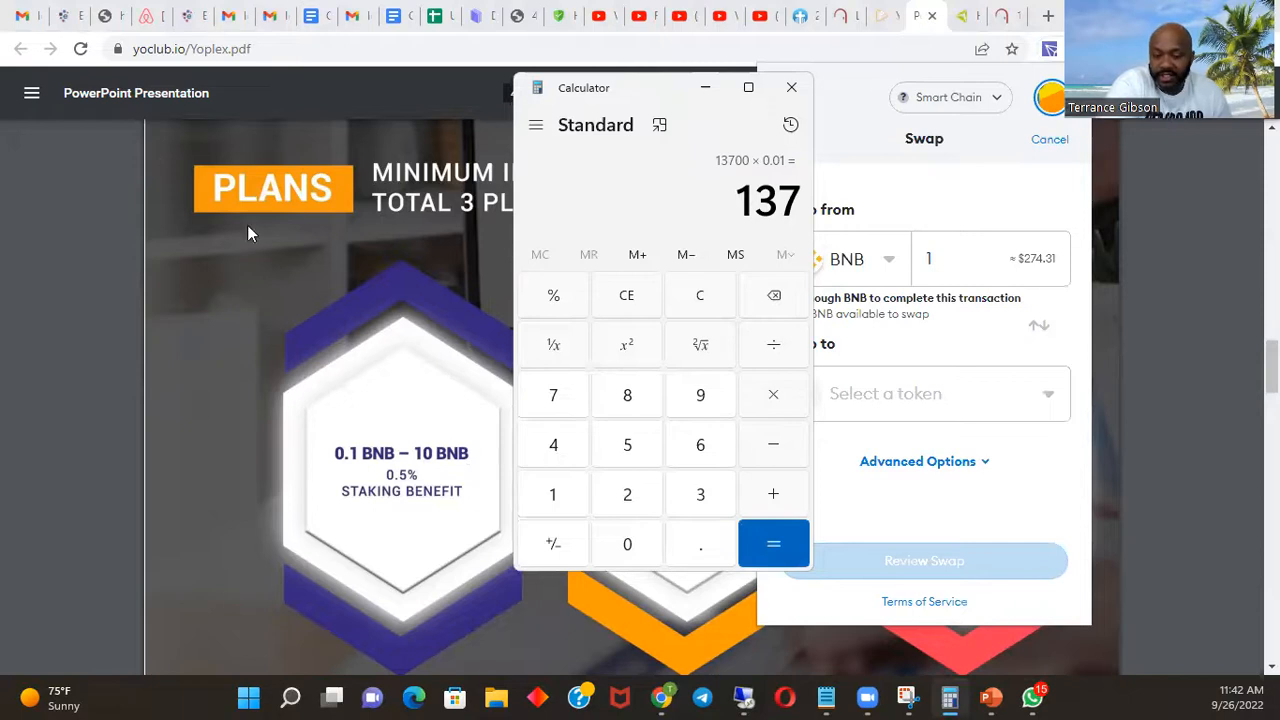
mouse_move(70, 542)
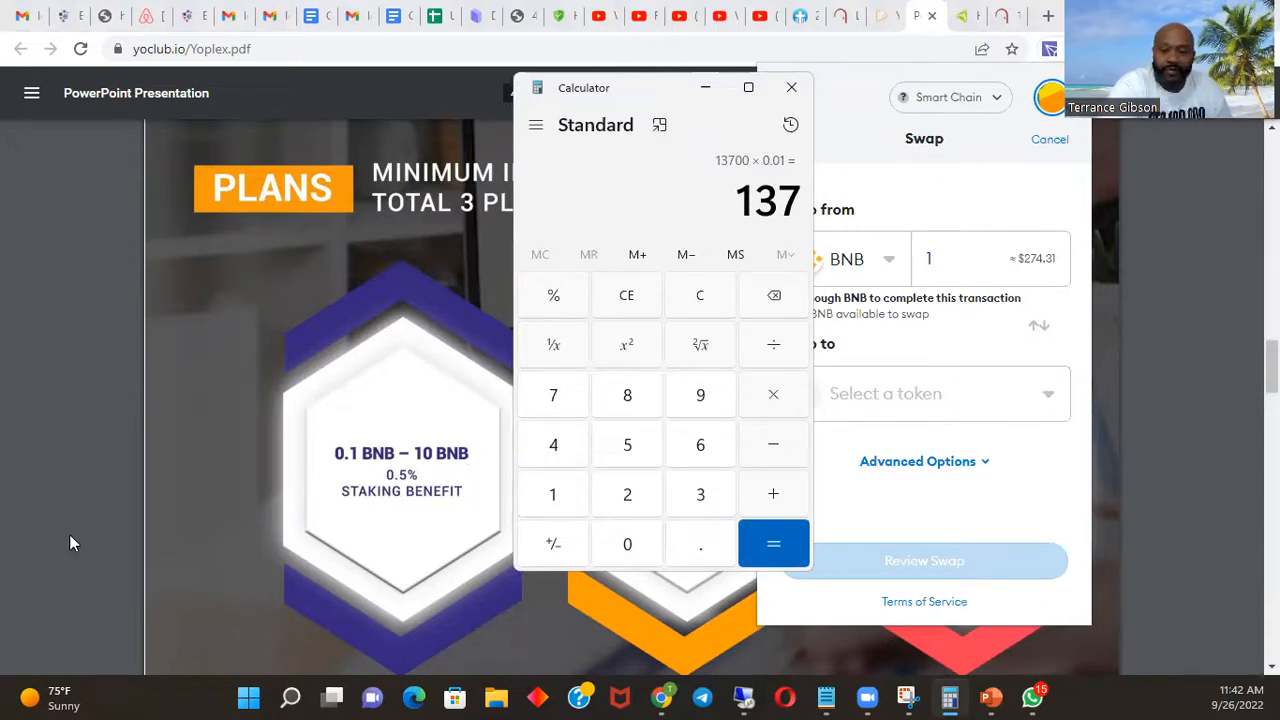
click(773, 394)
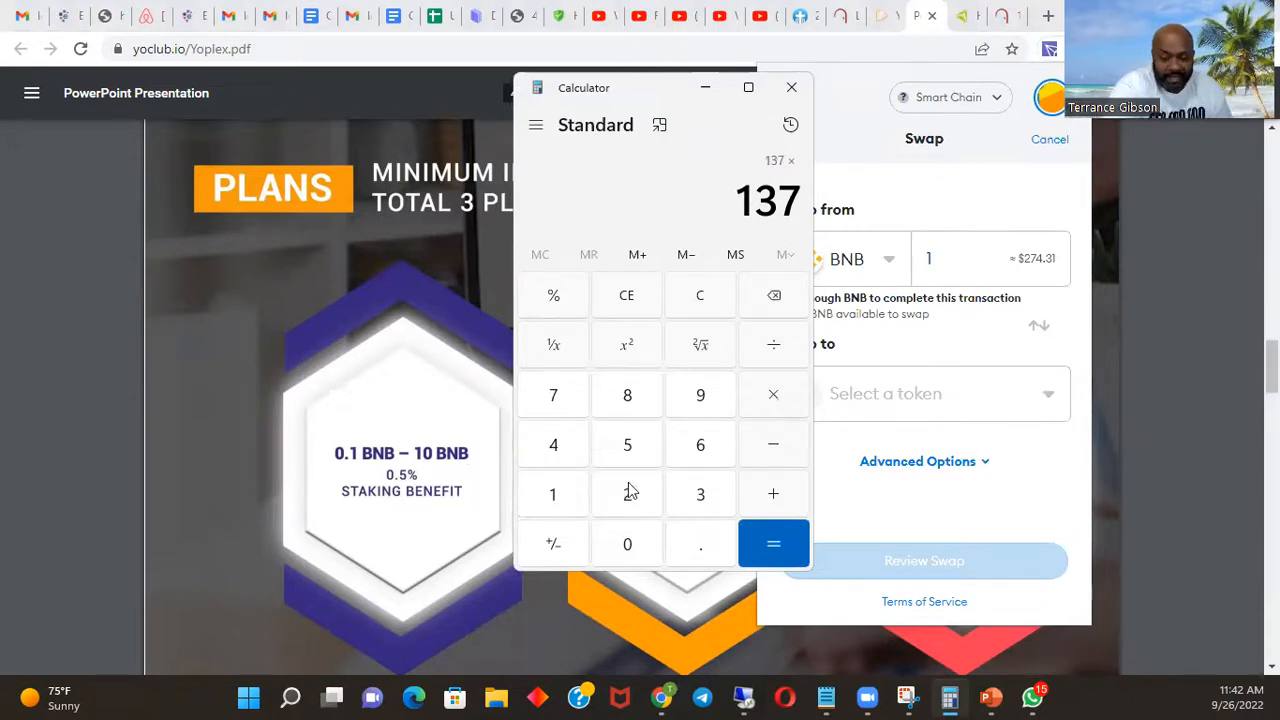
click(773, 543)
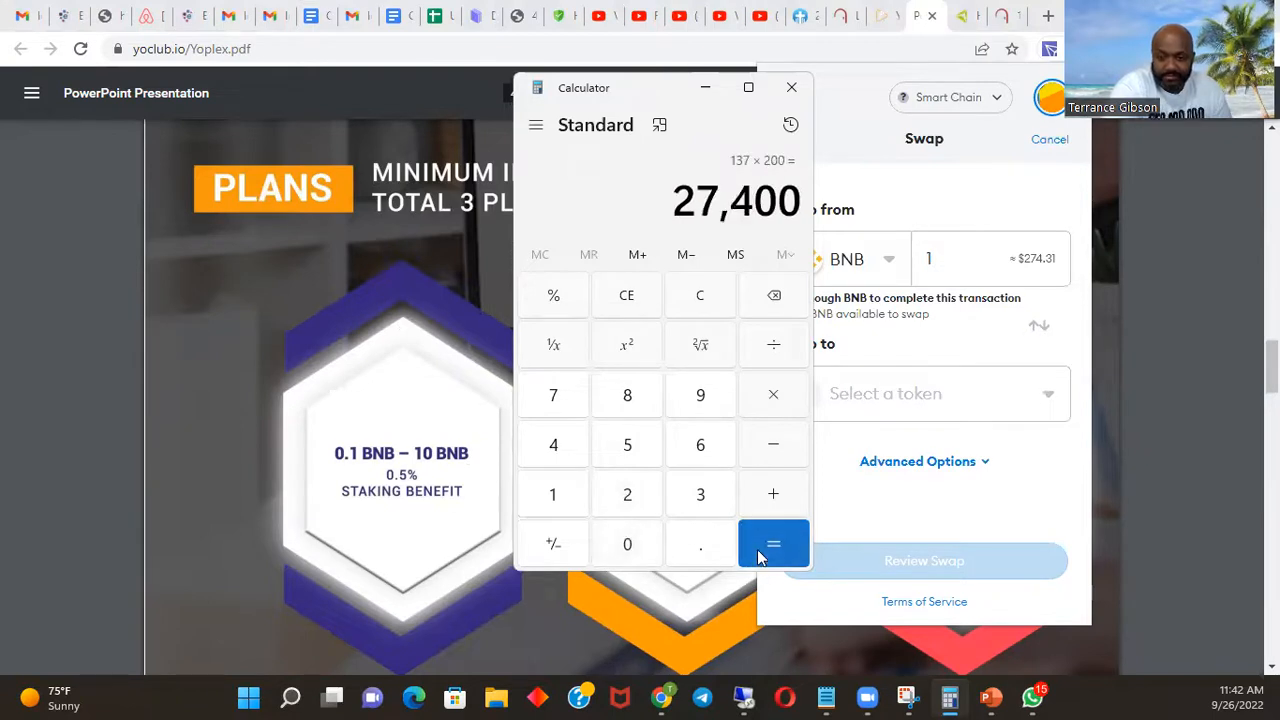
mouse_move(790, 378)
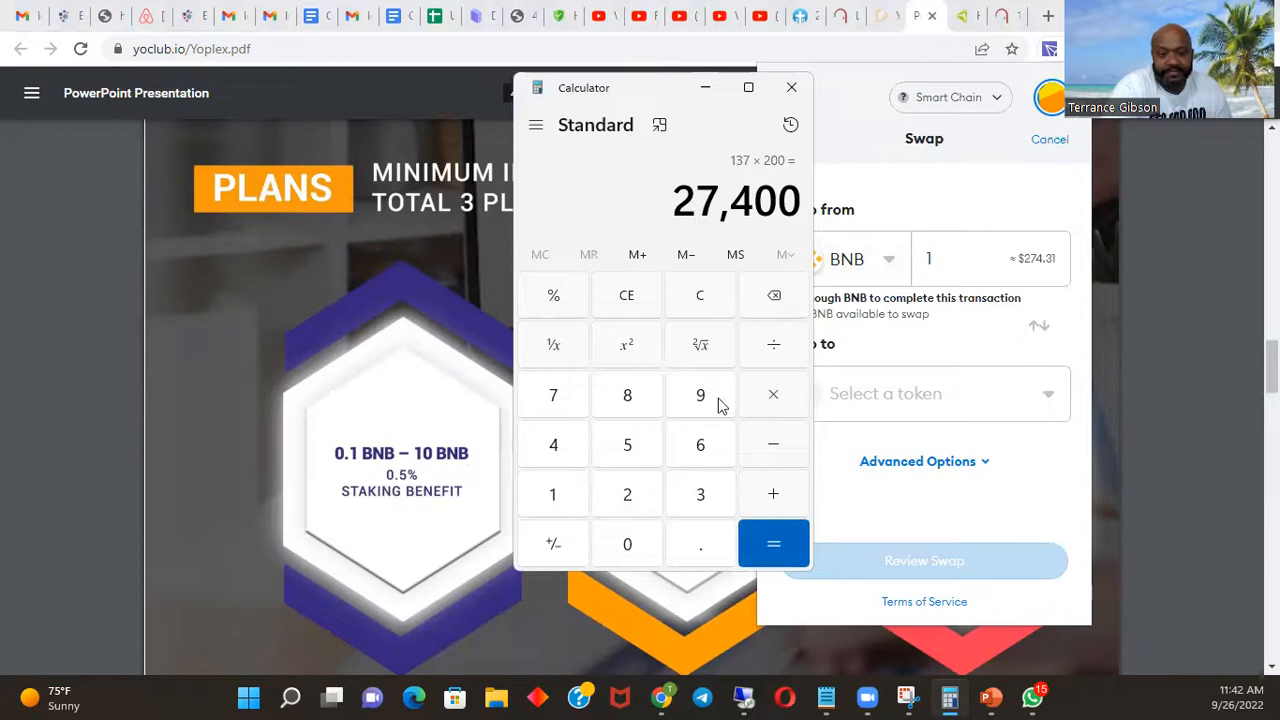
mouse_move(785, 592)
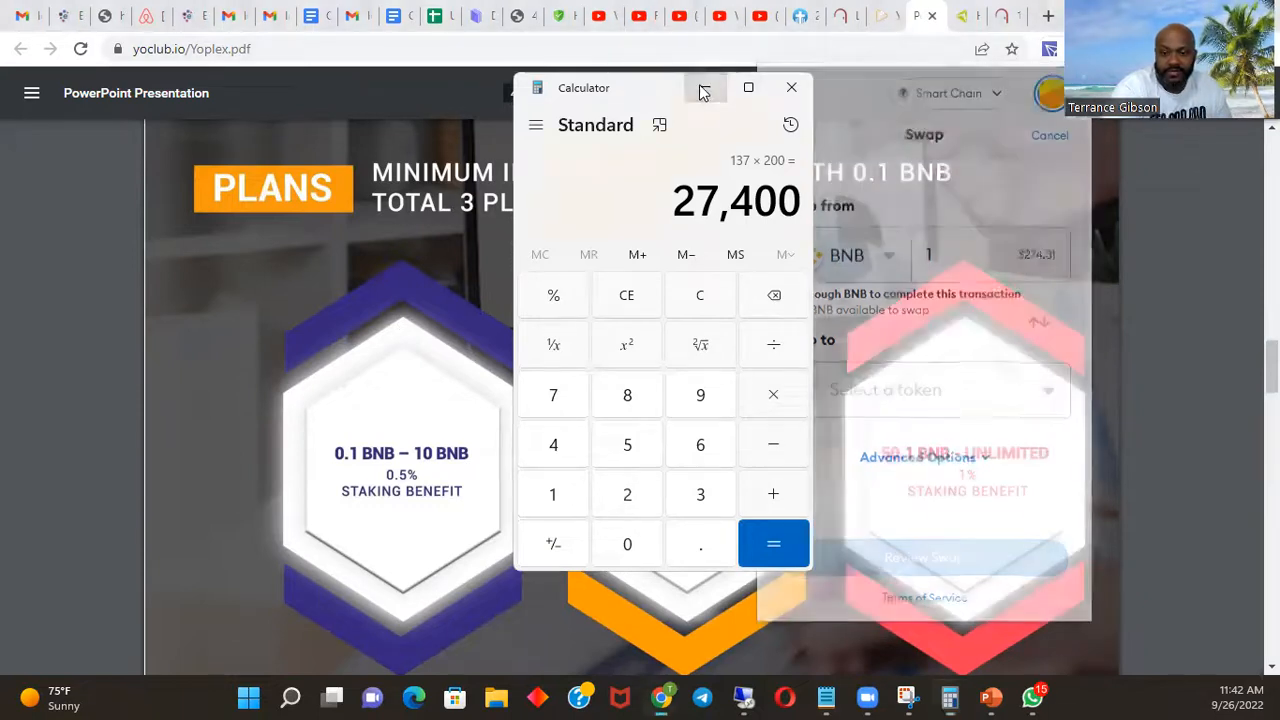
click(791, 87)
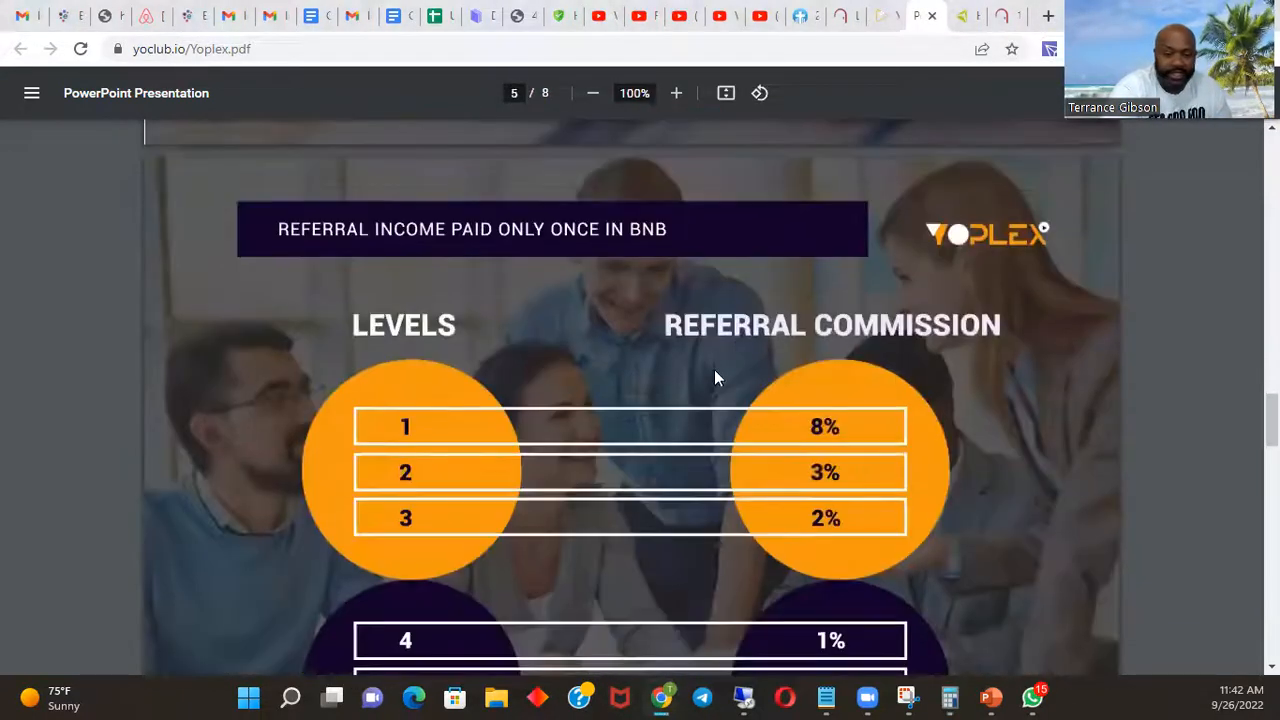
- Scroll from the referral commission levels down to page 6's Lagoon Income table
scroll(down, 3)
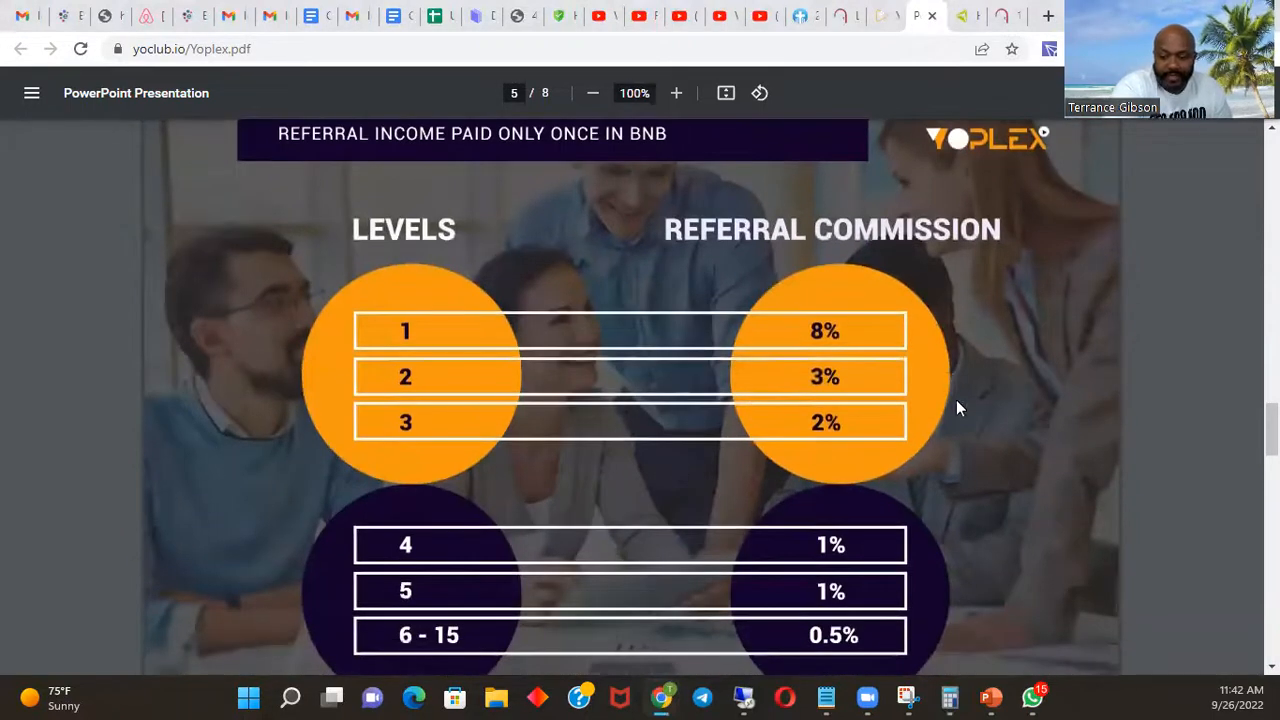
mouse_move(918, 292)
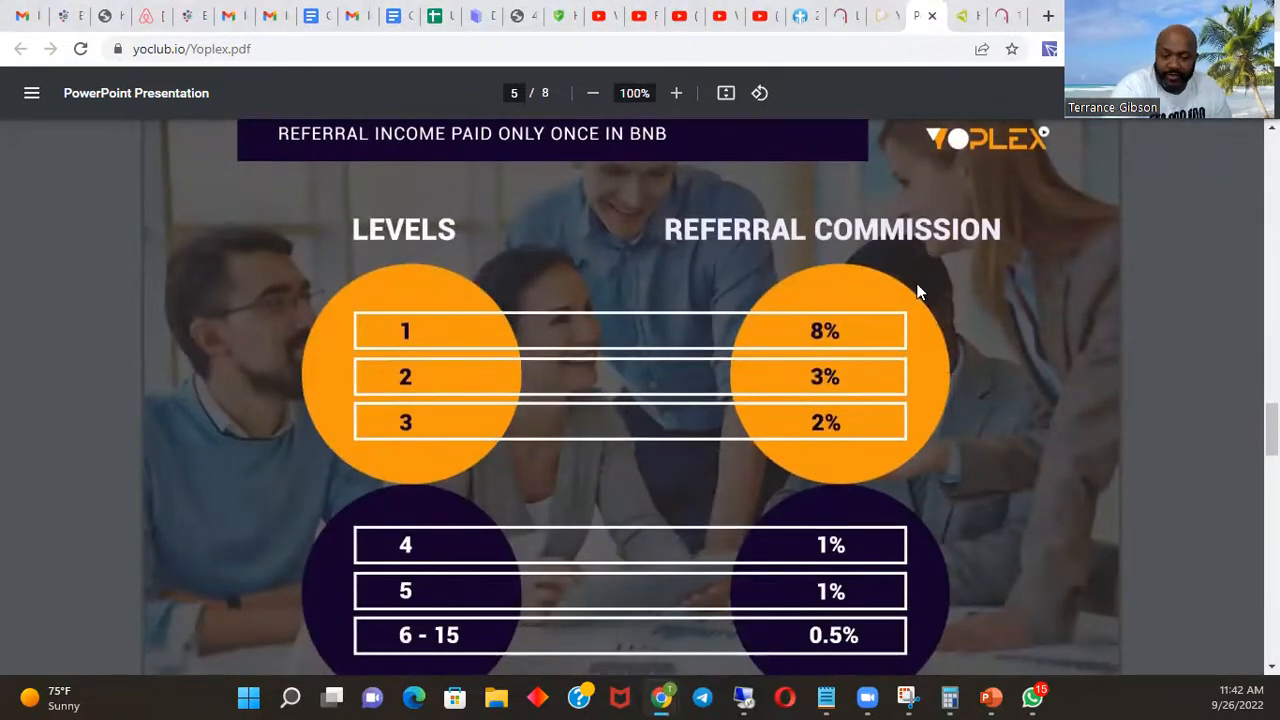
mouse_move(818, 405)
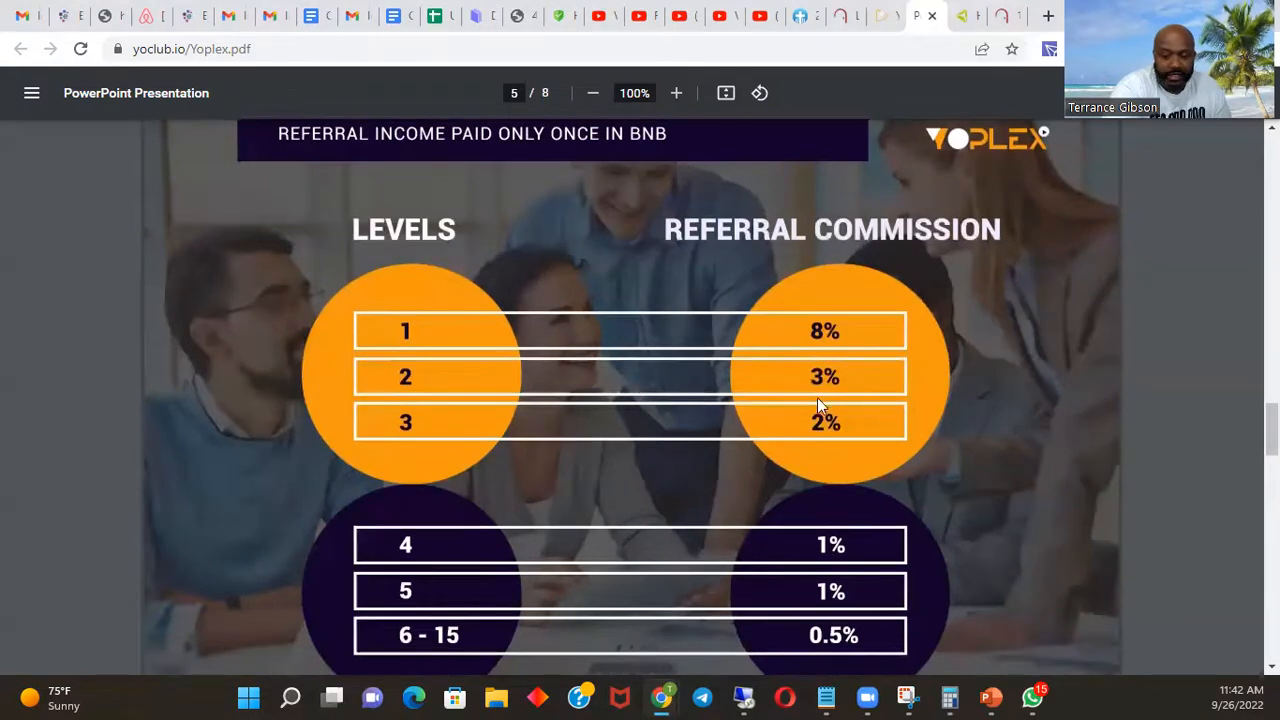
mouse_move(822, 438)
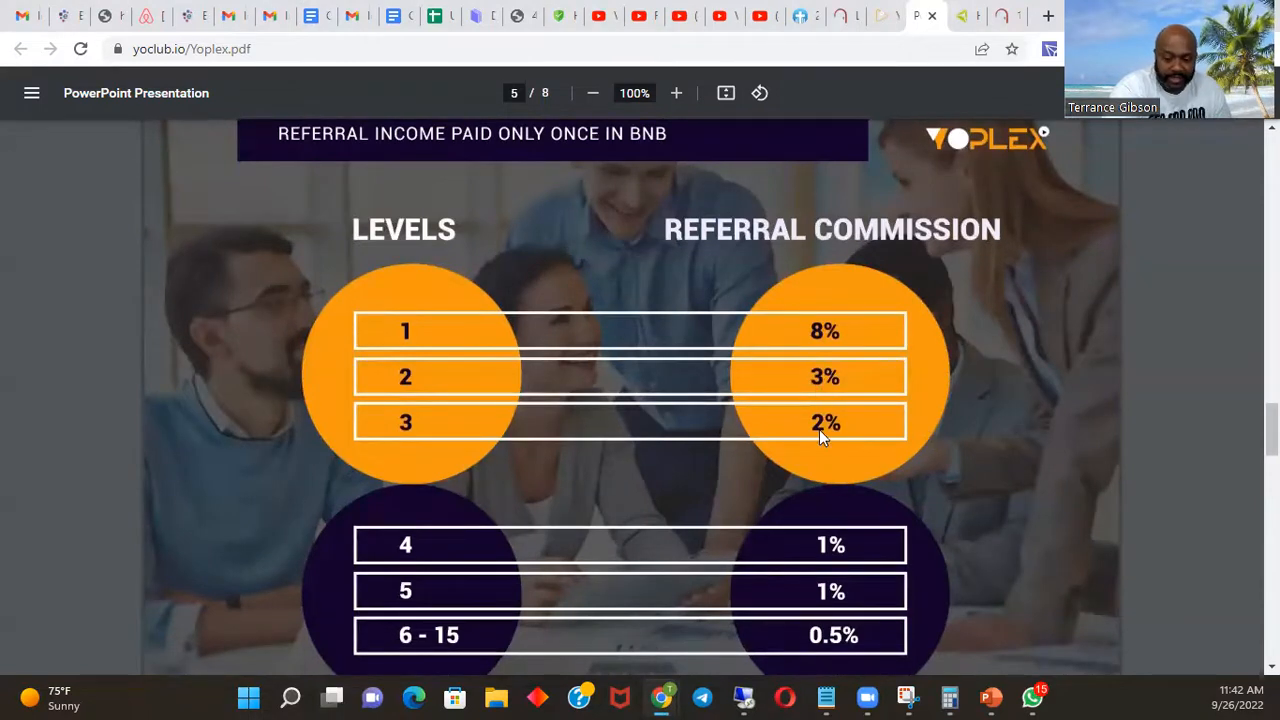
mouse_move(825, 443)
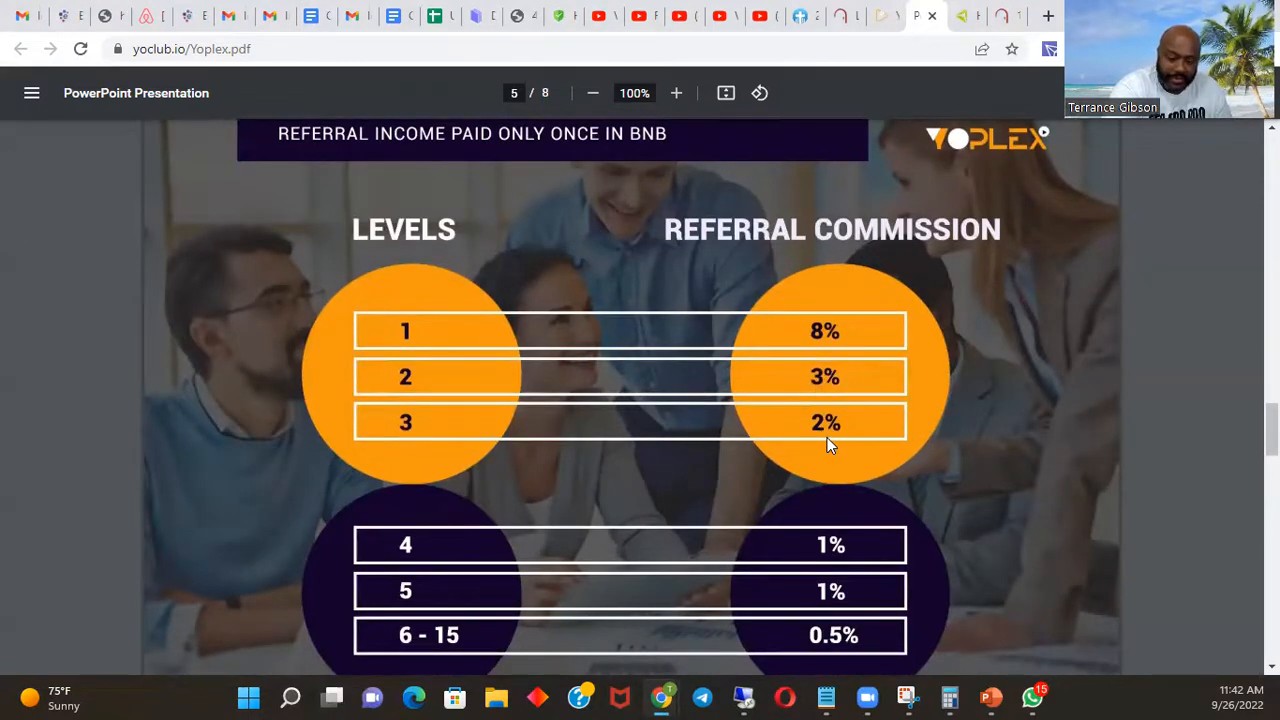
scroll(down, 3)
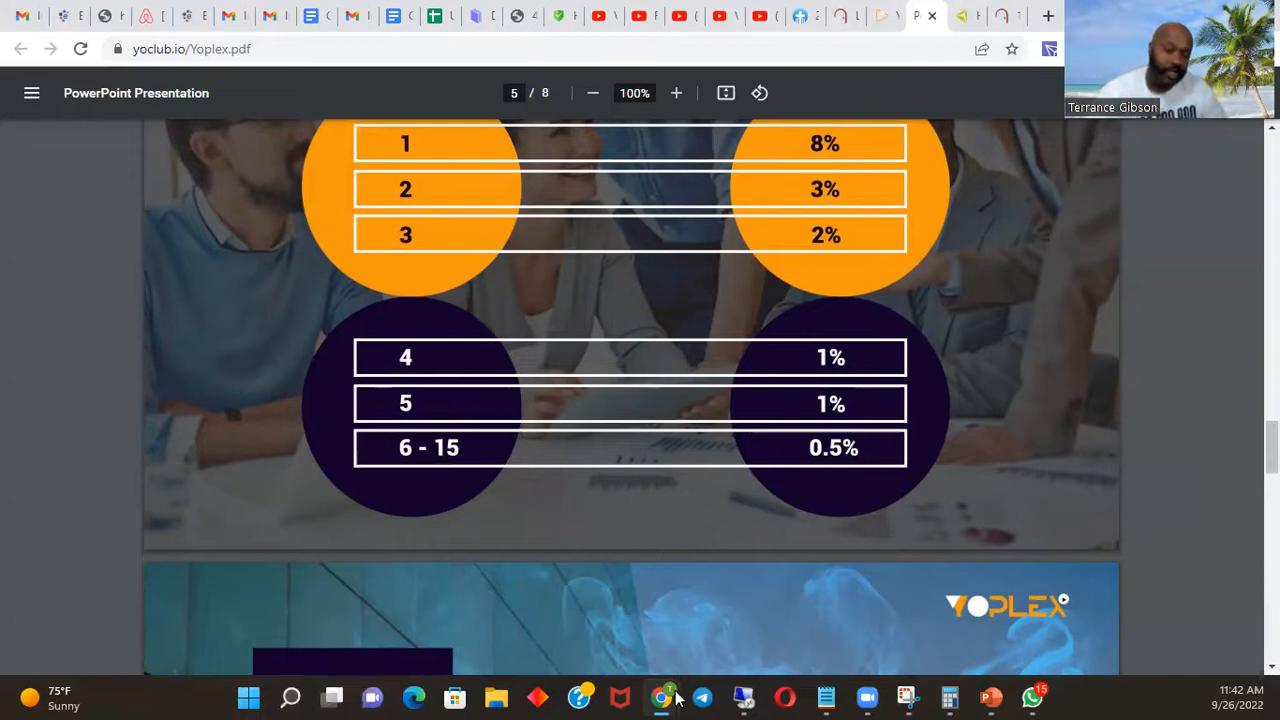
mouse_move(700, 479)
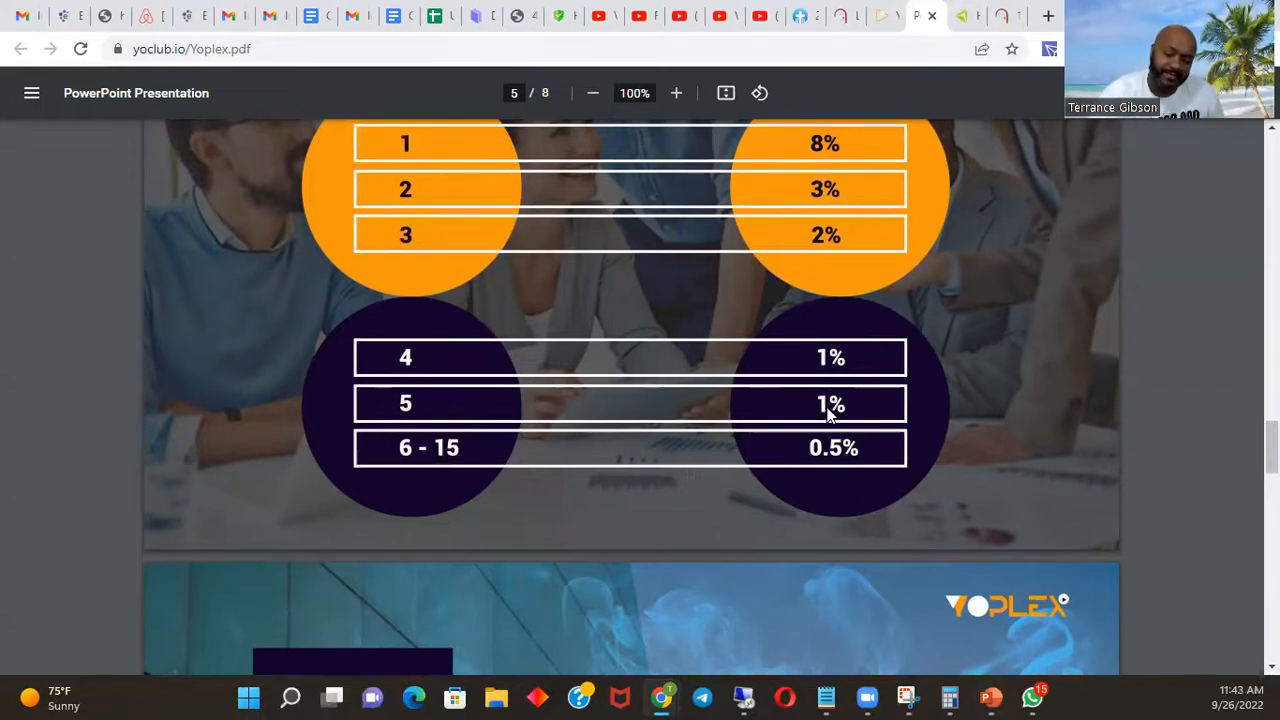
mouse_move(375, 465)
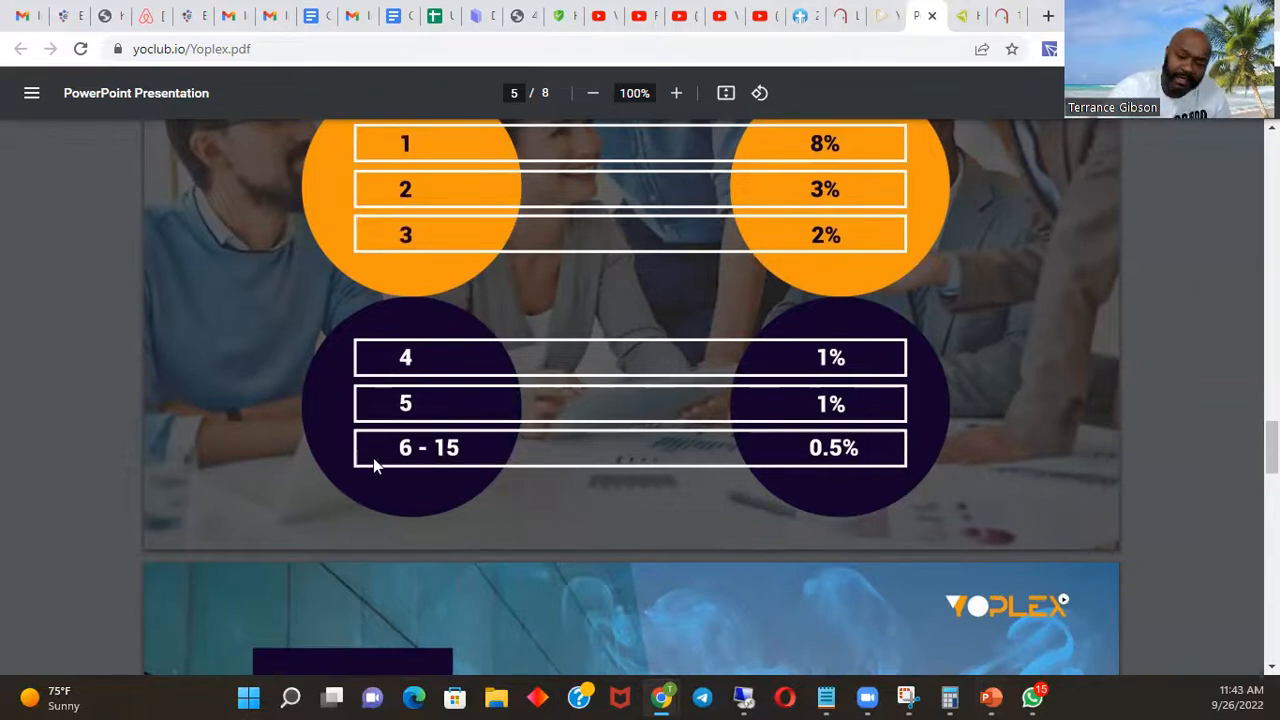
scroll(up, 3)
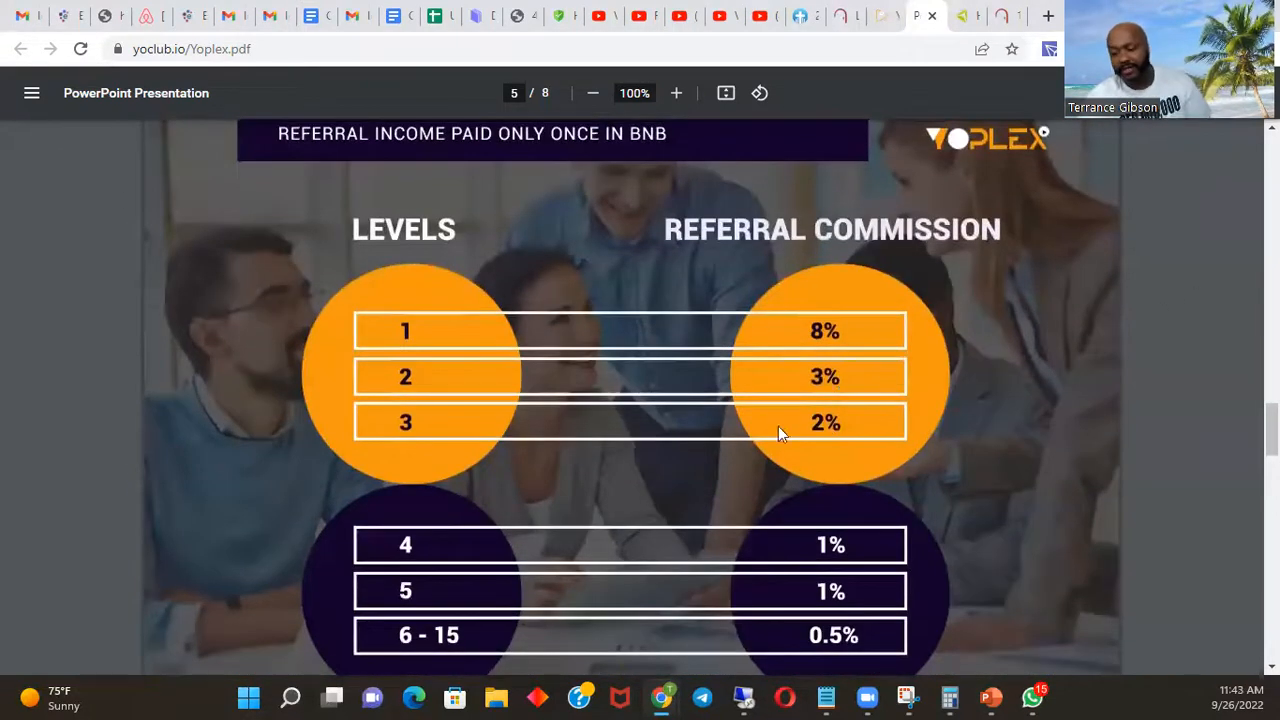
mouse_move(807, 333)
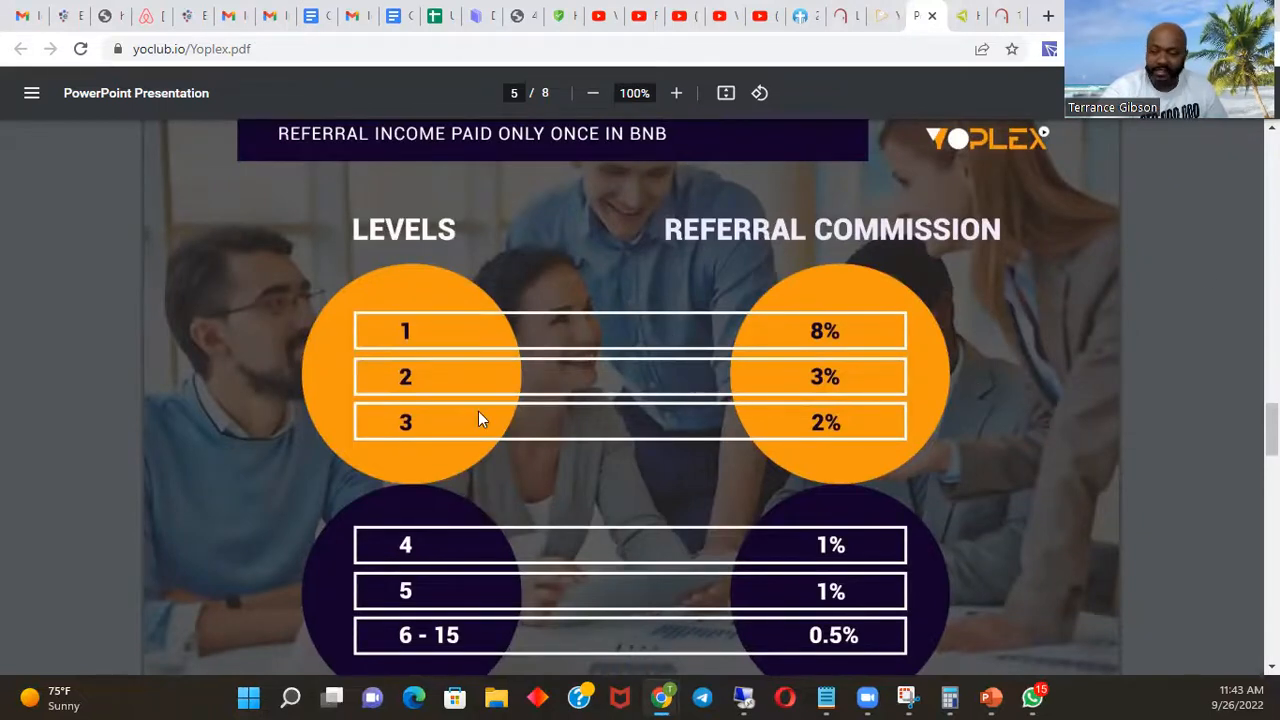
scroll(down, 3)
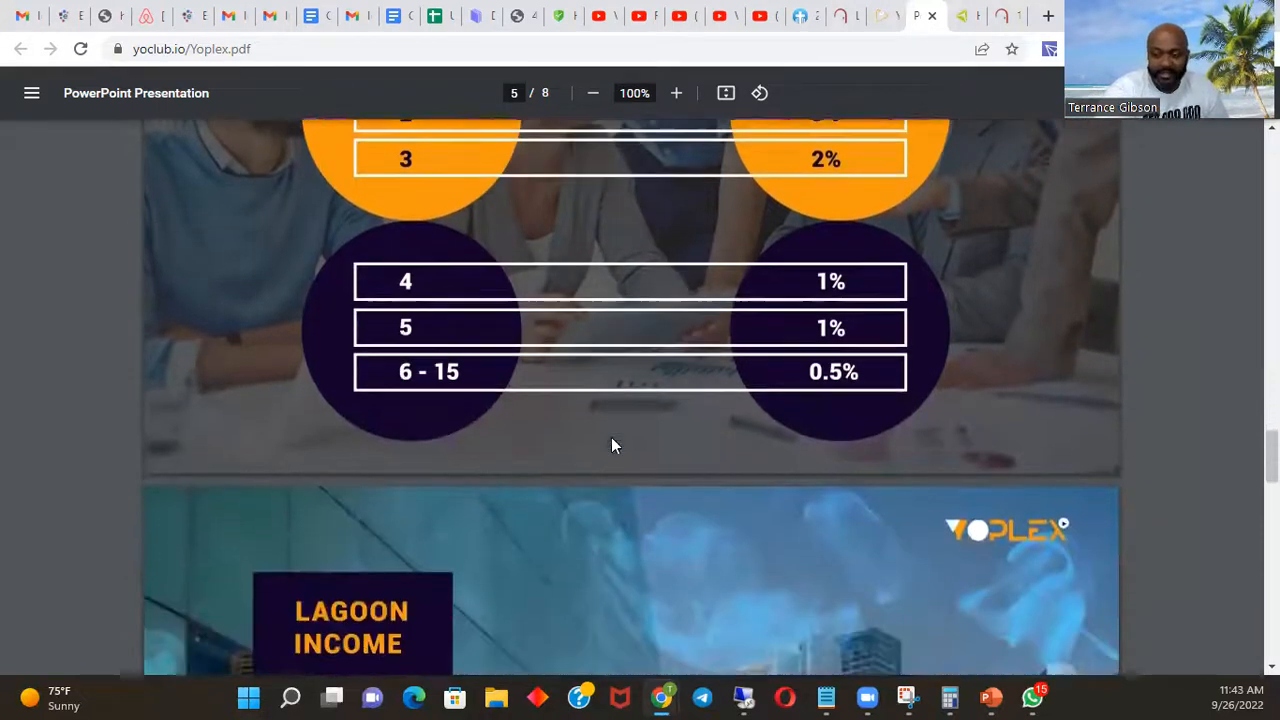
scroll(down, 3)
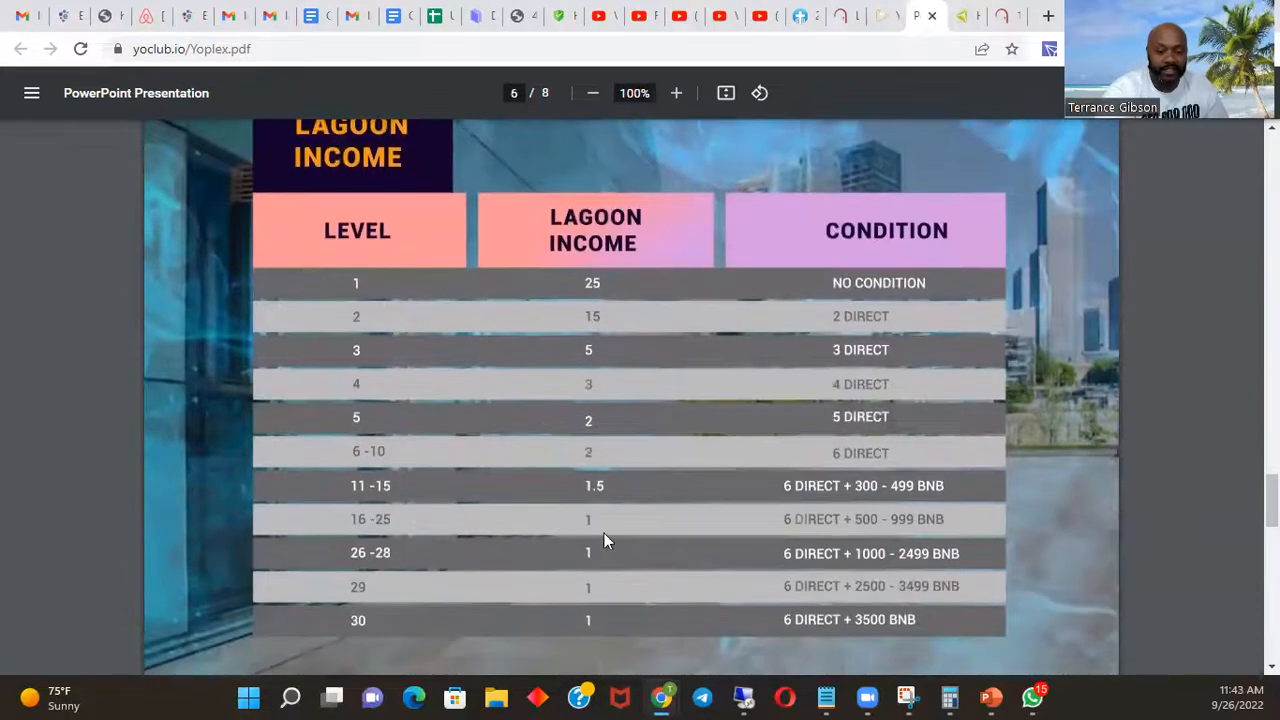
mouse_move(603, 290)
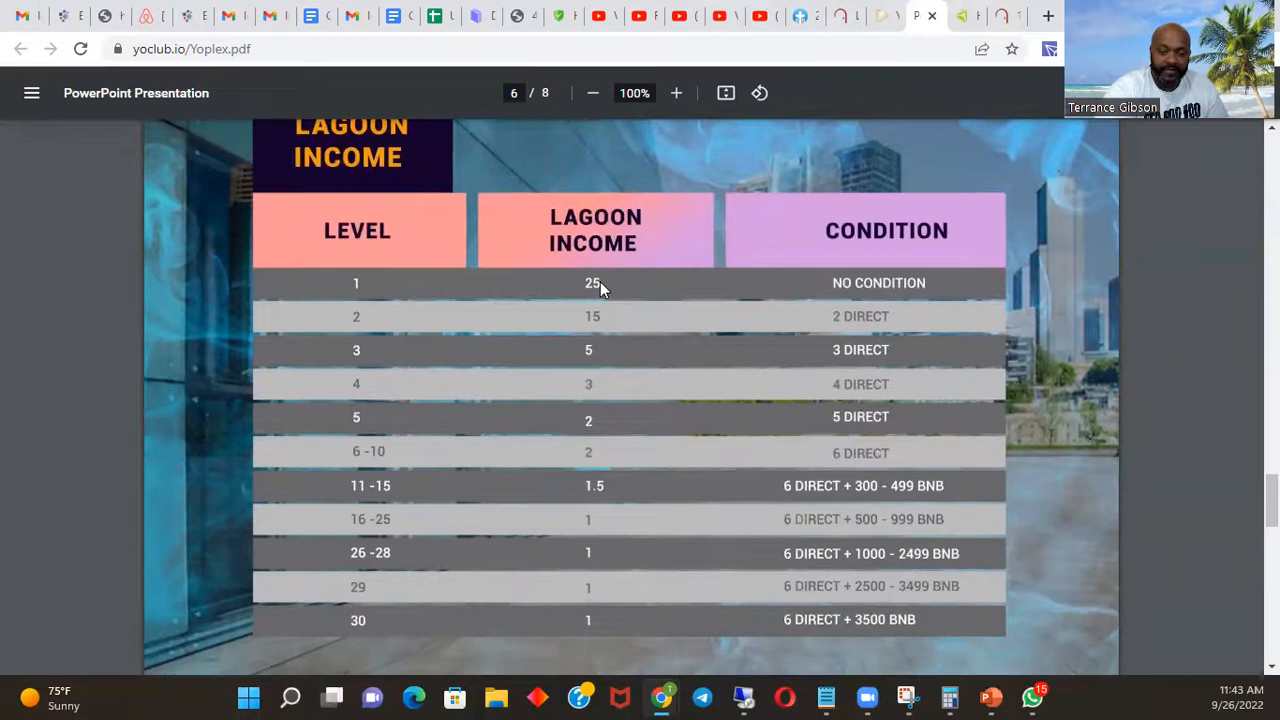
mouse_move(715, 302)
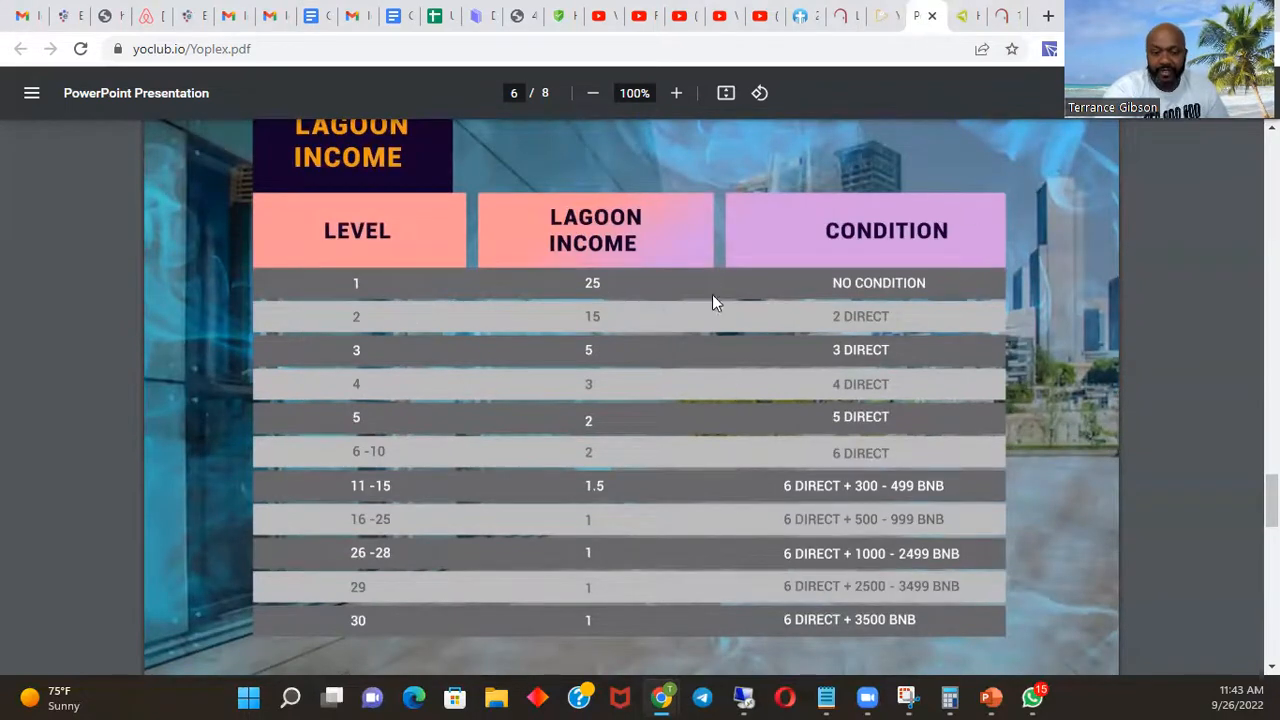
mouse_move(1216, 487)
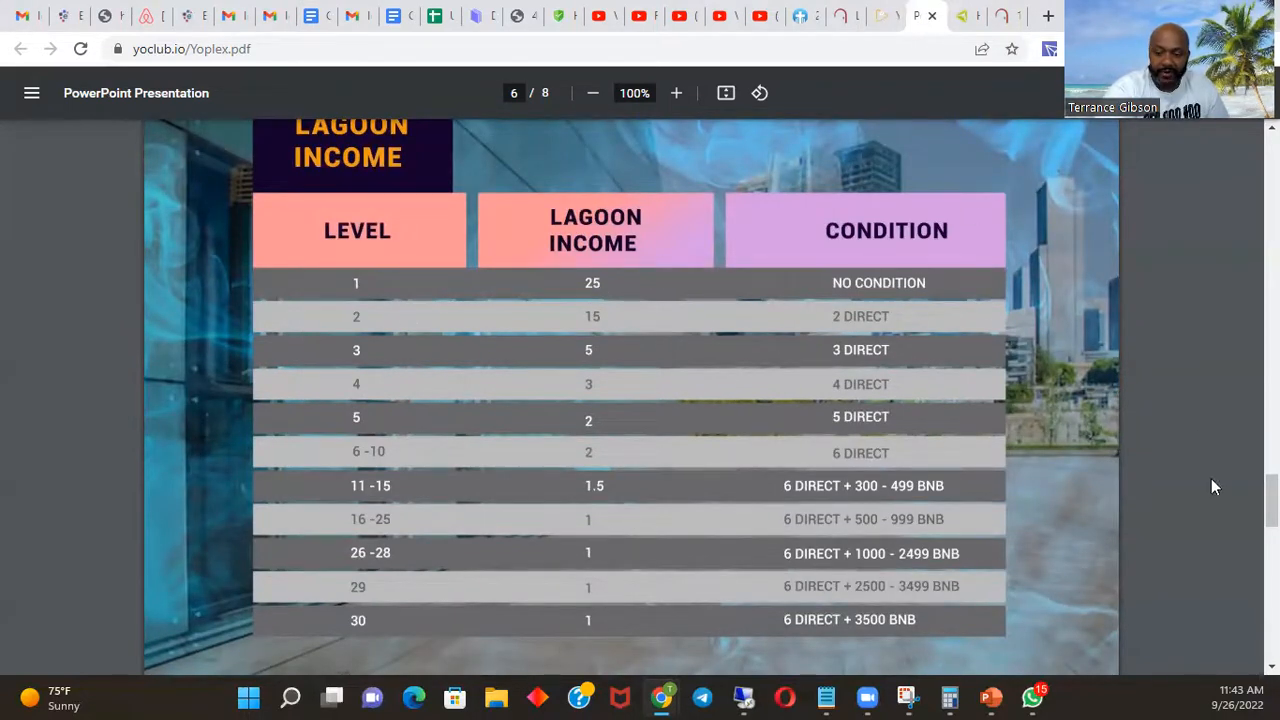
mouse_move(1135, 271)
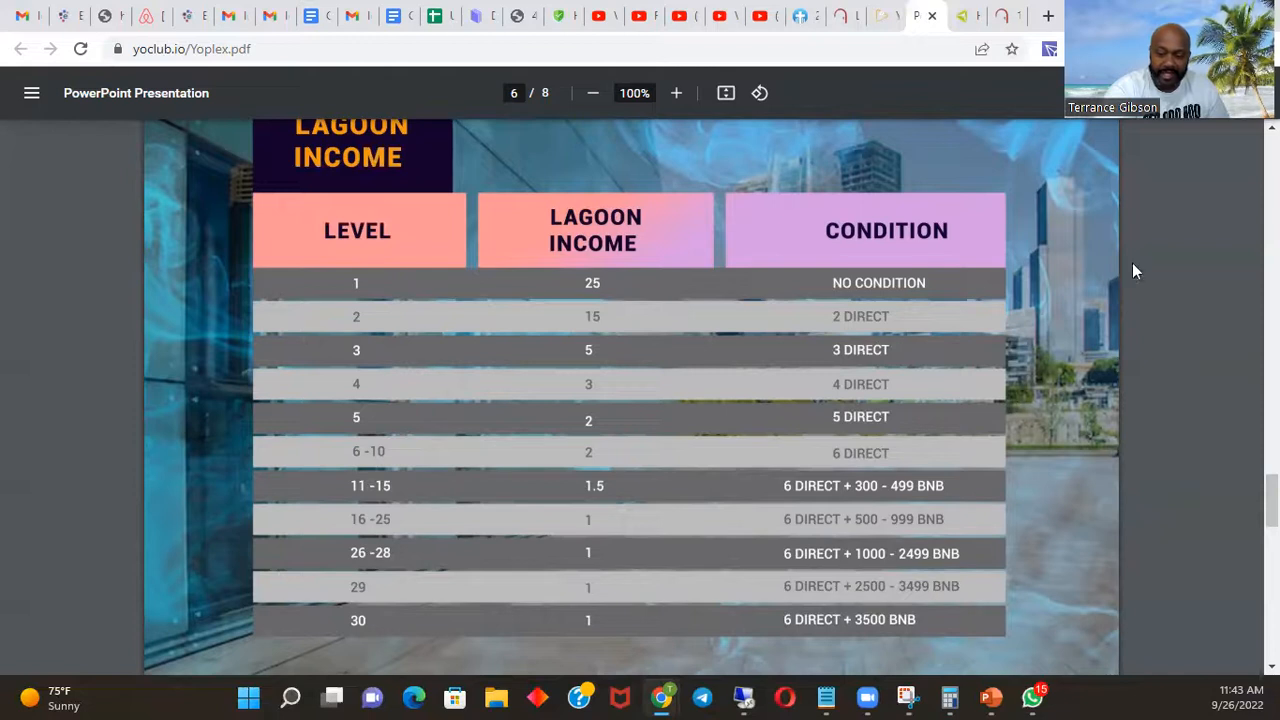
mouse_move(592, 351)
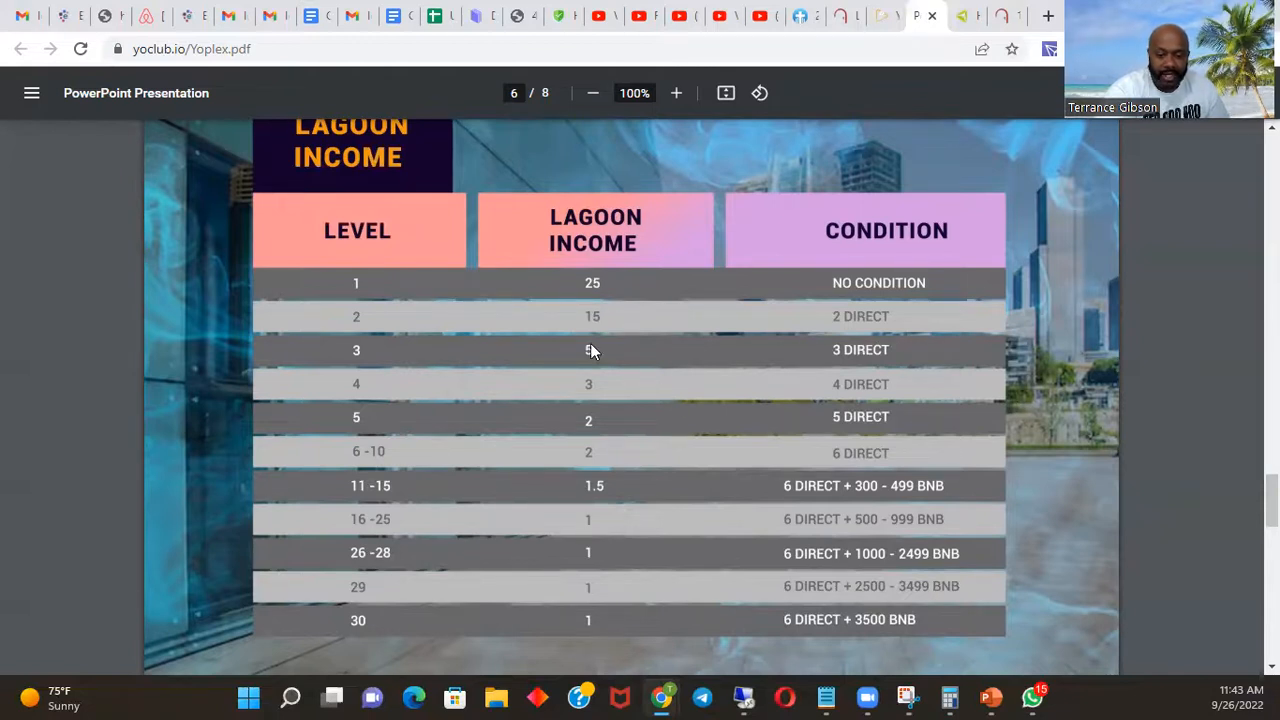
mouse_move(660, 400)
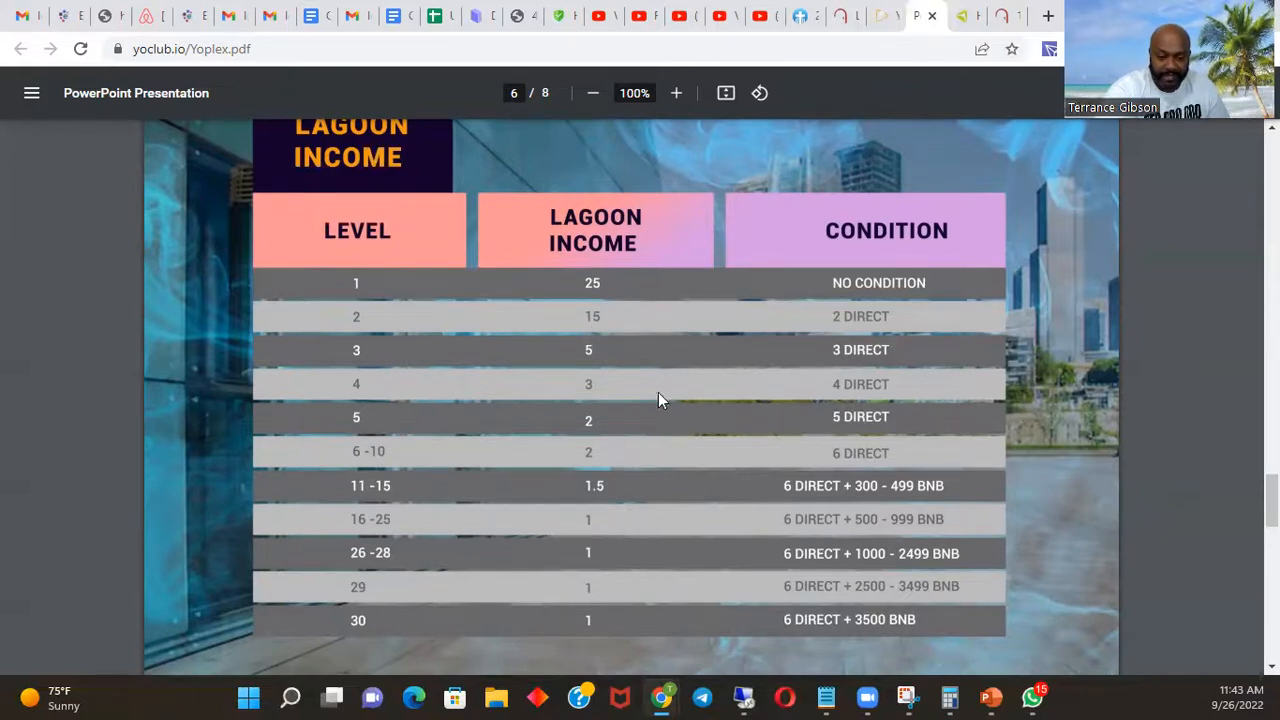
mouse_move(578, 425)
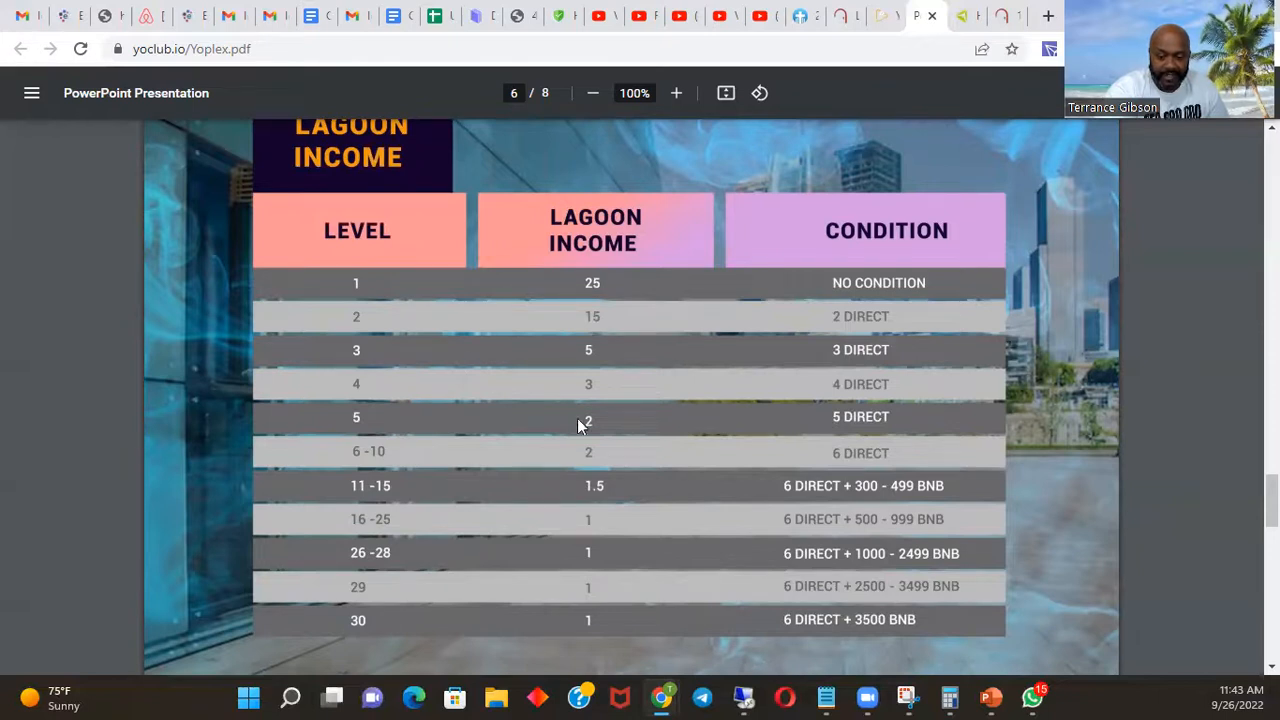
mouse_move(1176, 331)
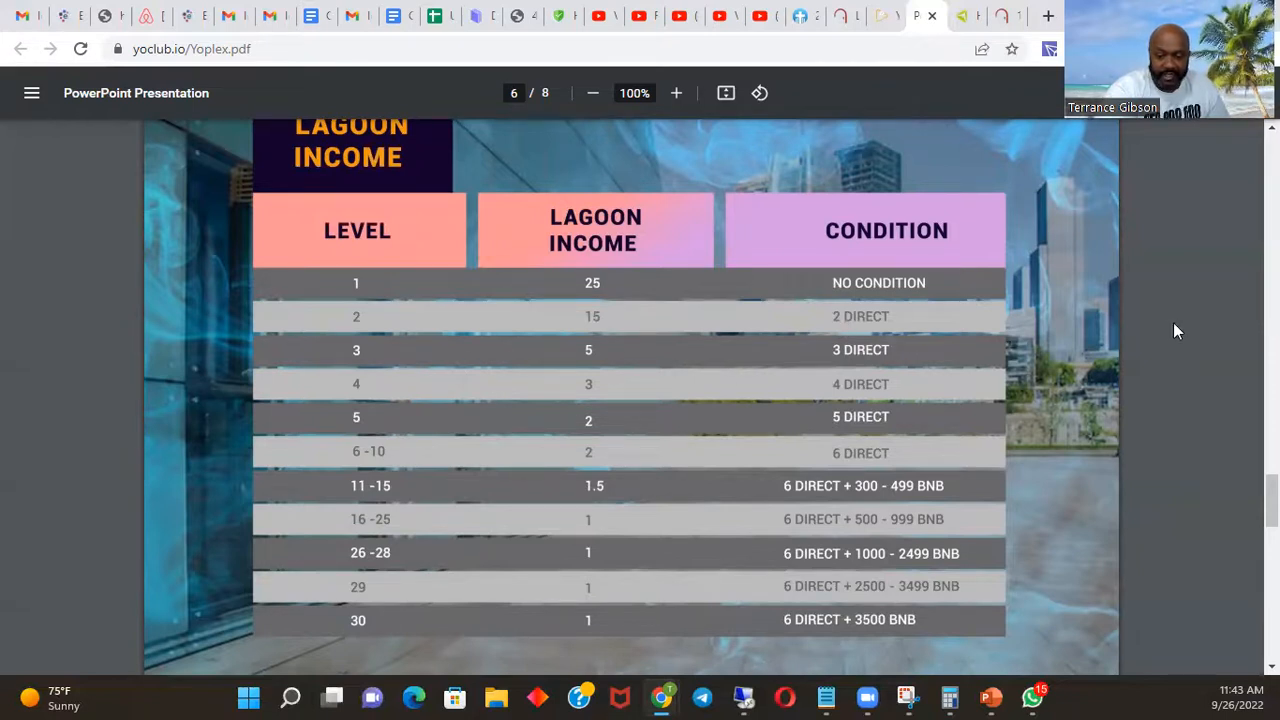
mouse_move(585, 339)
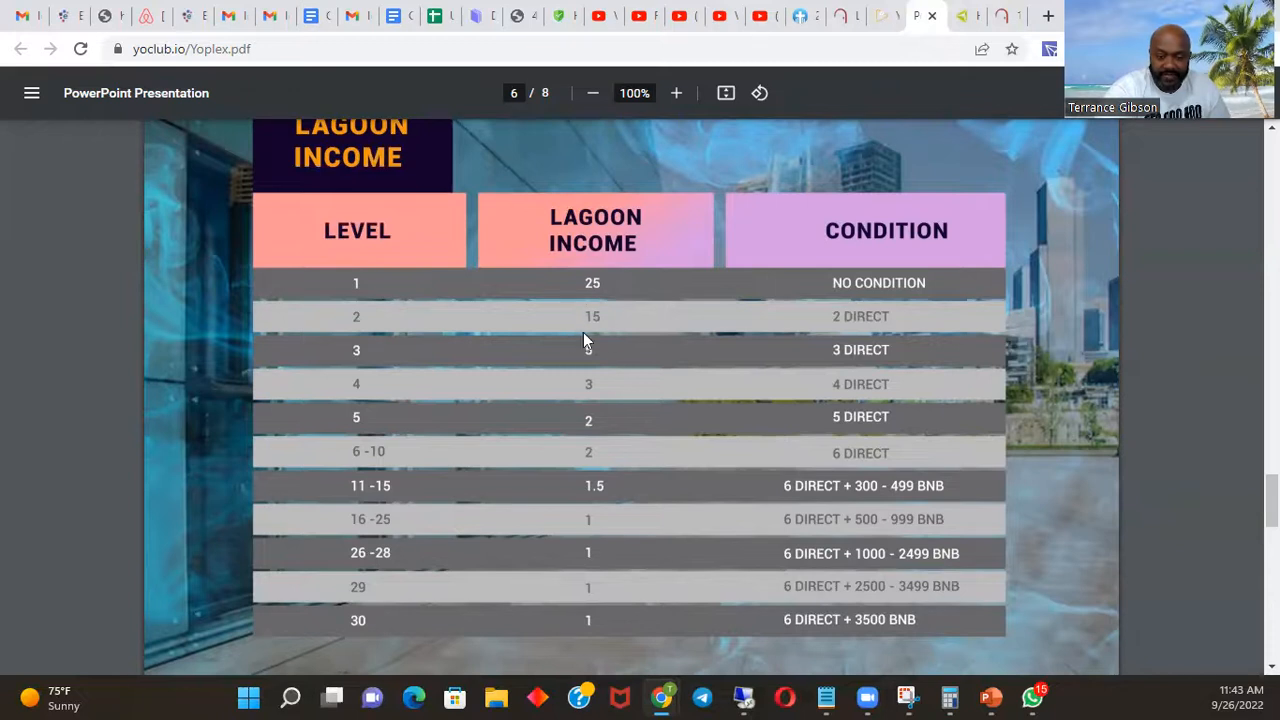
mouse_move(800, 350)
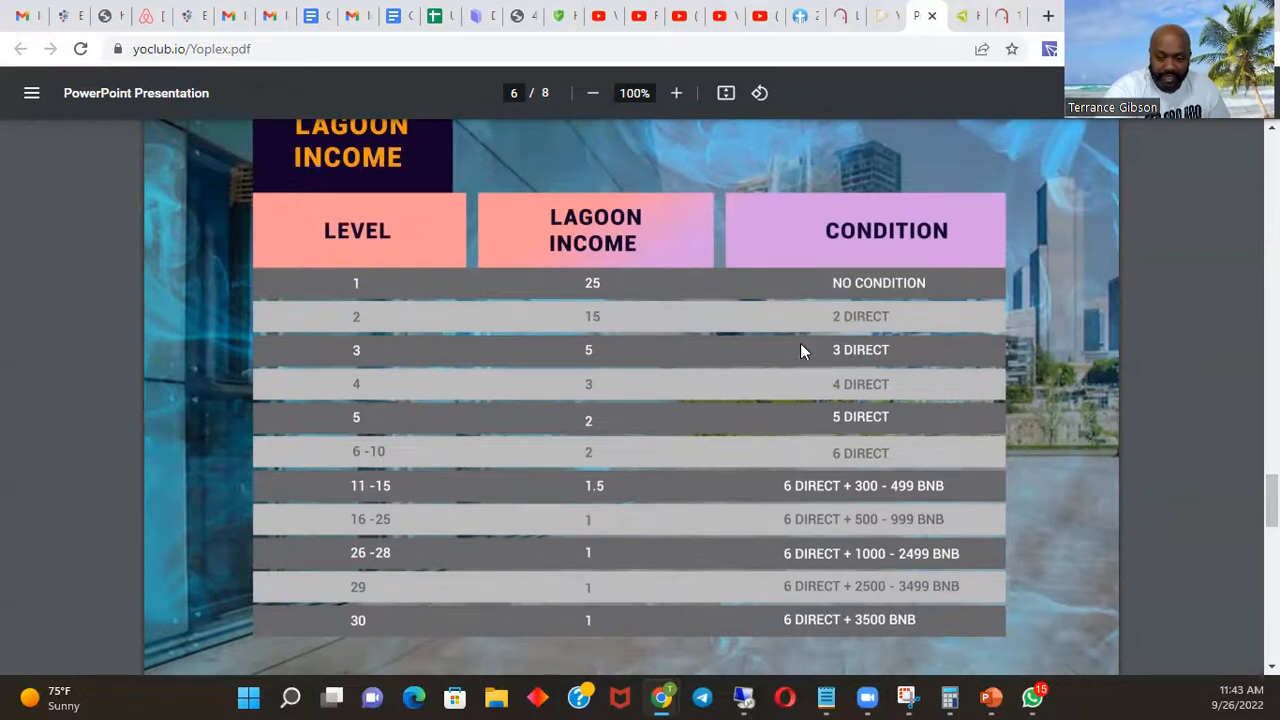
mouse_move(860, 362)
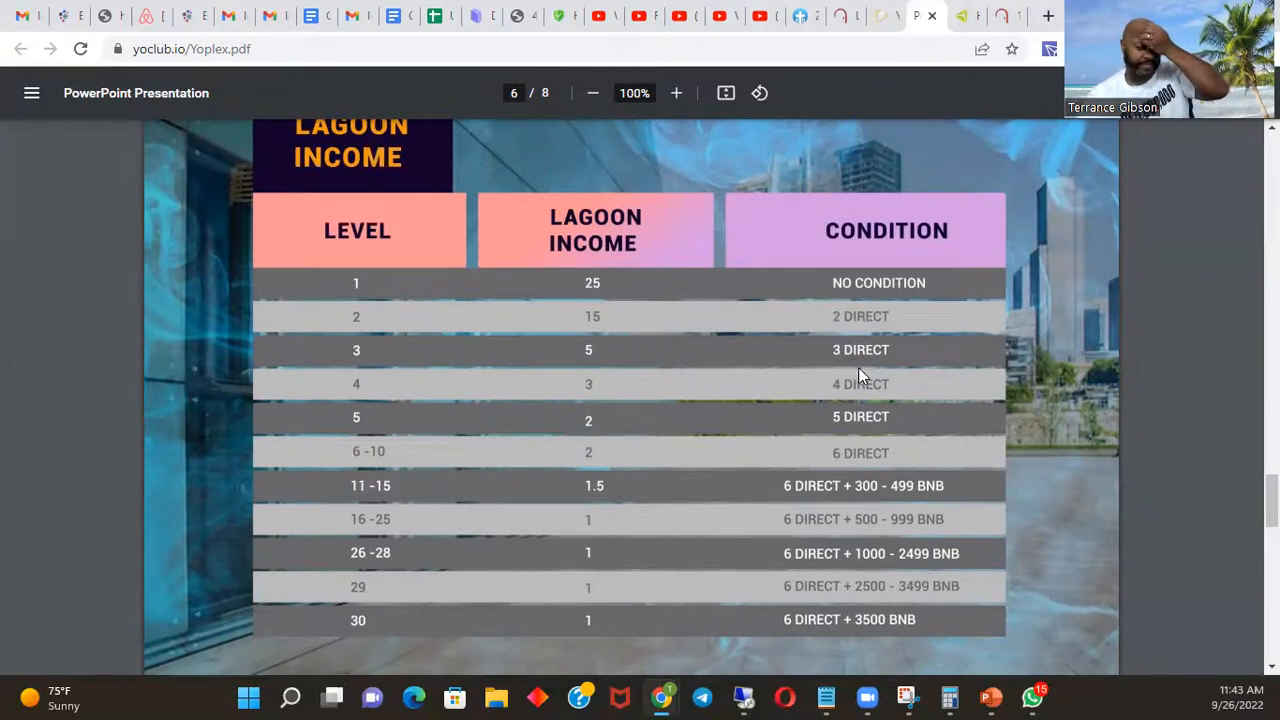
mouse_move(883, 337)
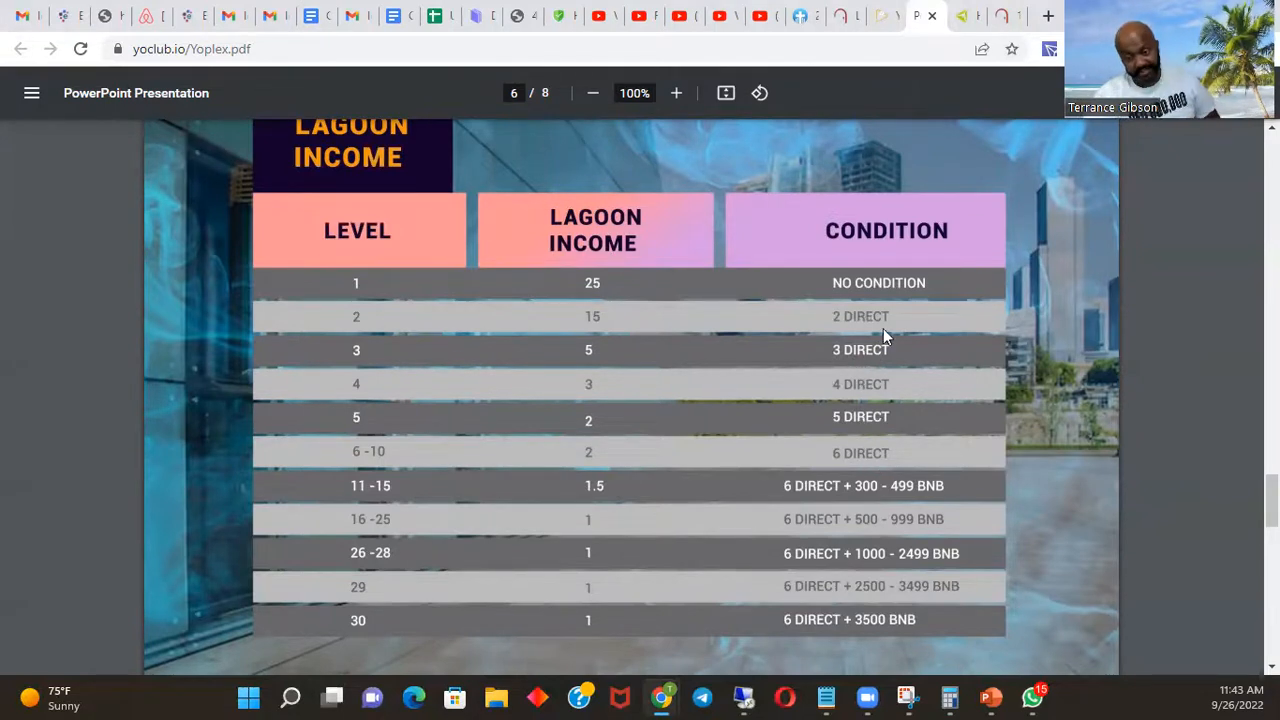
mouse_move(600, 280)
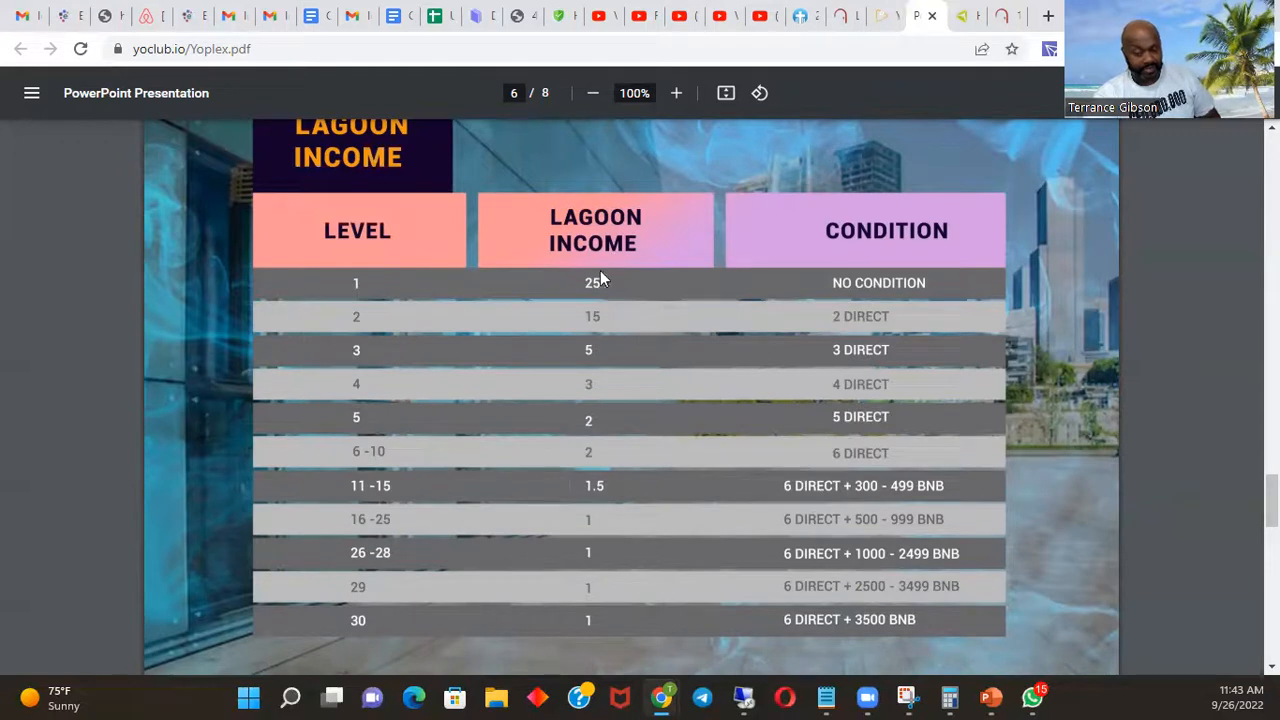
mouse_move(625, 470)
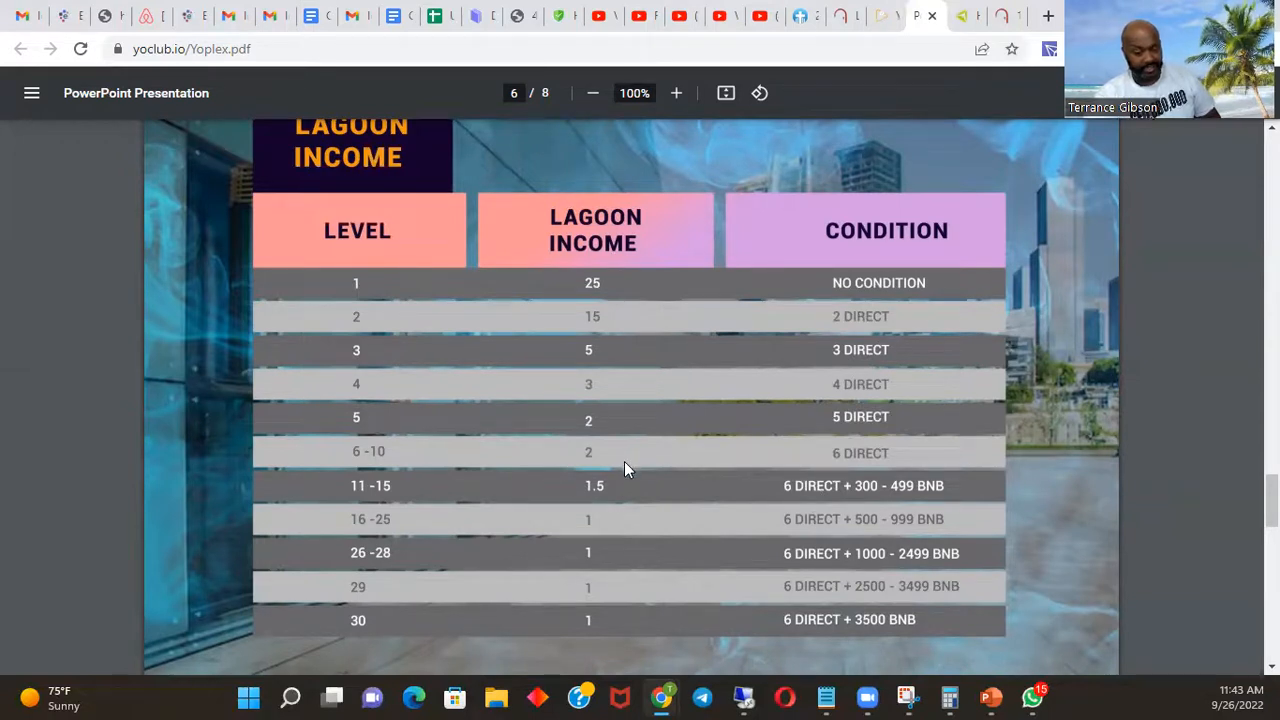
mouse_move(790, 433)
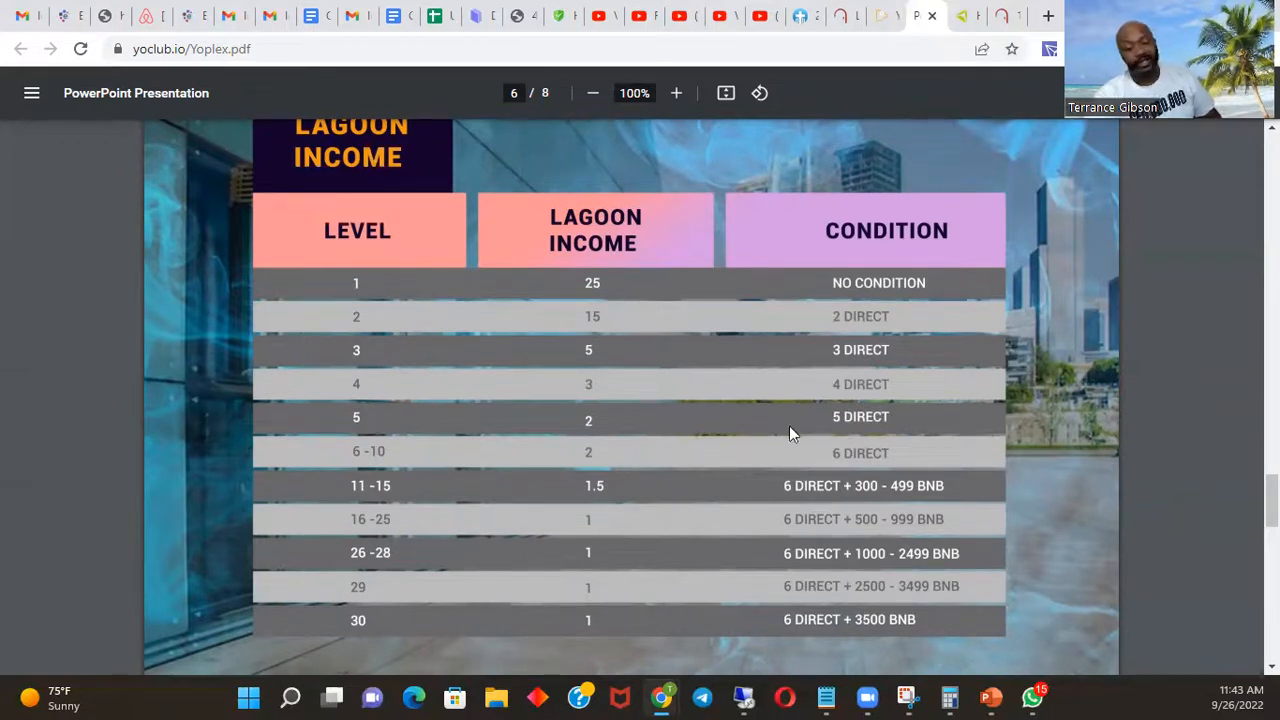
mouse_move(903, 473)
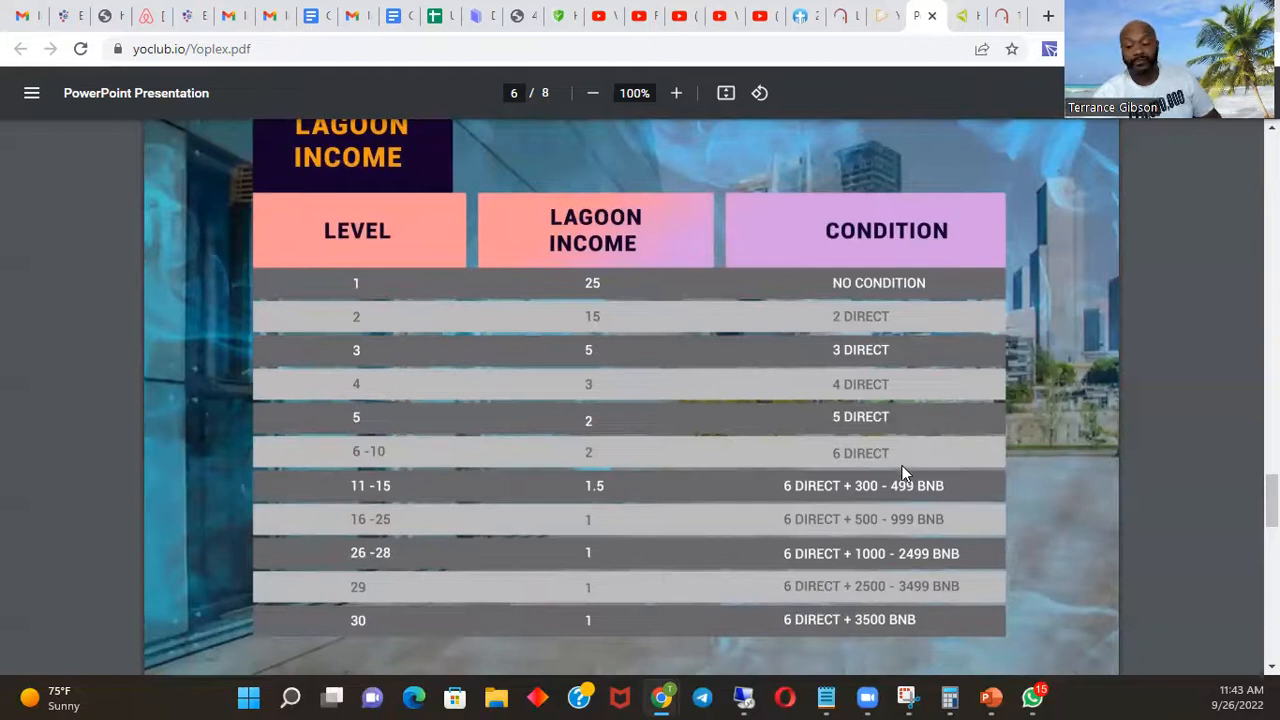
mouse_move(685, 643)
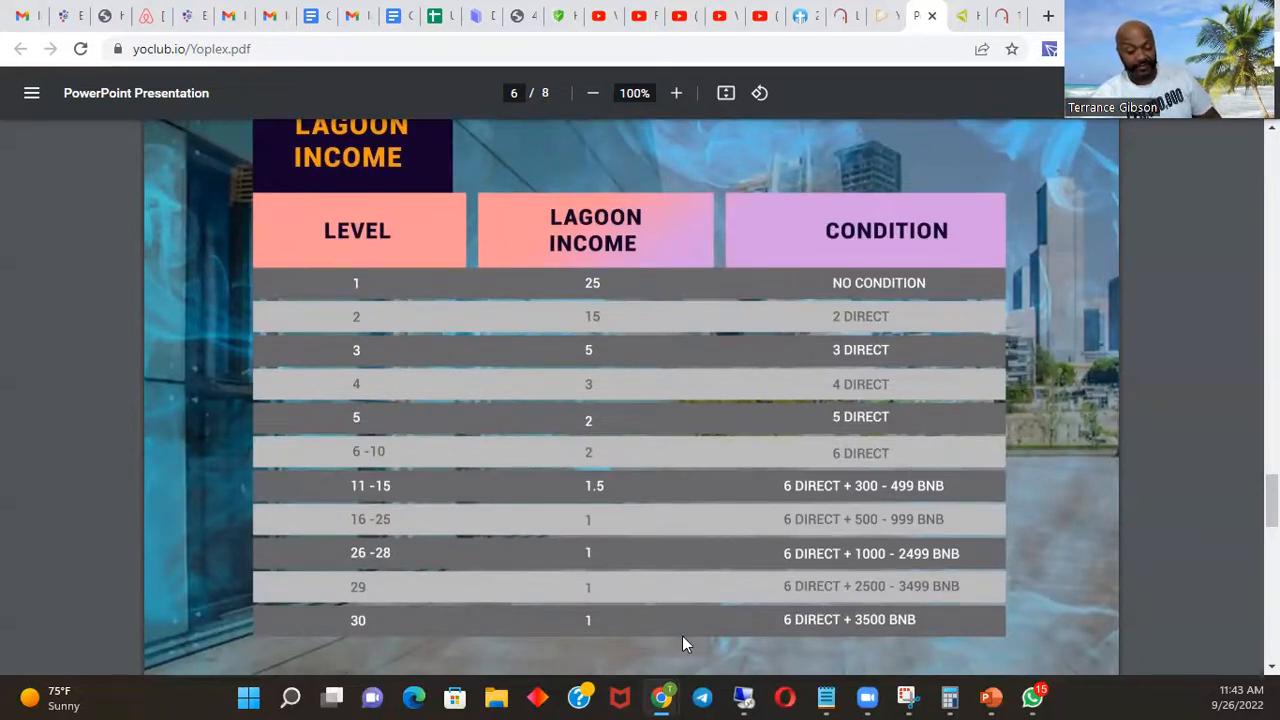
mouse_move(743, 583)
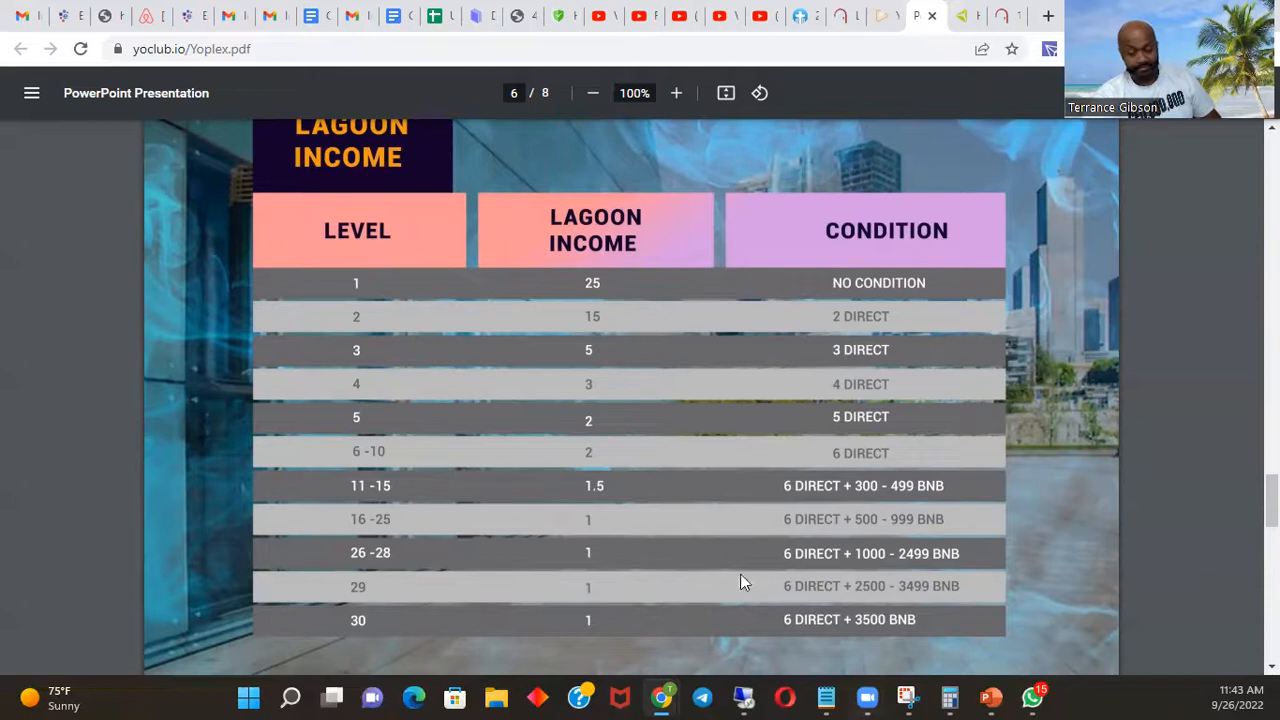
mouse_move(840, 478)
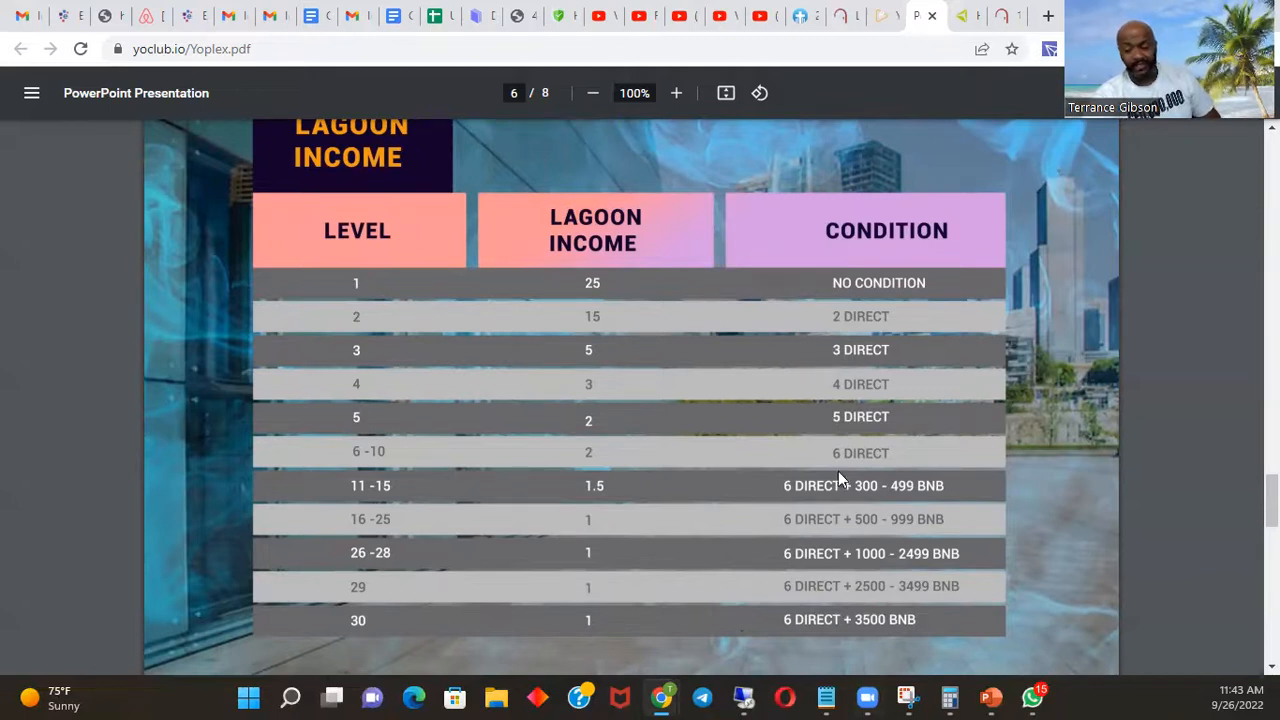
mouse_move(1080, 344)
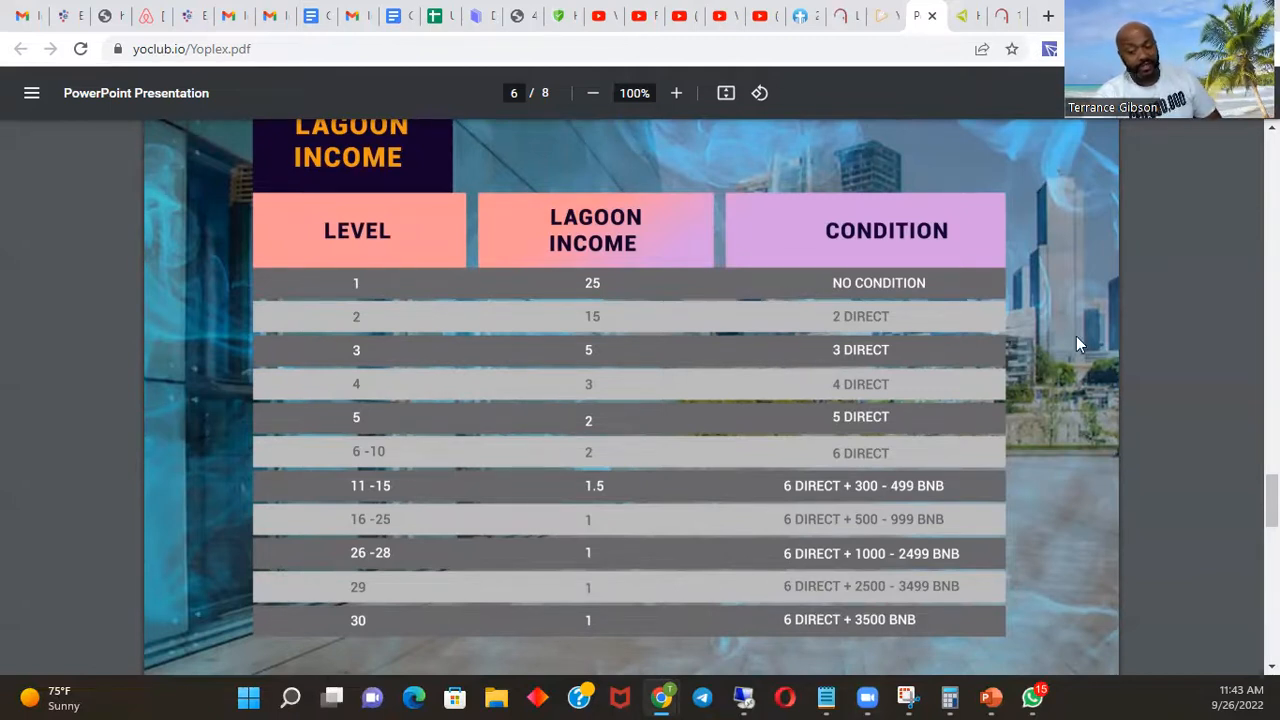
mouse_move(805, 519)
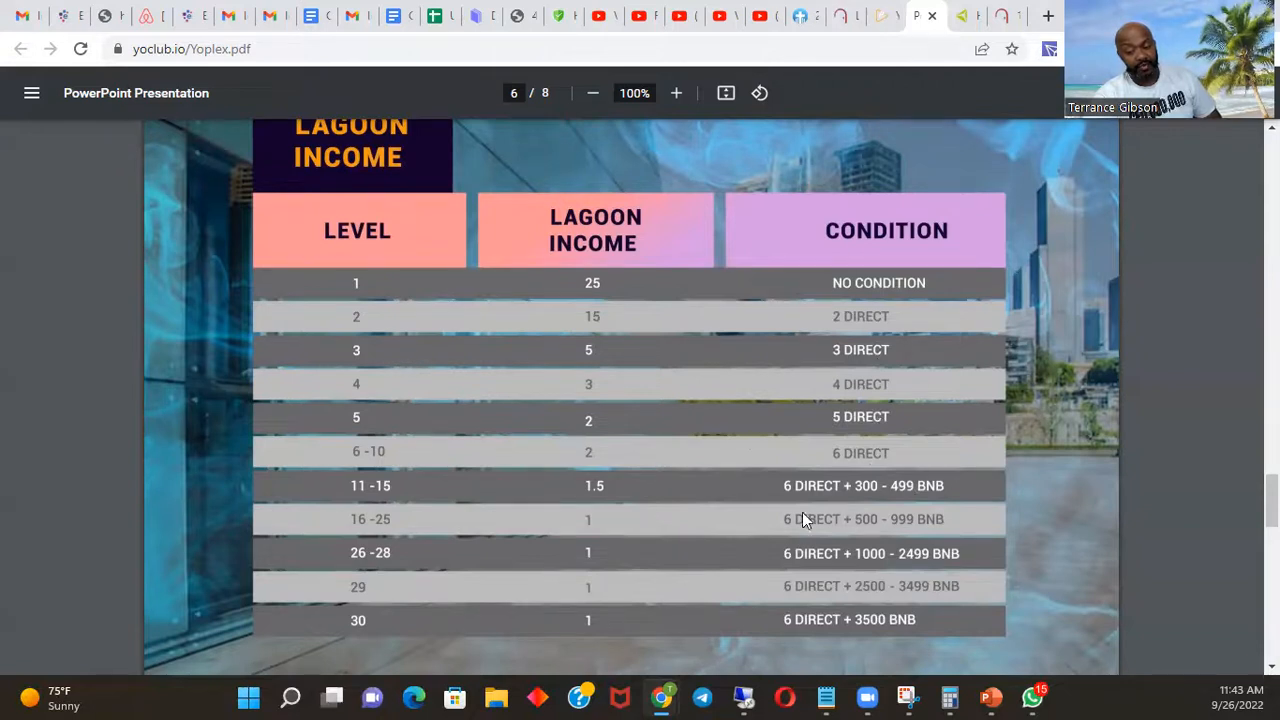
mouse_move(795, 387)
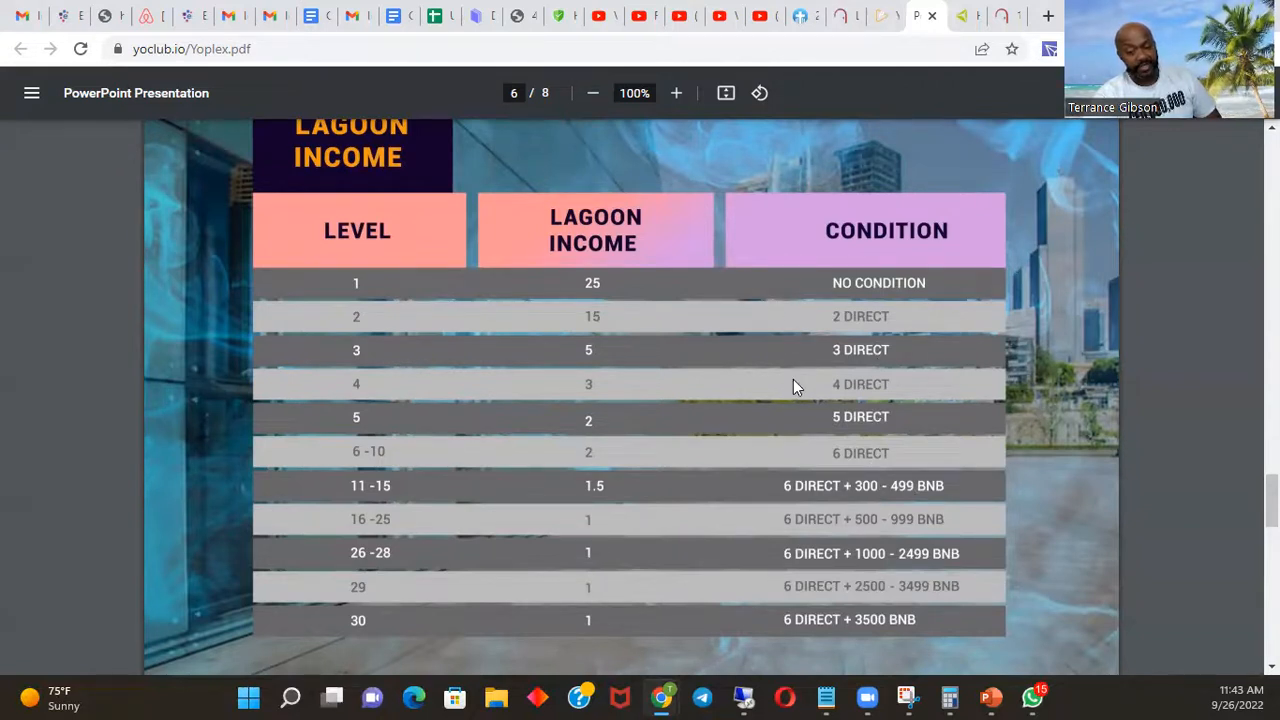
mouse_move(785, 374)
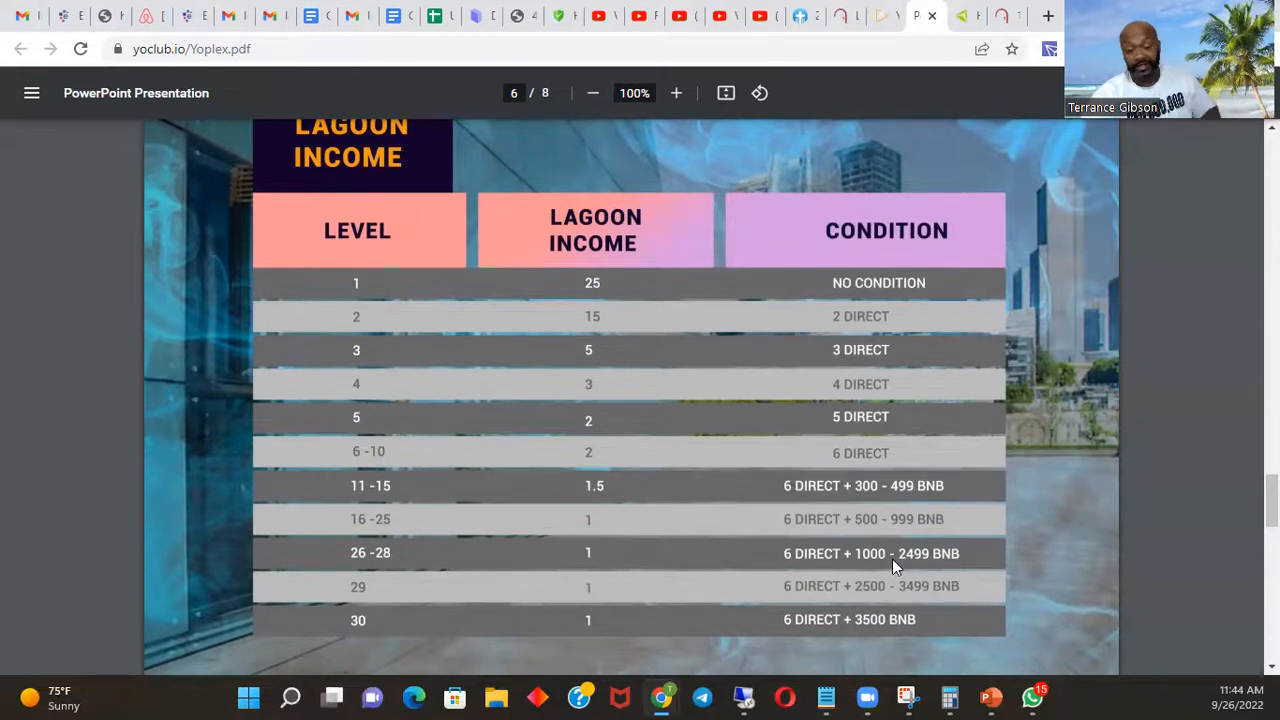
mouse_move(843, 170)
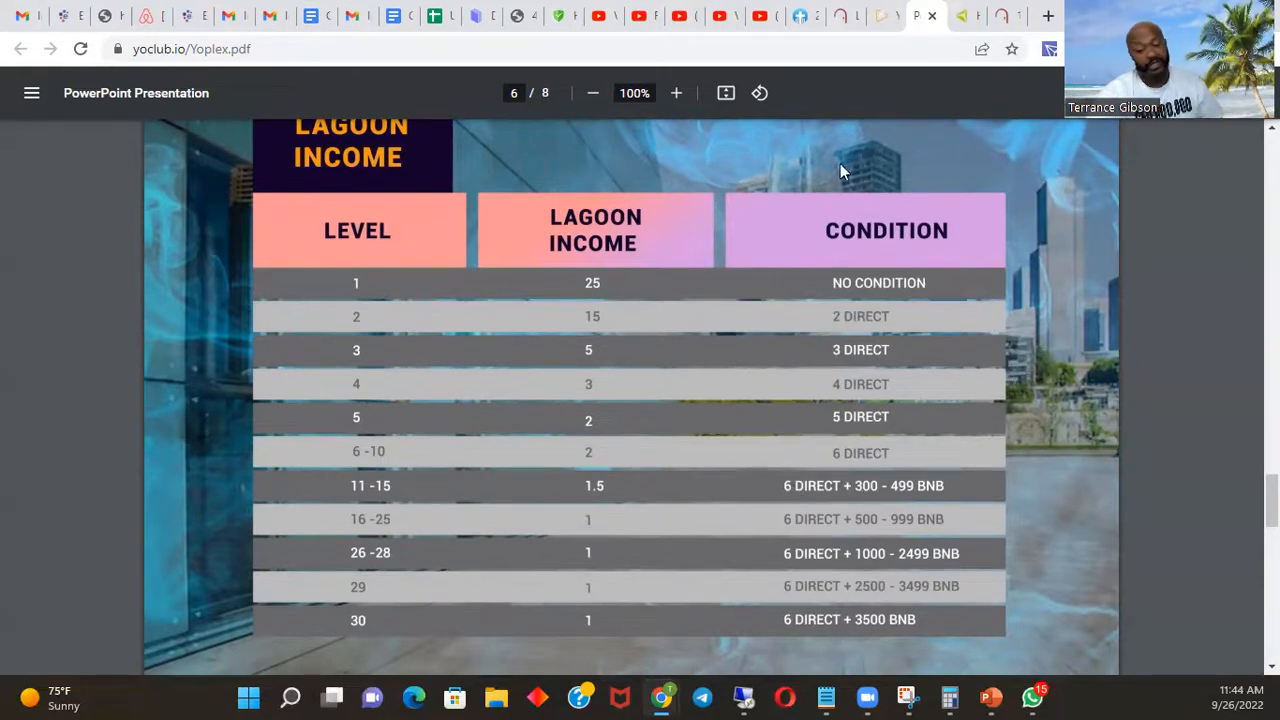
mouse_move(620, 407)
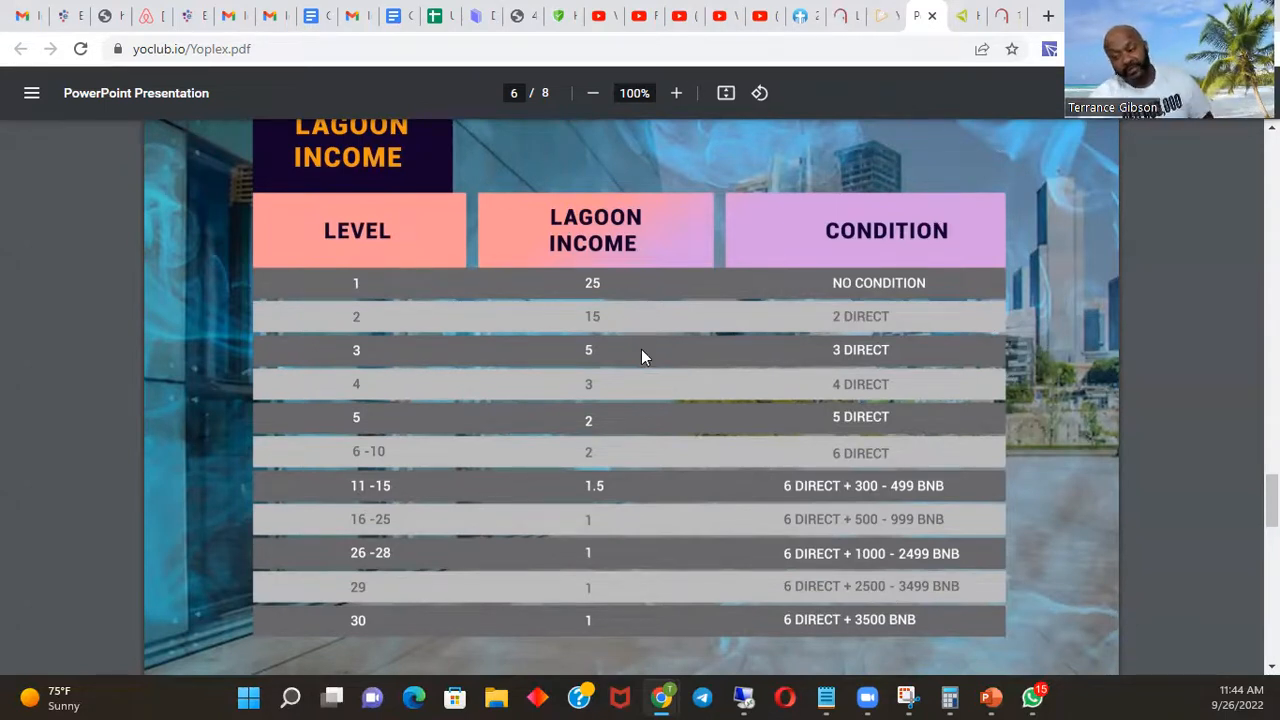
mouse_move(631, 313)
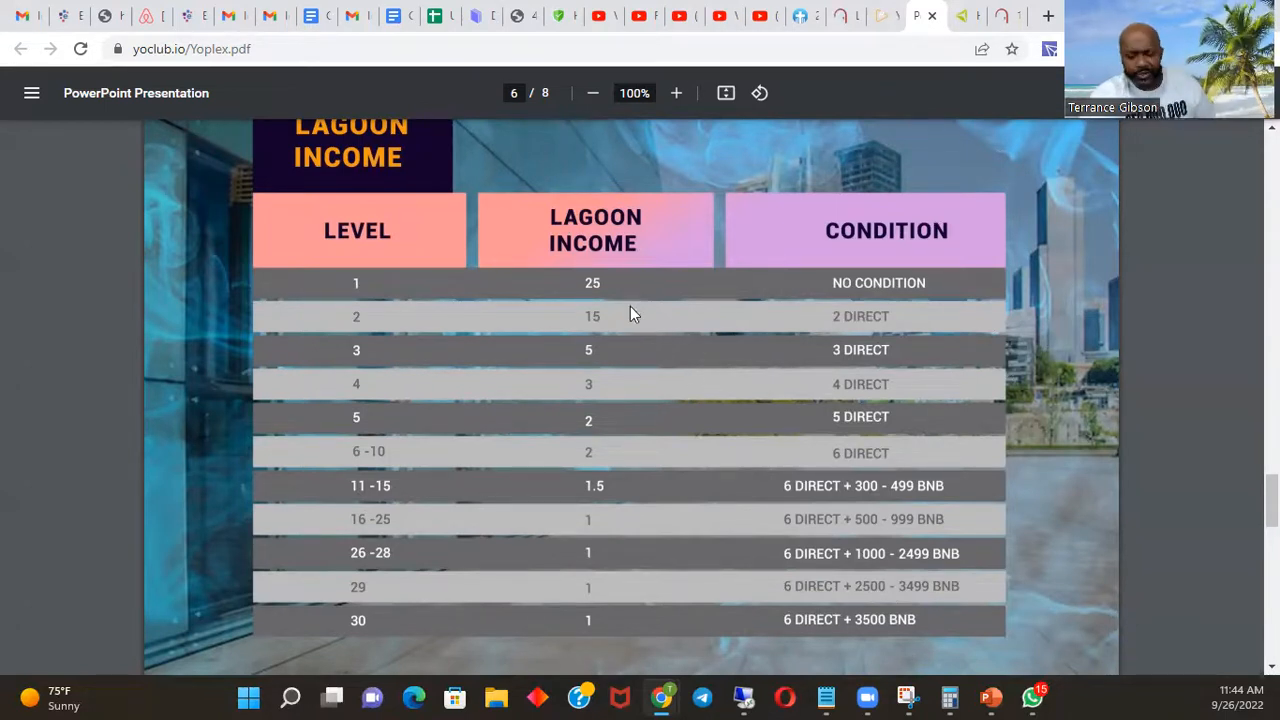
mouse_move(686, 532)
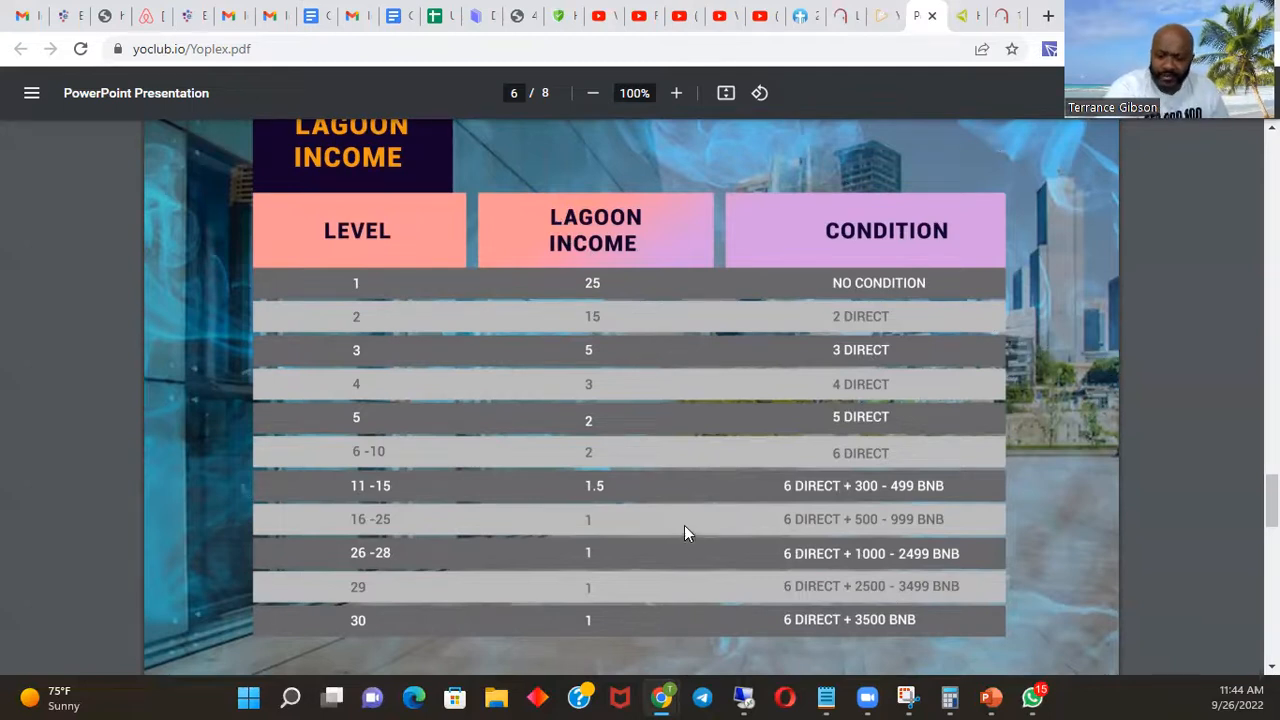
mouse_move(876, 263)
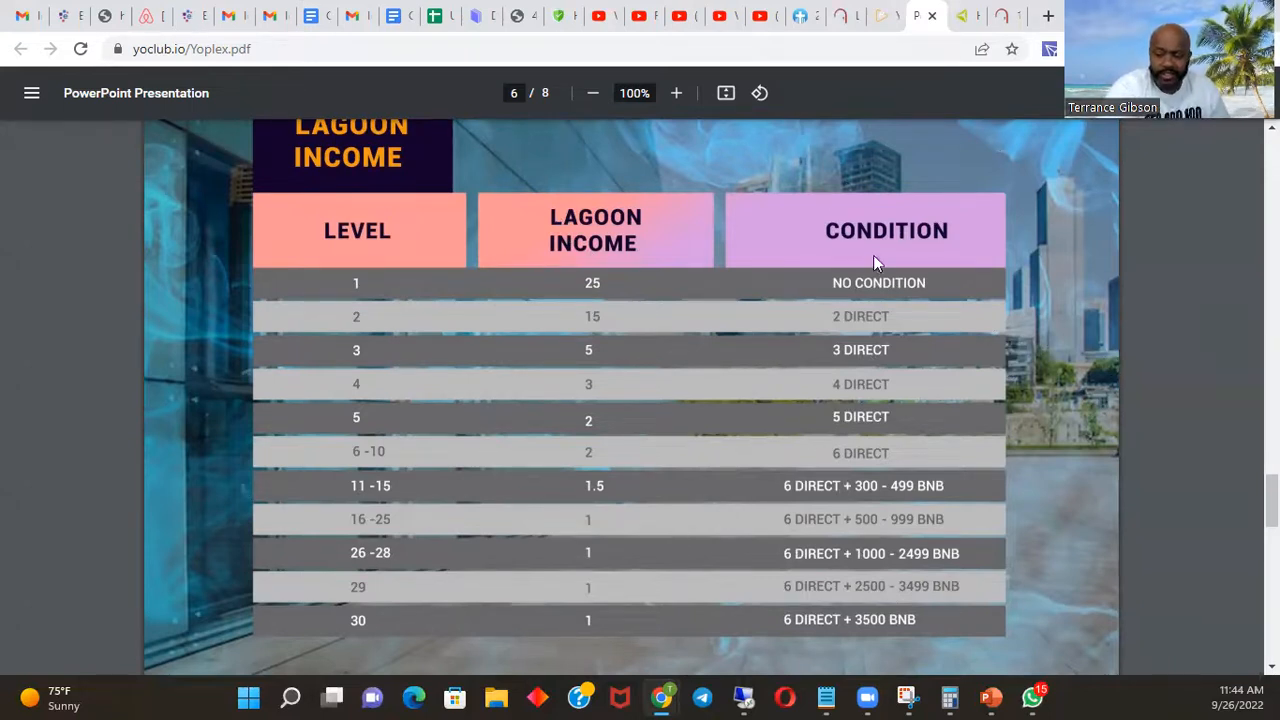
- Scroll past the Lagoon Income table to the top of the Cheer Leader Bonus slide
scroll(down, 3)
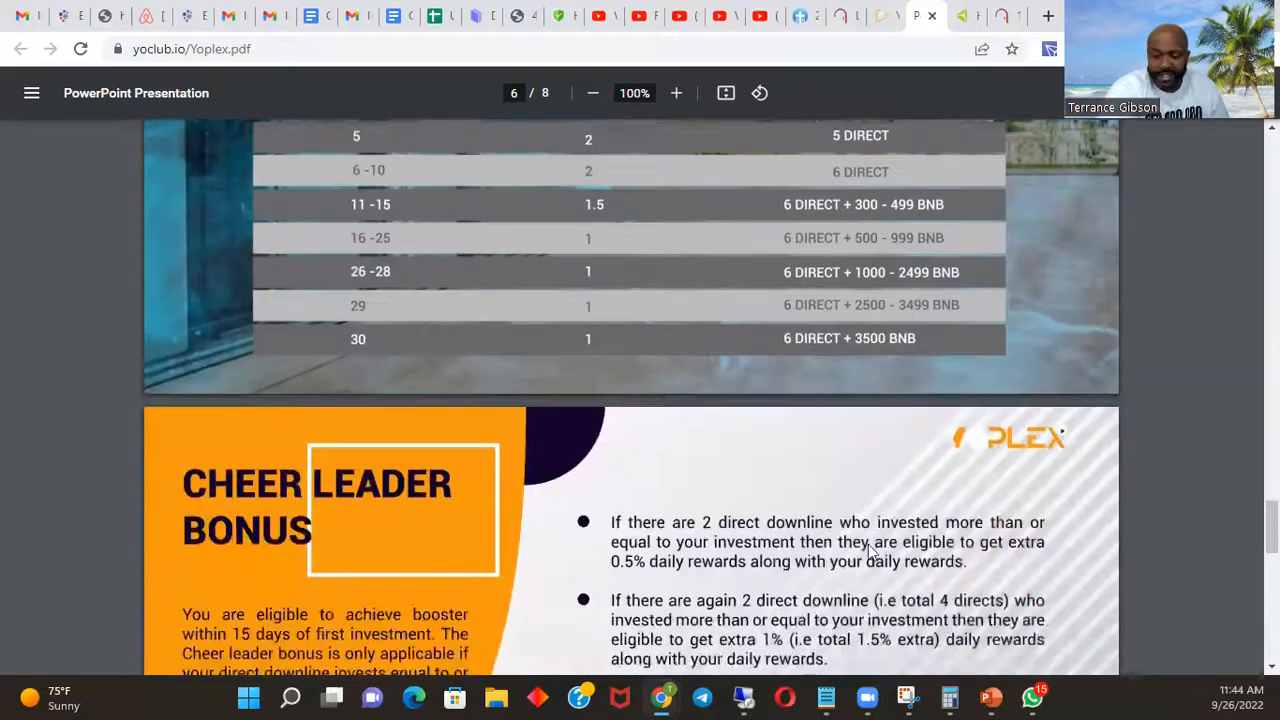
- Scroll through page 7's four Cheer Leader Bonus tiers, then back to the slide top
scroll(down, 3)
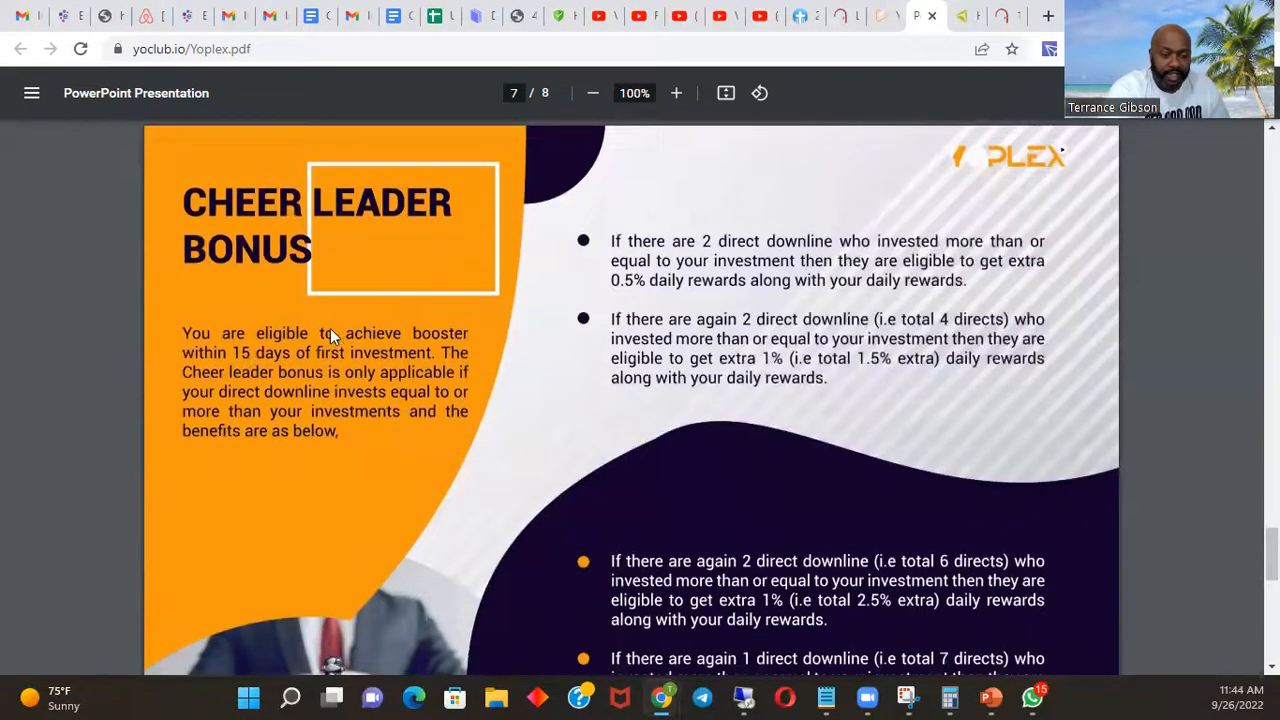
mouse_move(310, 368)
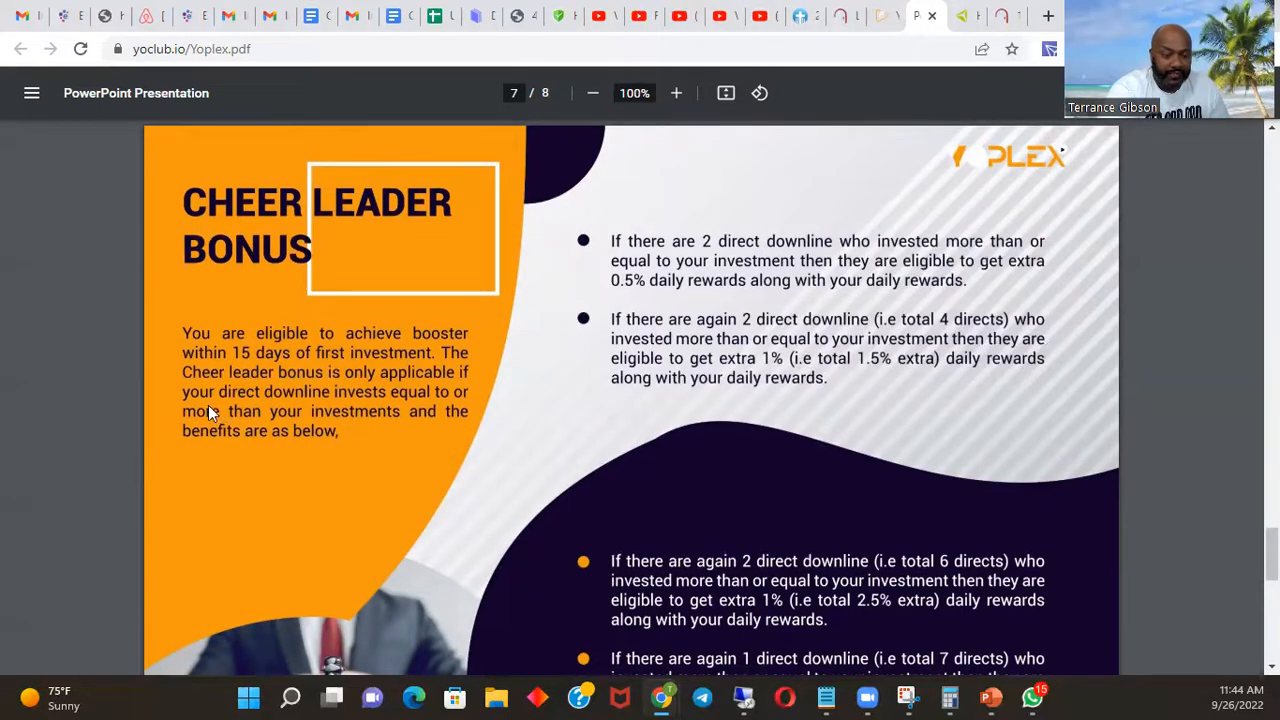
scroll(down, 3)
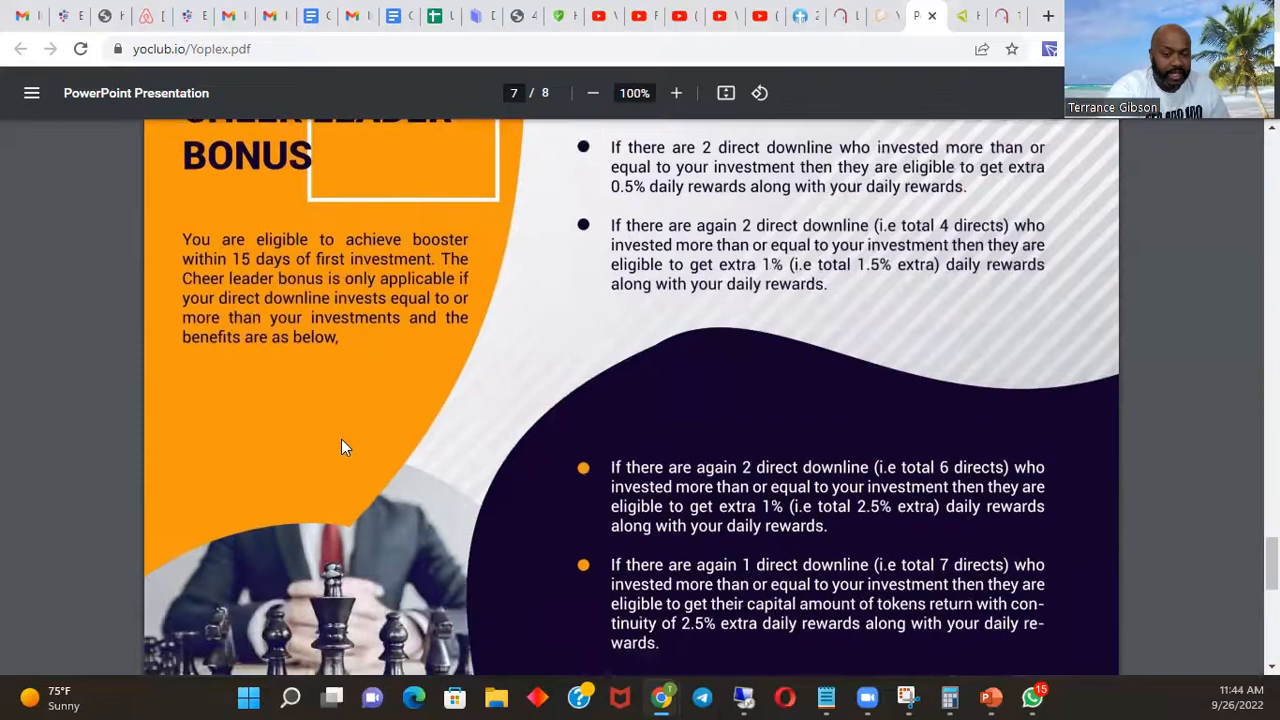
mouse_move(375, 318)
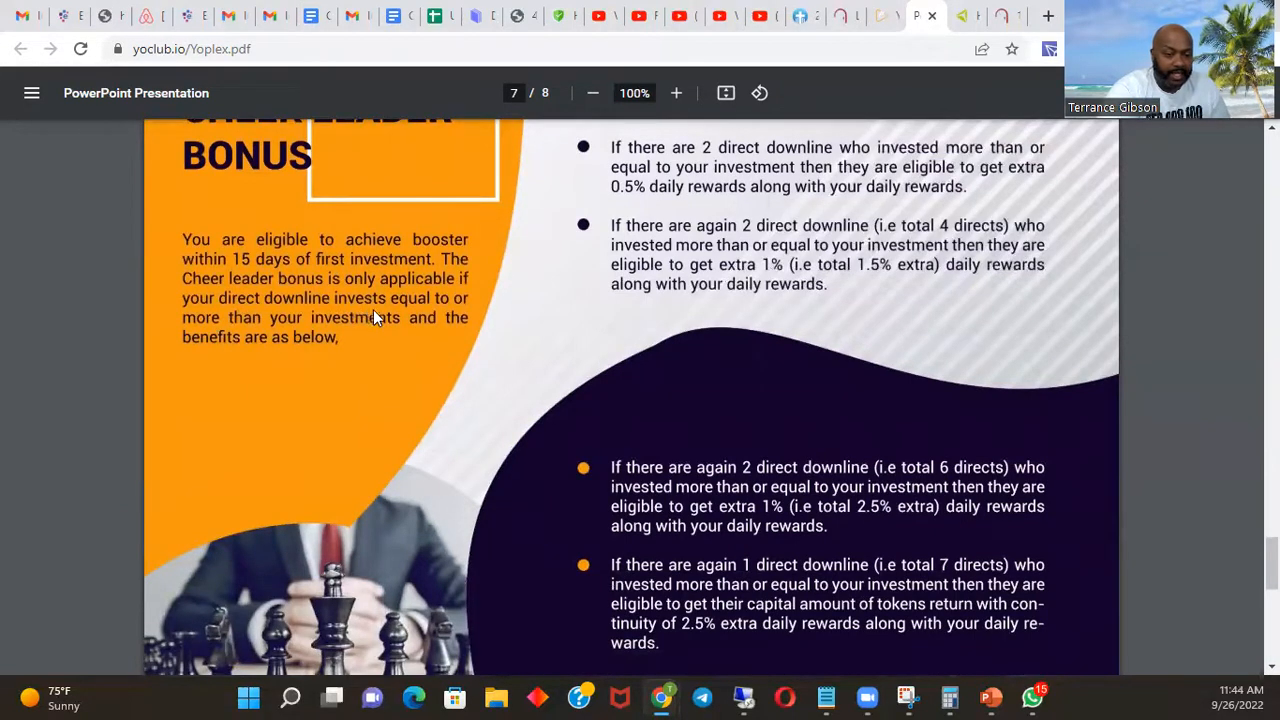
mouse_move(265, 336)
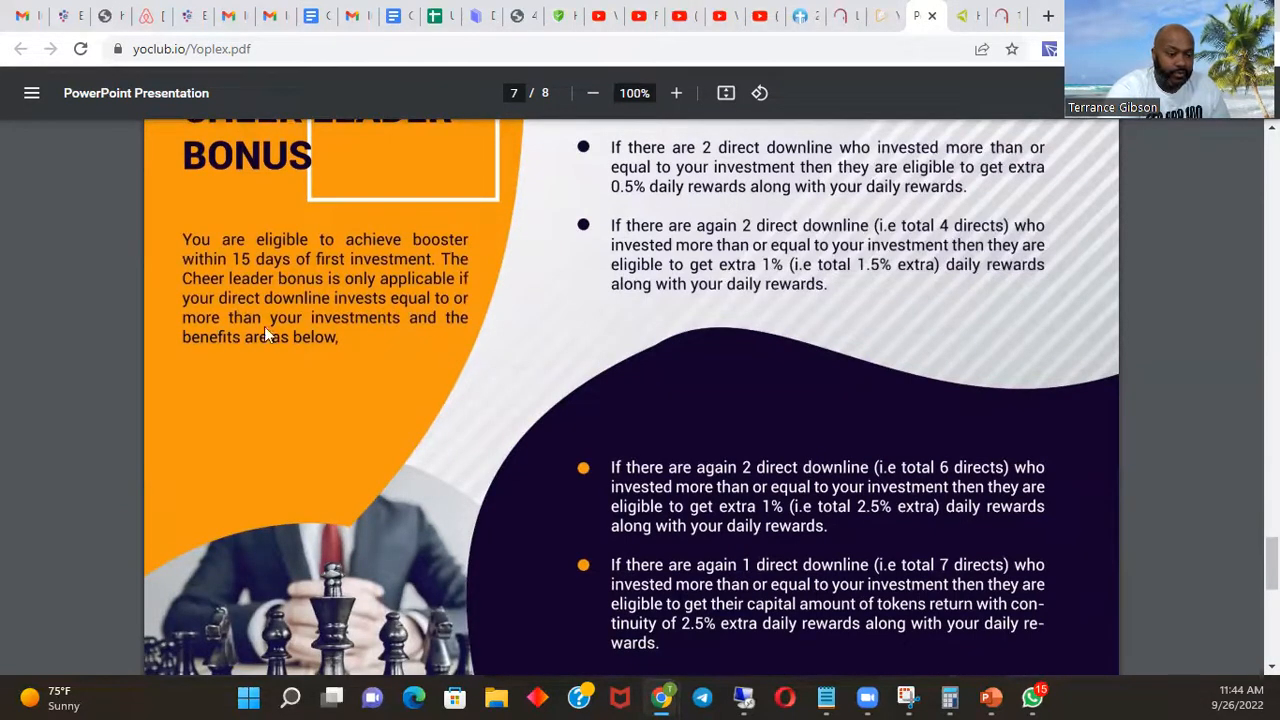
mouse_move(367, 430)
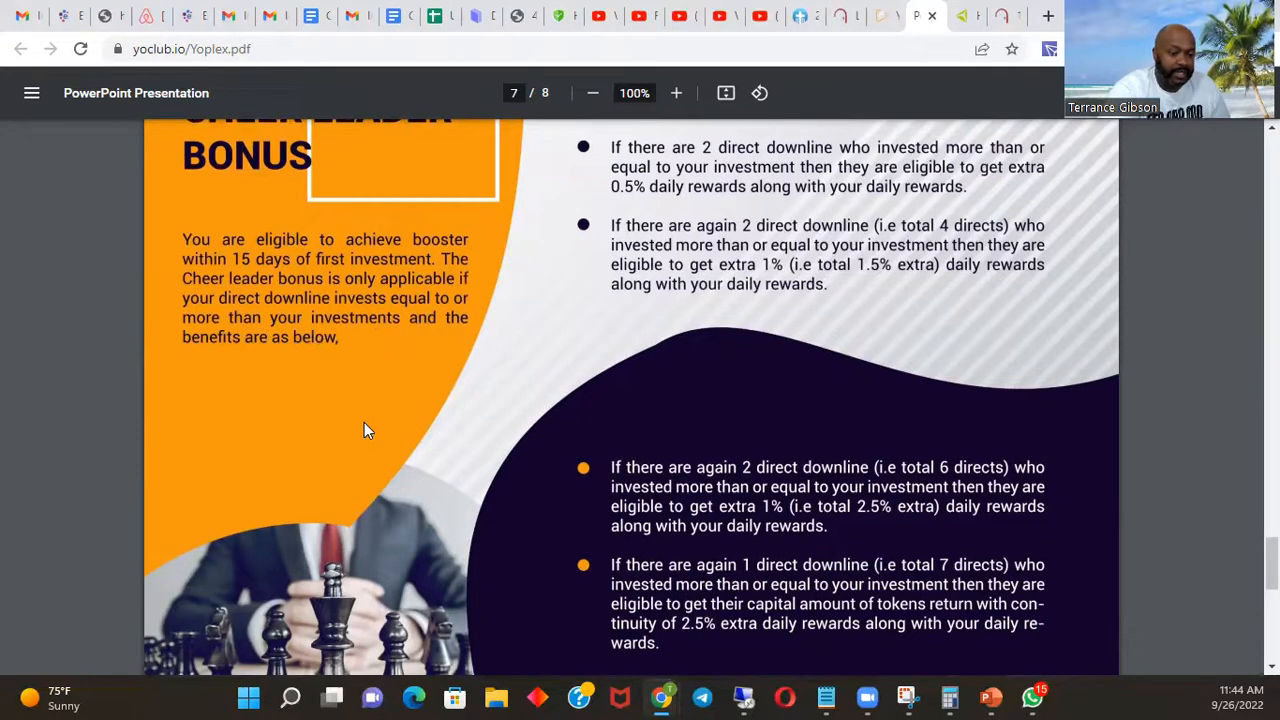
scroll(down, 3)
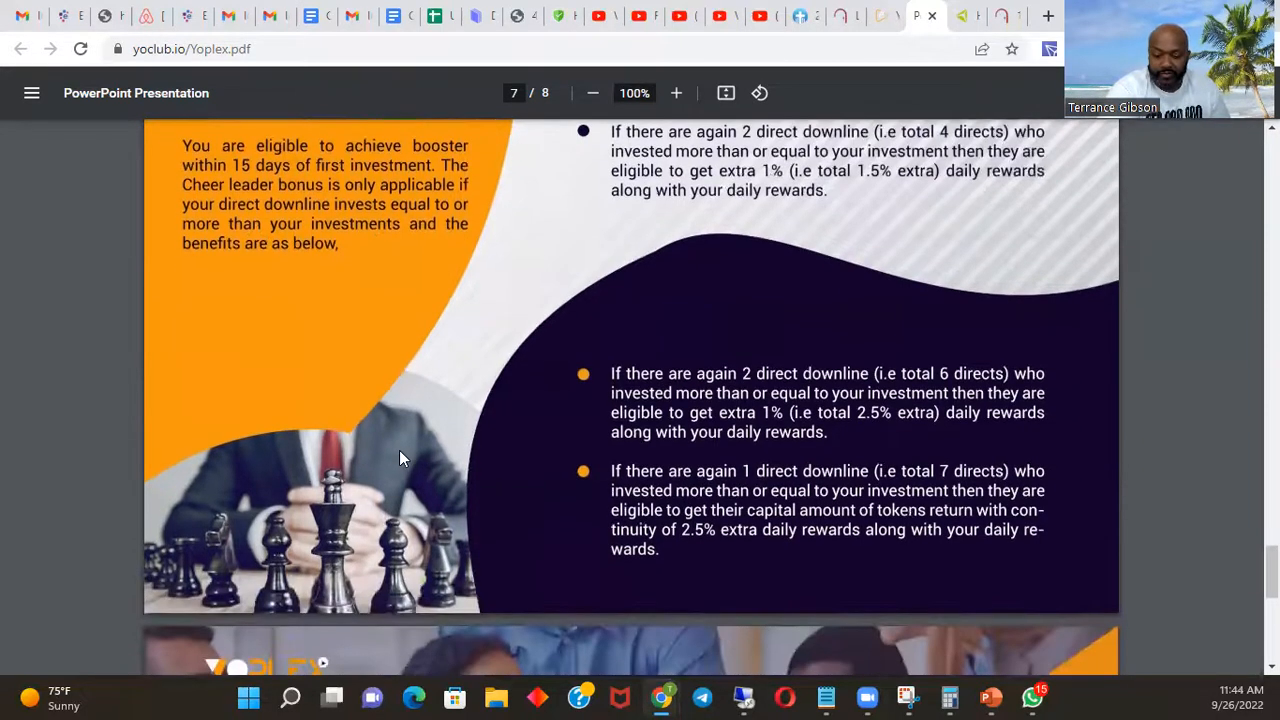
scroll(up, 3)
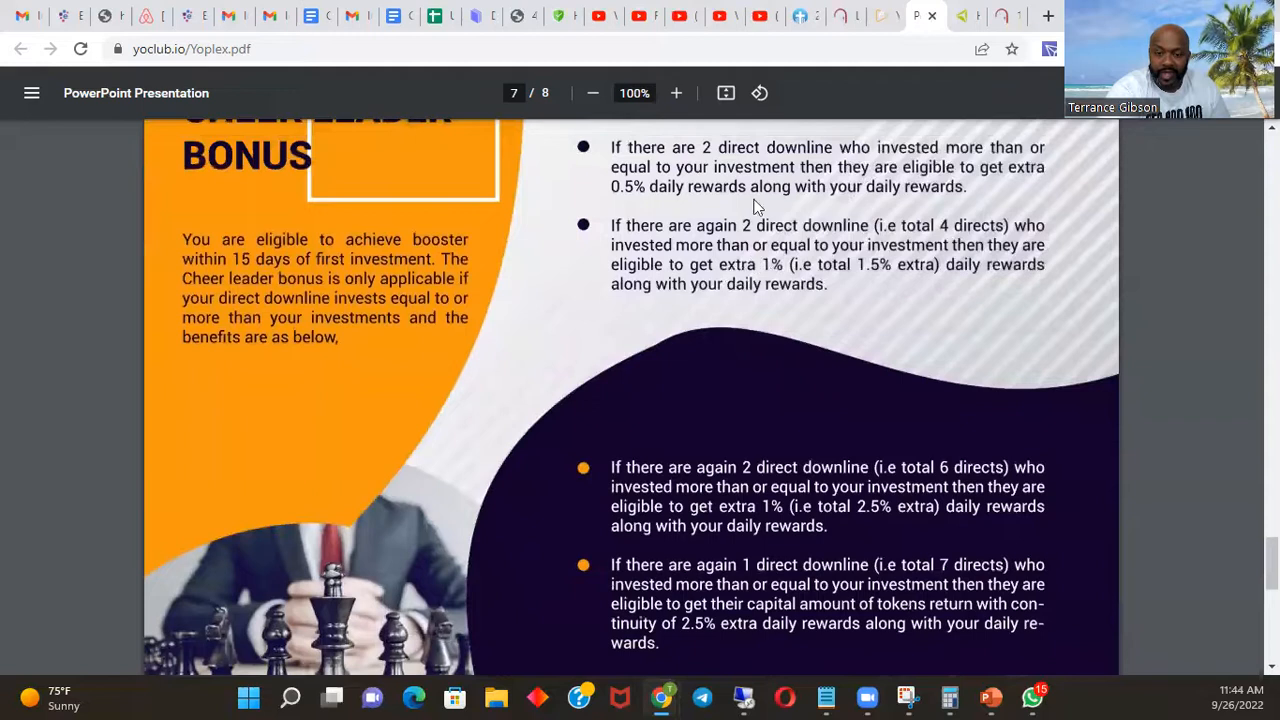
mouse_move(758, 255)
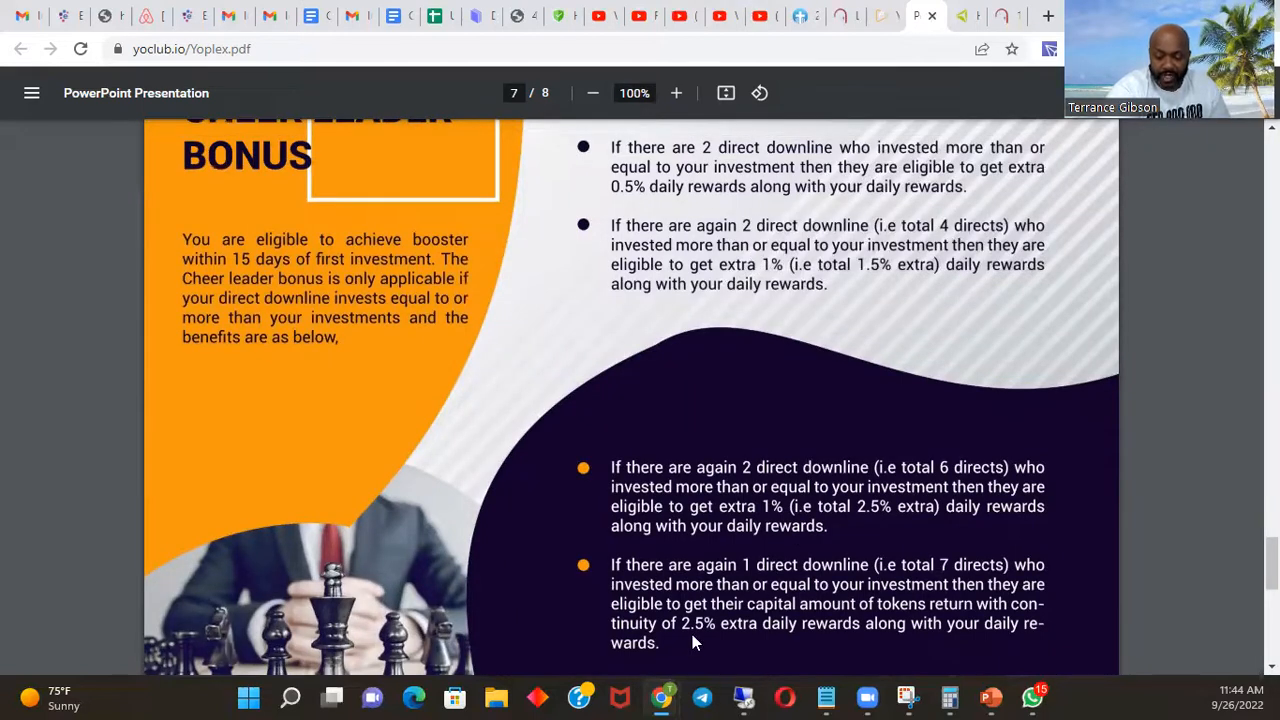
mouse_move(869, 420)
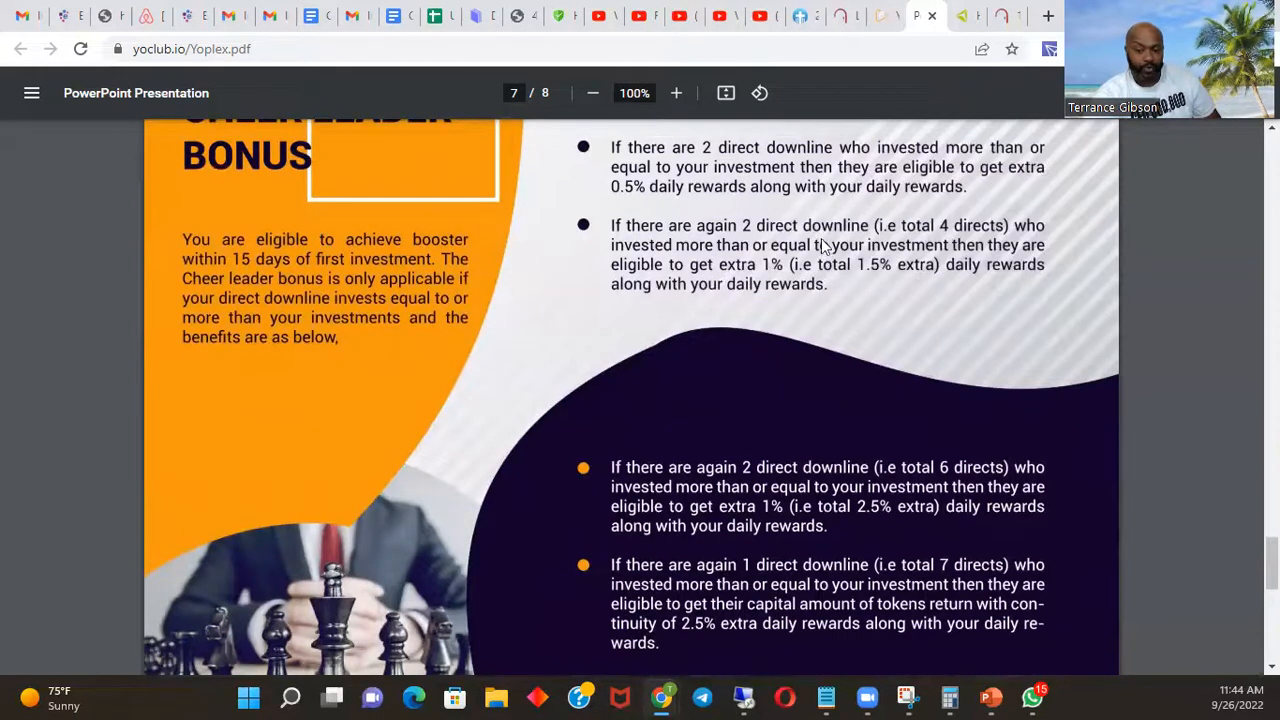
mouse_move(784, 319)
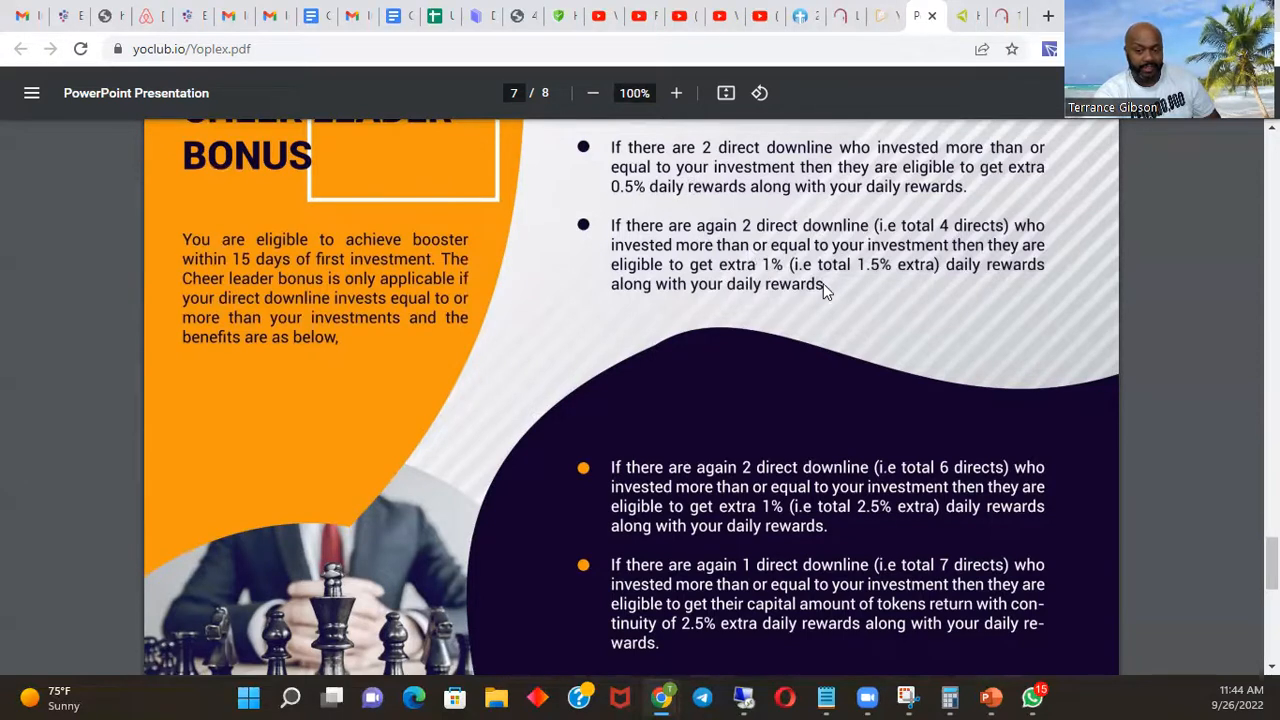
scroll(down, 3)
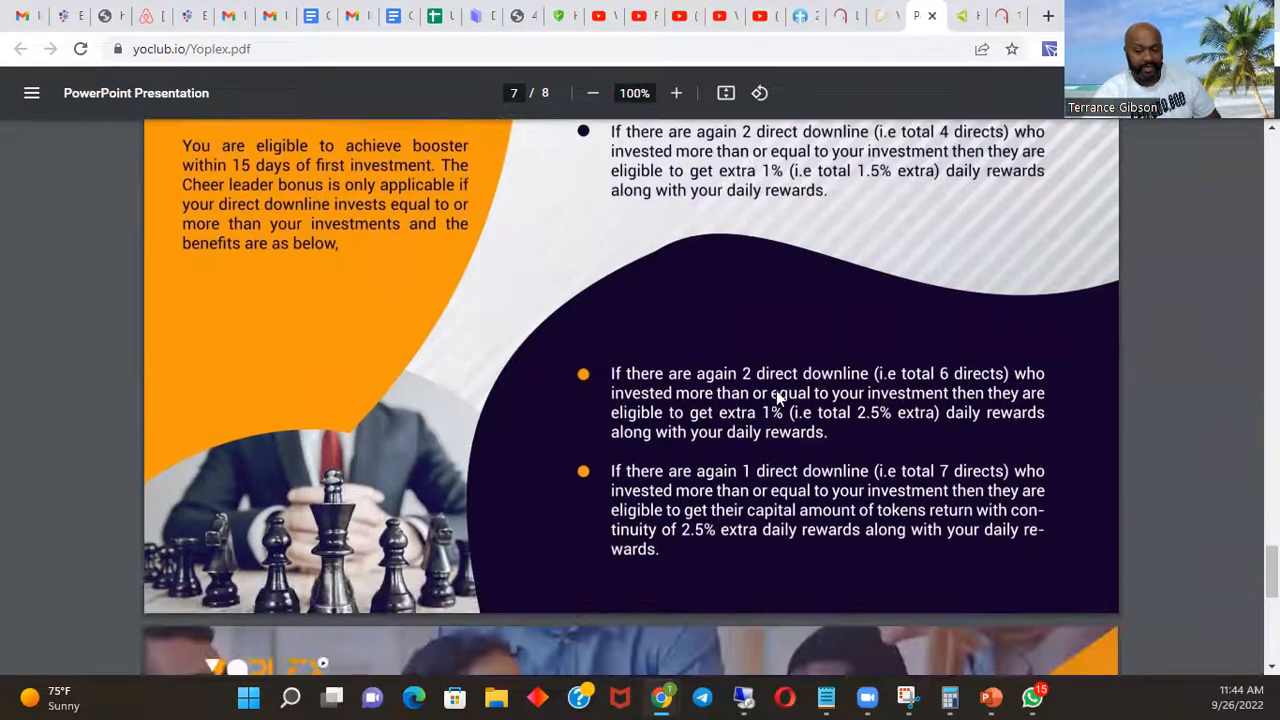
mouse_move(905, 593)
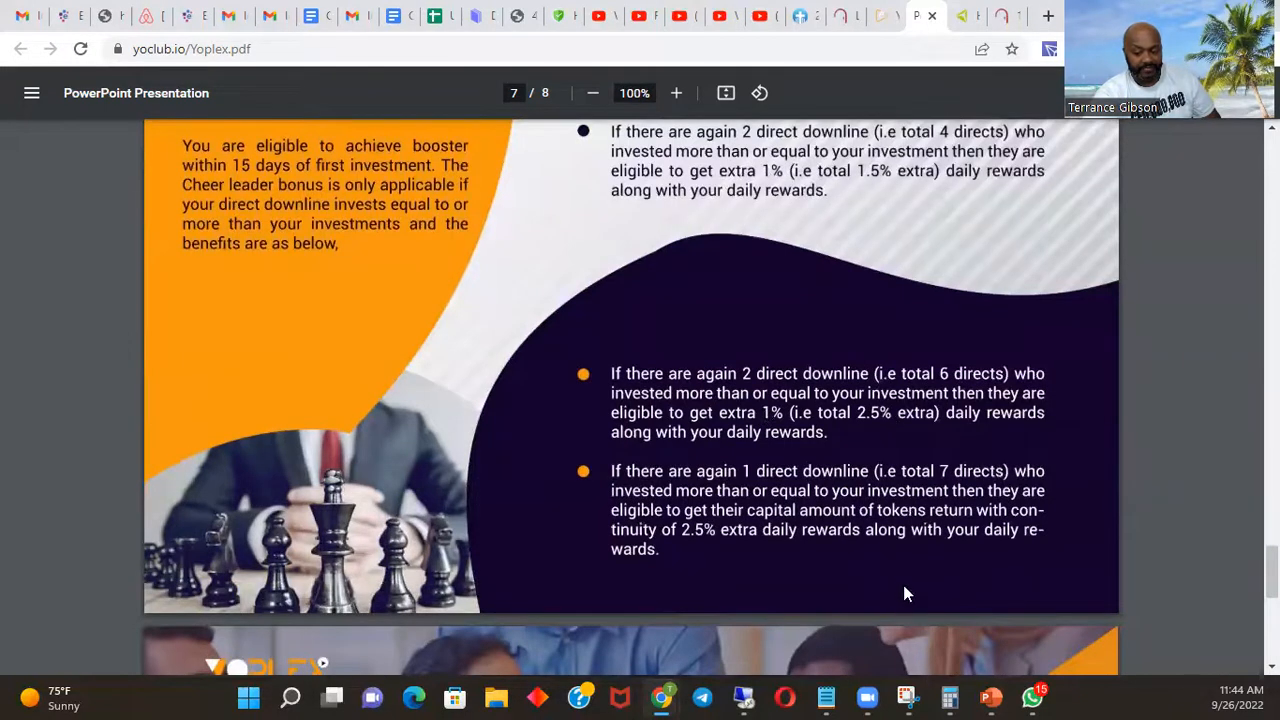
mouse_move(960, 508)
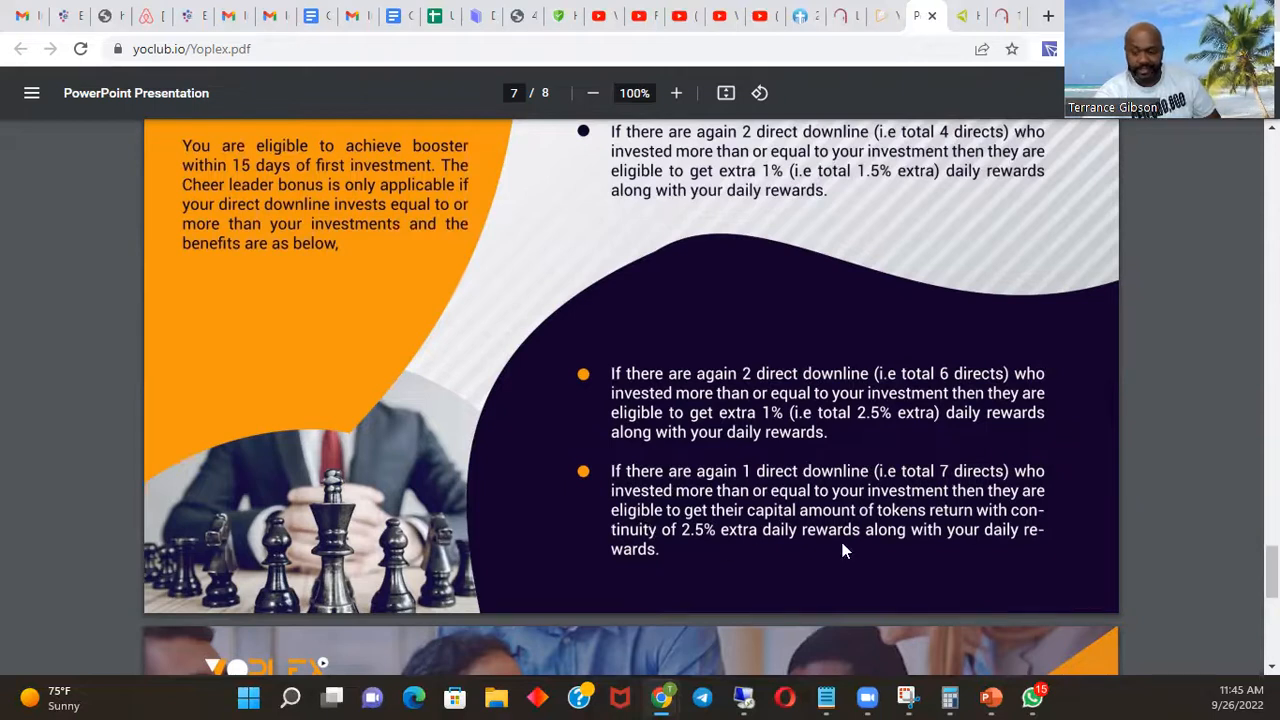
scroll(up, 3)
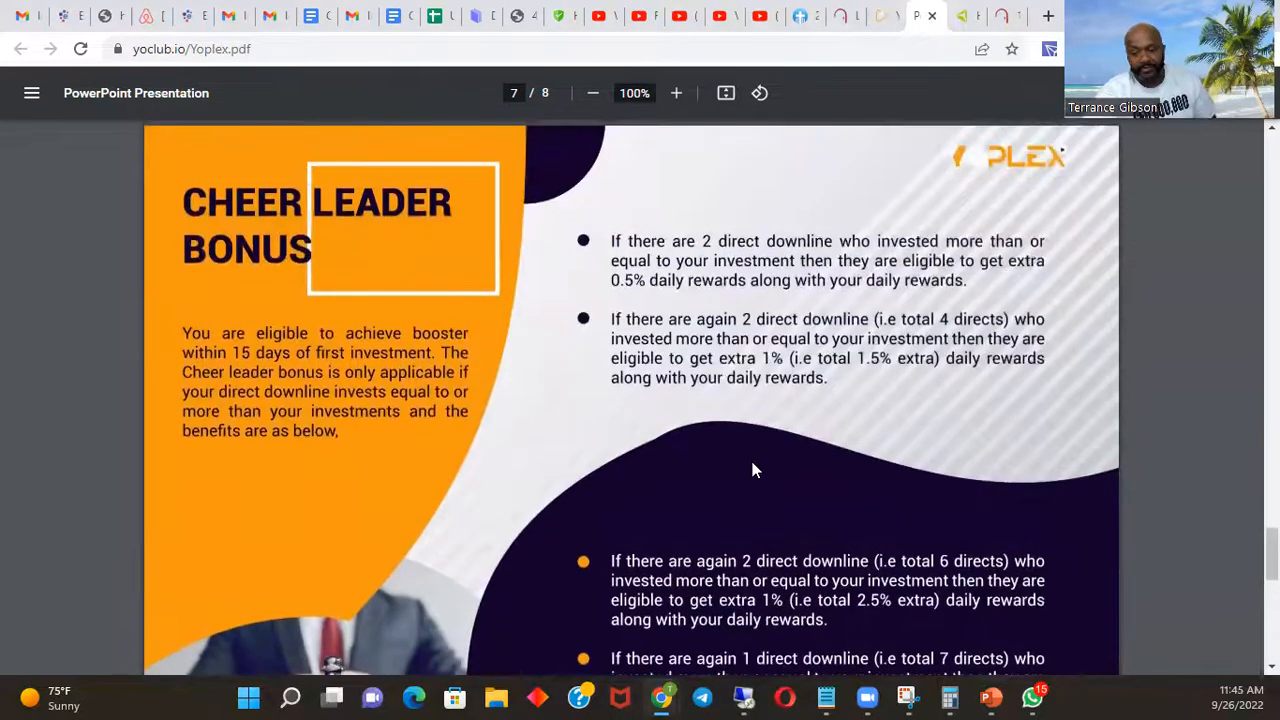
- Scroll down to the six and seven direct downline bonus bullets, then back up to page 6
scroll(down, 3)
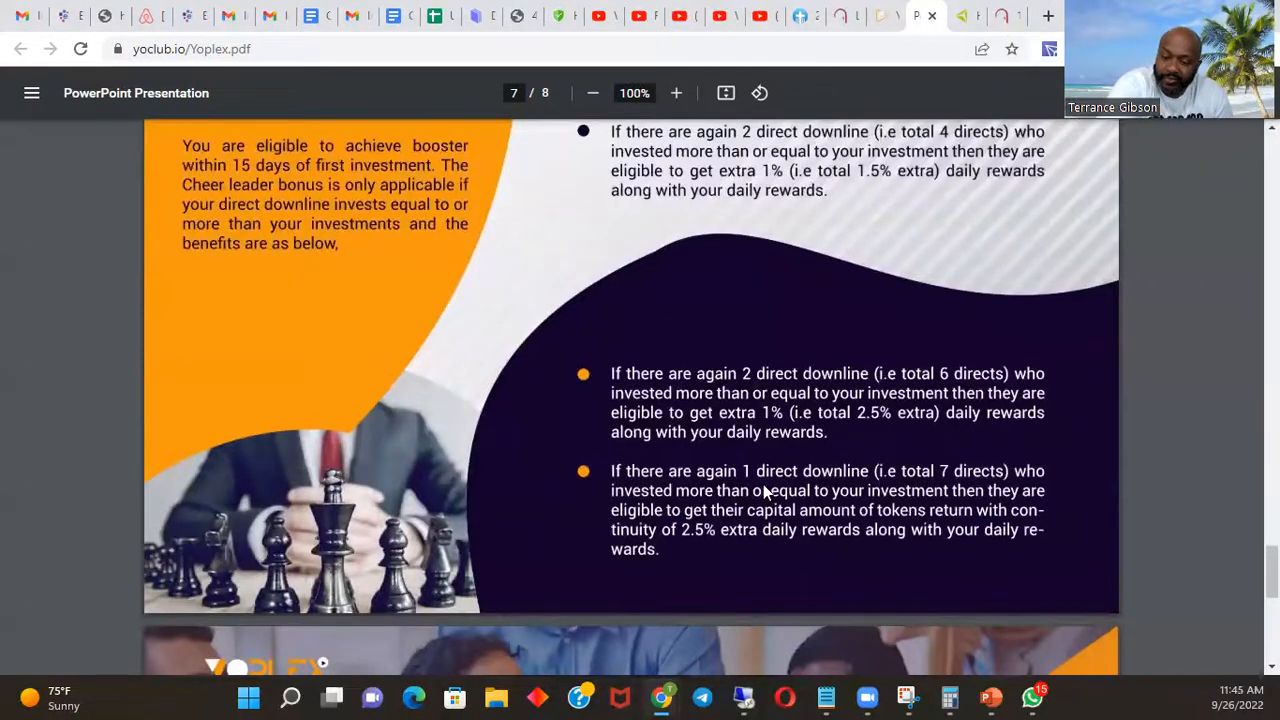
mouse_move(730, 430)
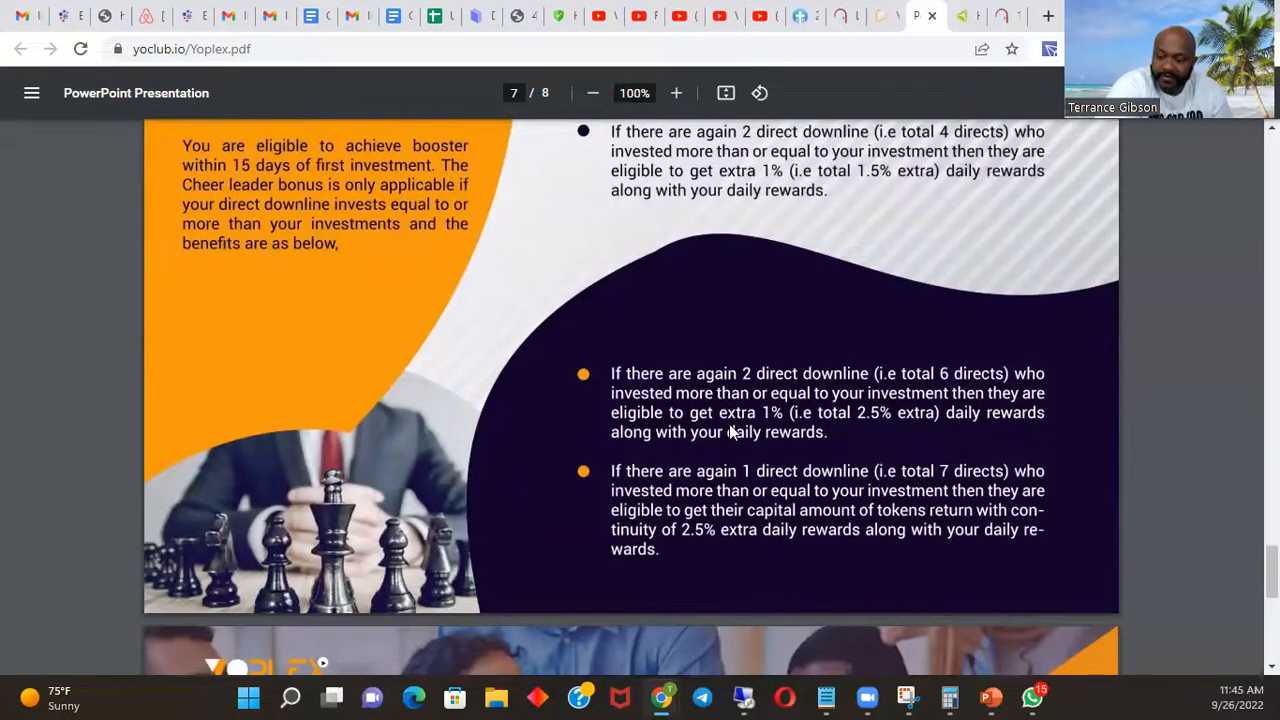
scroll(down, 3)
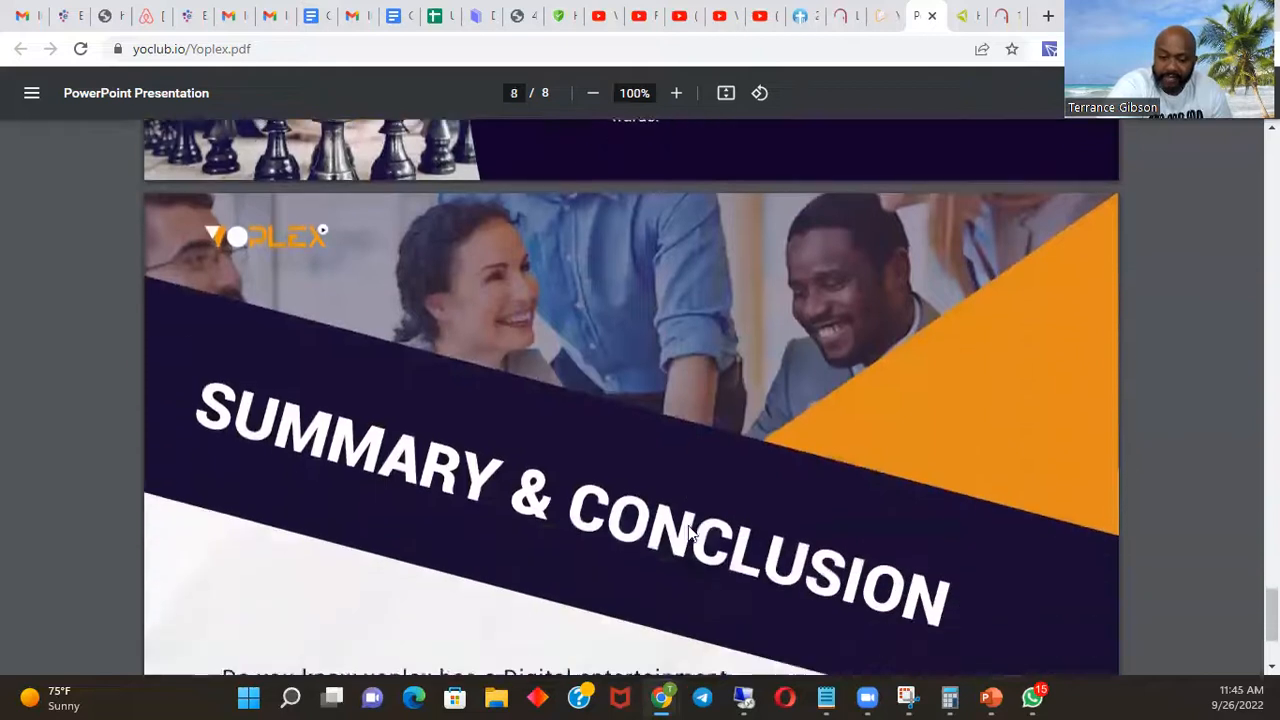
scroll(down, 3)
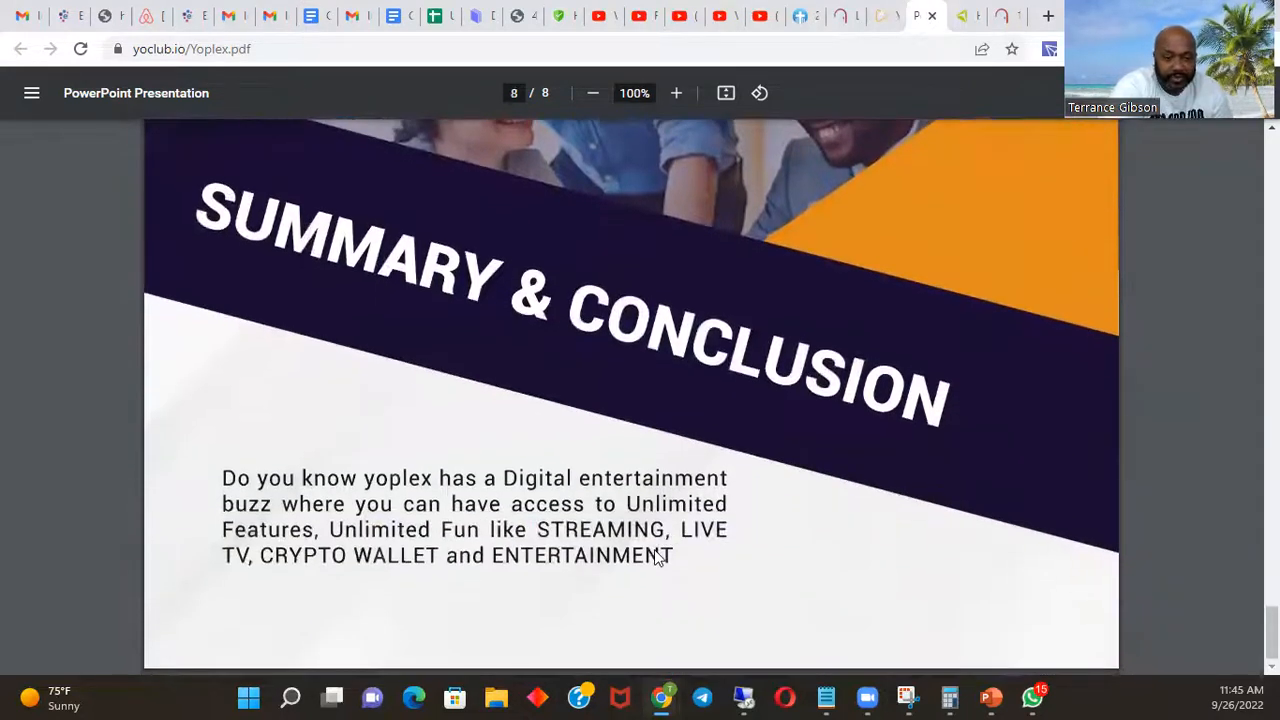
scroll(up, 3)
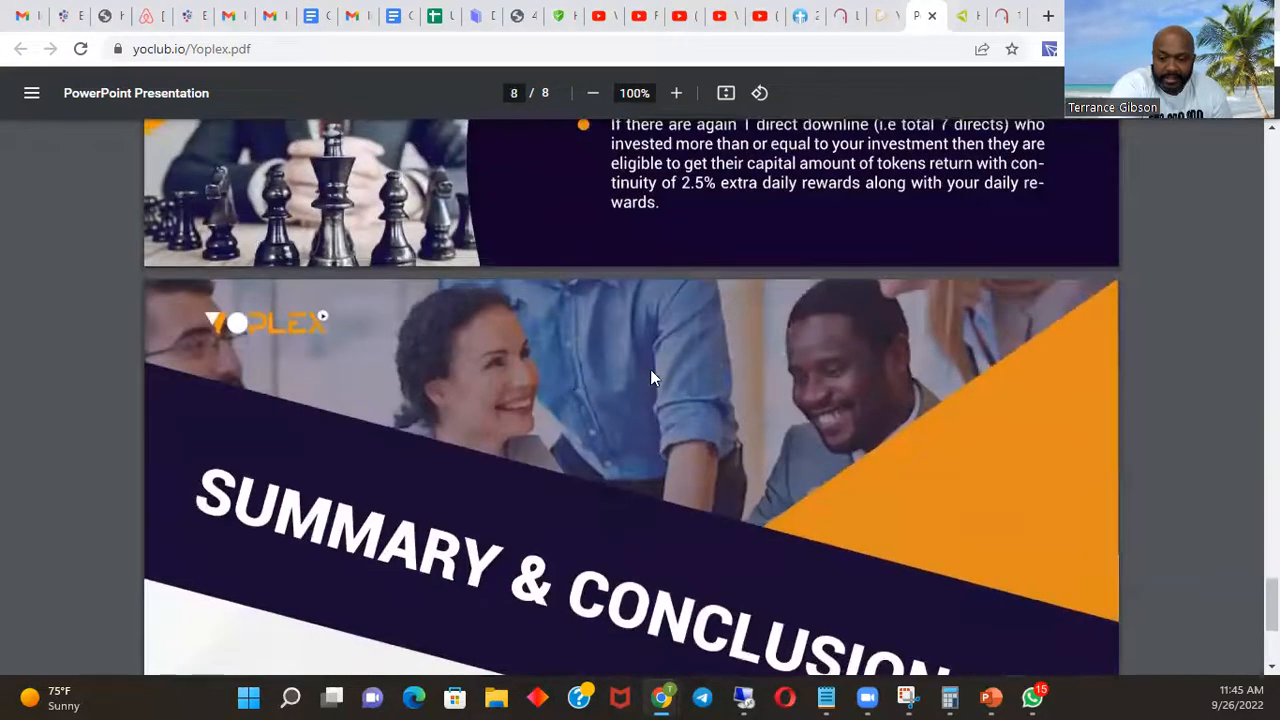
scroll(up, 3)
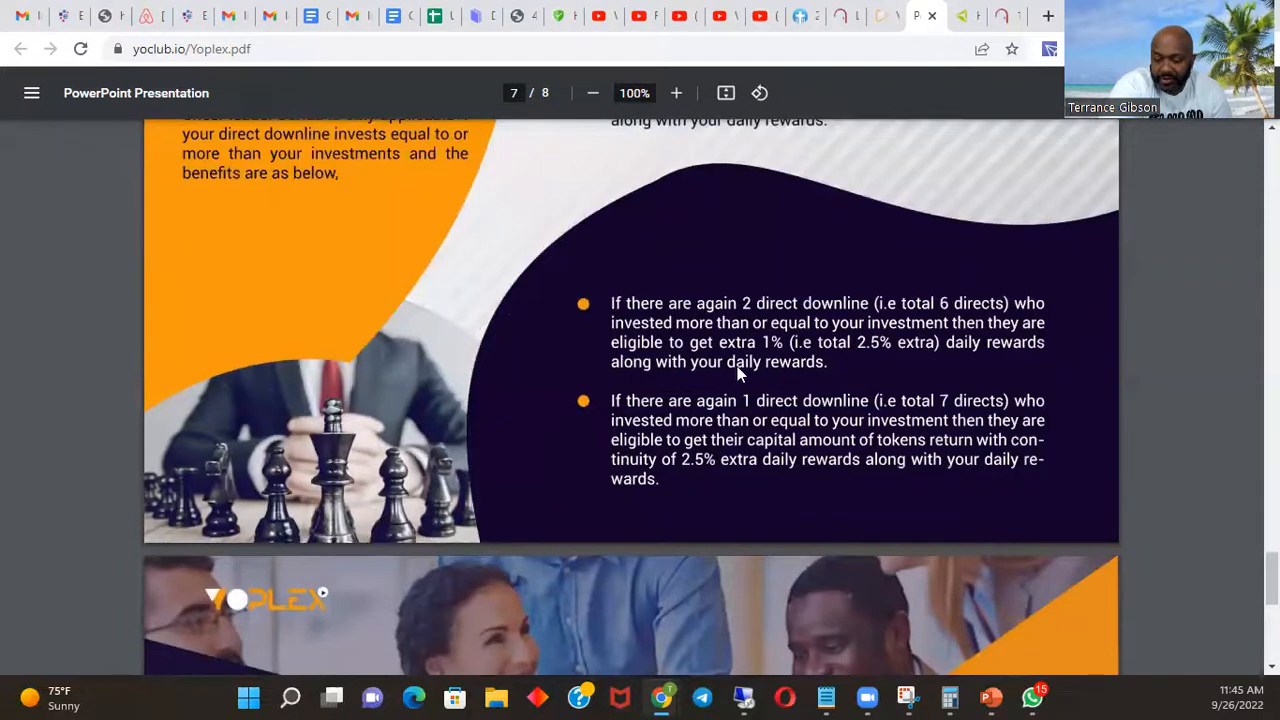
mouse_move(728, 483)
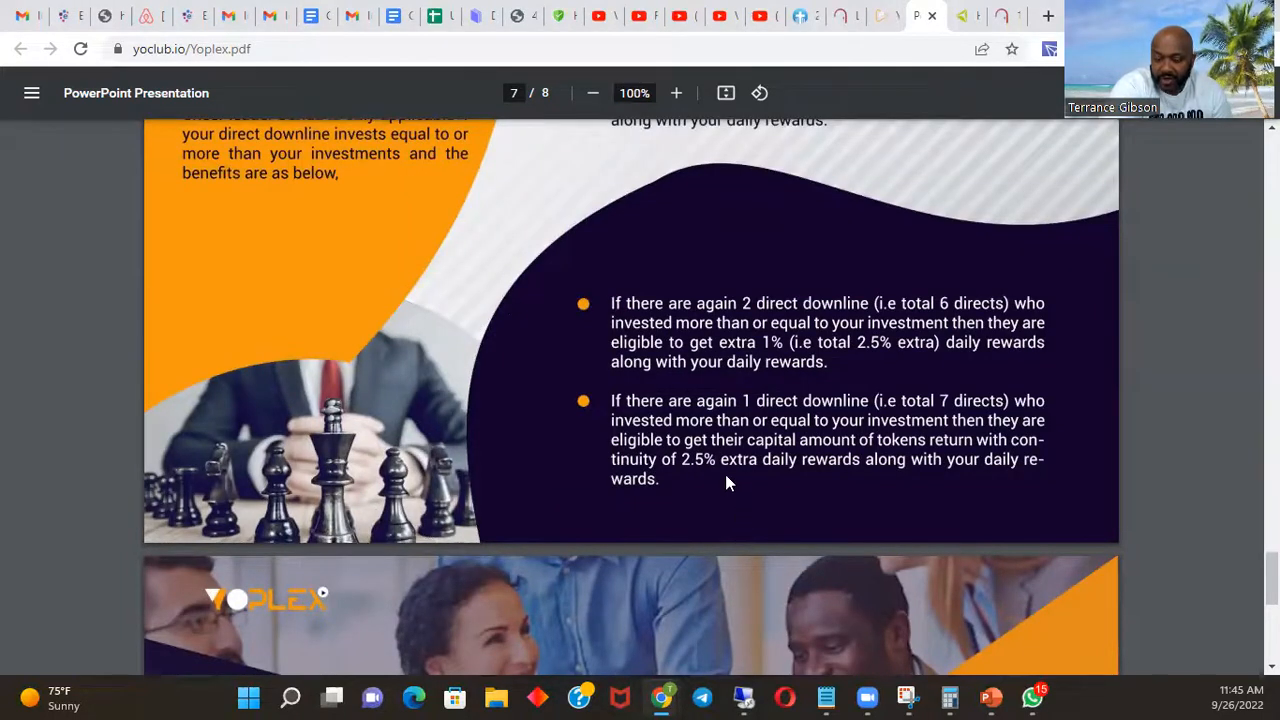
mouse_move(105, 394)
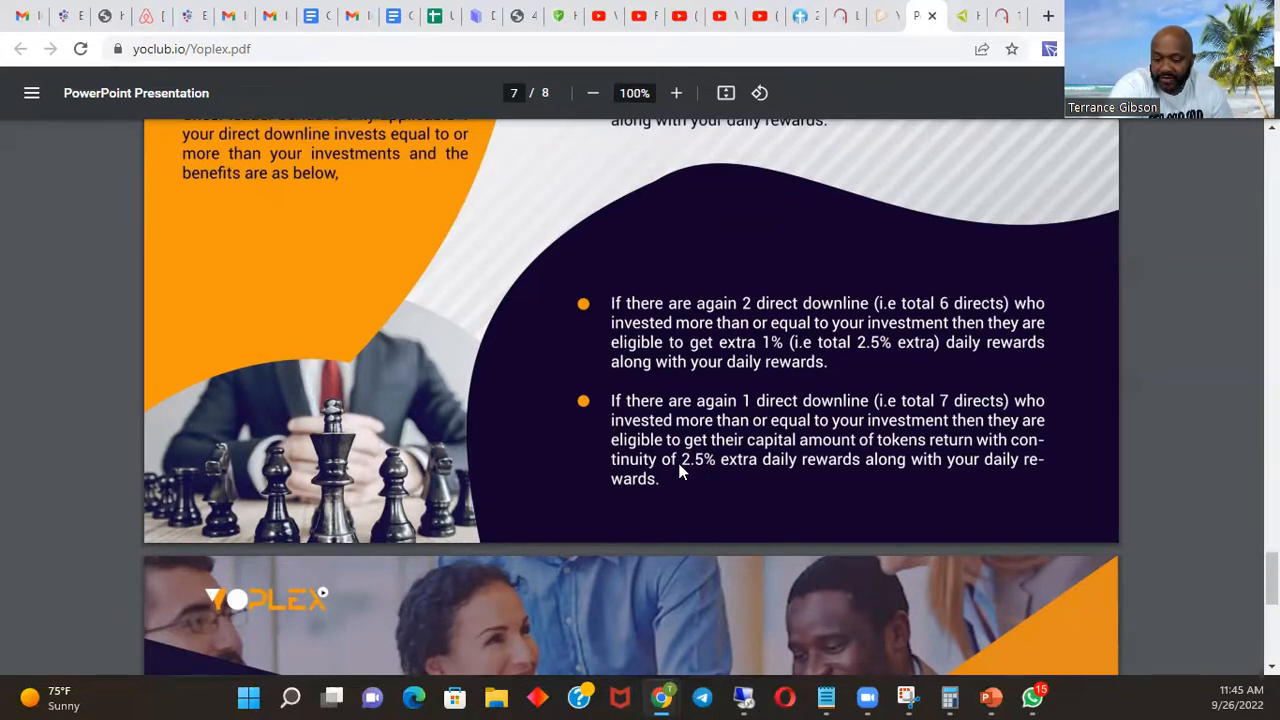
mouse_move(810, 383)
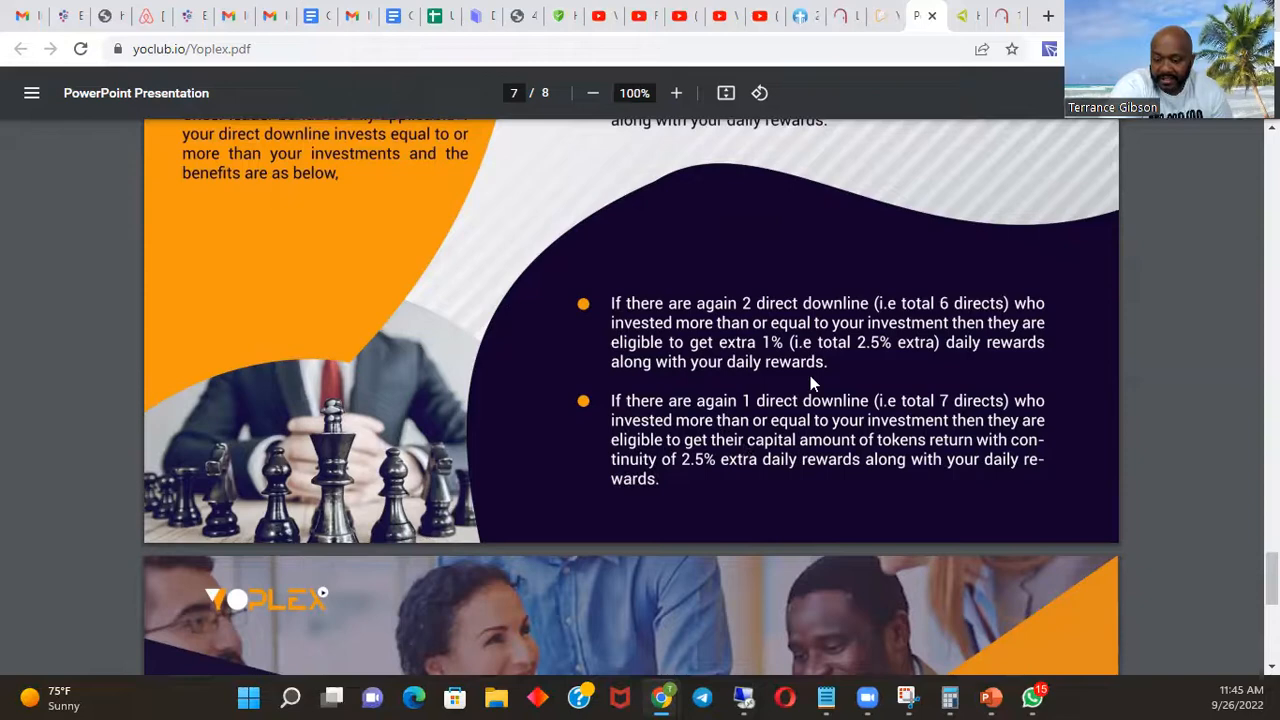
scroll(up, 3)
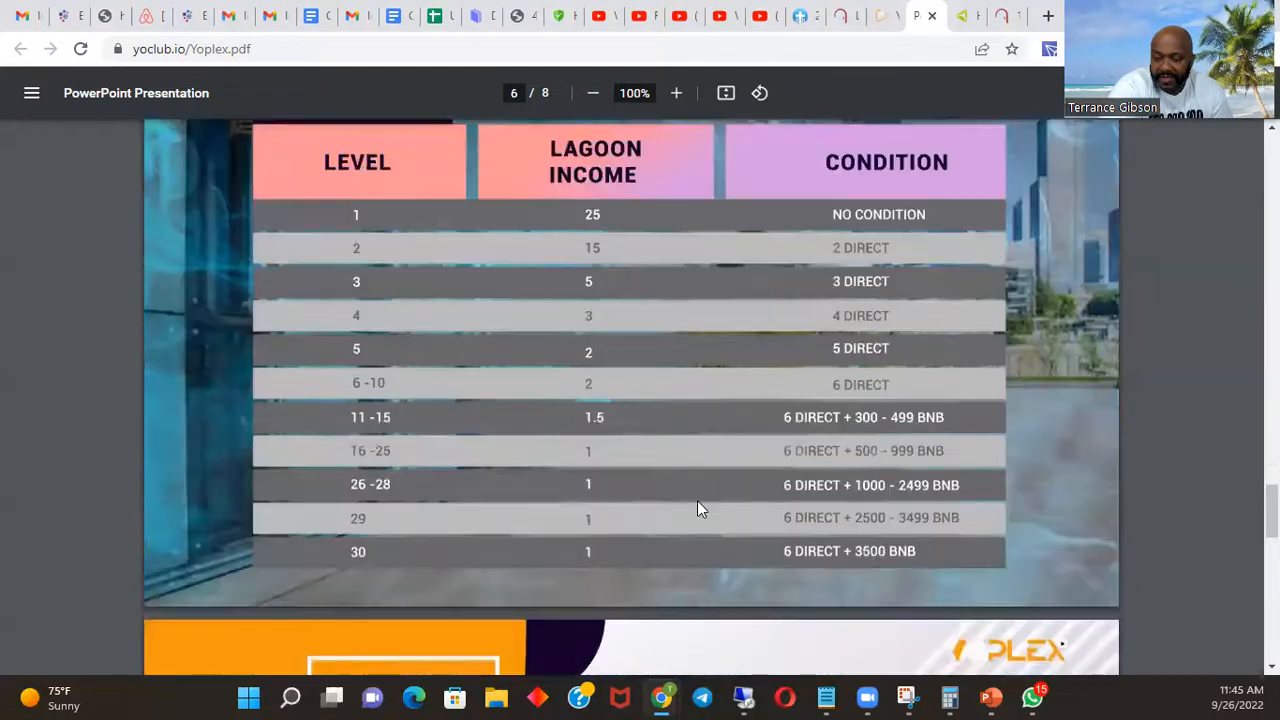
- Scroll to page 4's staking tiers, from 0.1 BNB up to 50.1 BNB and unlimited
scroll(down, 3)
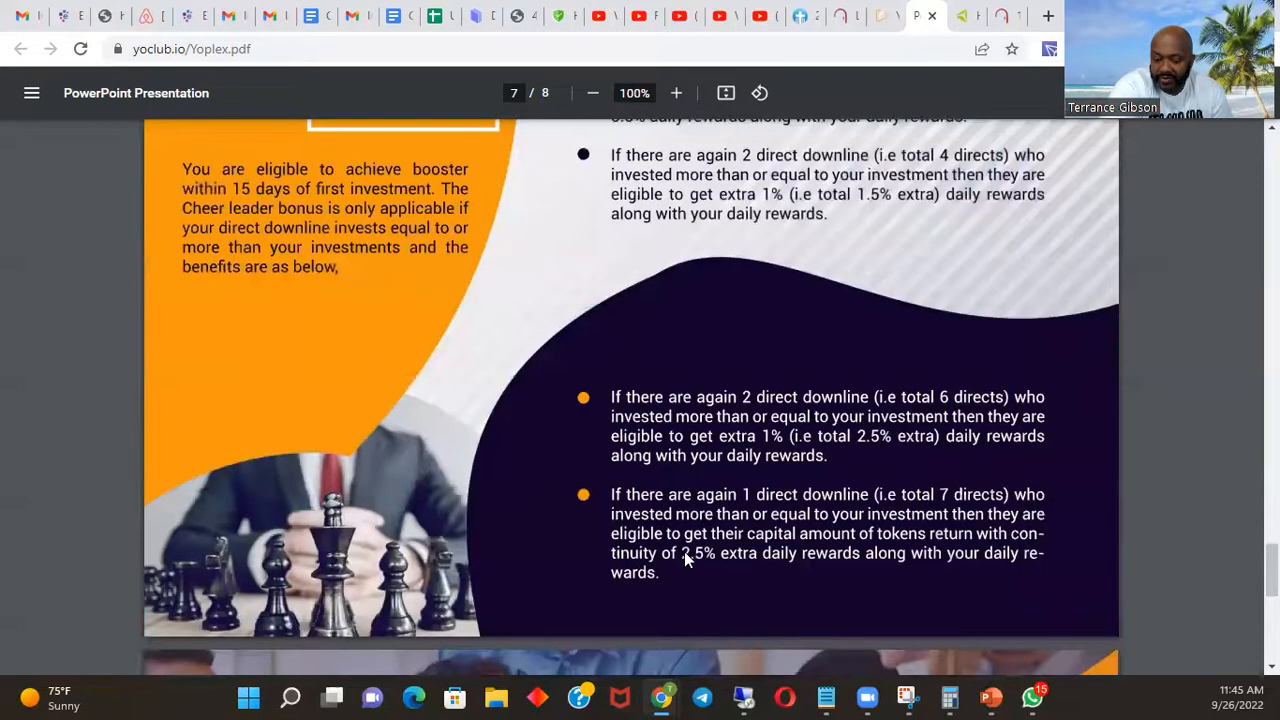
mouse_move(738, 553)
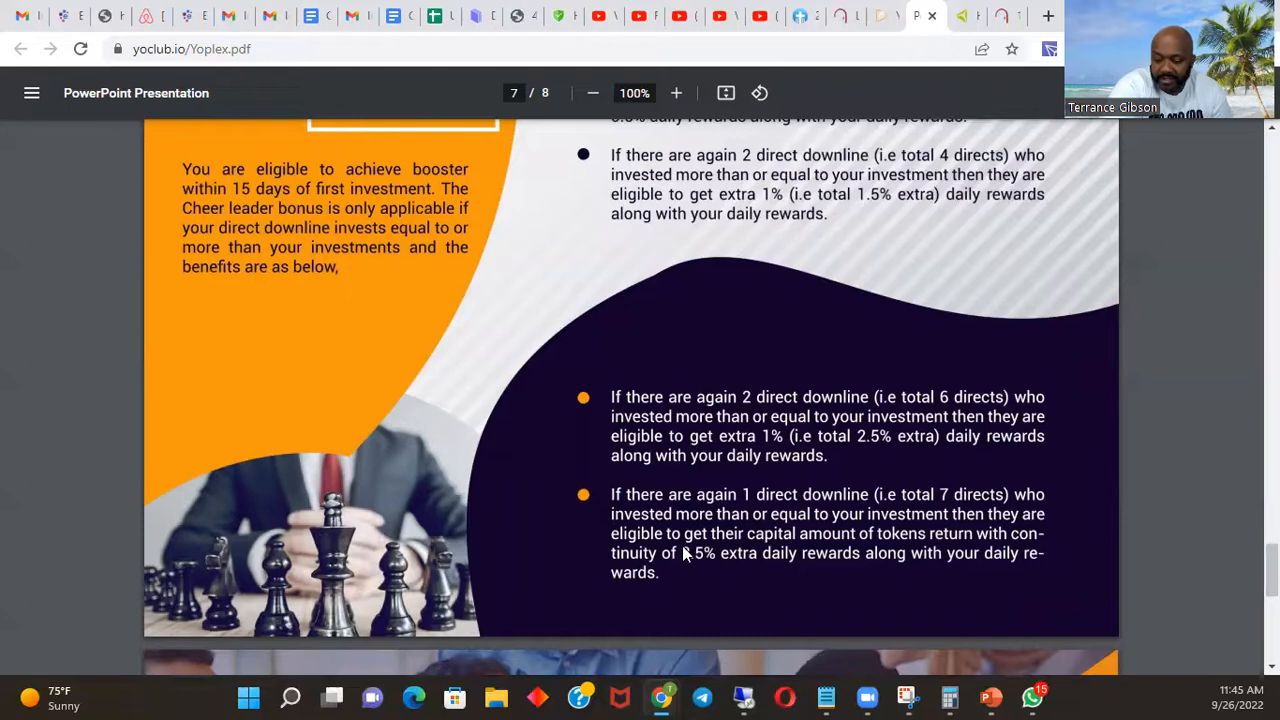
scroll(up, 3)
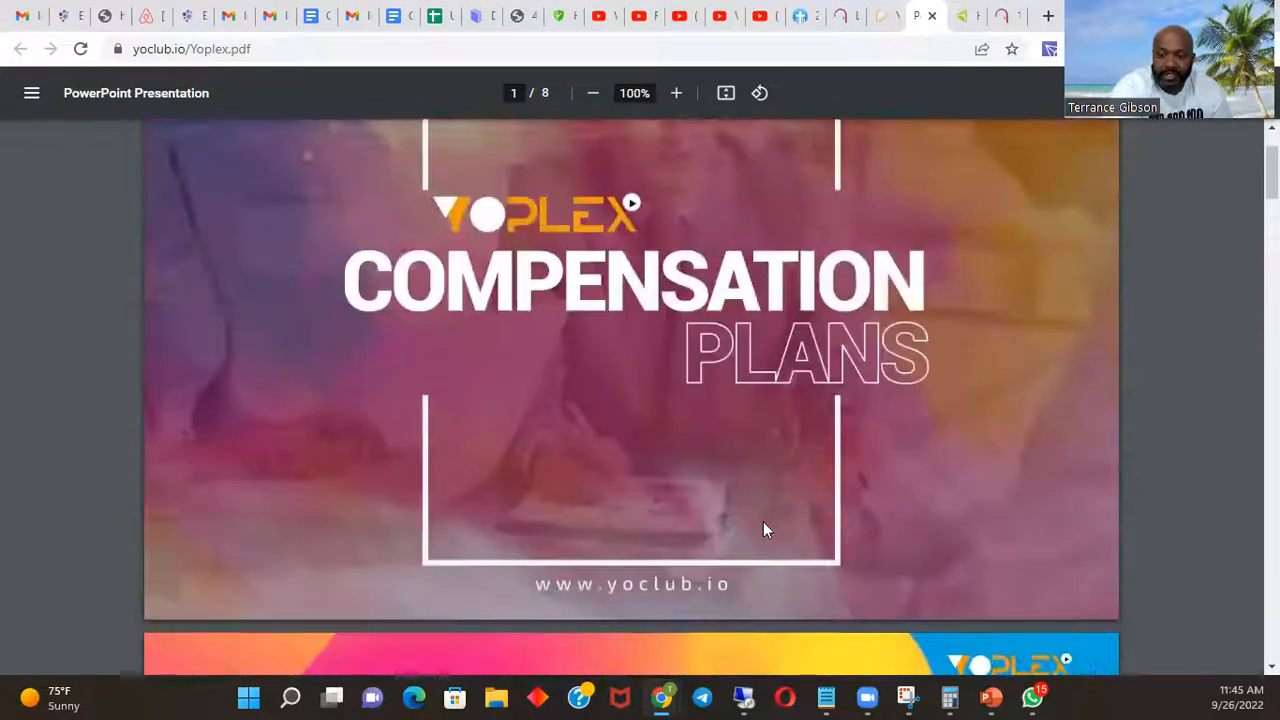
scroll(down, 3)
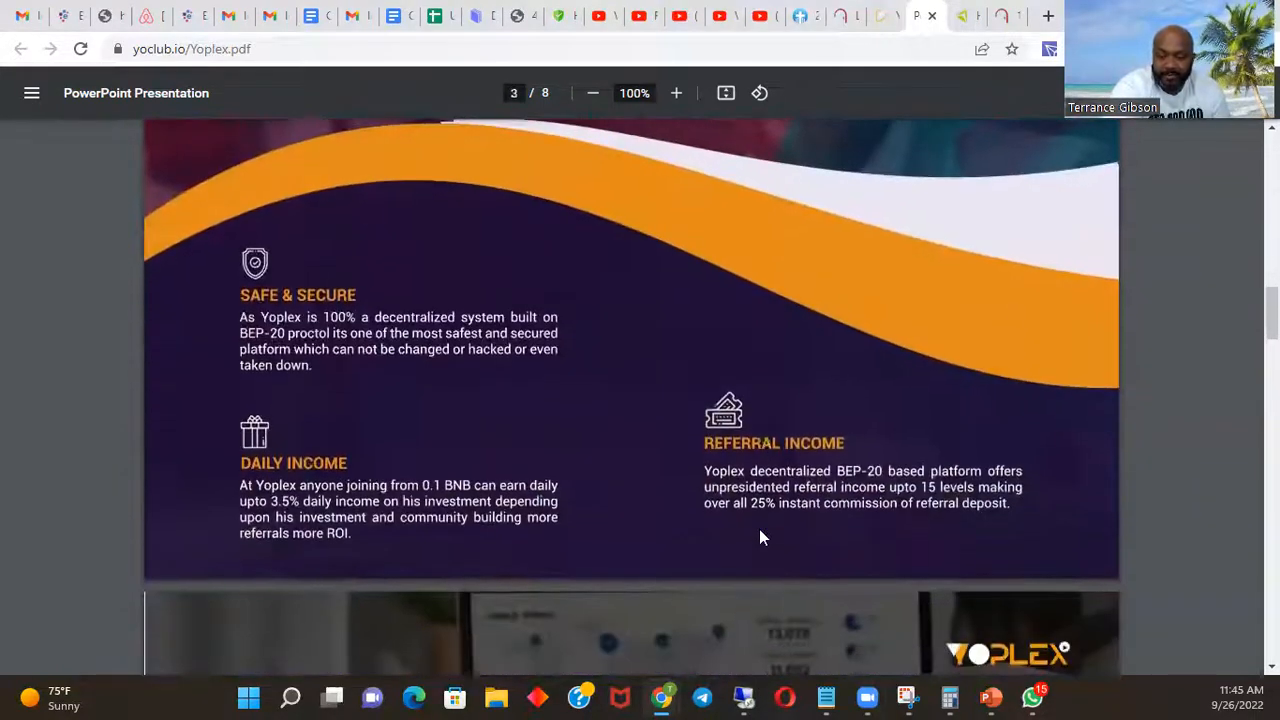
scroll(down, 3)
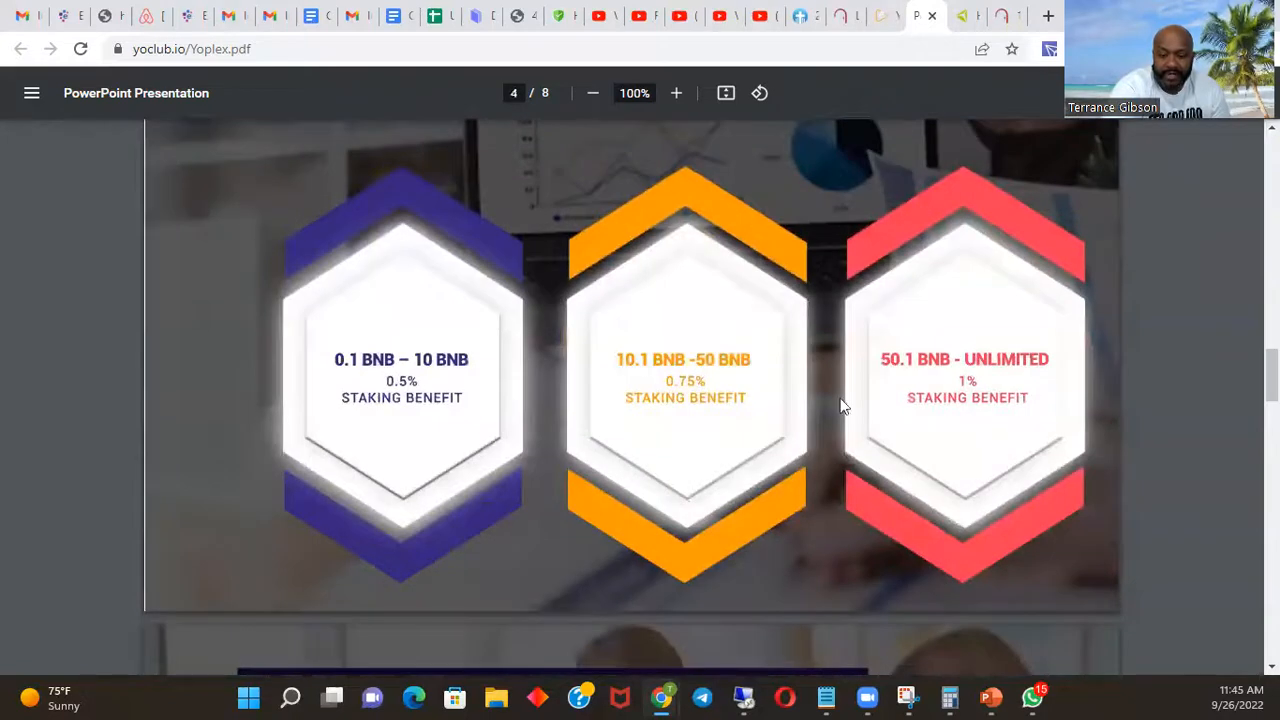
mouse_move(470, 383)
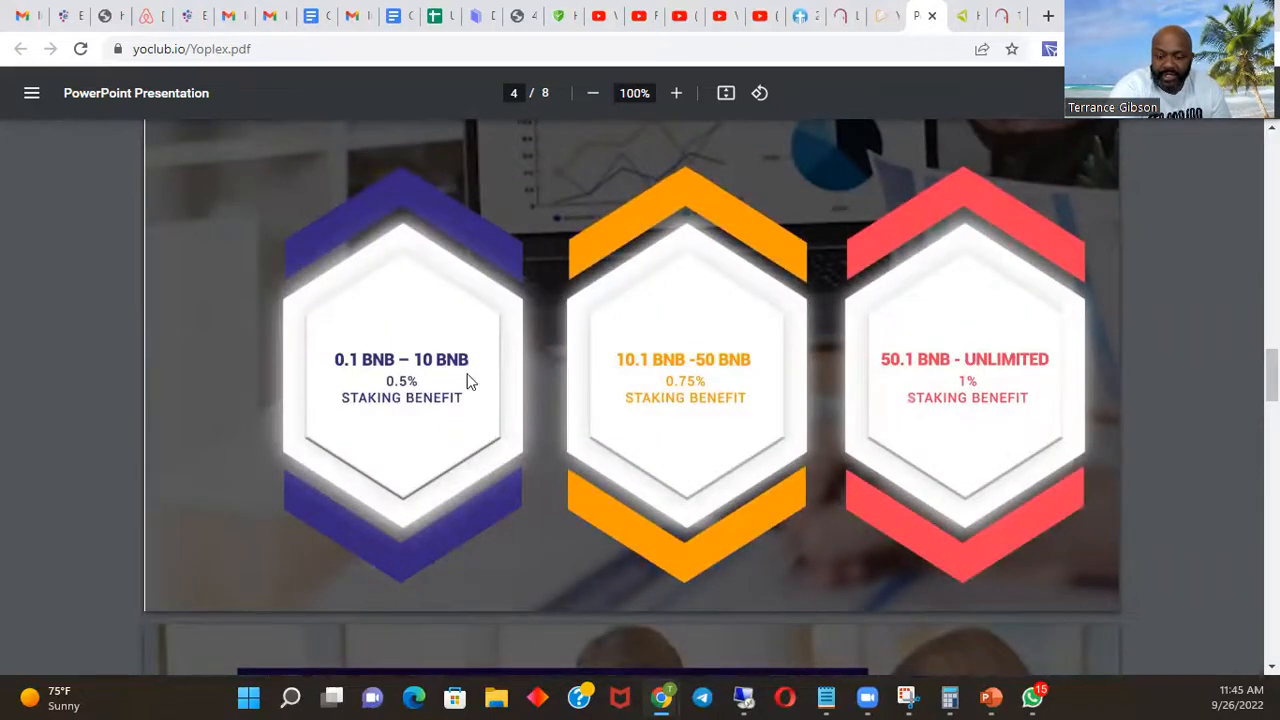
mouse_move(760, 444)
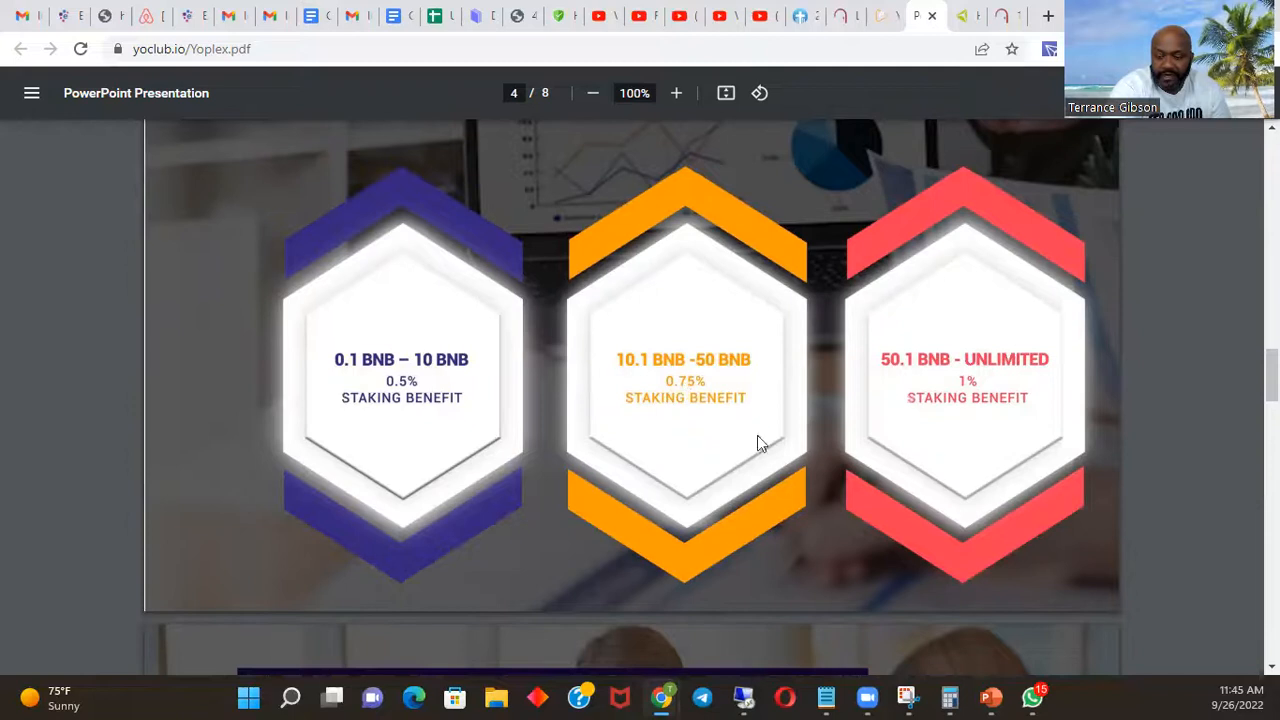
mouse_move(1022, 398)
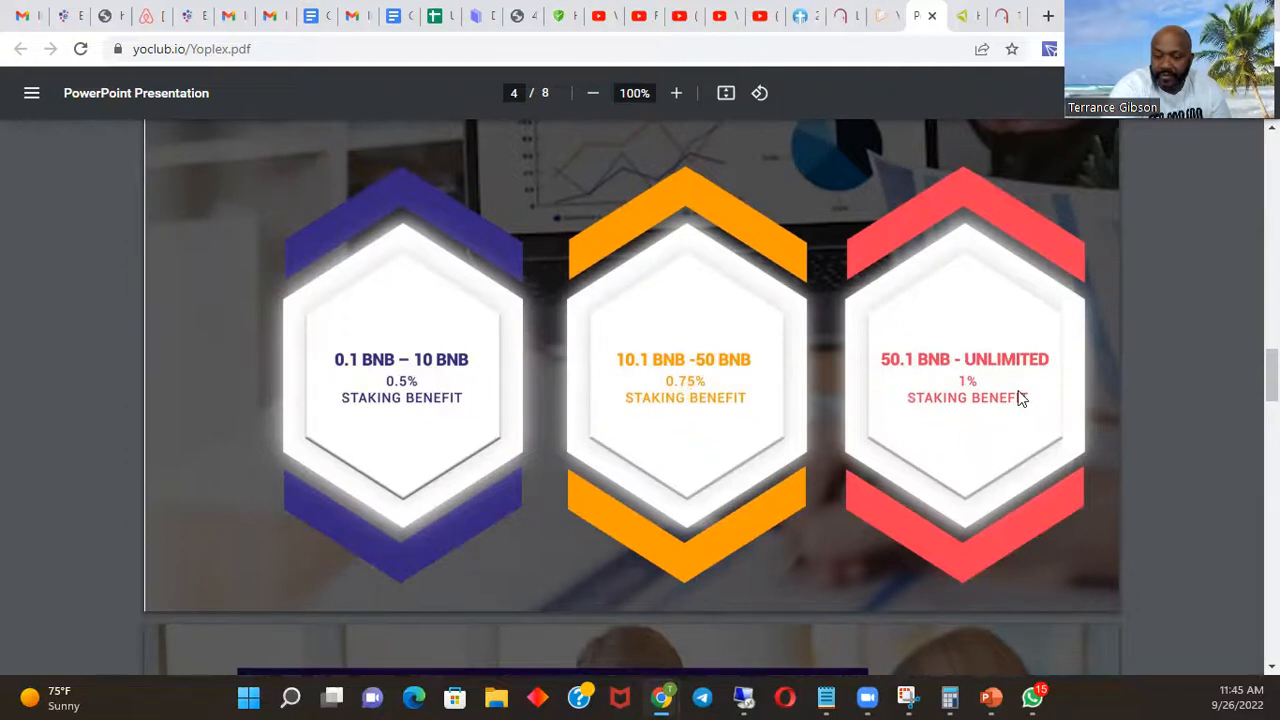
mouse_move(1000, 490)
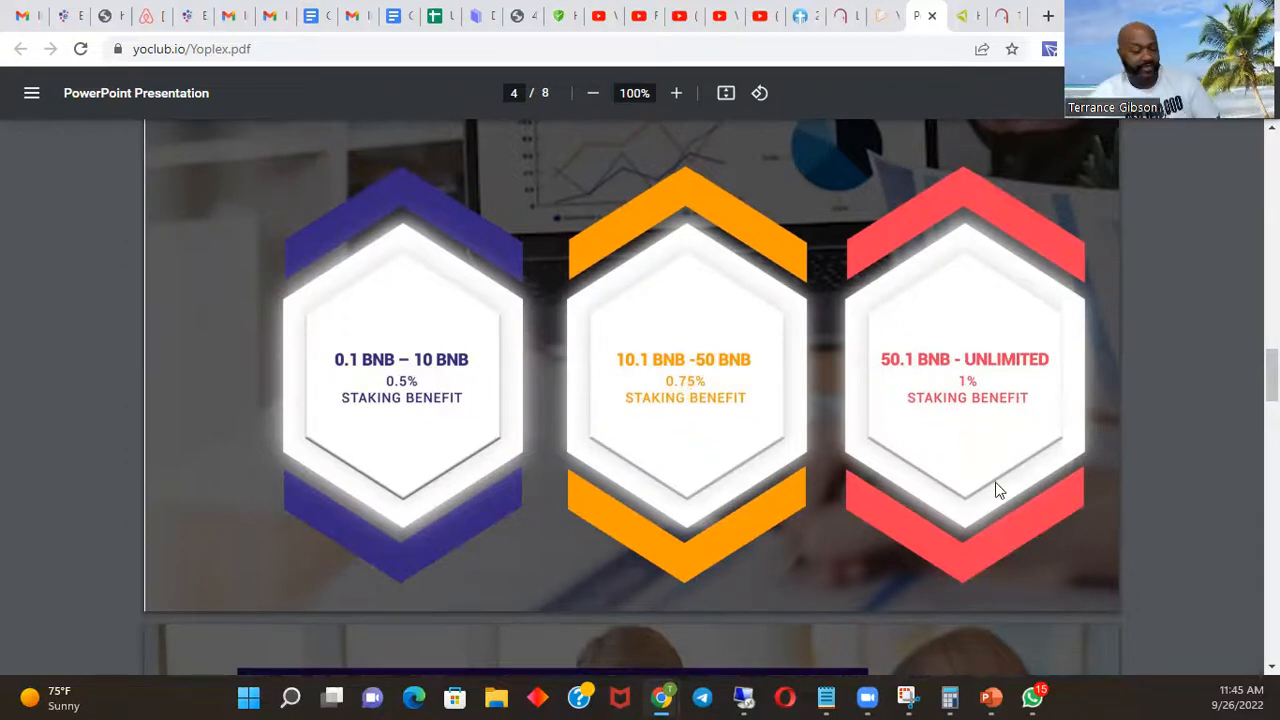
mouse_move(1007, 513)
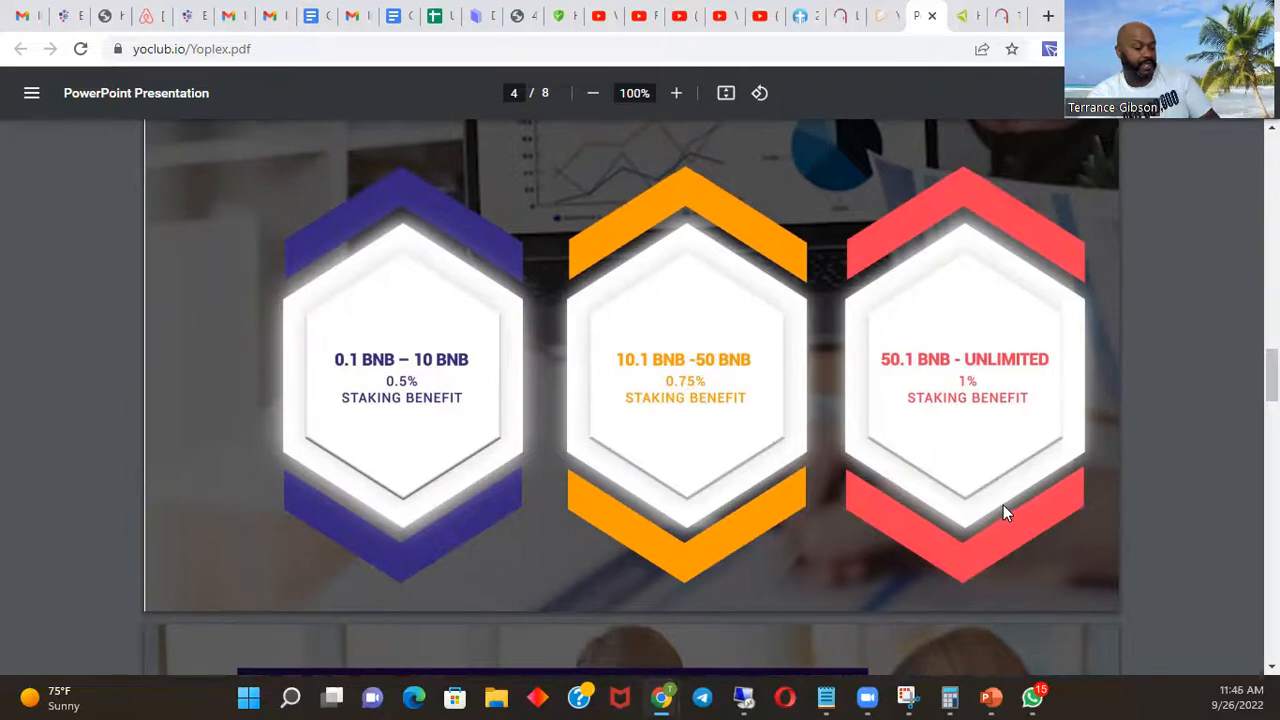
mouse_move(1005, 508)
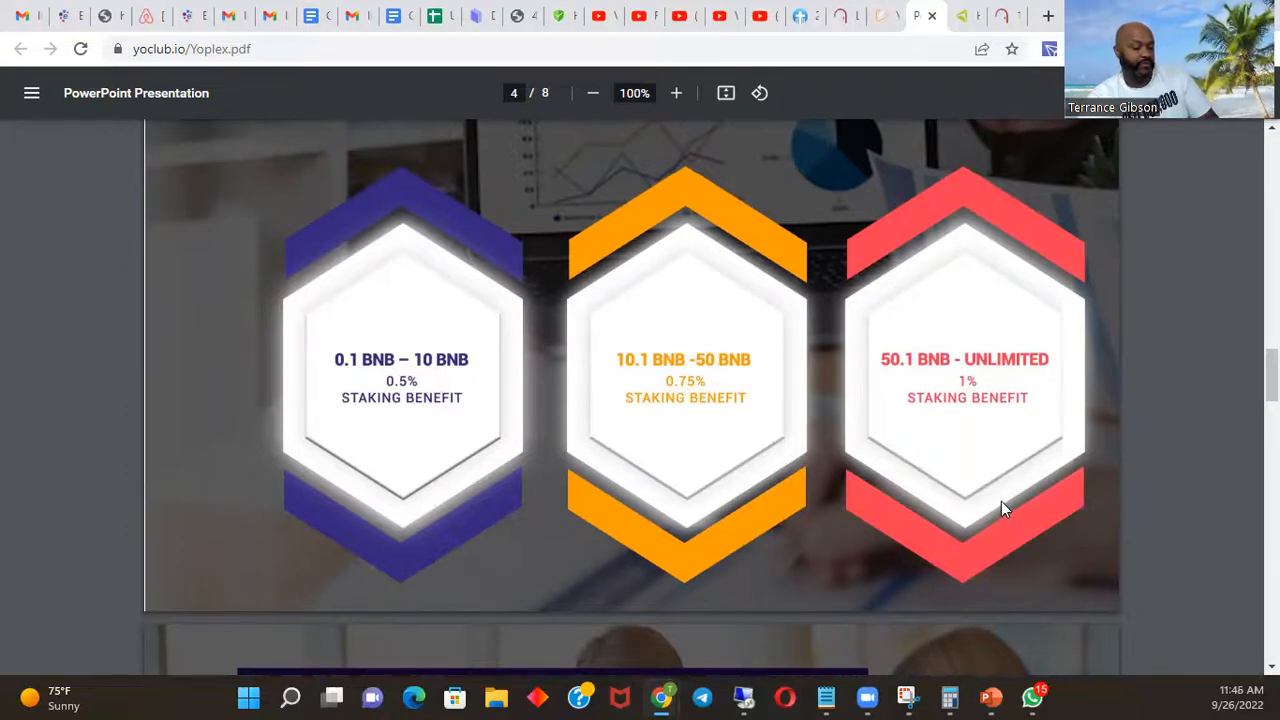
mouse_move(997, 455)
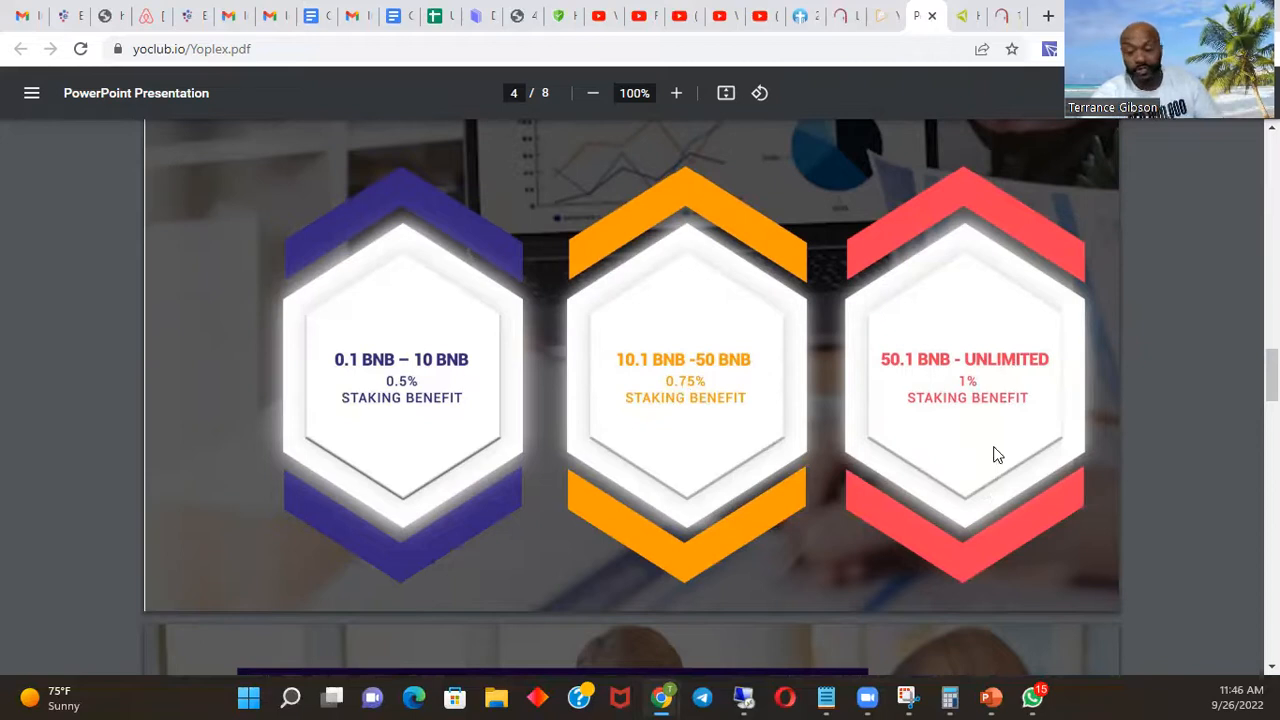
- Scroll through pages 6 and 7 to page 8, the Summary & Conclusion slide
scroll(down, 3)
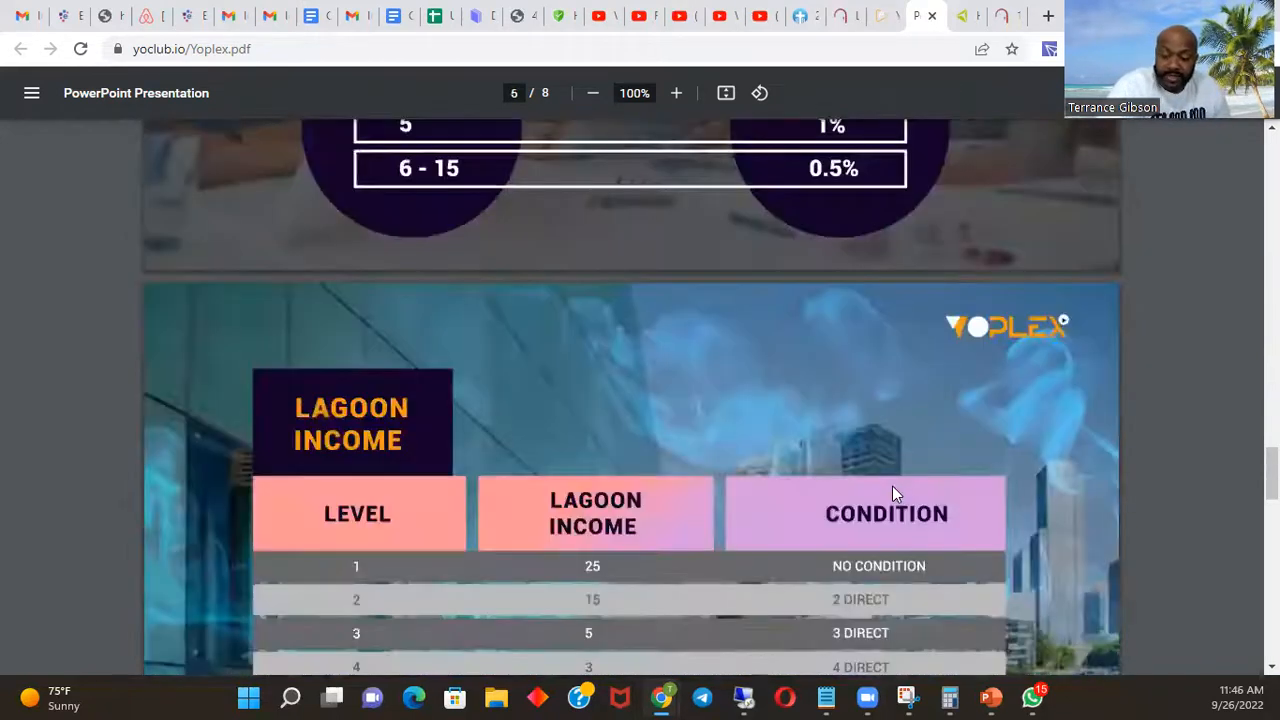
scroll(down, 3)
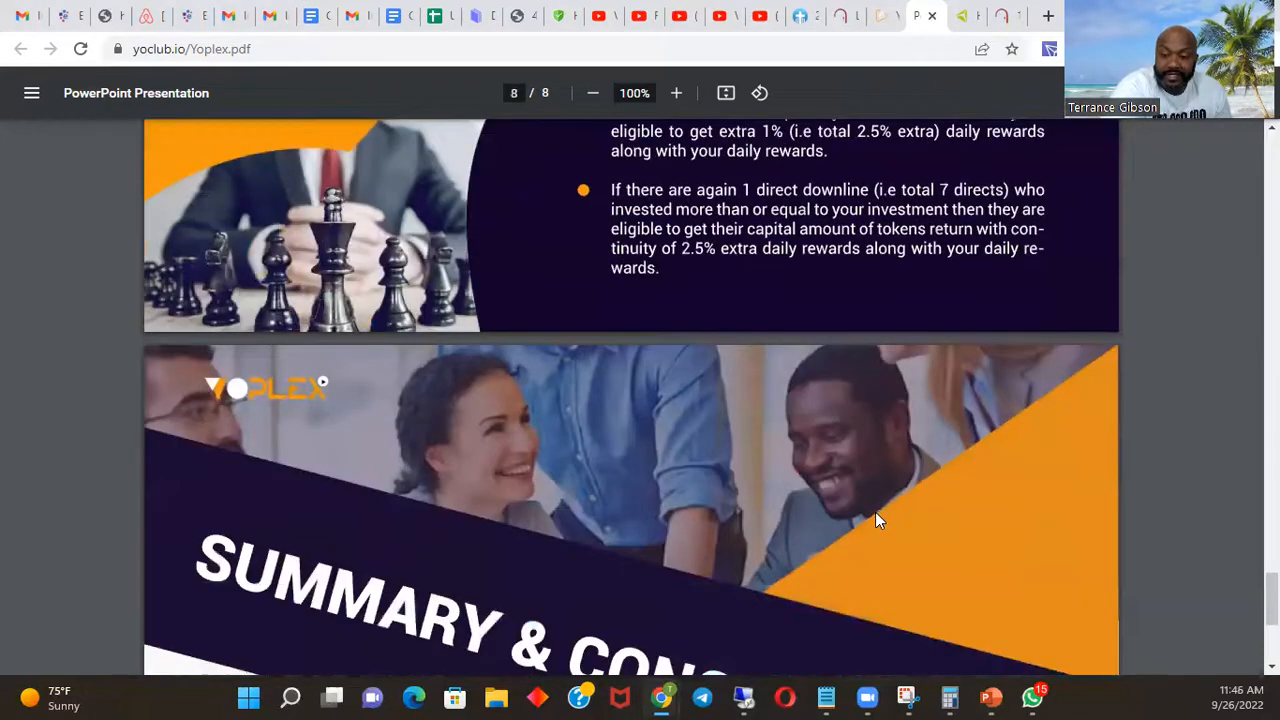
scroll(down, 3)
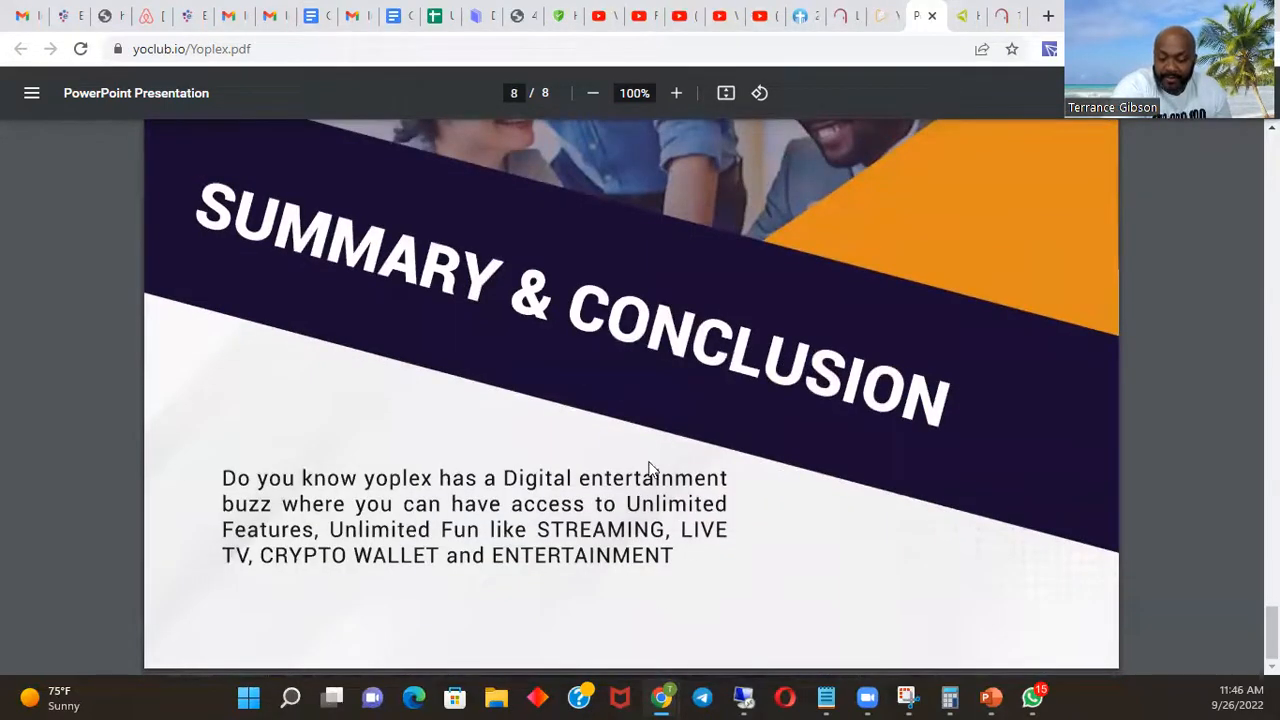
mouse_move(280, 497)
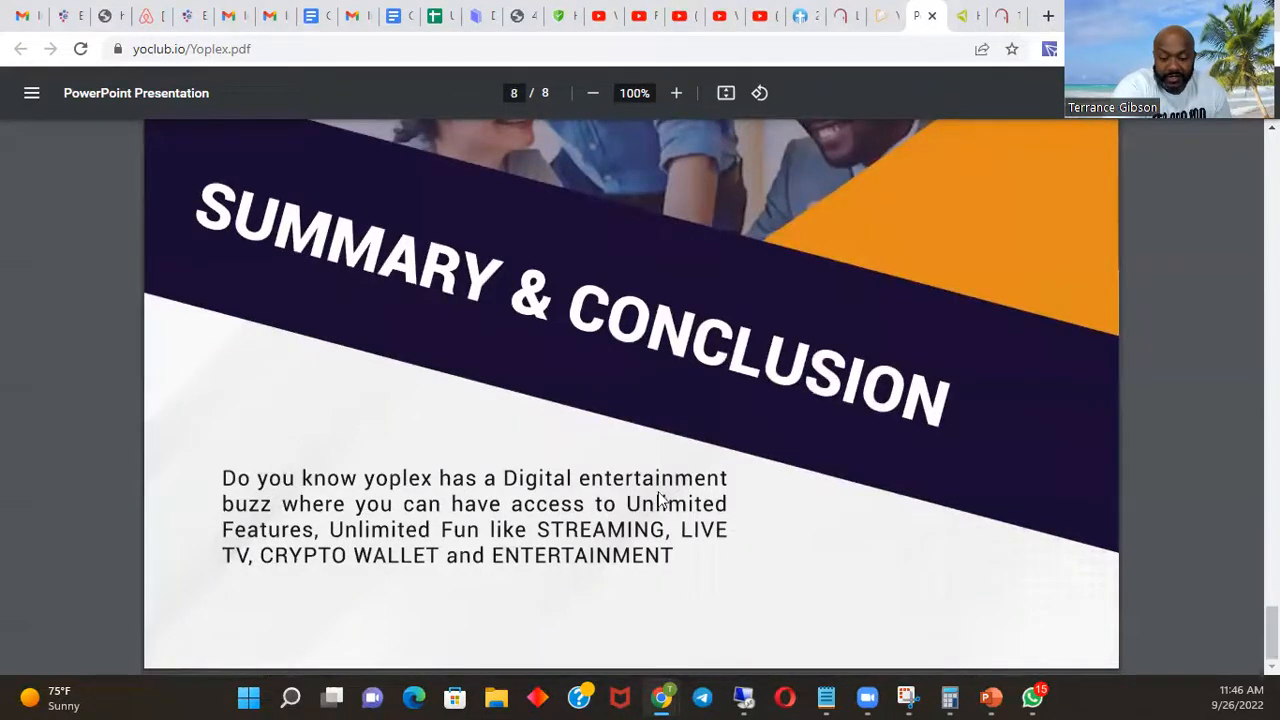
mouse_move(635, 543)
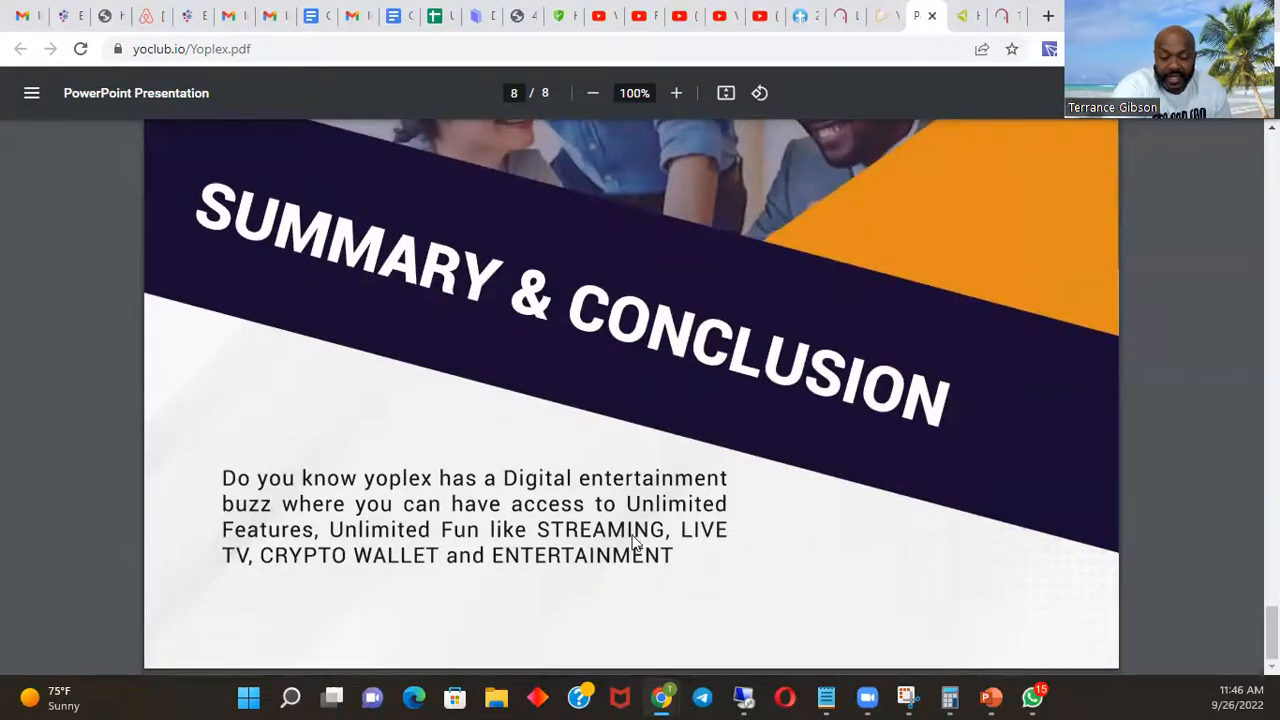
mouse_move(385, 535)
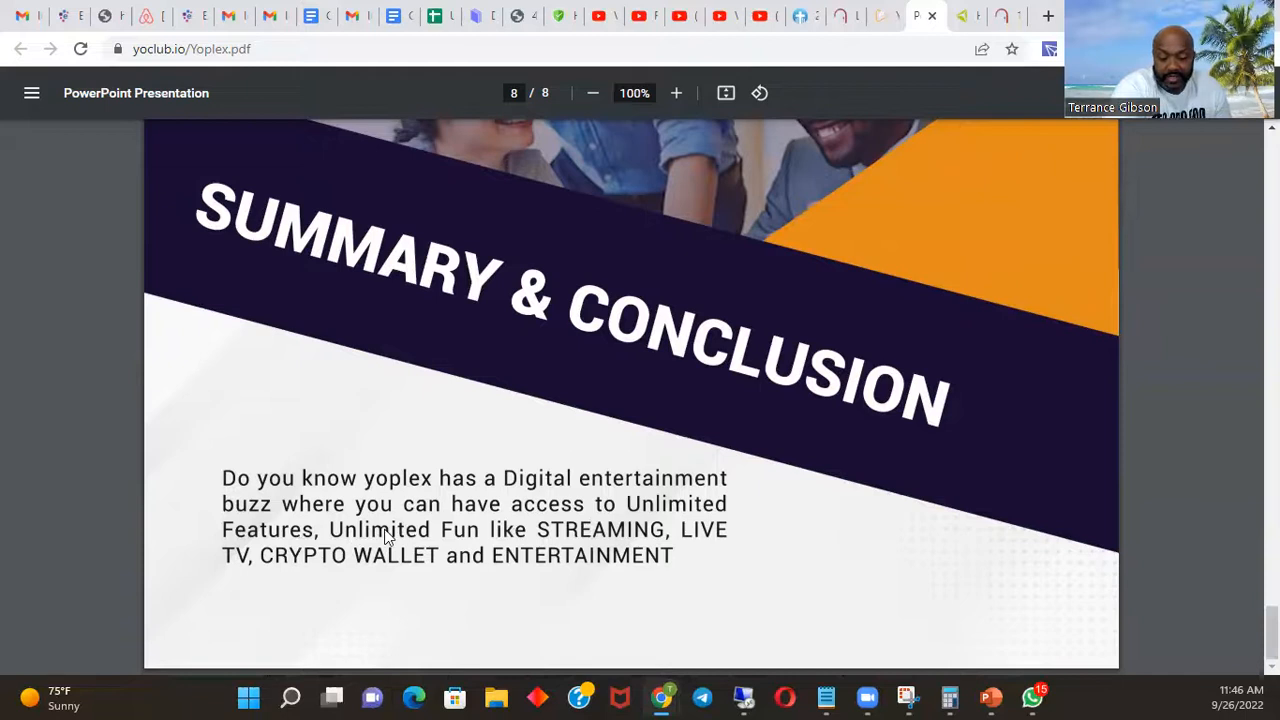
mouse_move(308, 647)
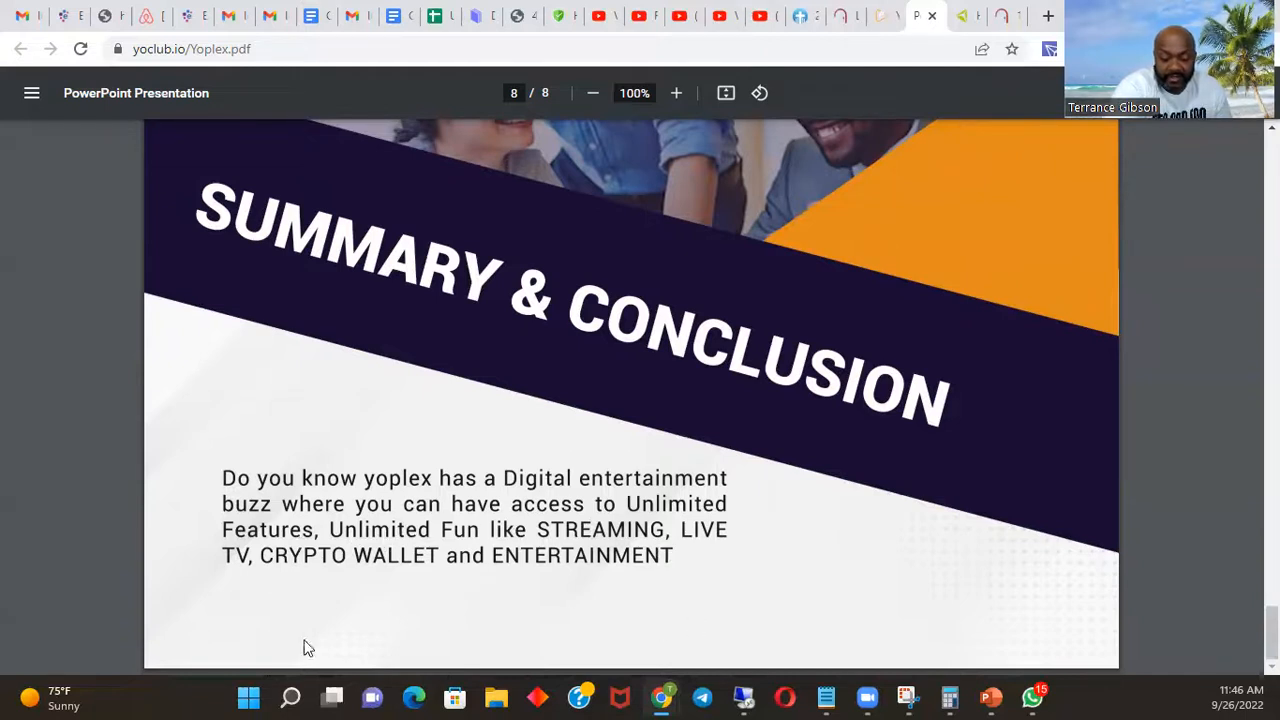
mouse_move(590, 558)
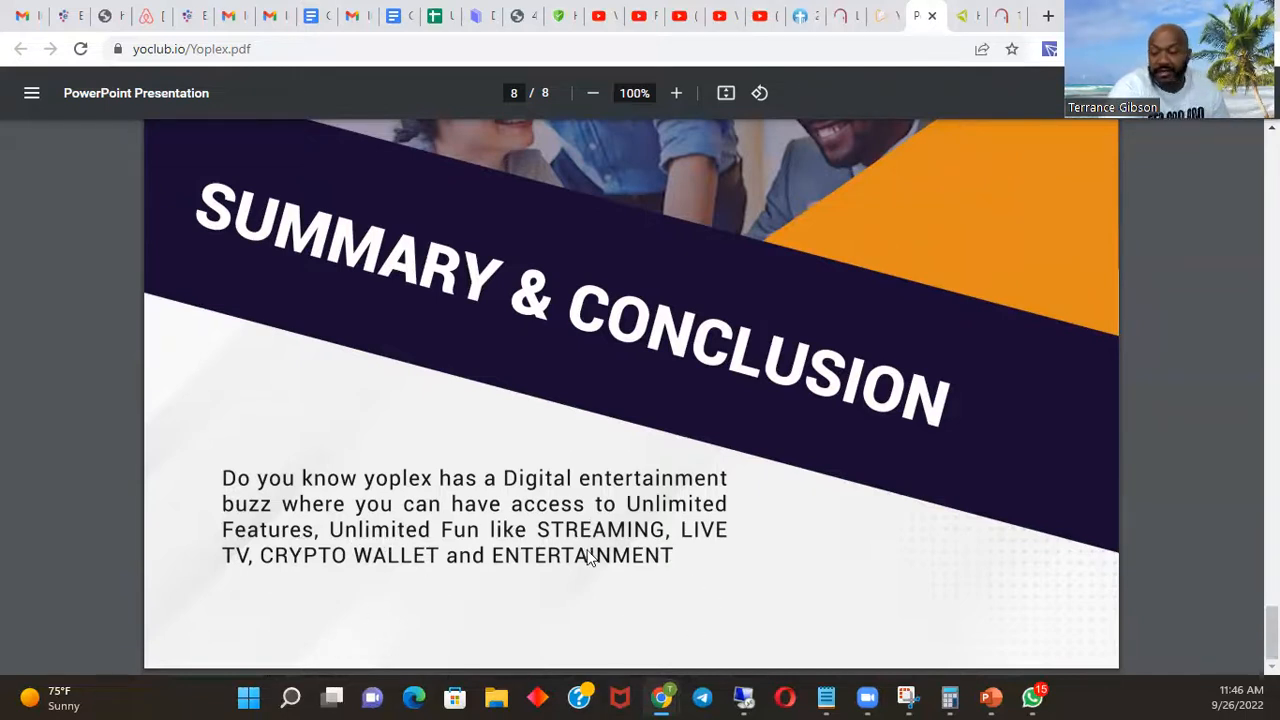
mouse_move(858, 617)
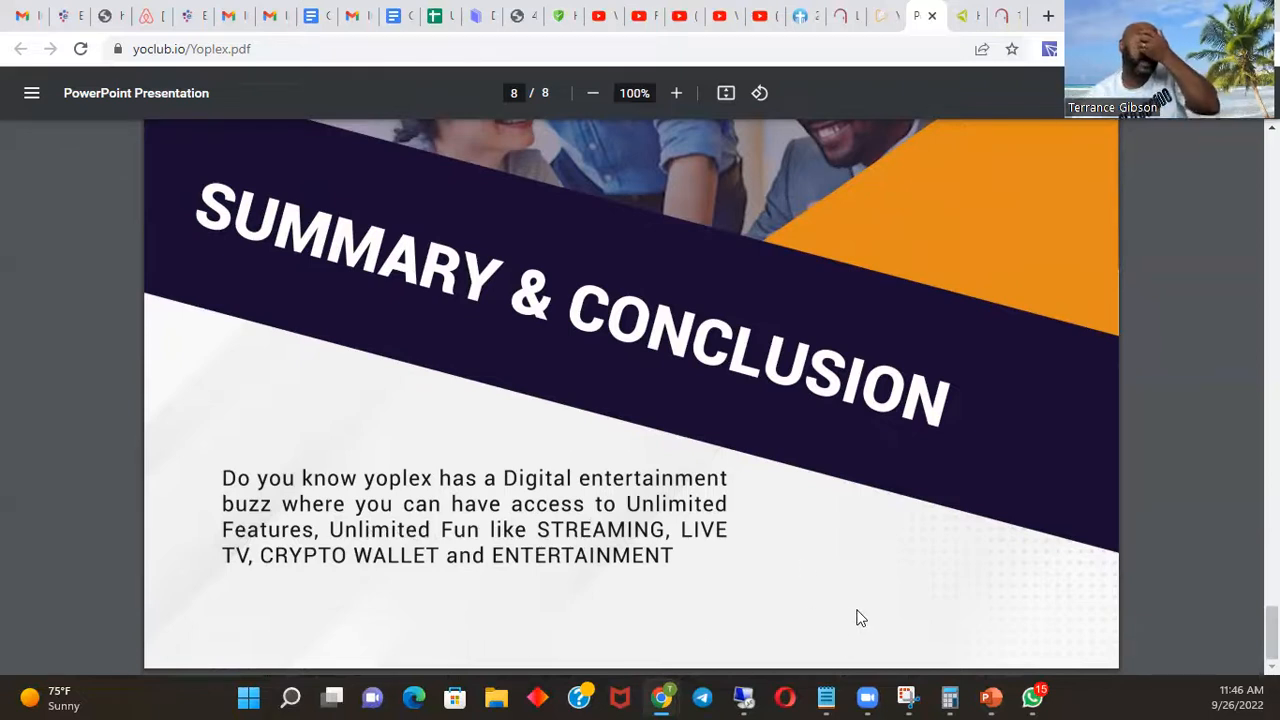
mouse_move(890, 614)
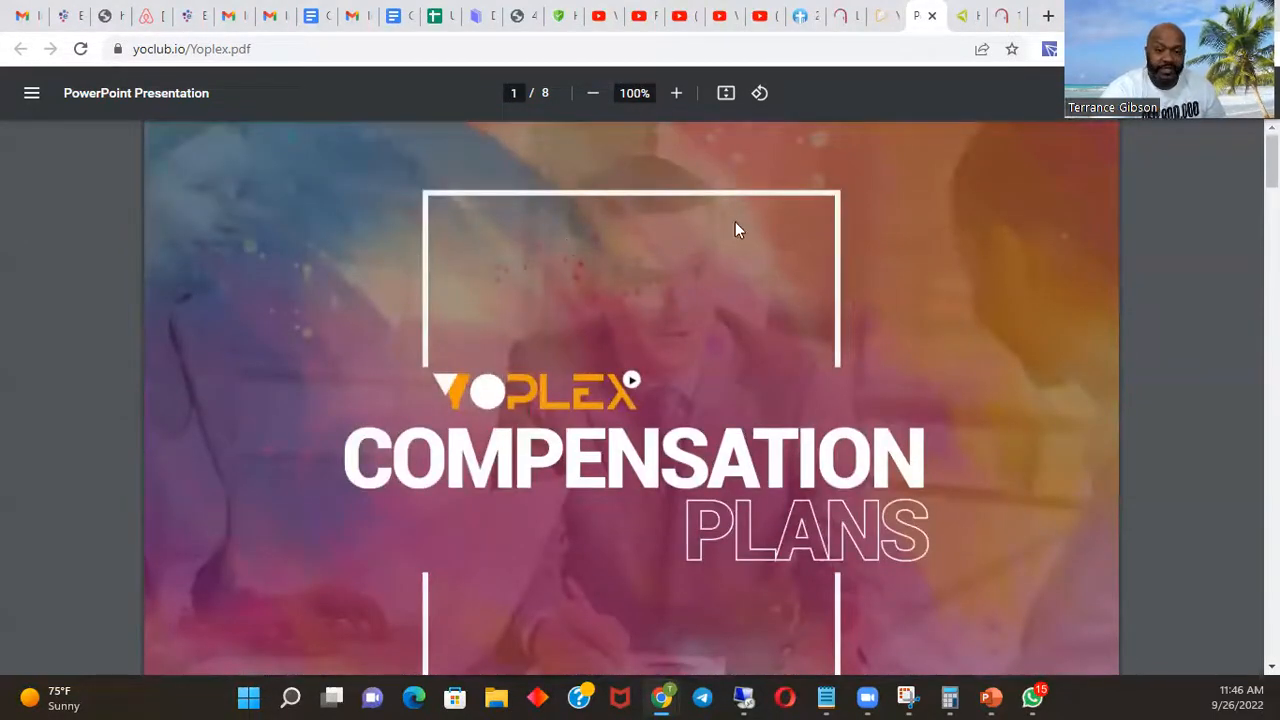
mouse_move(905, 425)
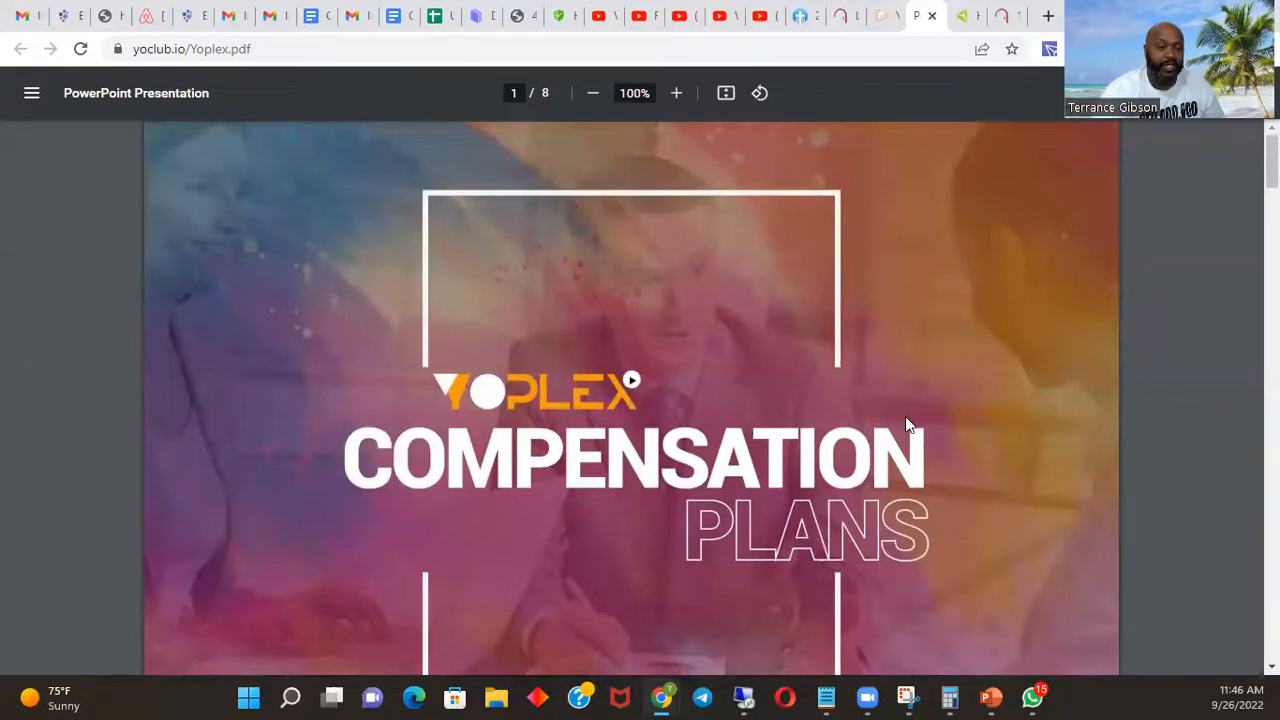
mouse_move(907, 467)
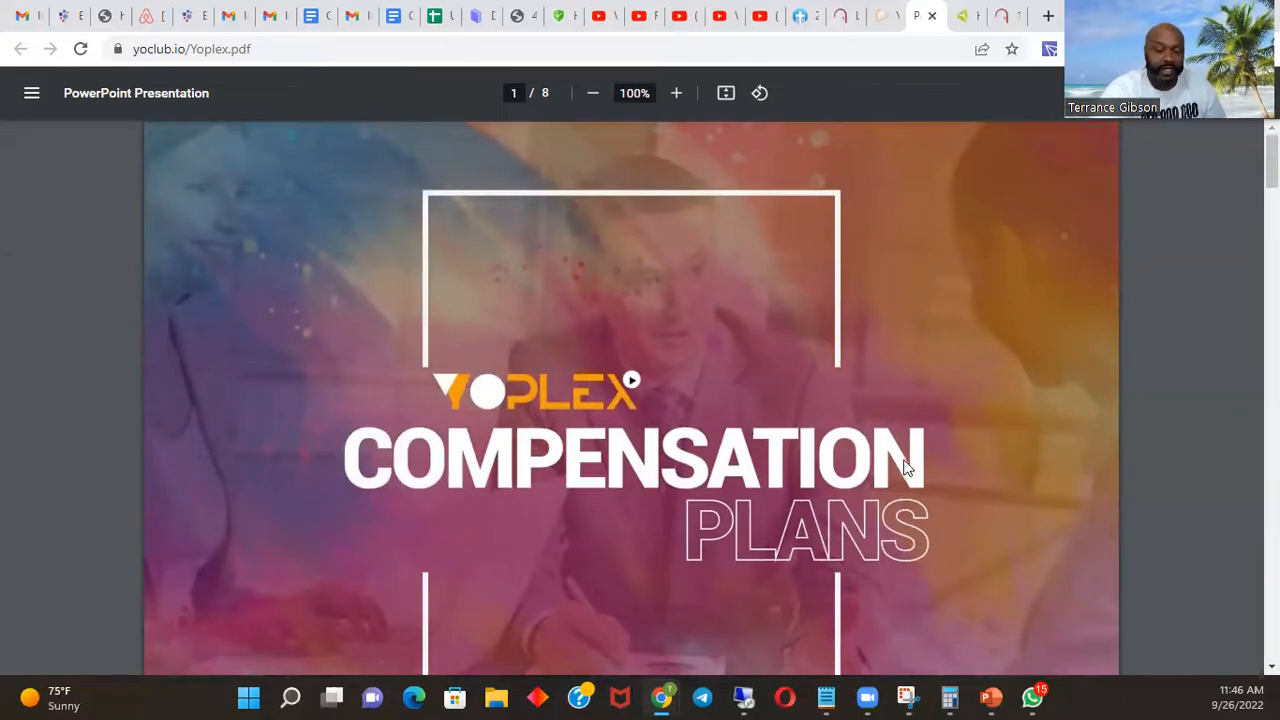
mouse_move(452, 342)
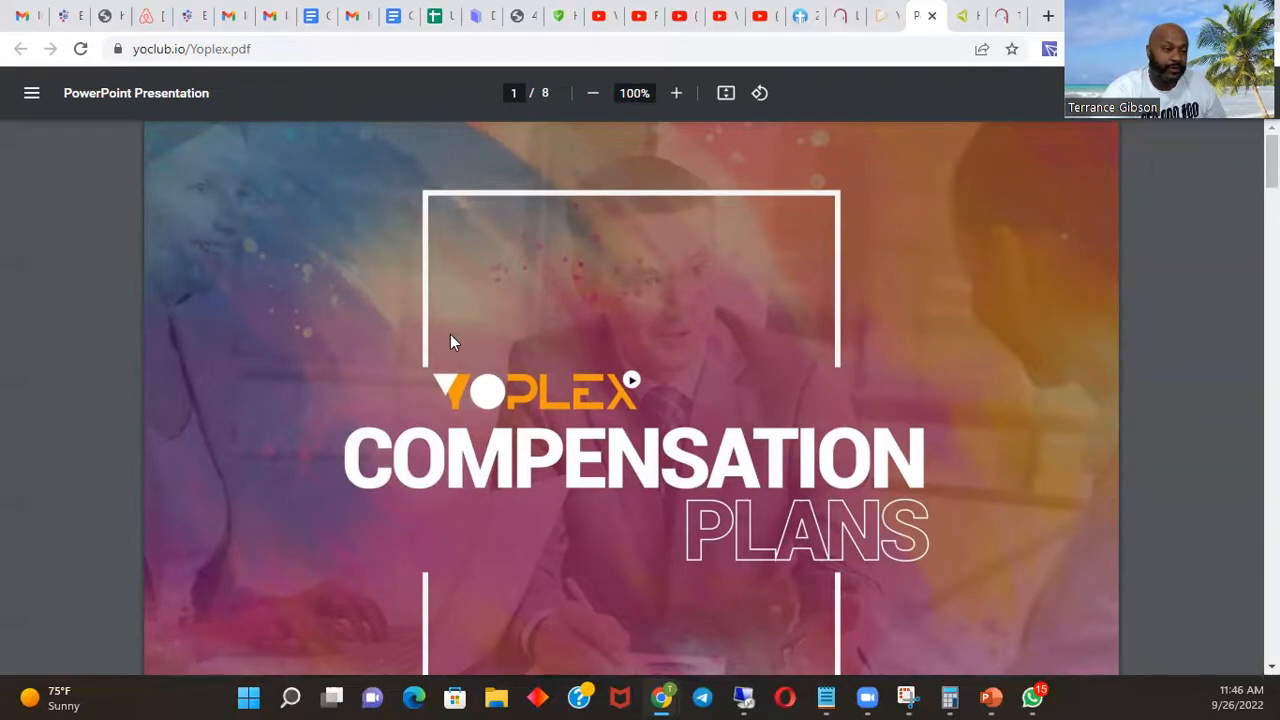
mouse_move(663, 392)
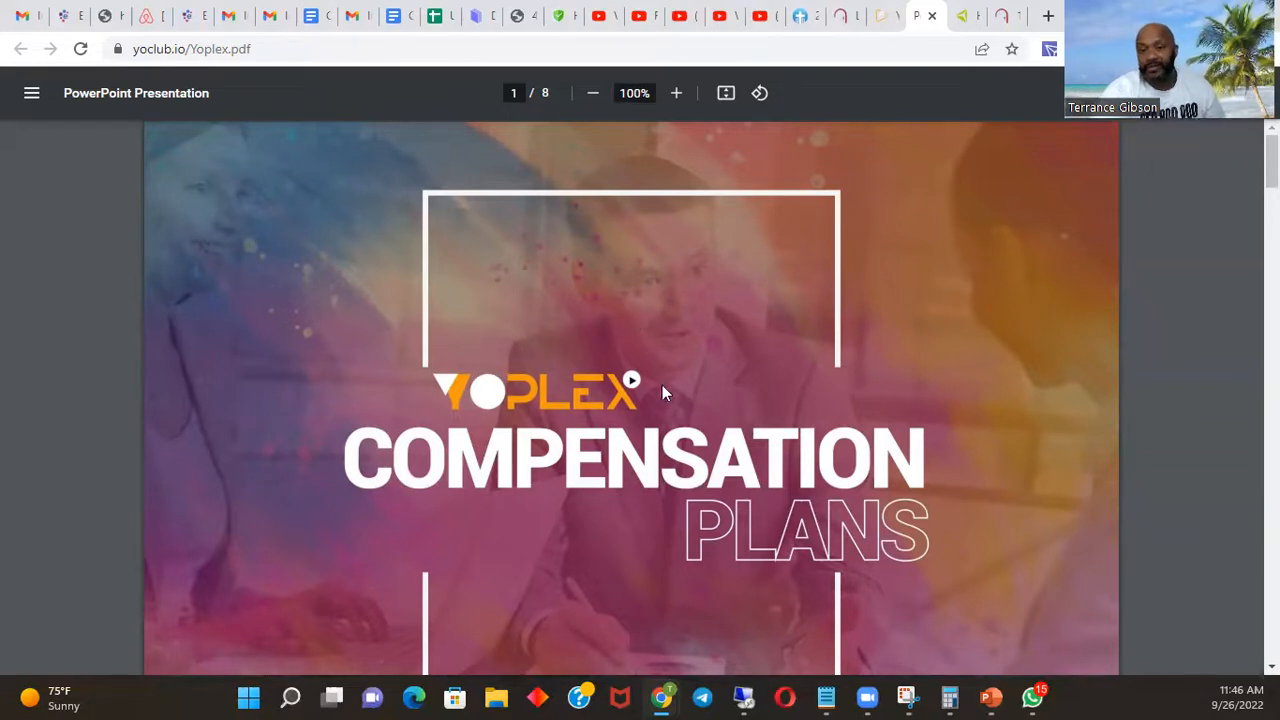
mouse_move(868, 477)
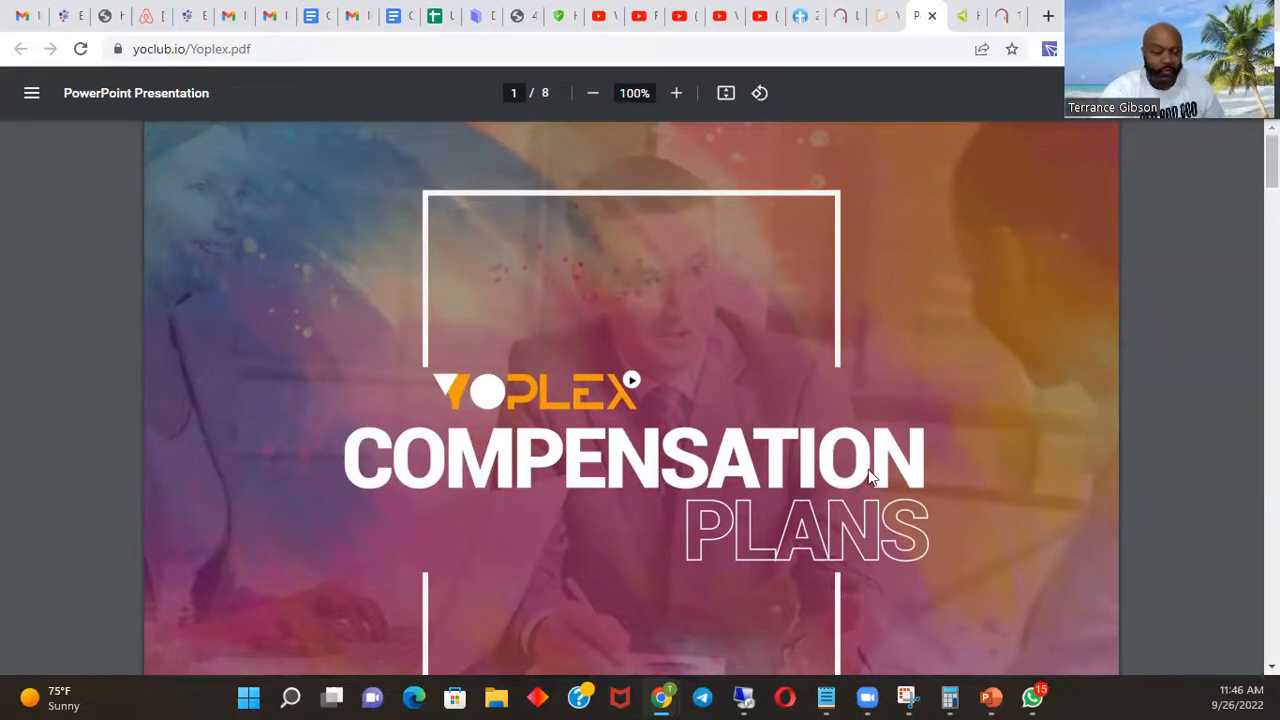
mouse_move(785, 460)
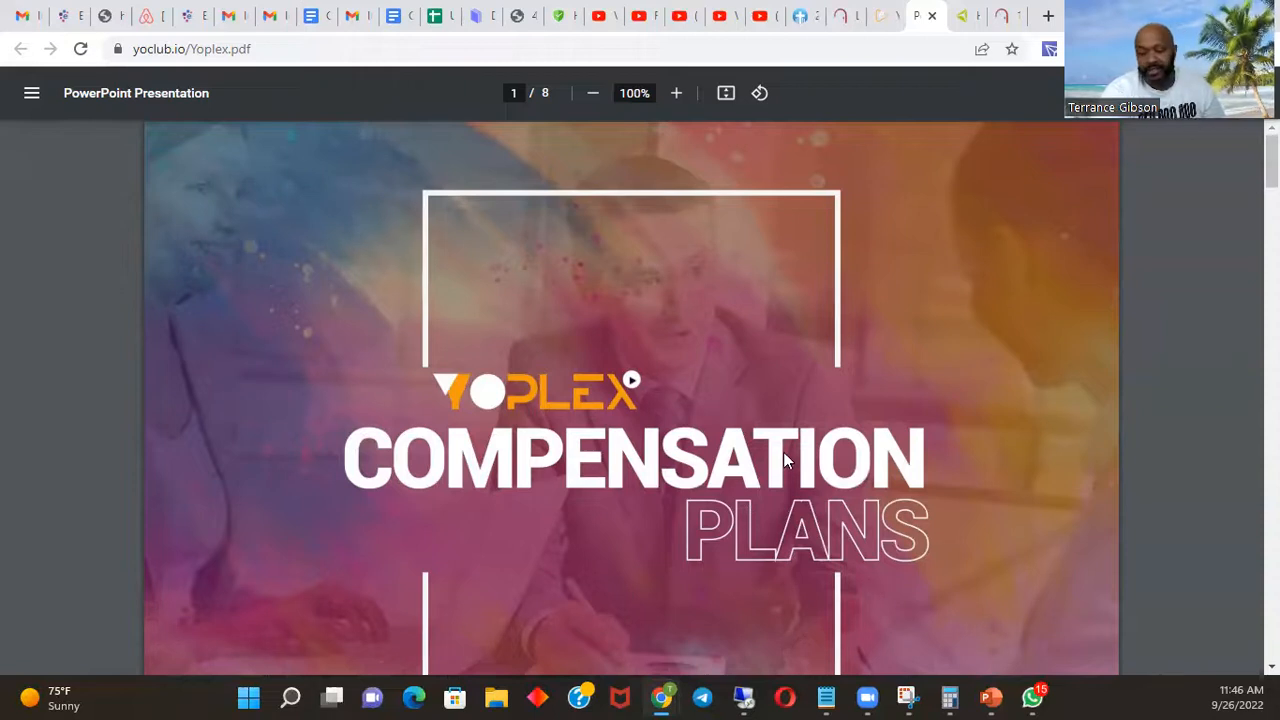